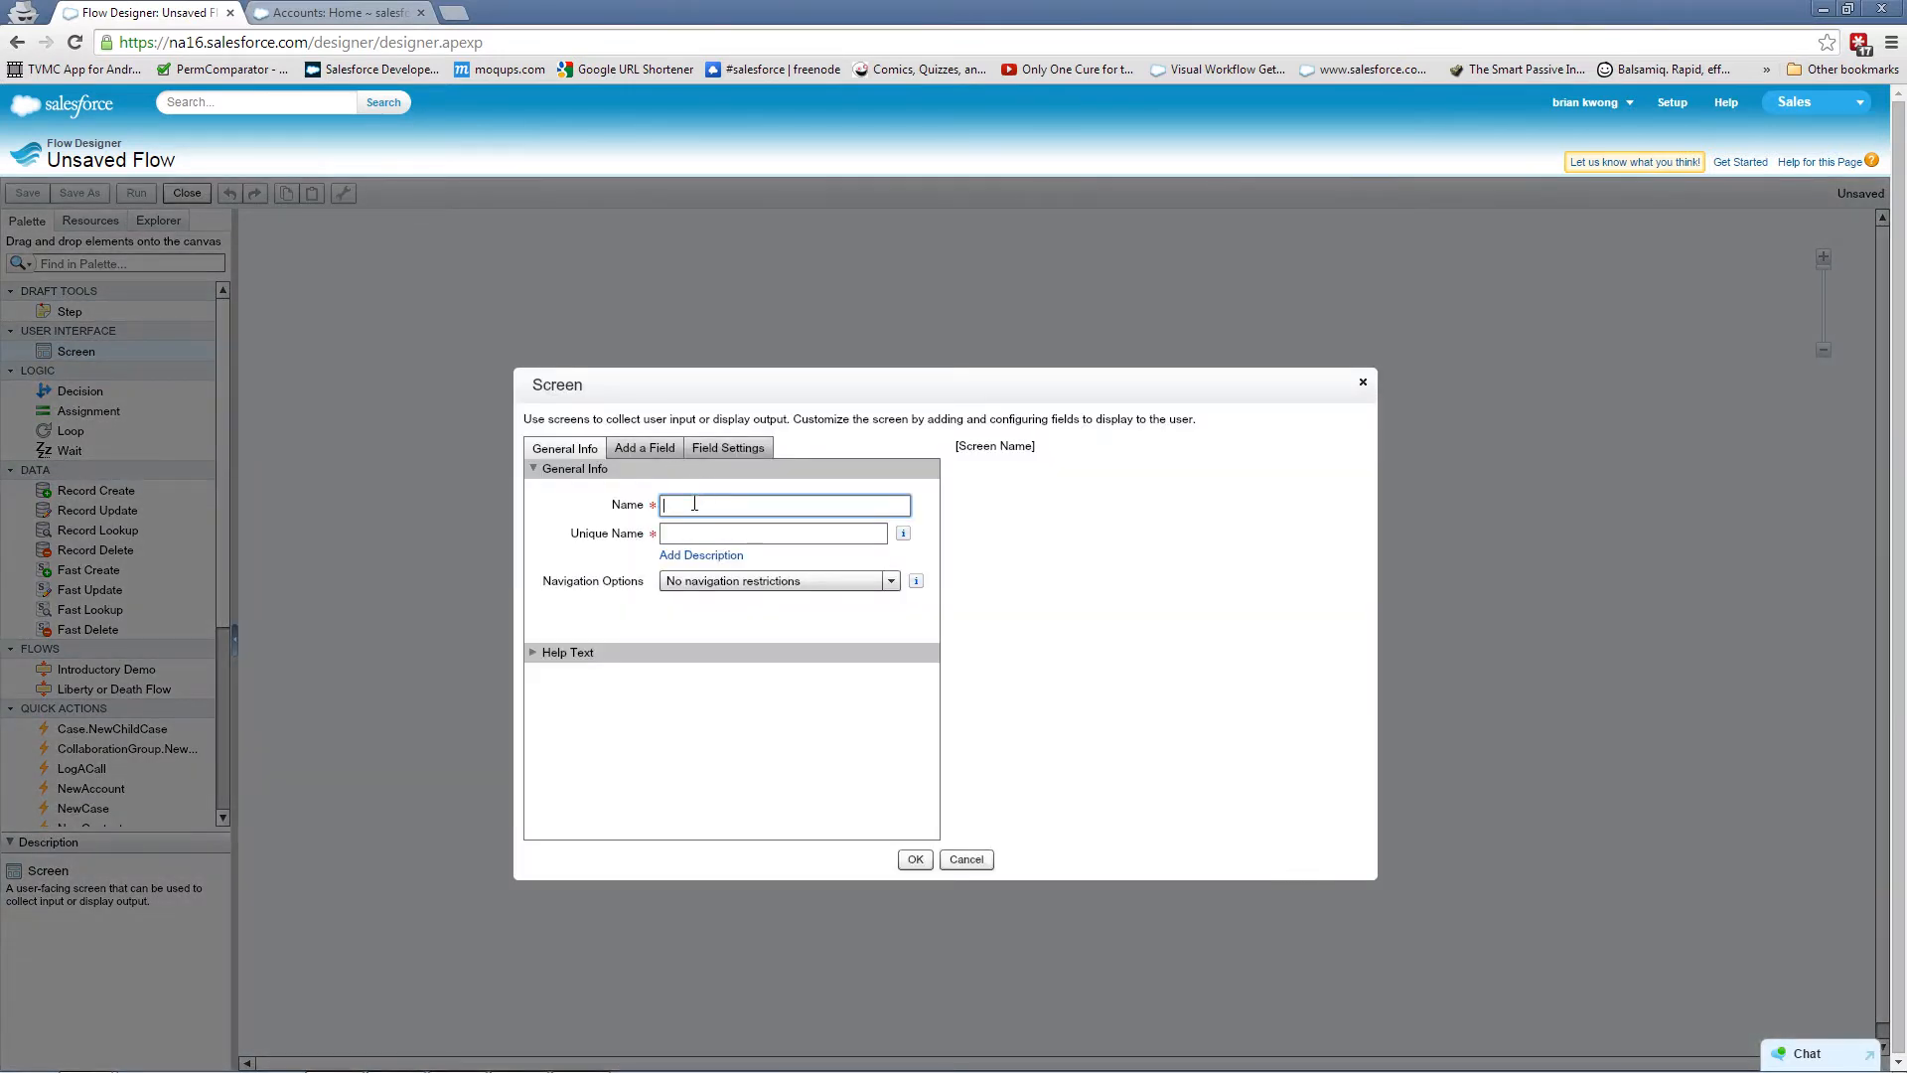
Name the screen Account & Contact and add textbox fields from the Add a Field list.
text(Account & Contact Info)
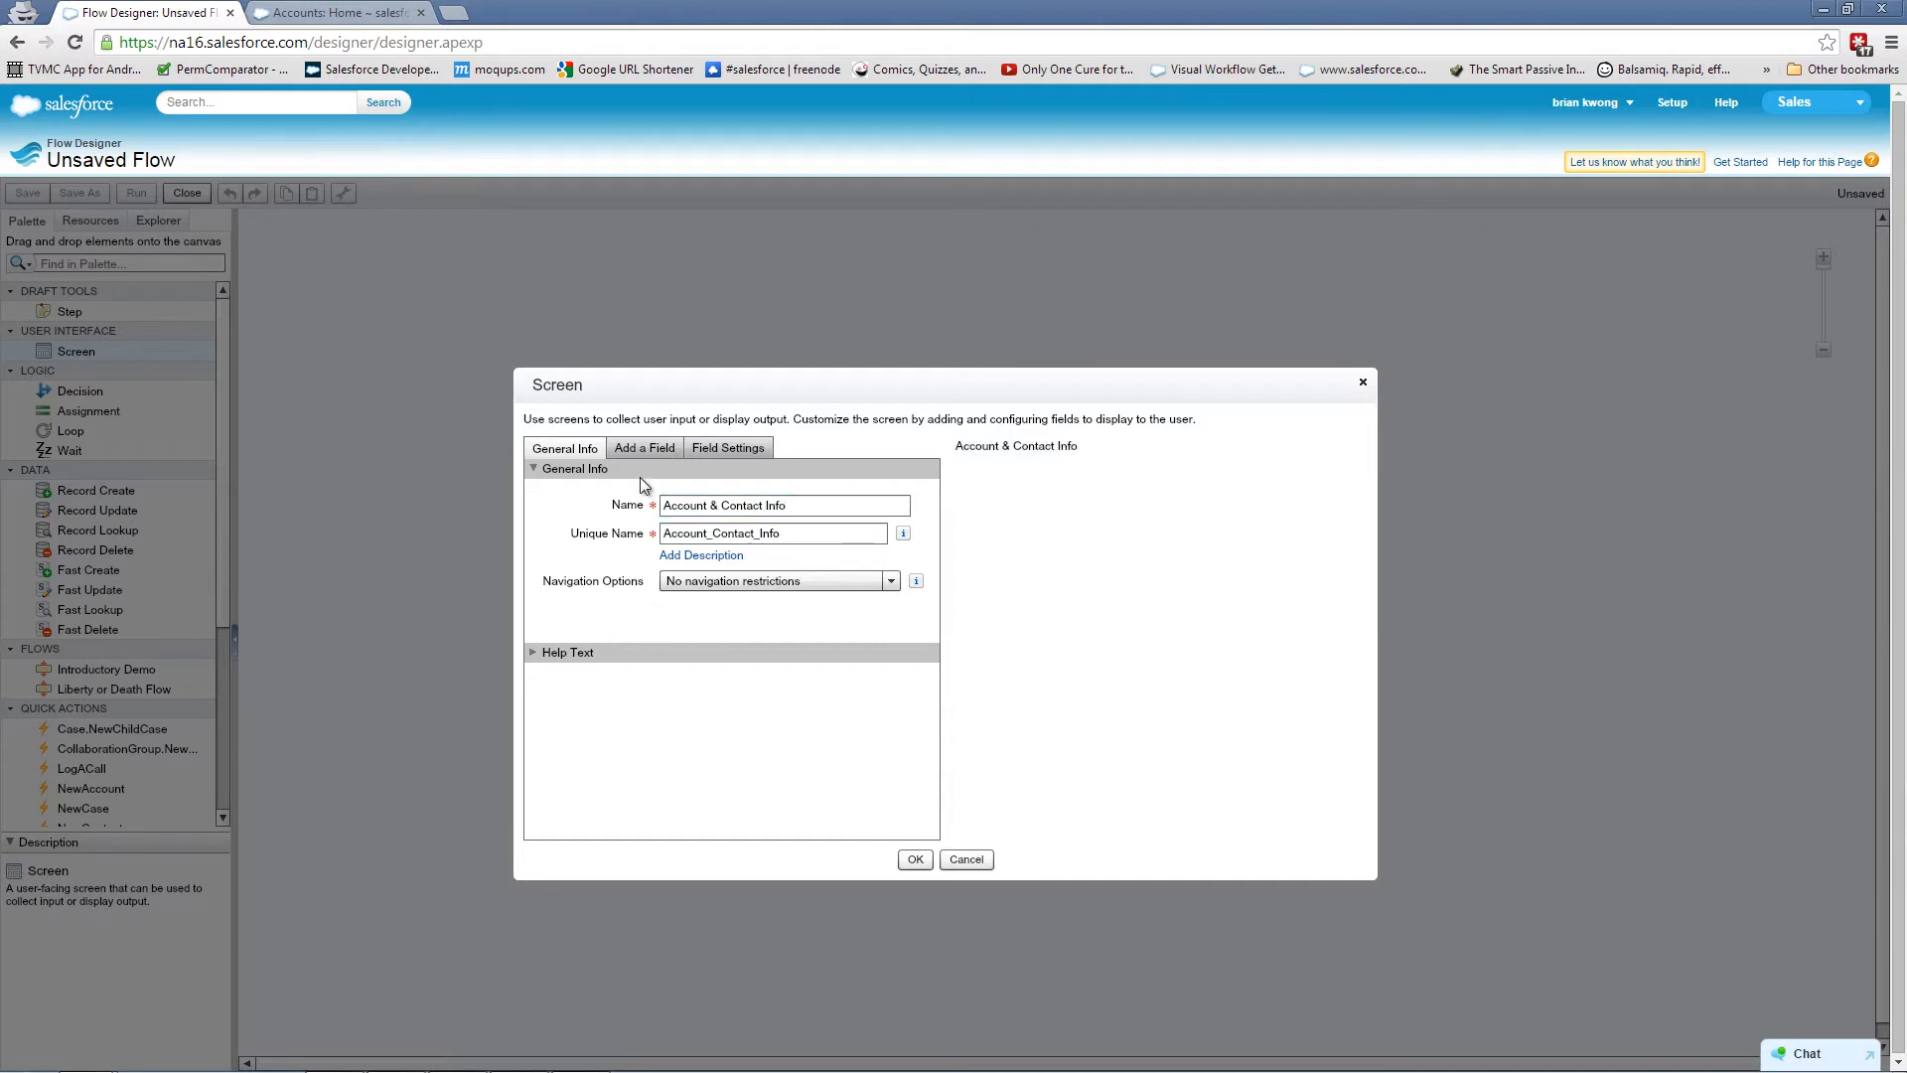
click(644, 447)
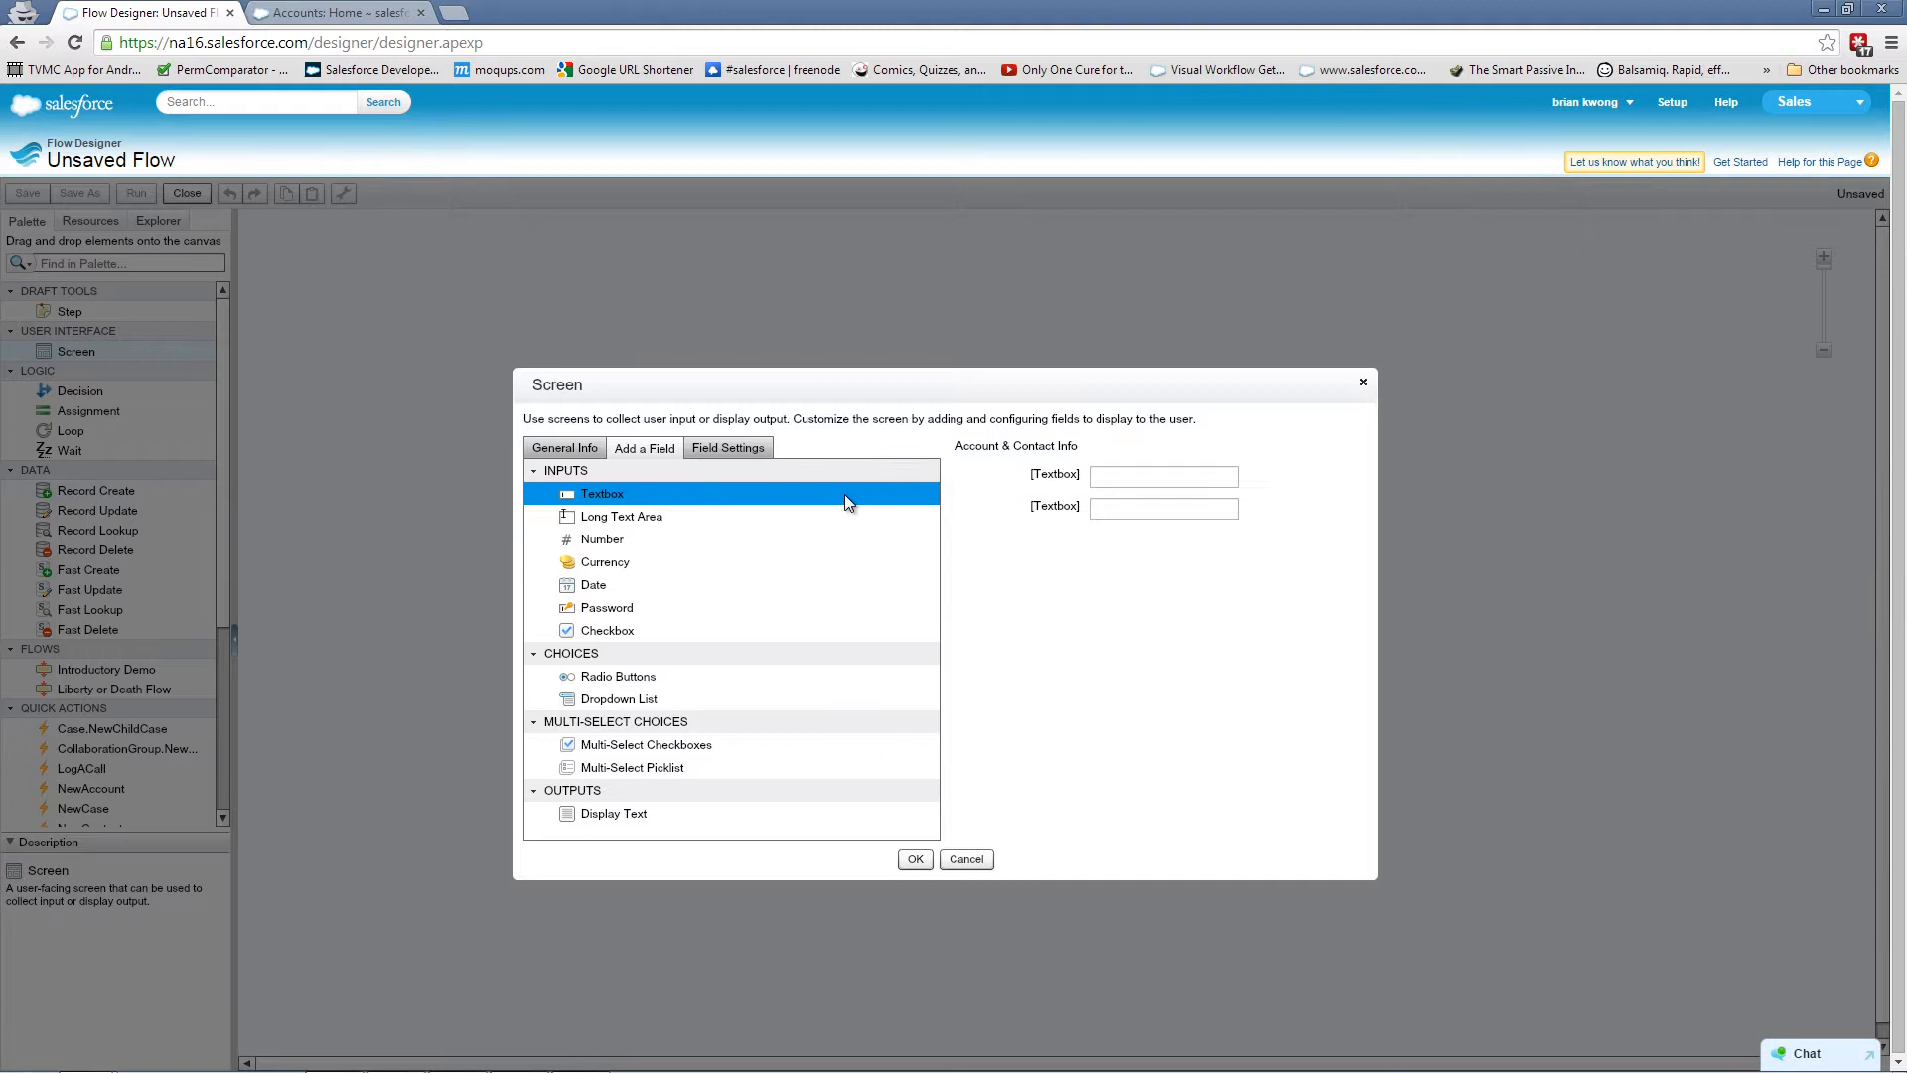
double_click(600, 493)
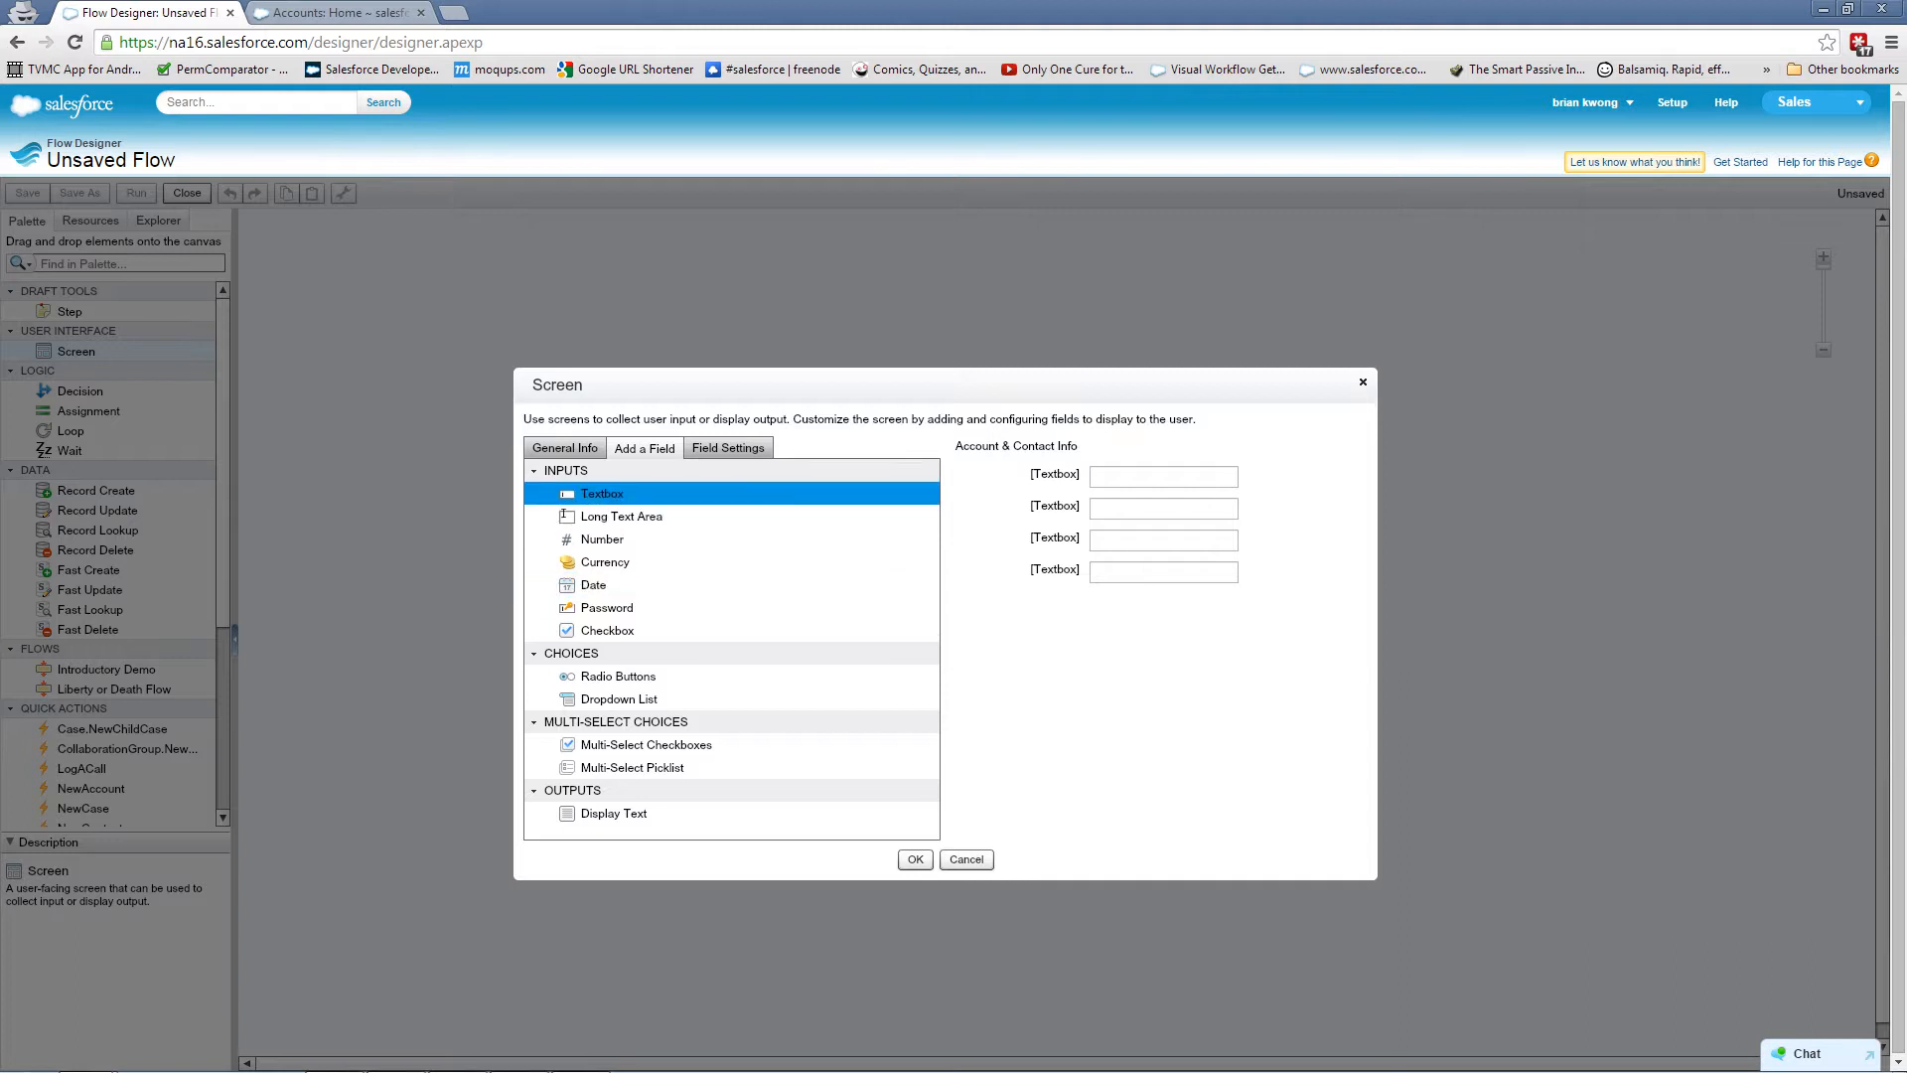
click(600, 493)
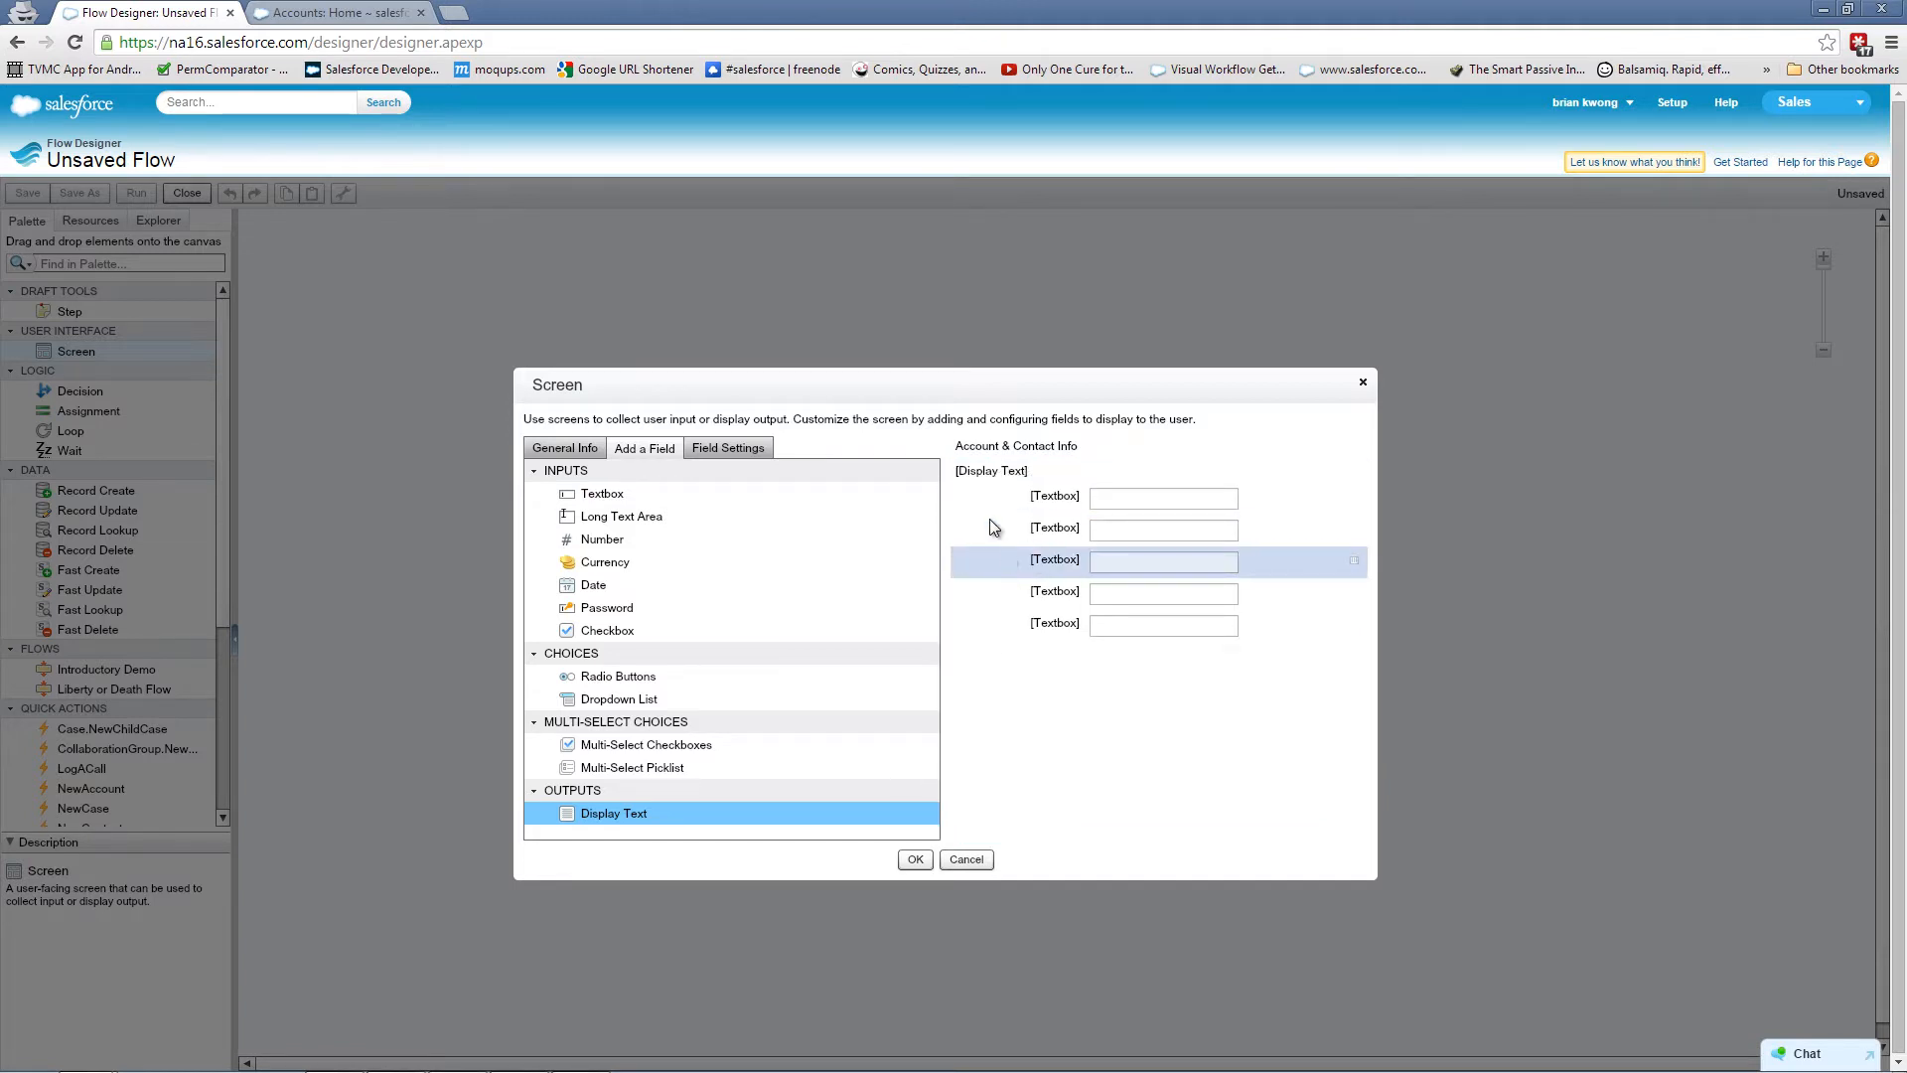
Set the display text's unique name to Direction reading 'Please complete the form'.
click(727, 447)
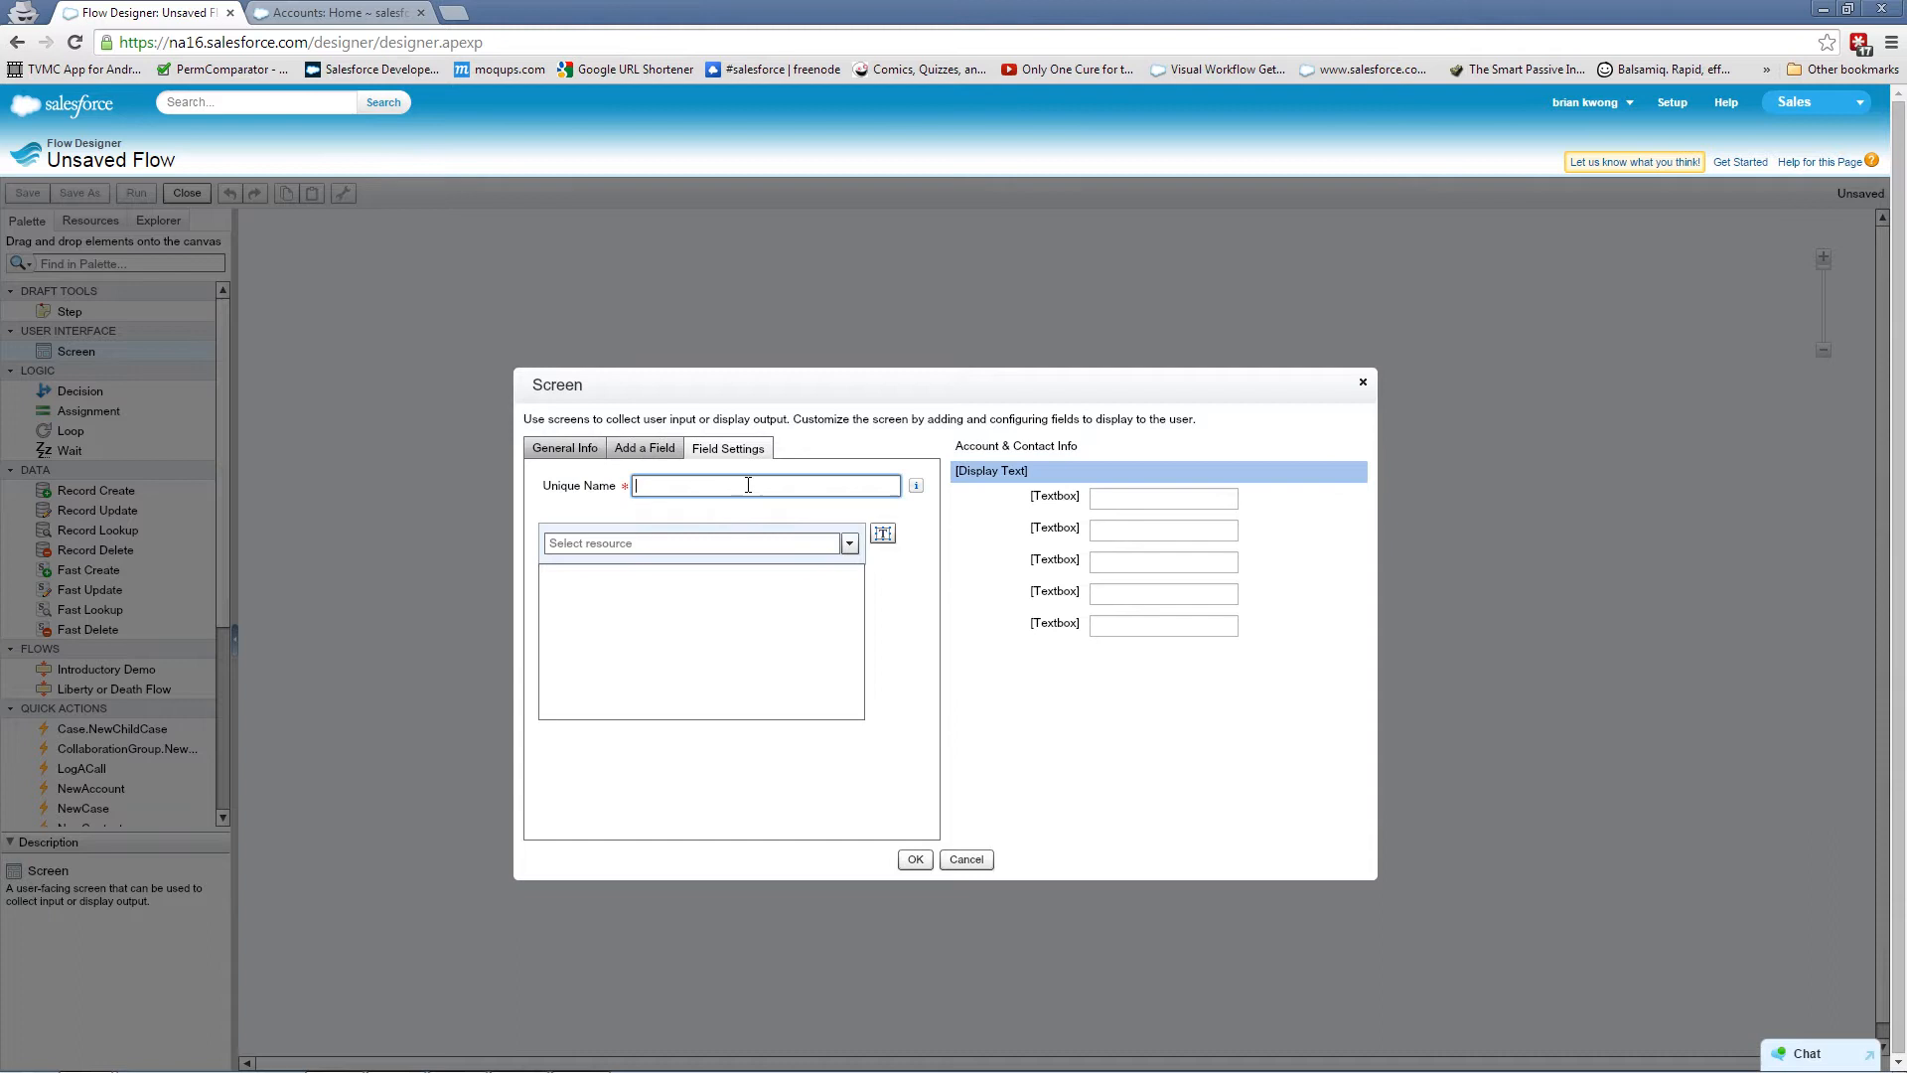
text(Direction)
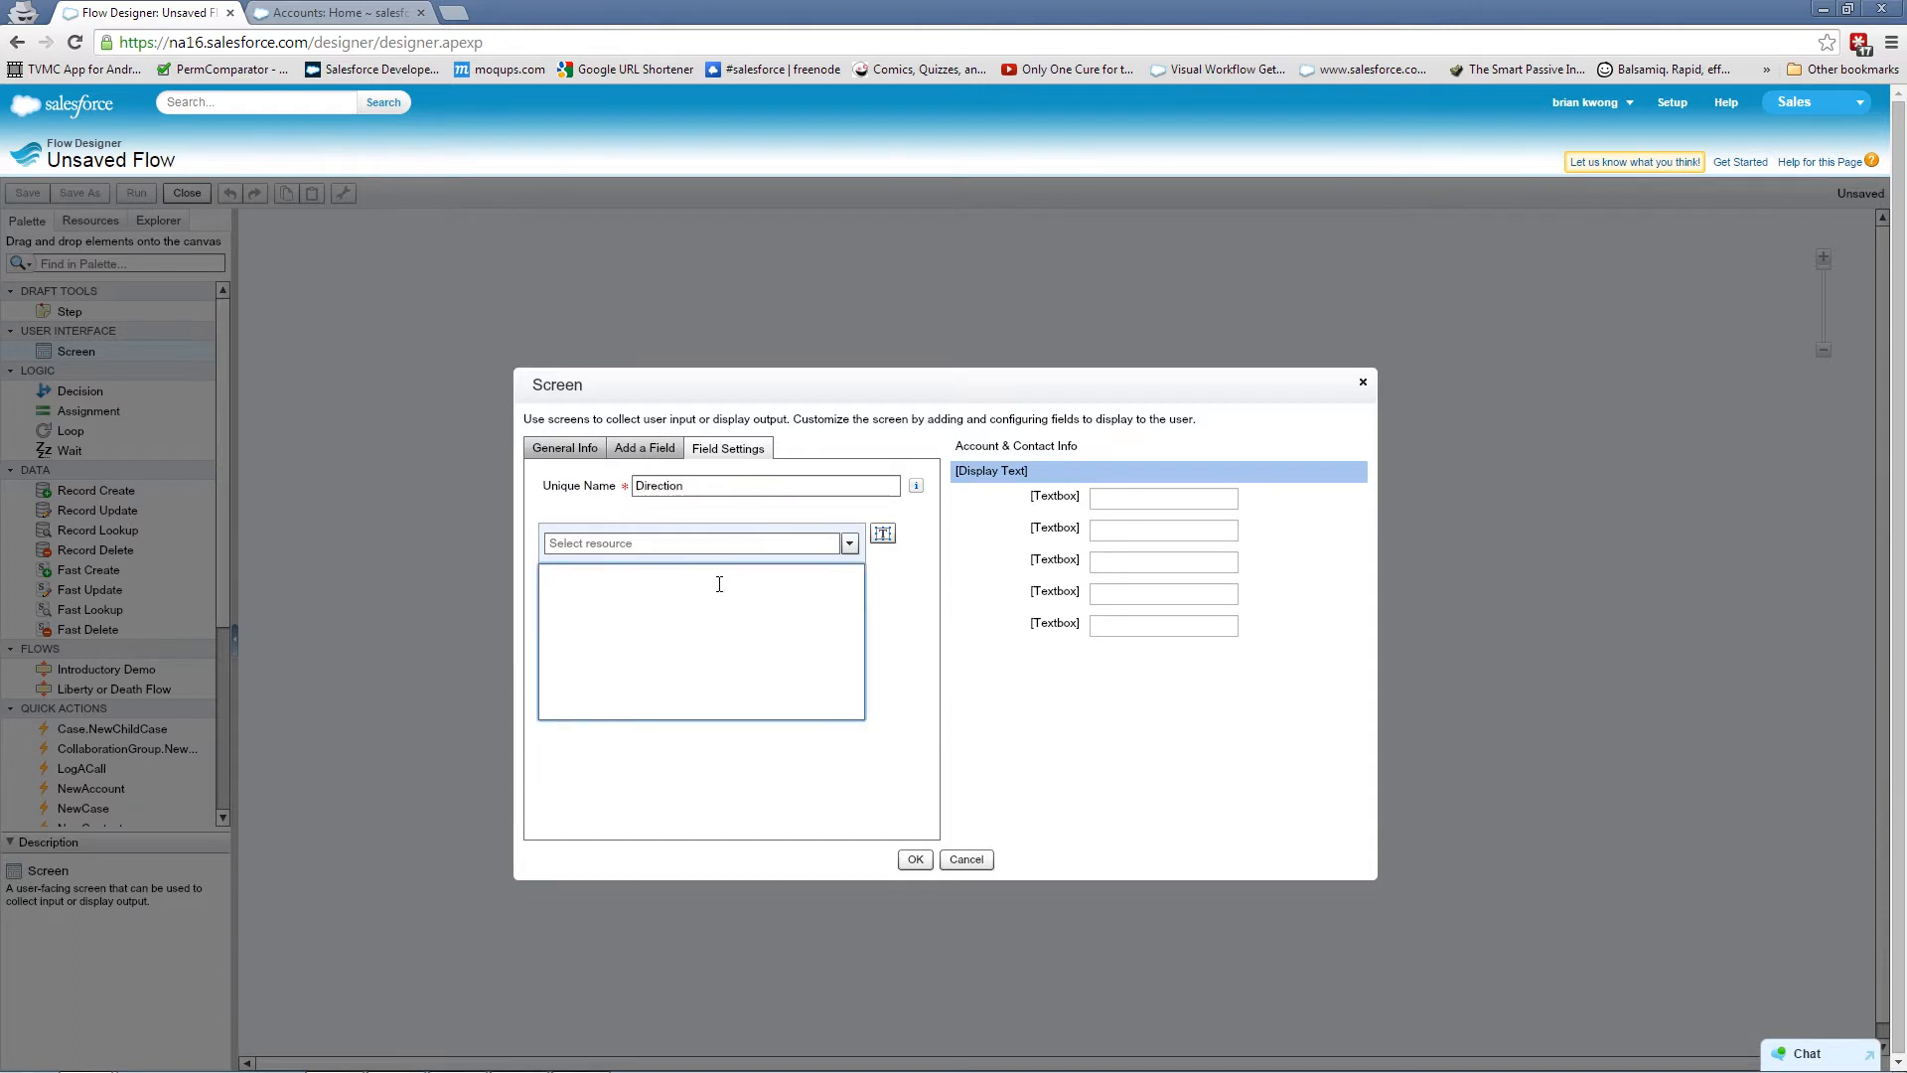
text(Please t)
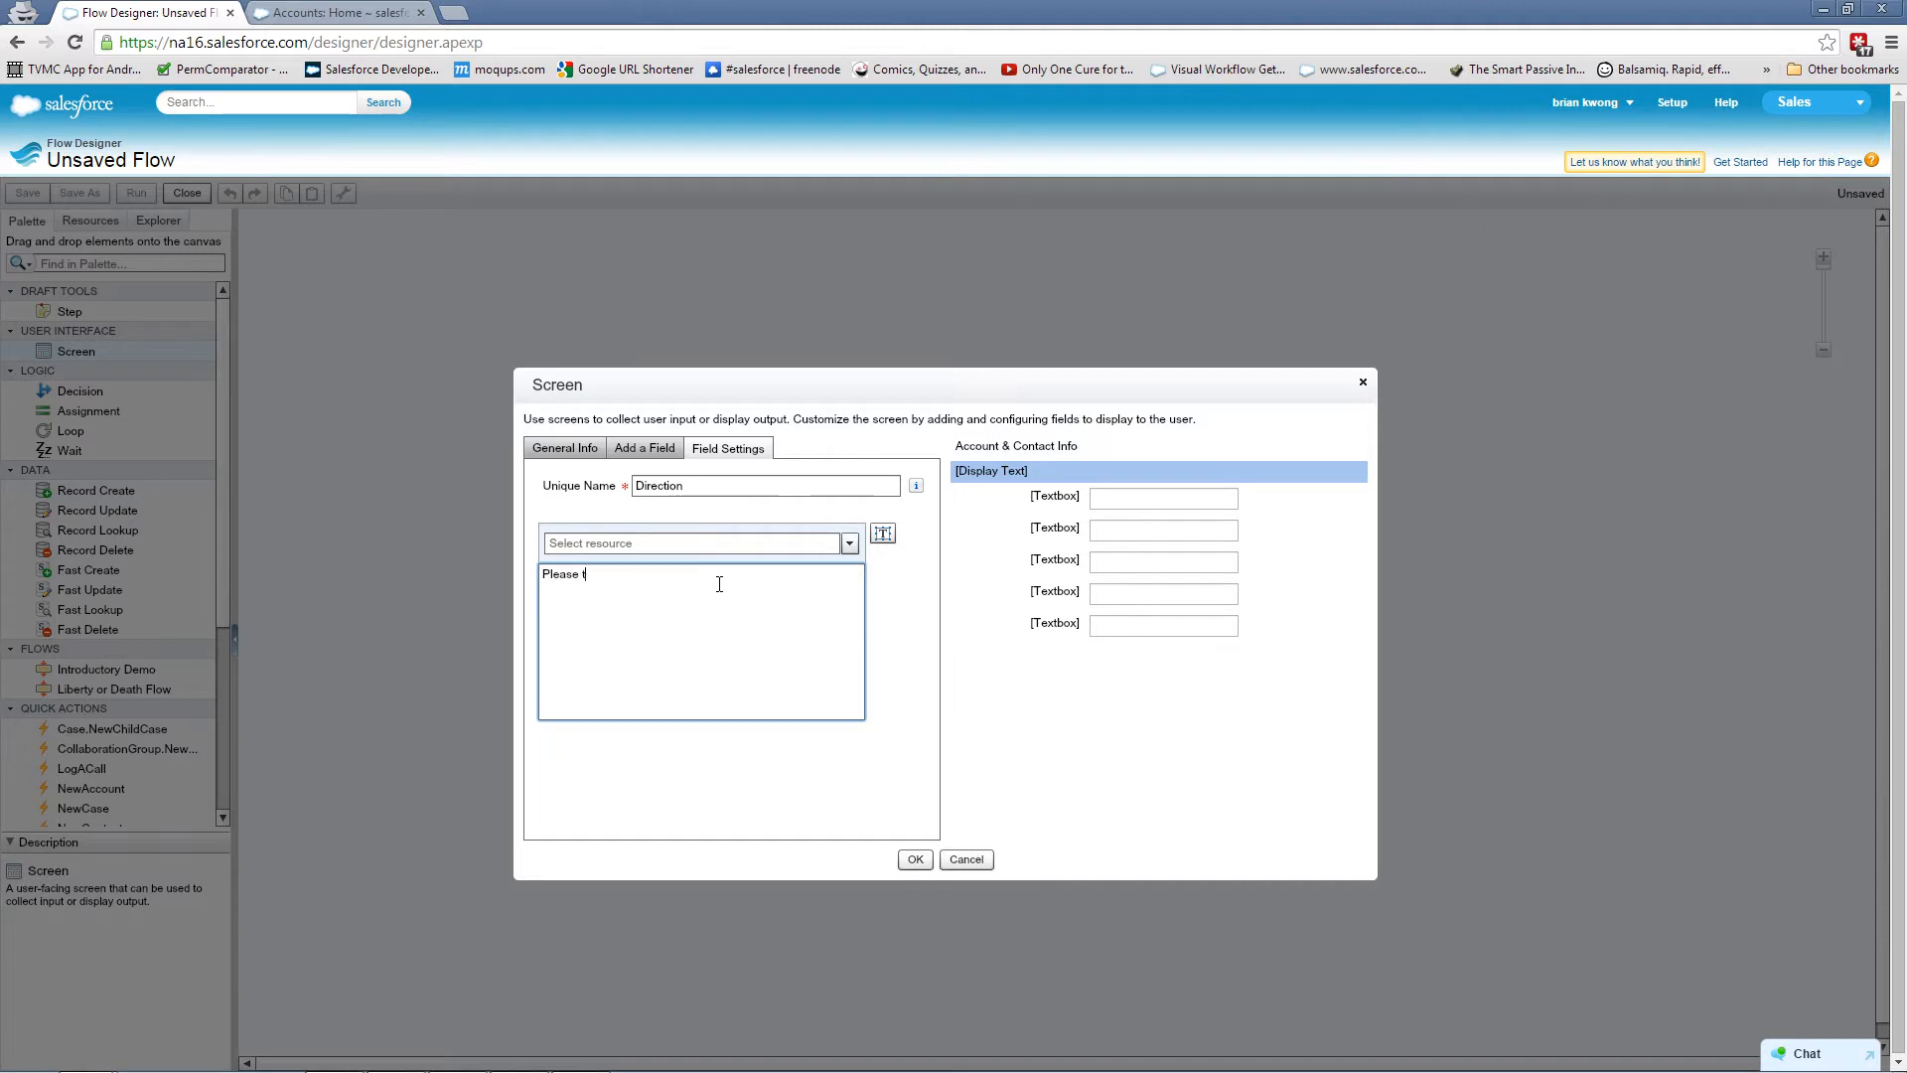
text(omplete the)
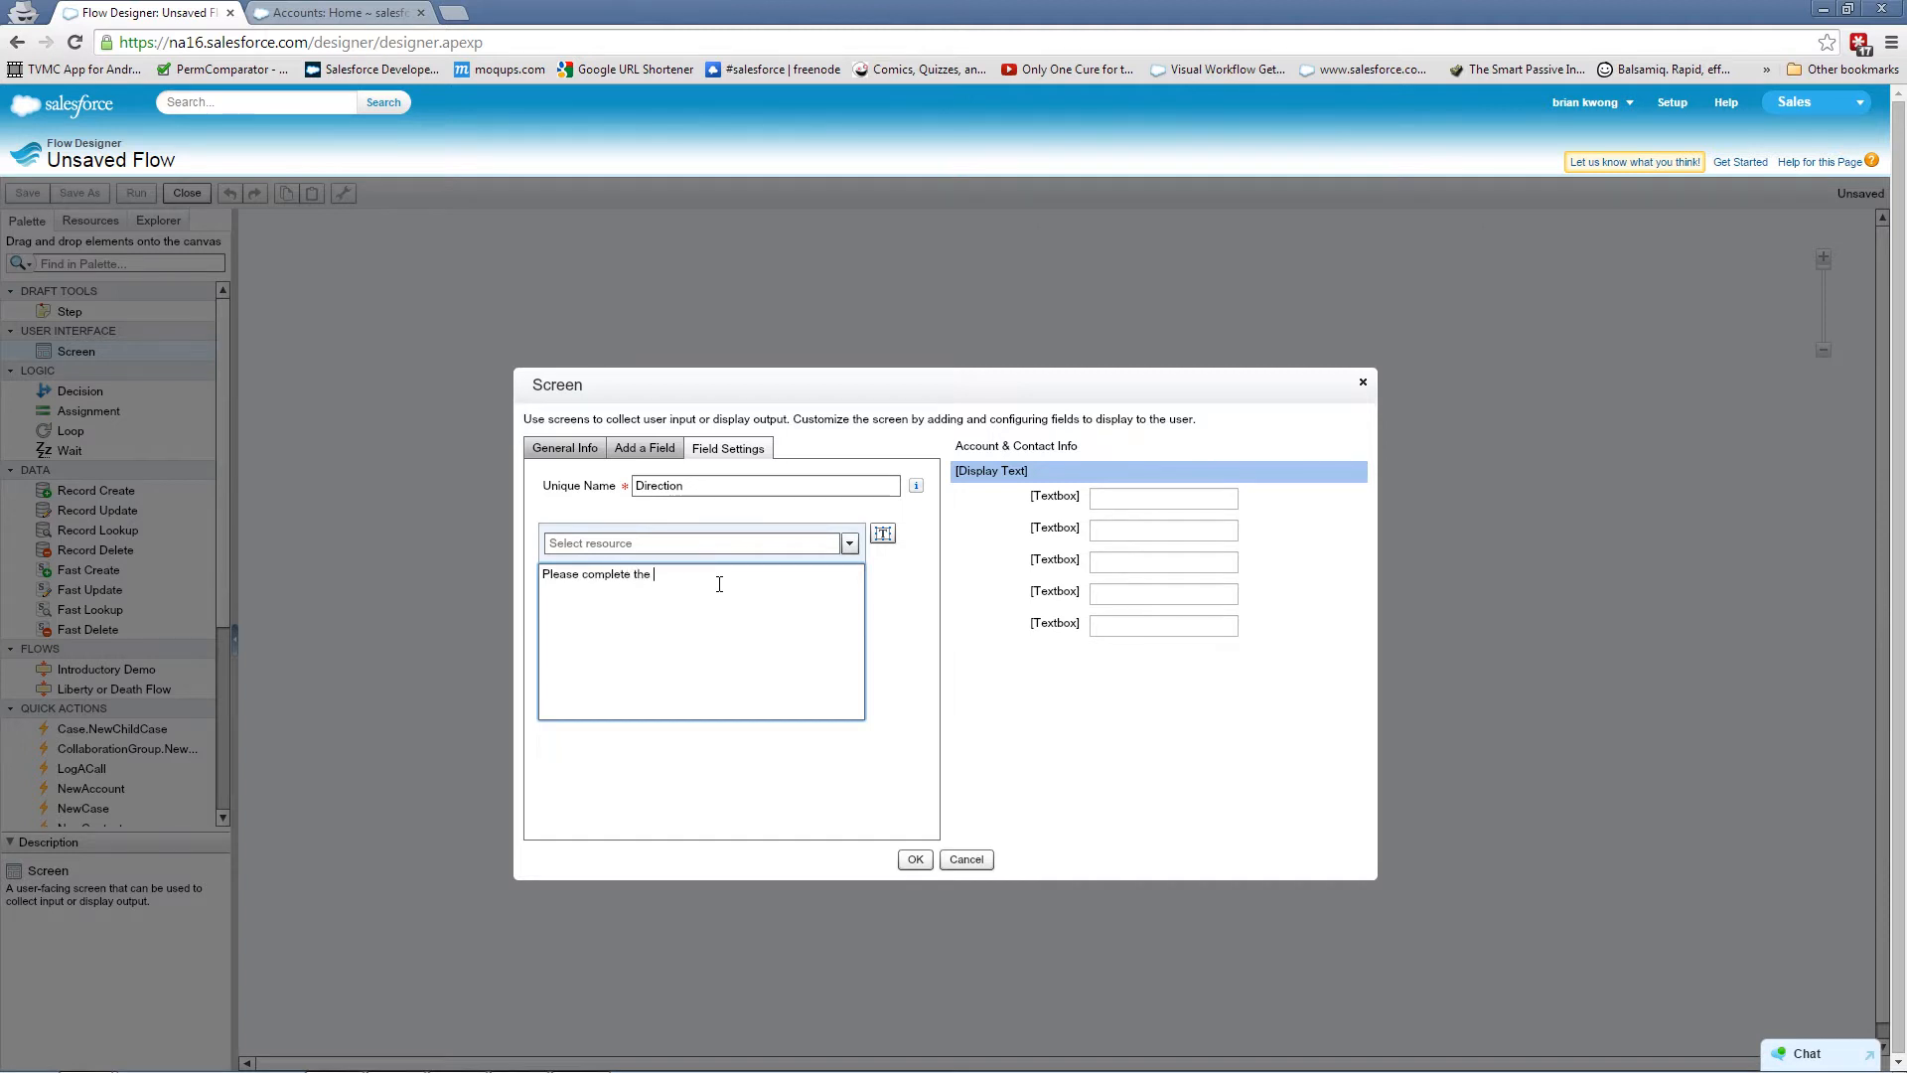
text(form)
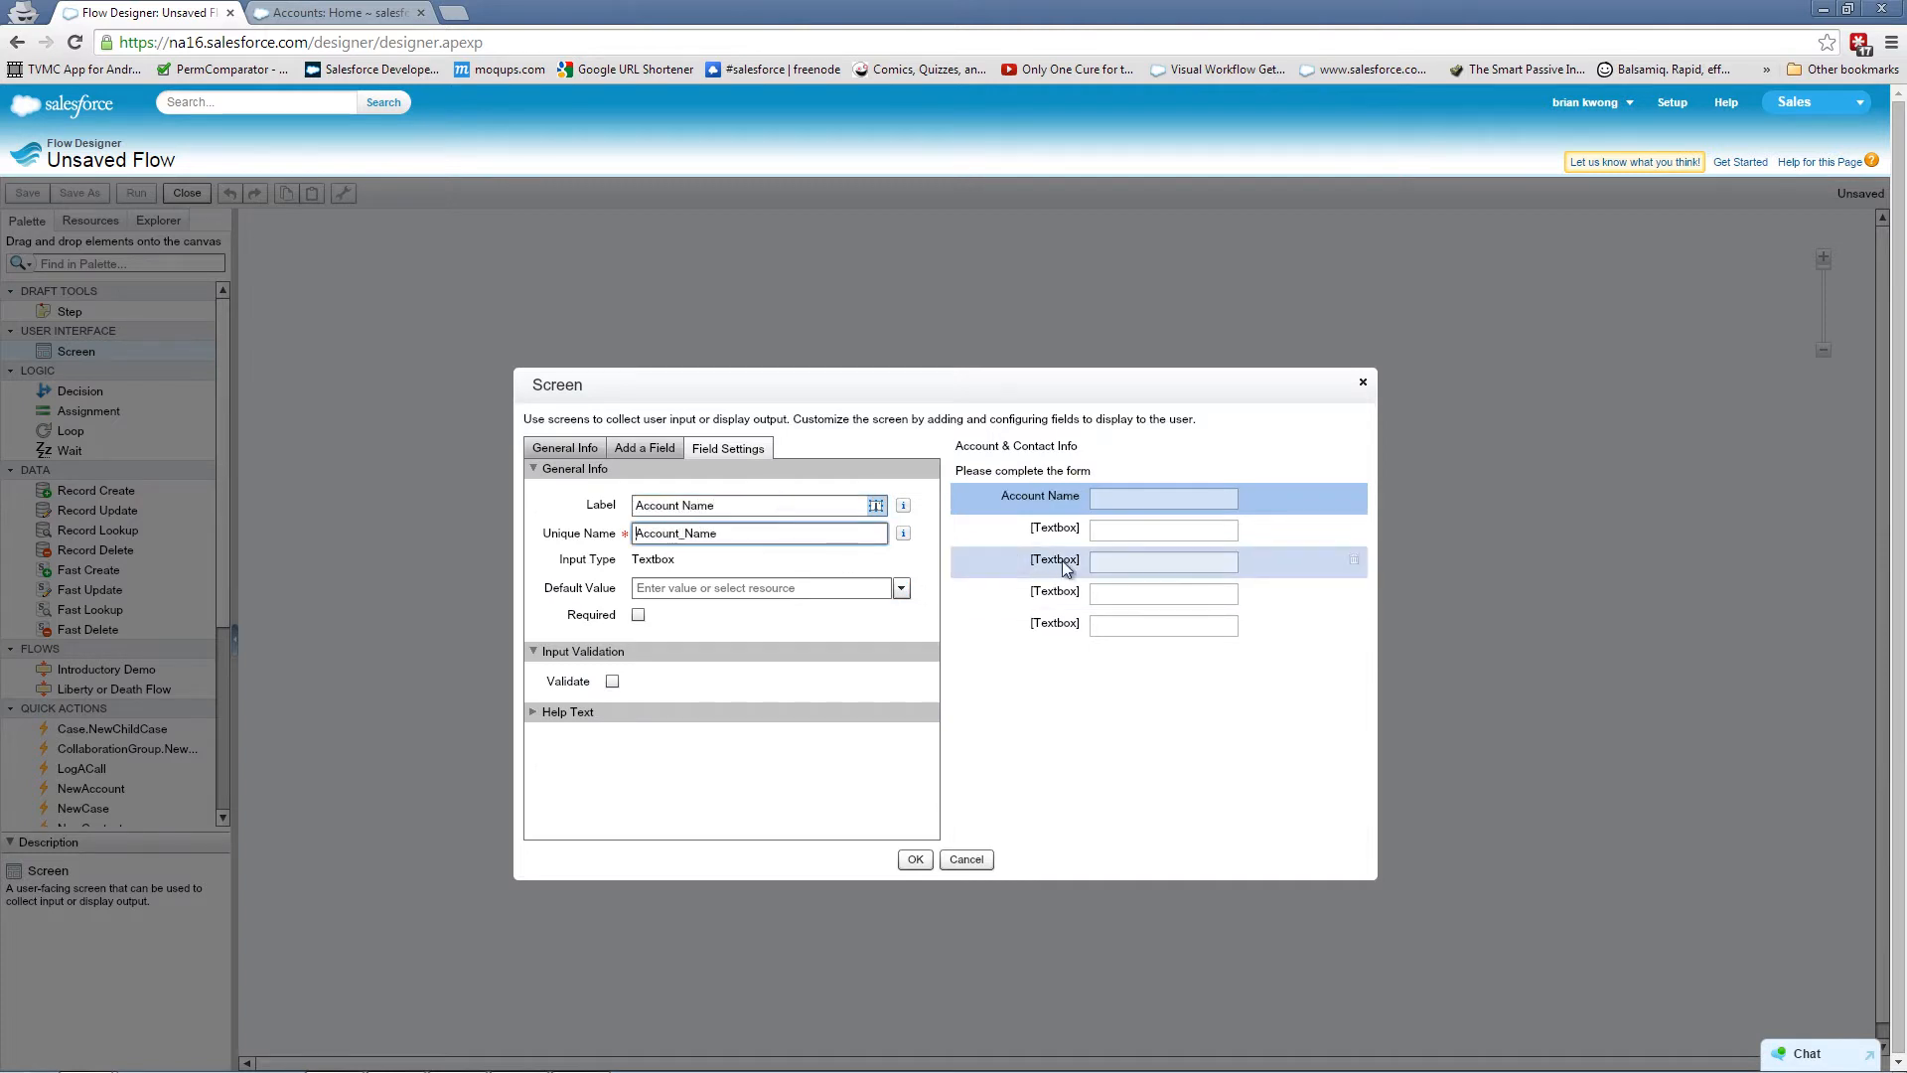
Label the remaining textboxes First Name, Last Name and E-Mail Address.
click(1164, 529)
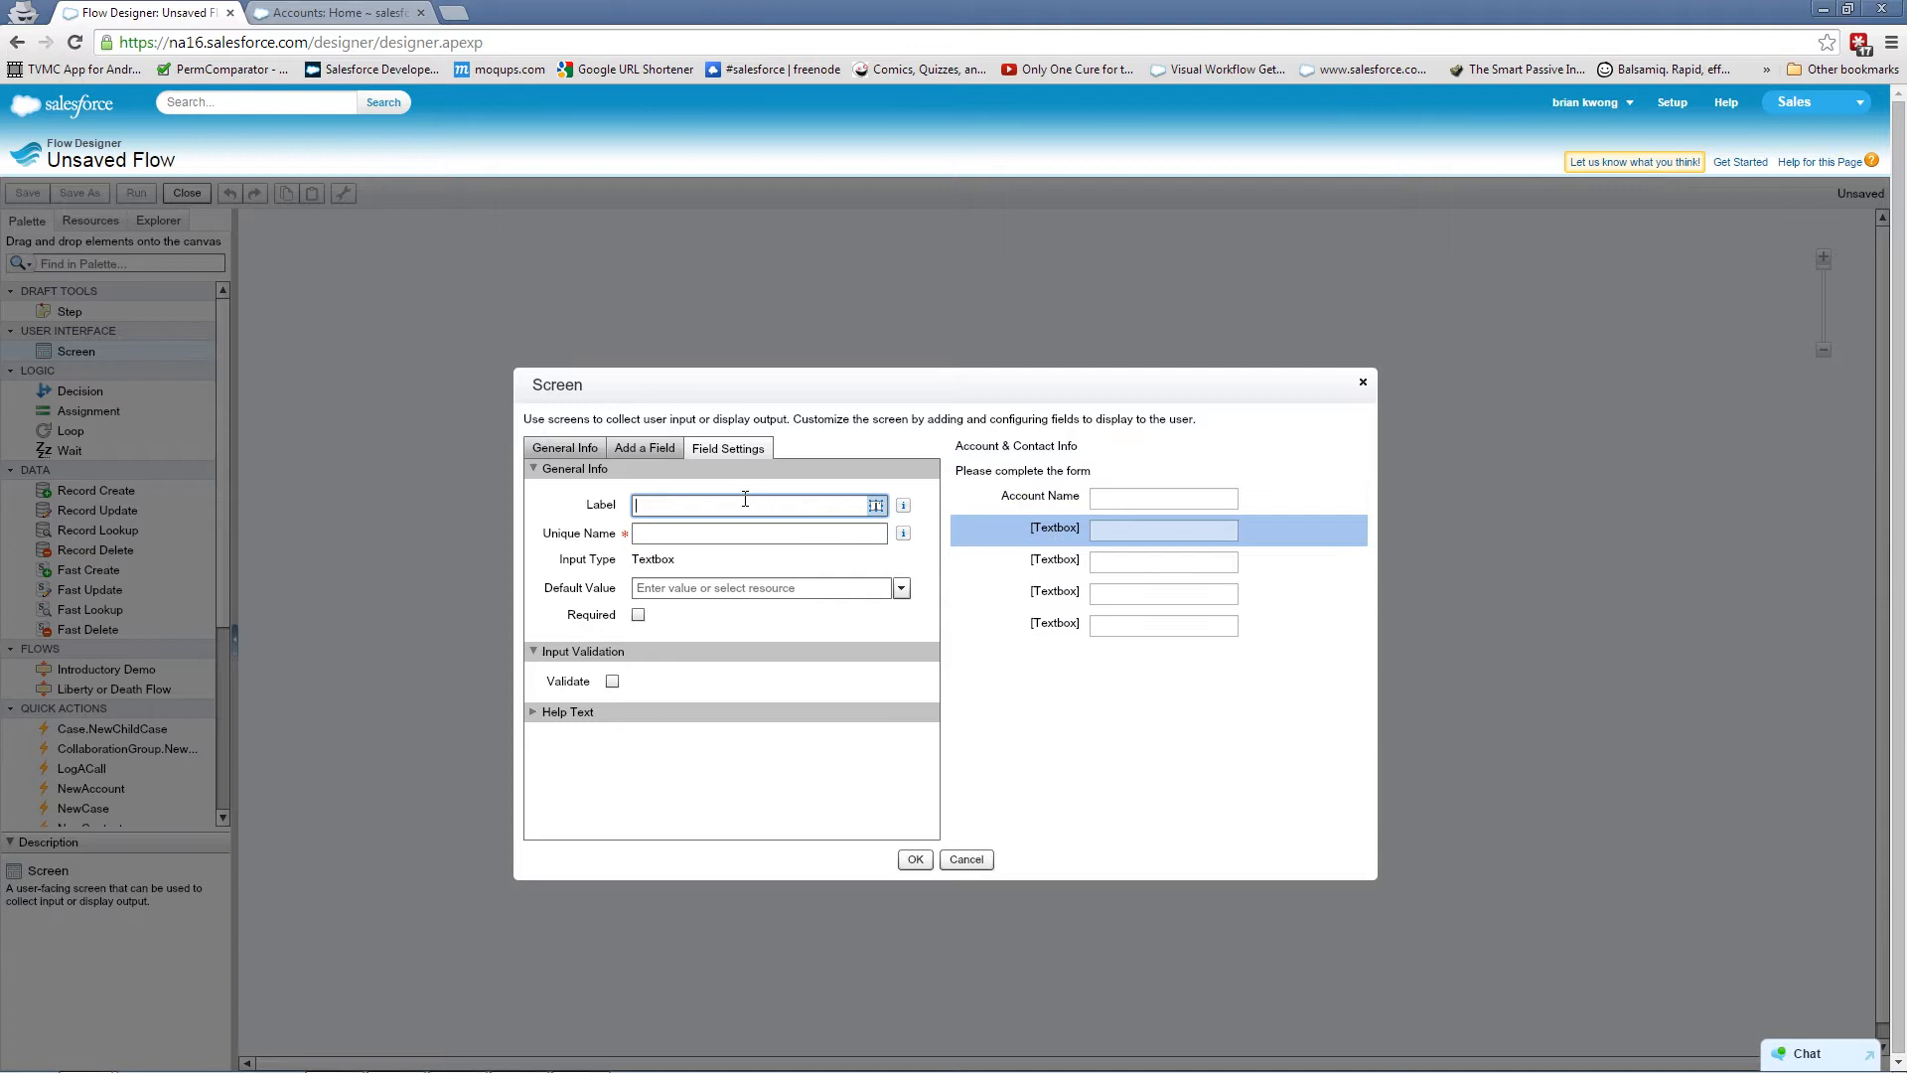
text(First Name)
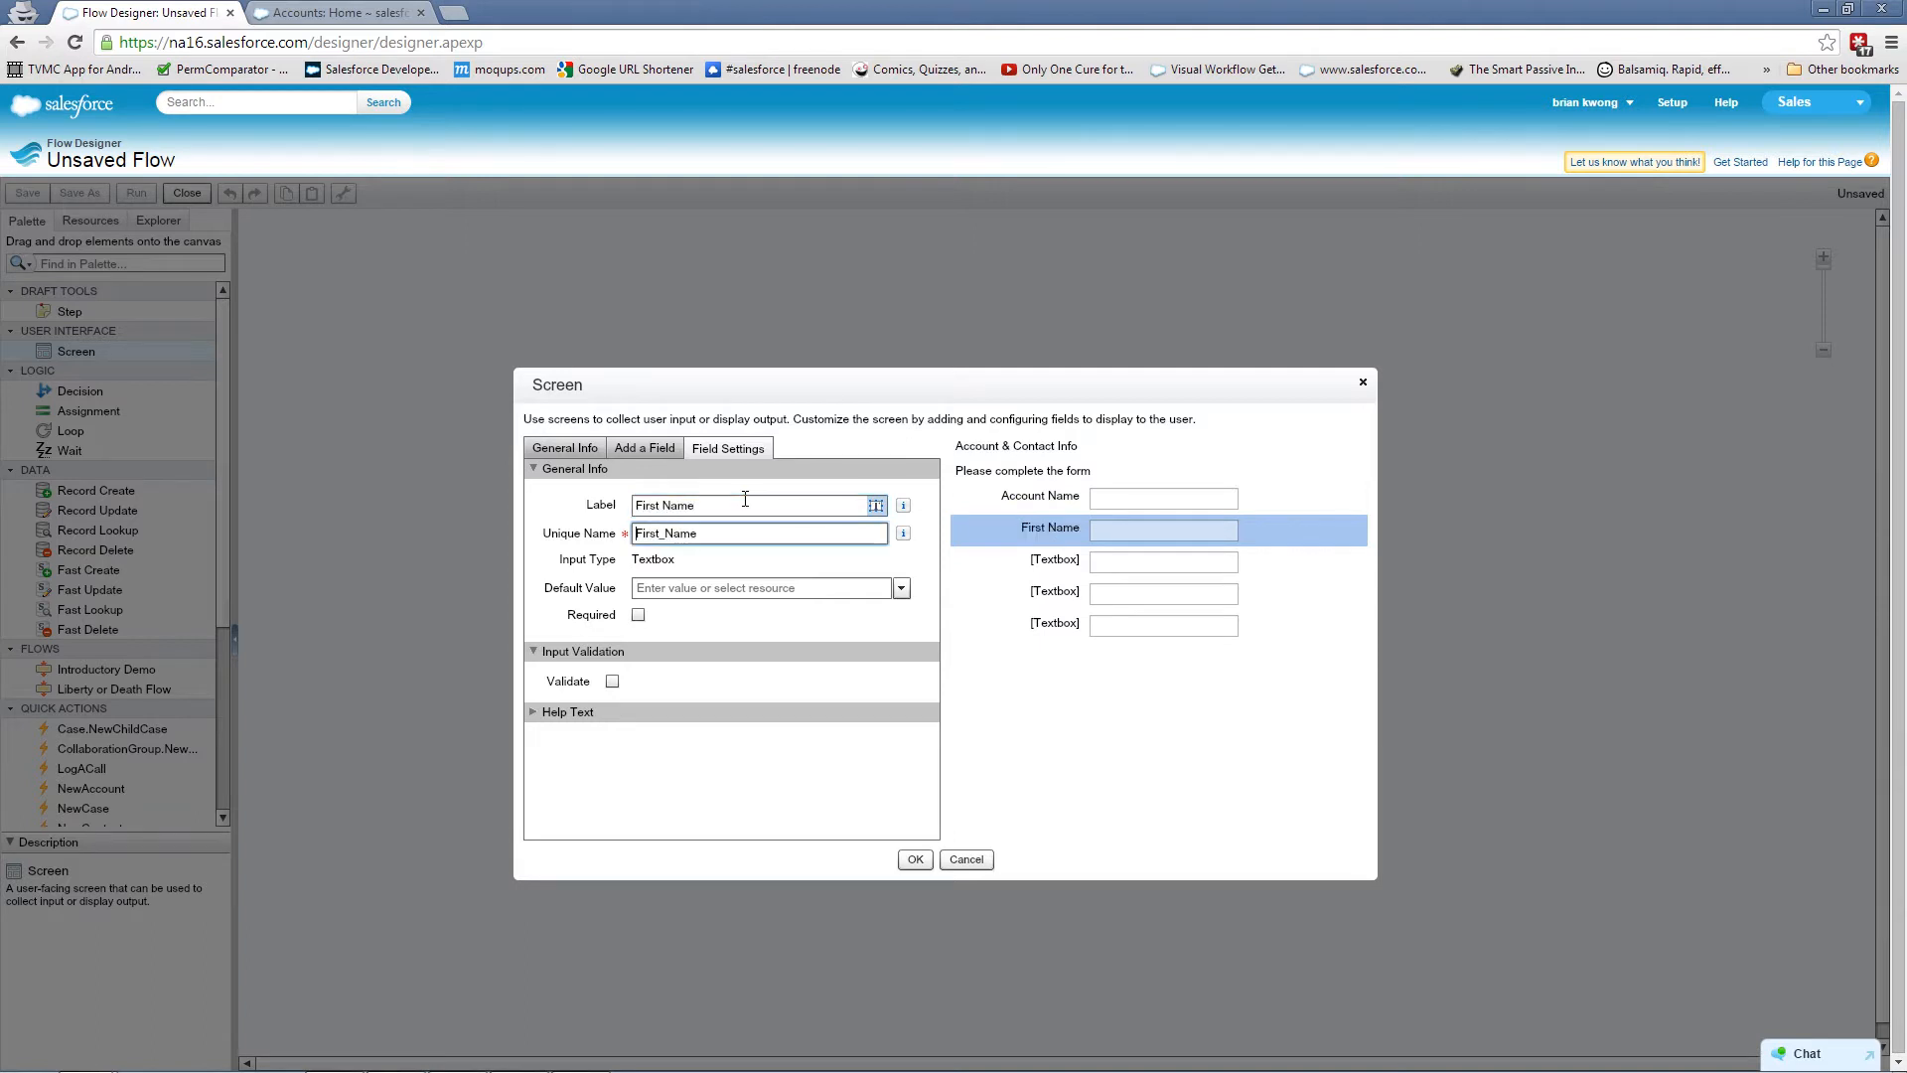
click(1162, 560)
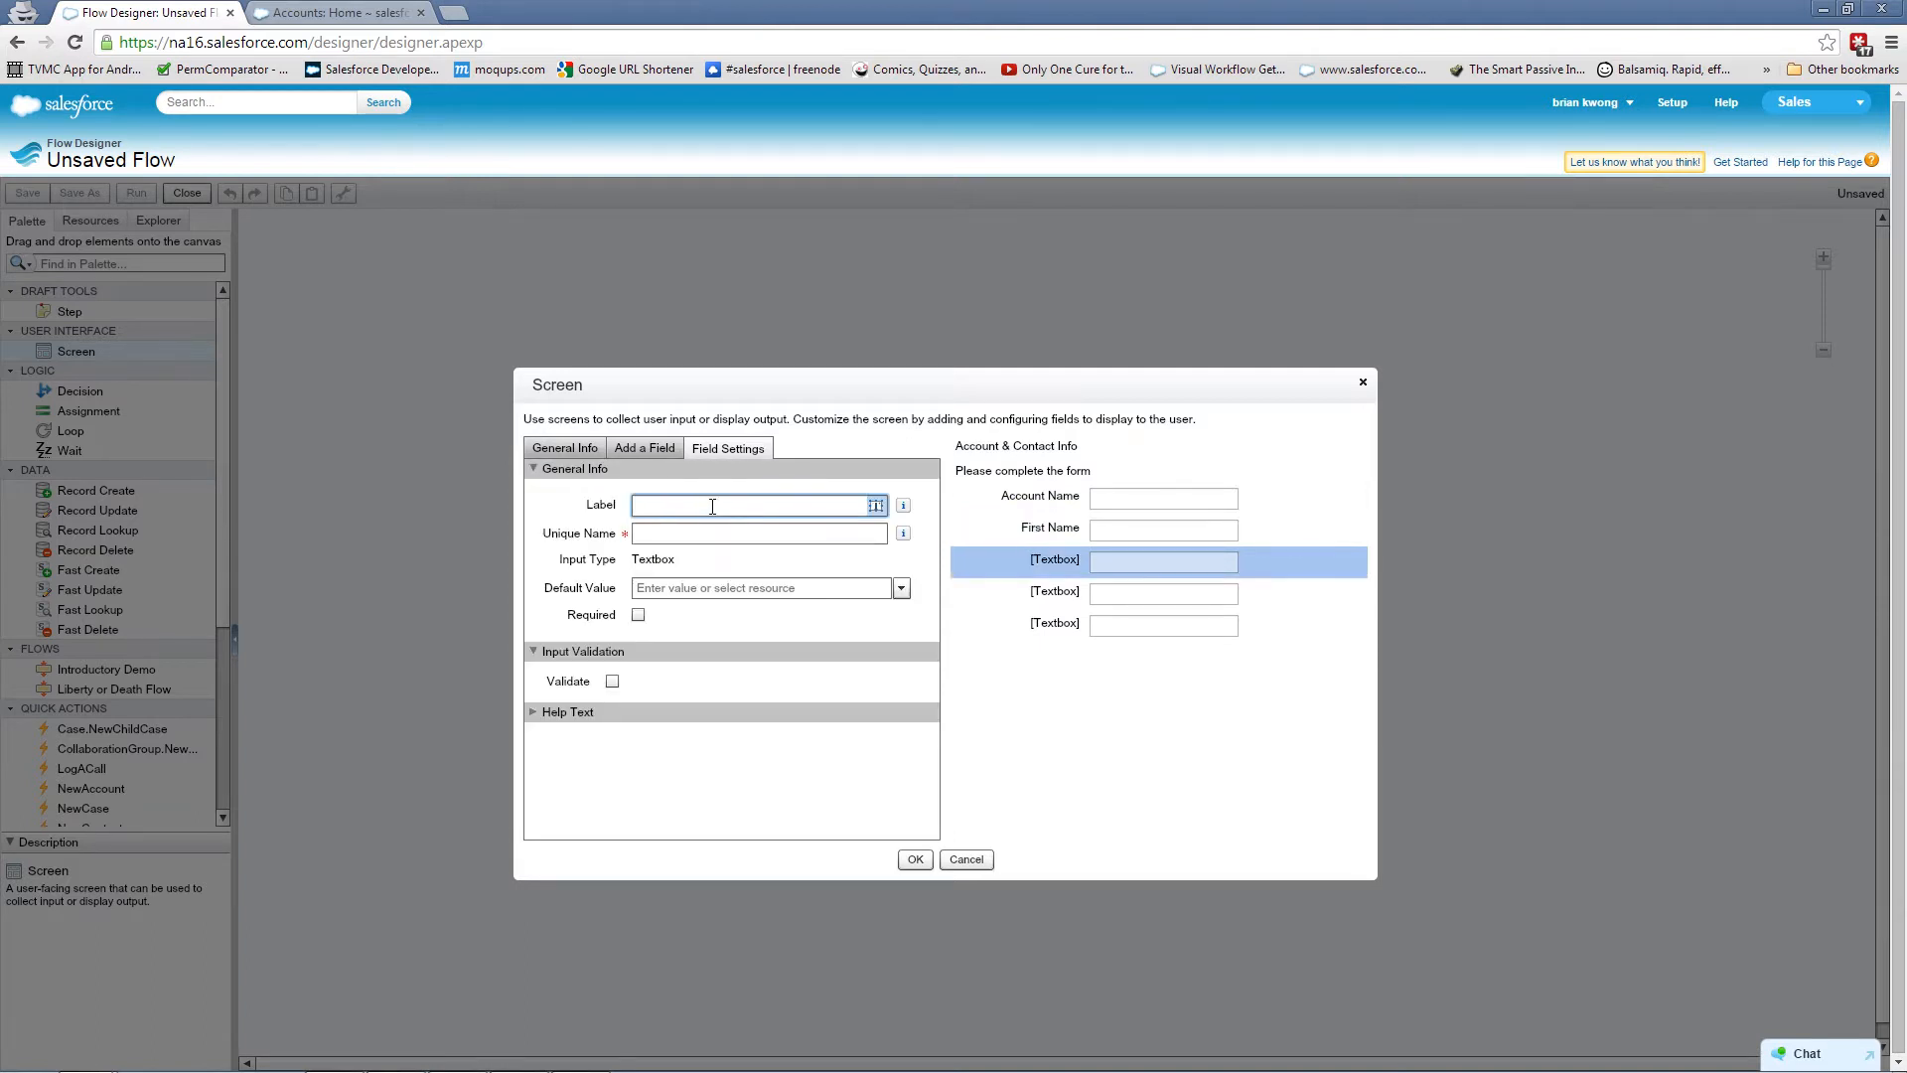
text(Last Name)
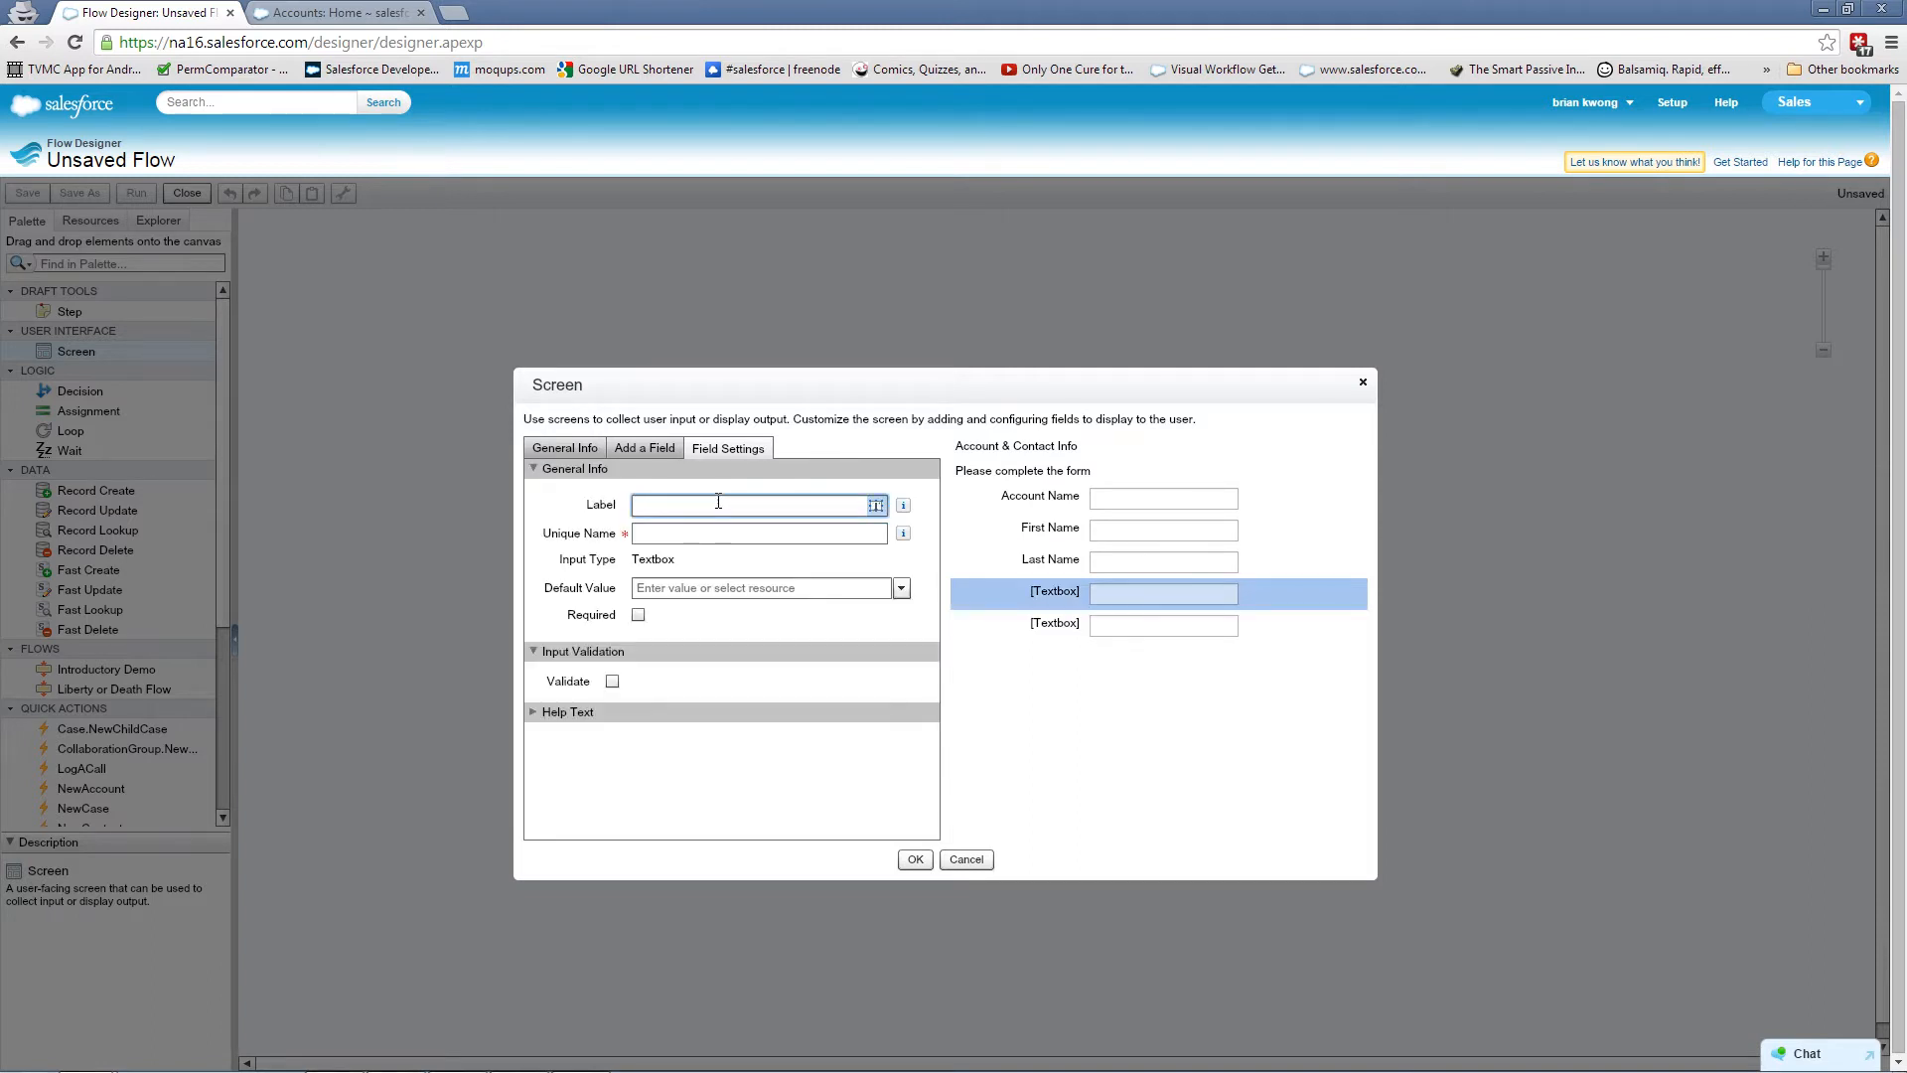
text(E-Mail)
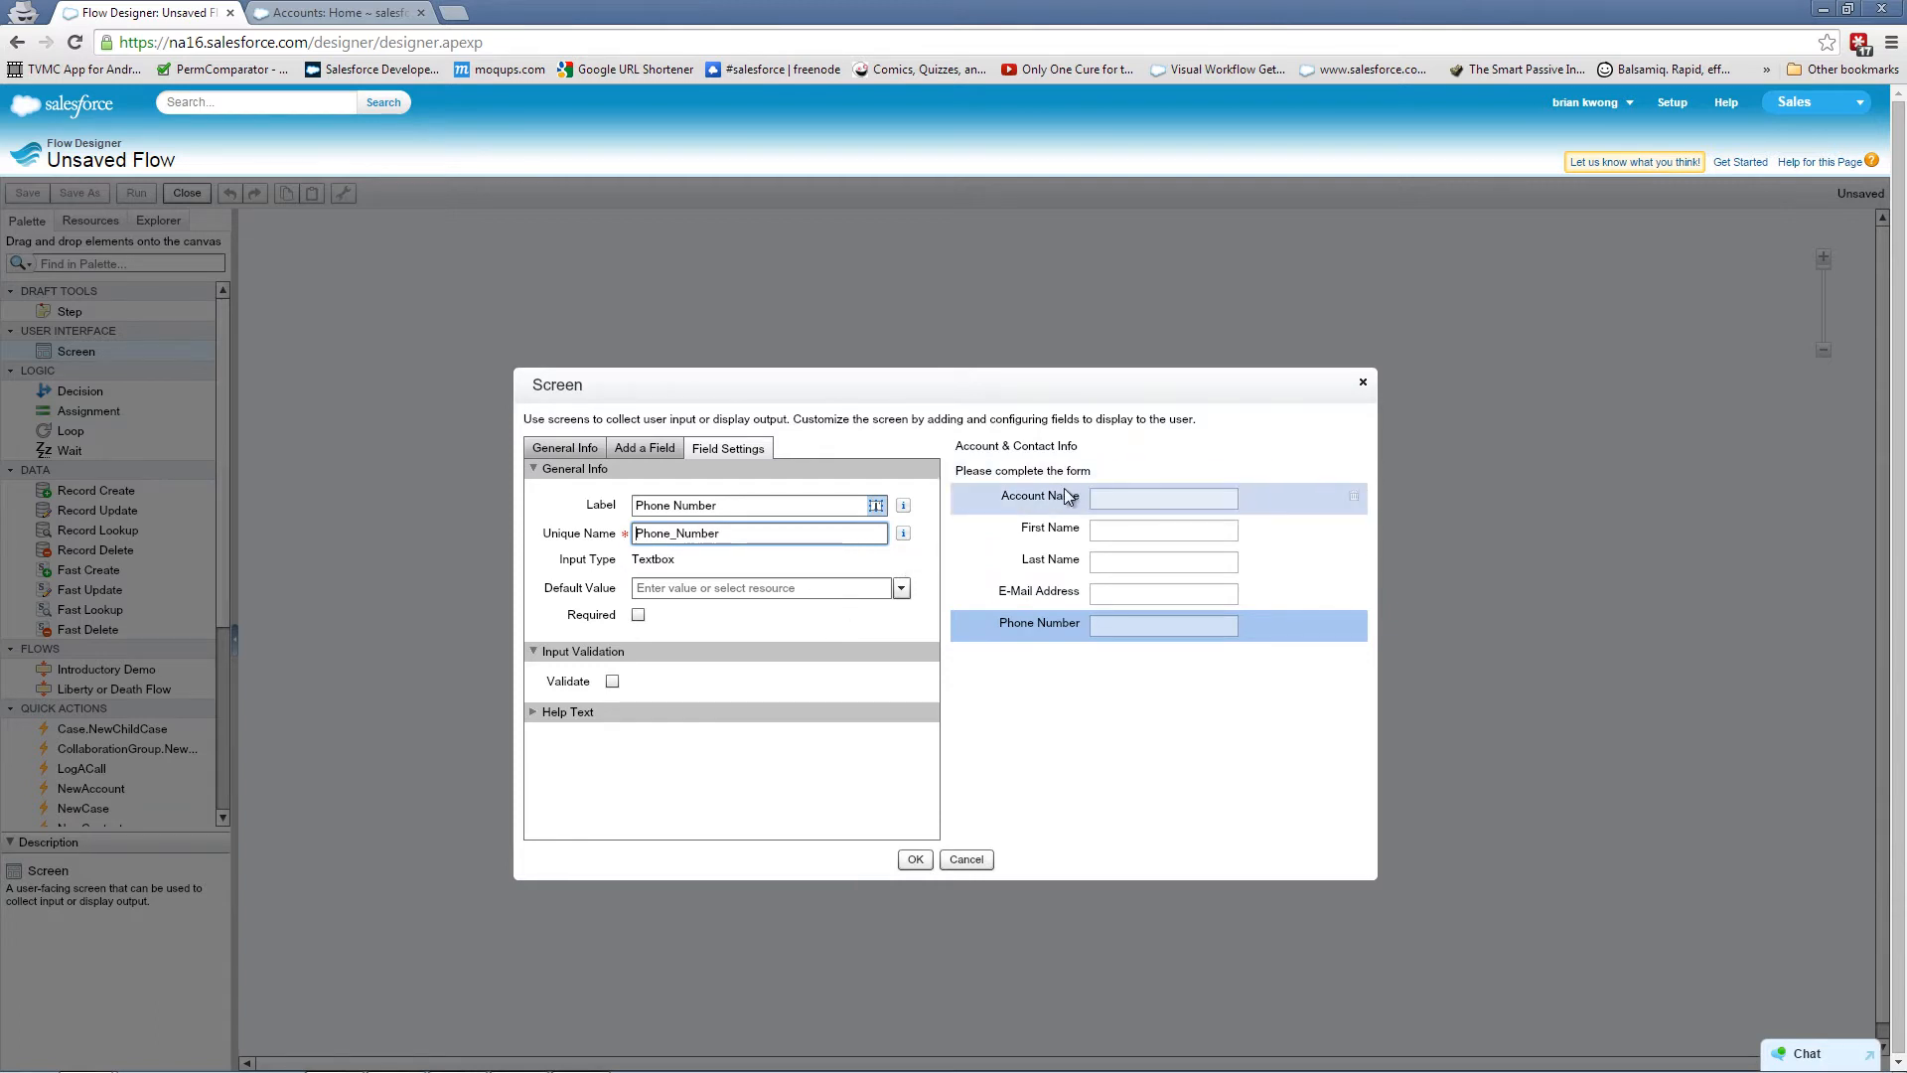
Mark the E-Mail Address field required and save the screen with OK.
click(1039, 495)
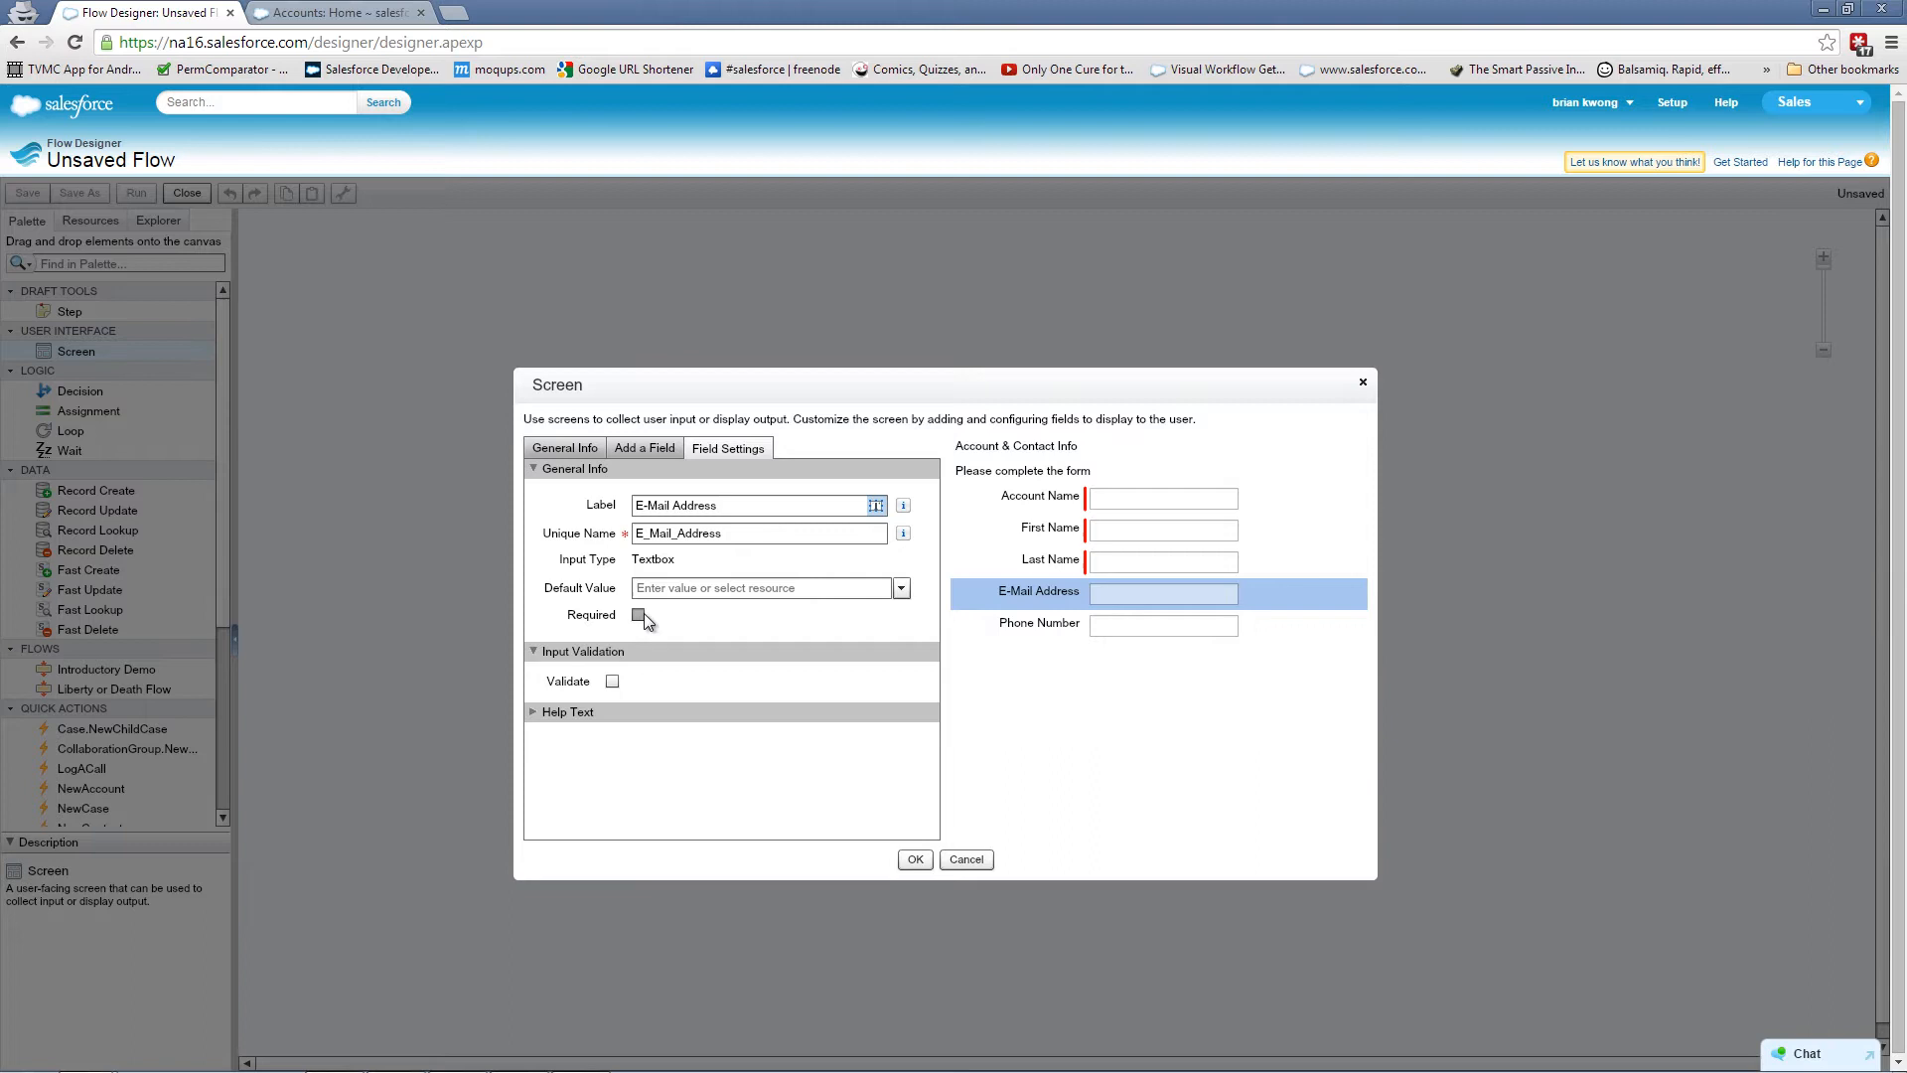
click(637, 614)
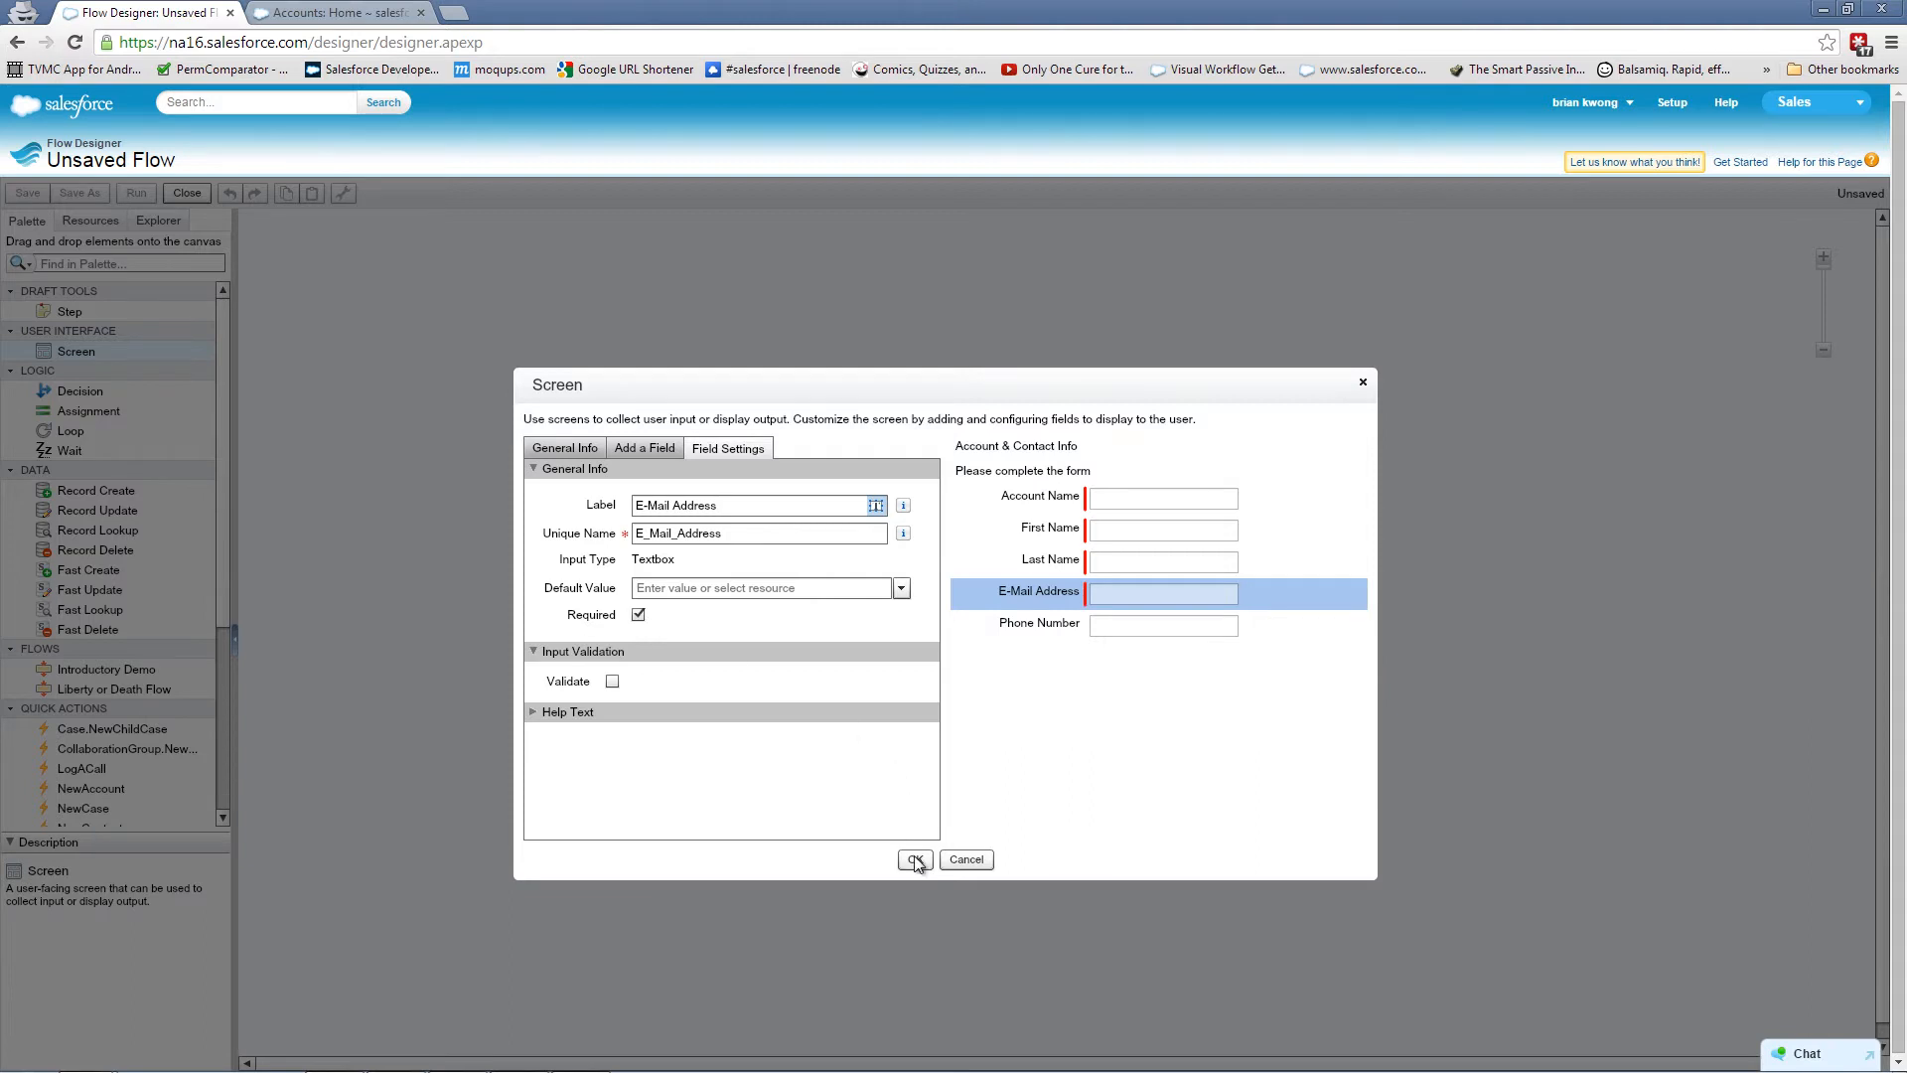
click(914, 858)
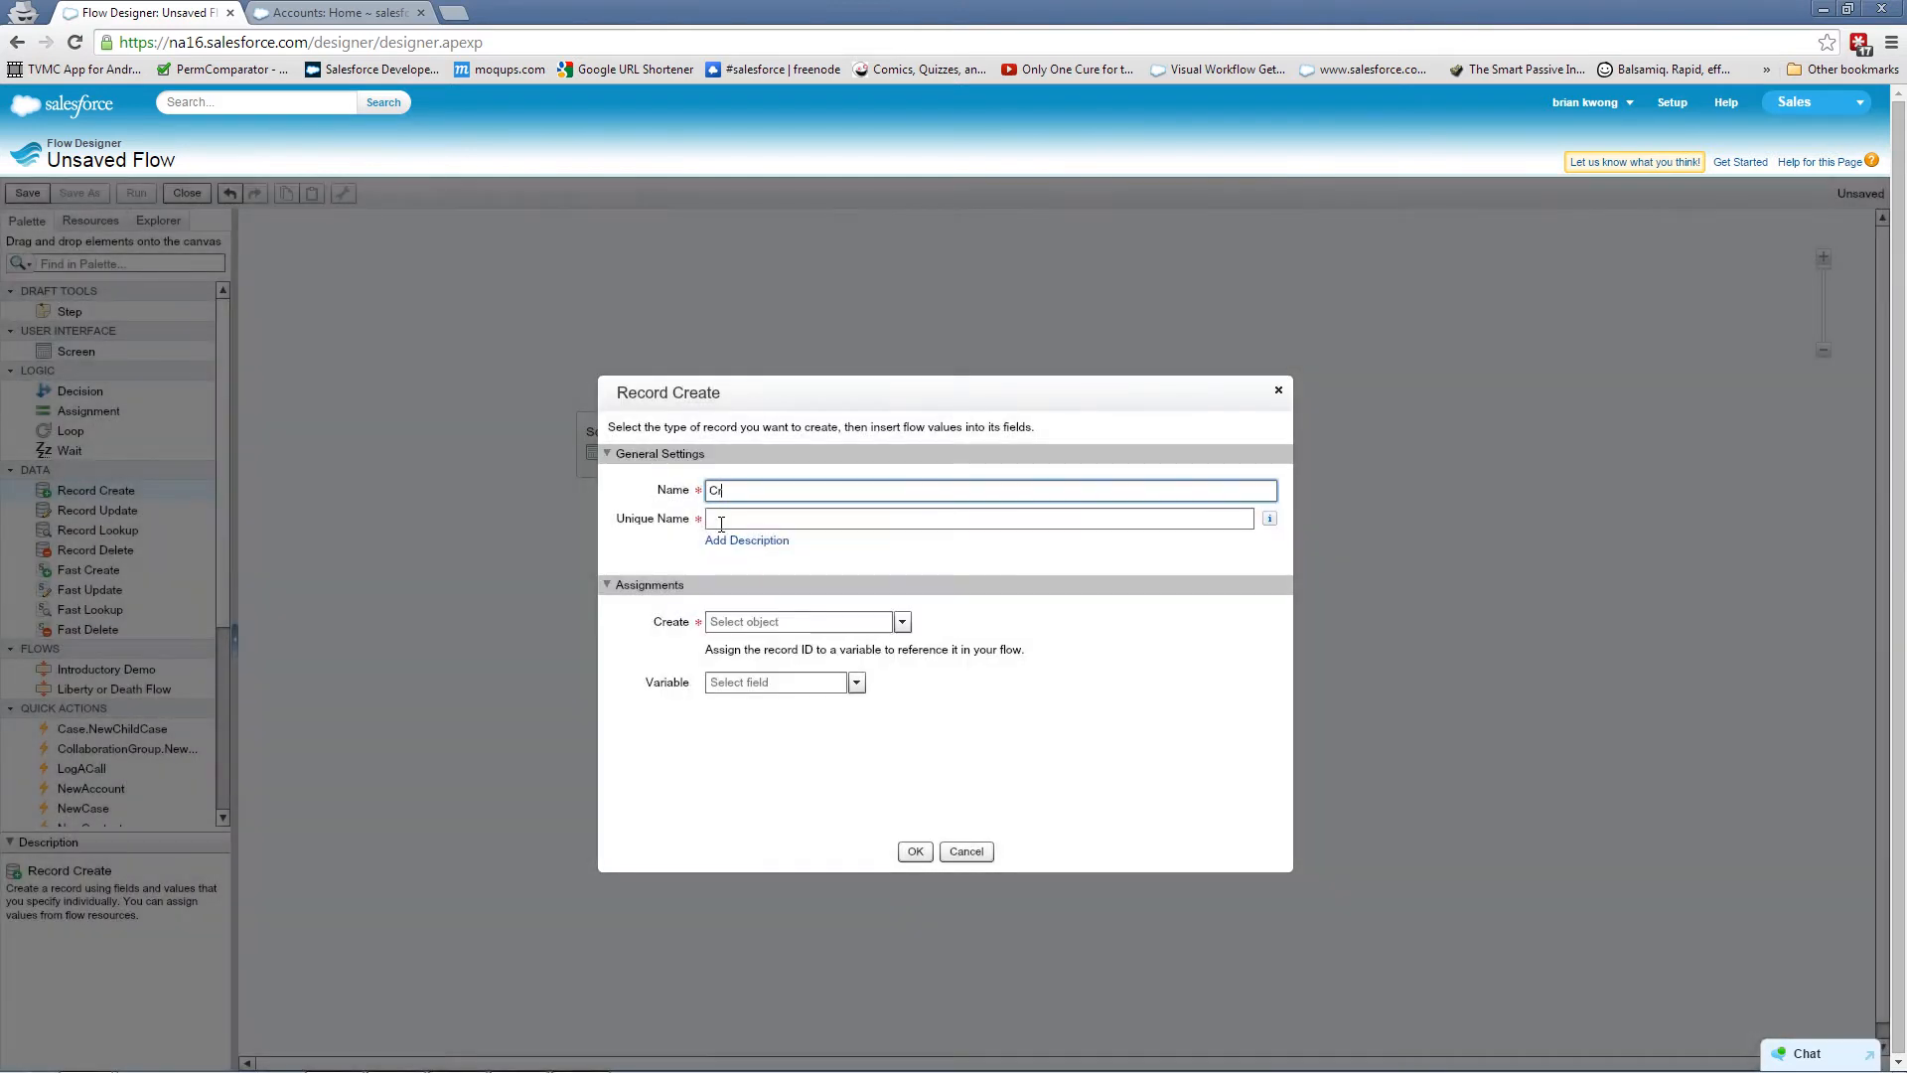
Name the element Create Account, target the Account object and set Name from the Account_Name input.
text(Create Account)
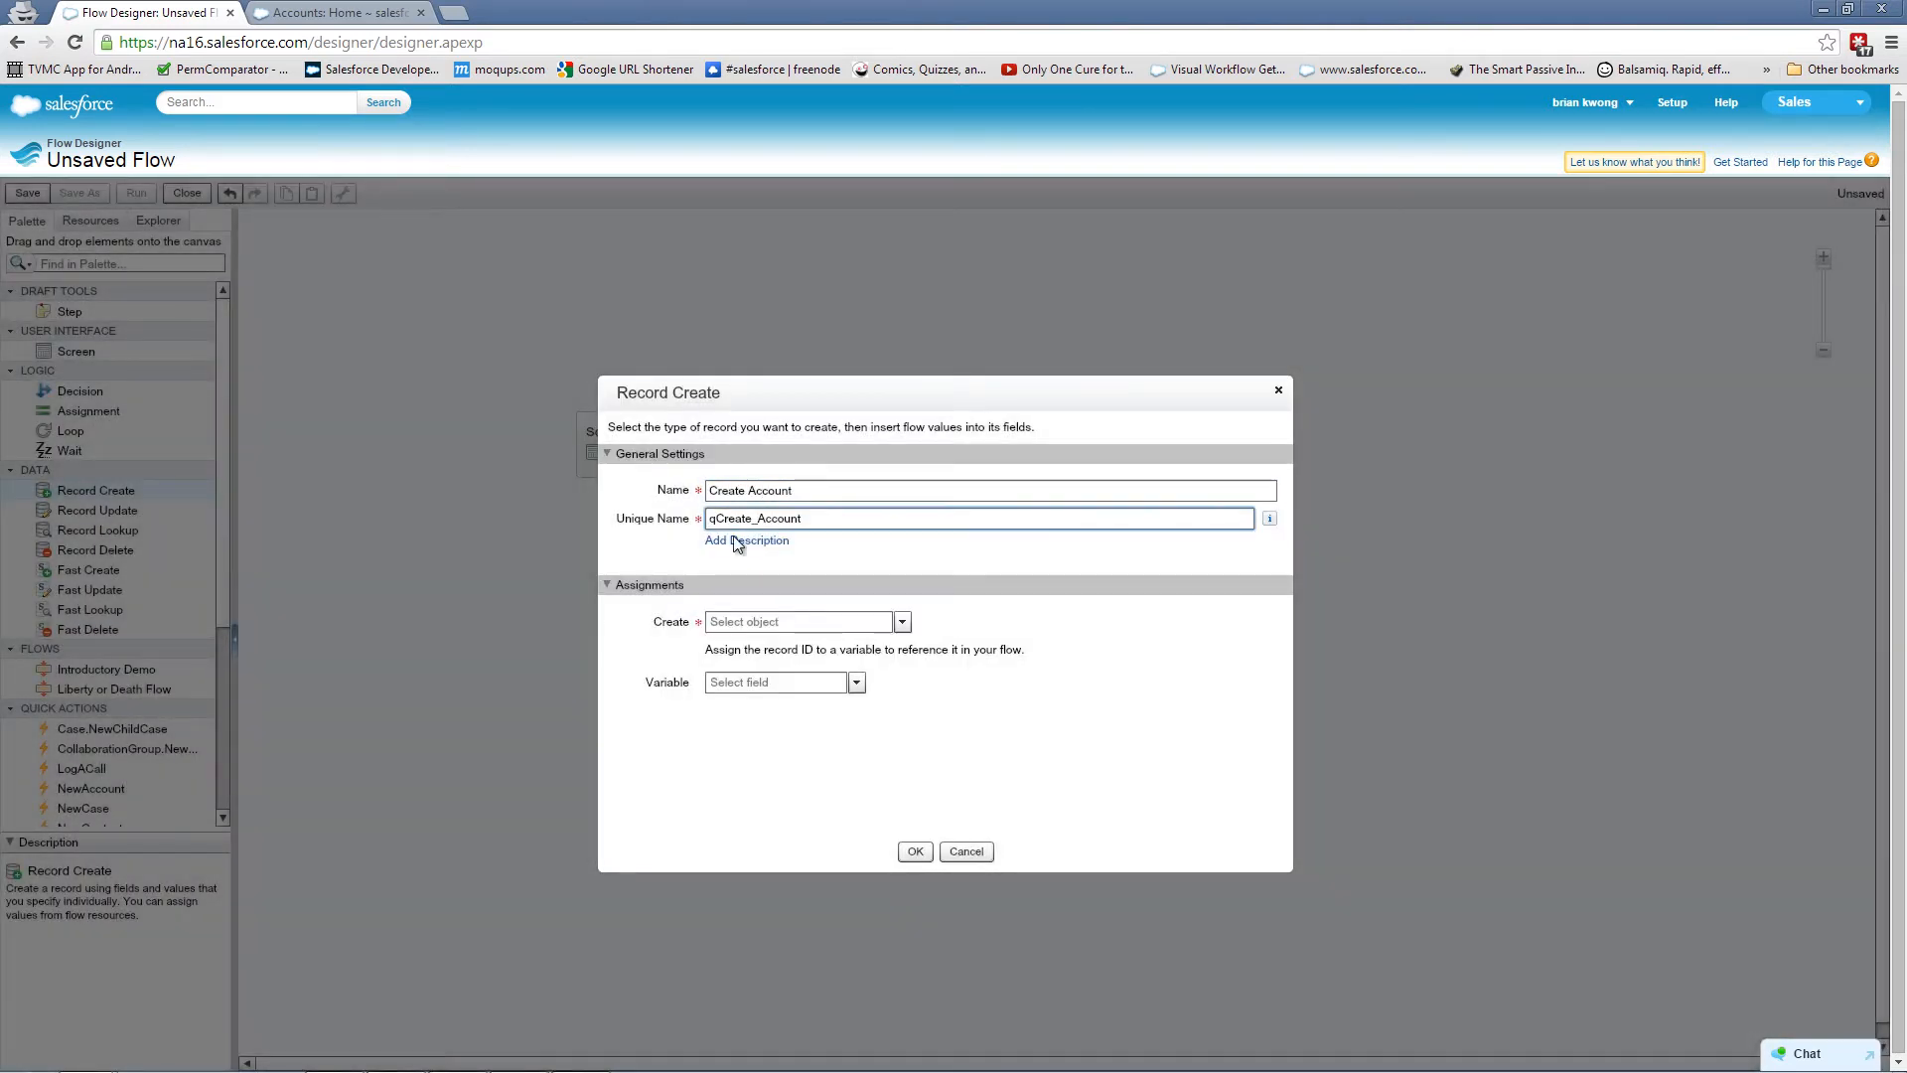
text(a)
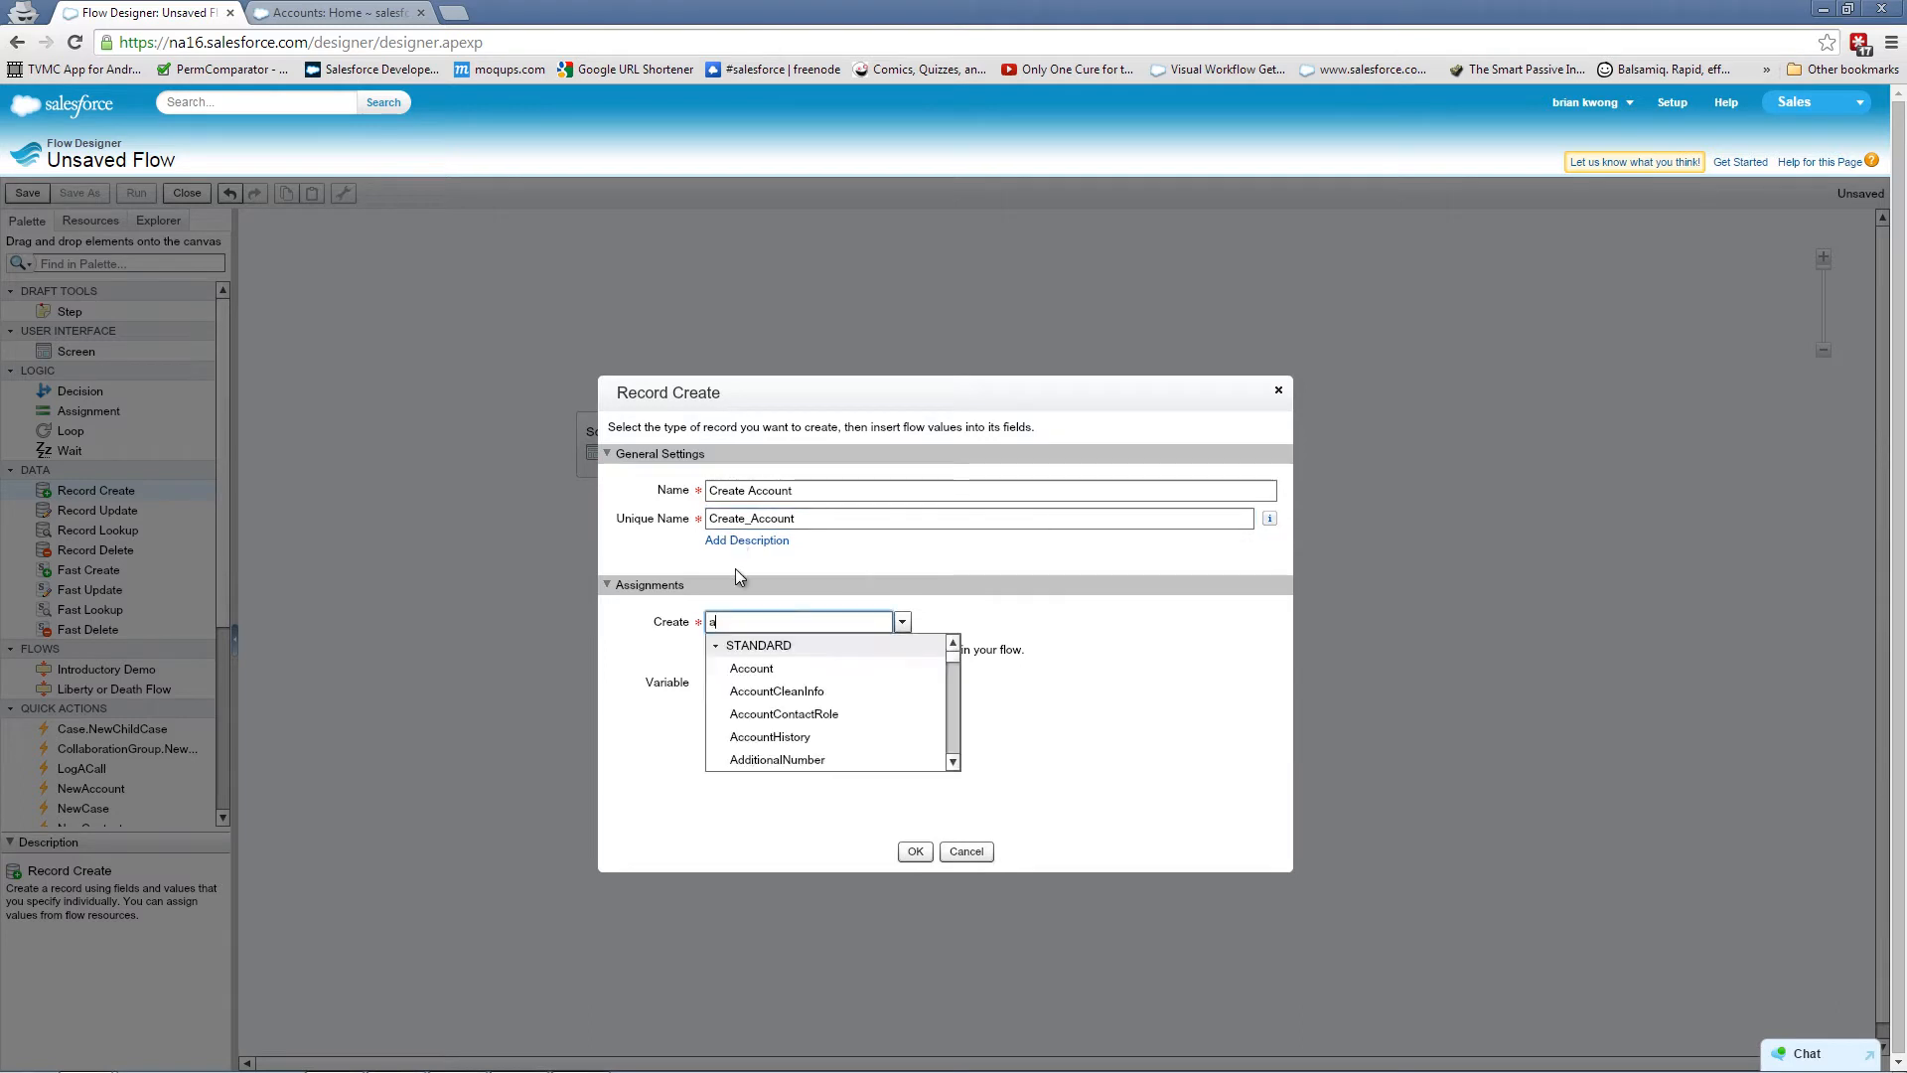
text(cc)
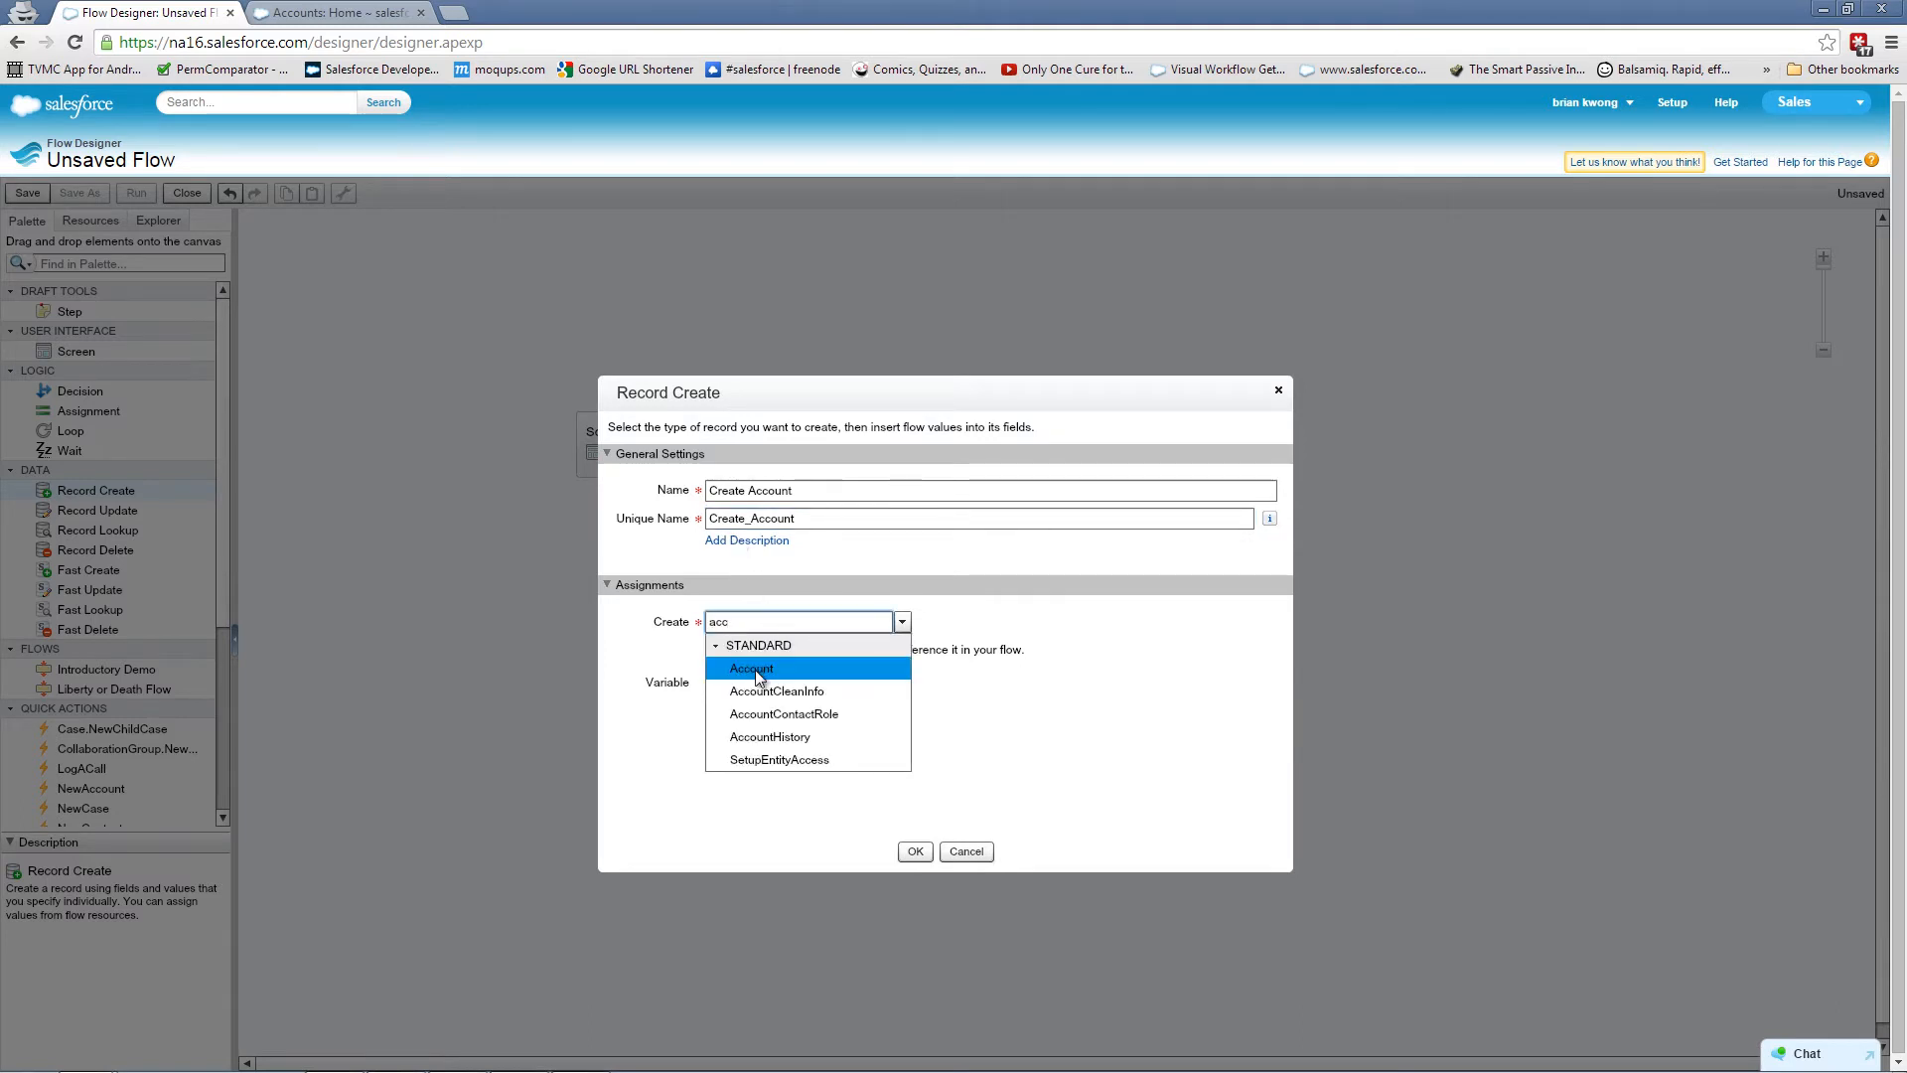
click(751, 667)
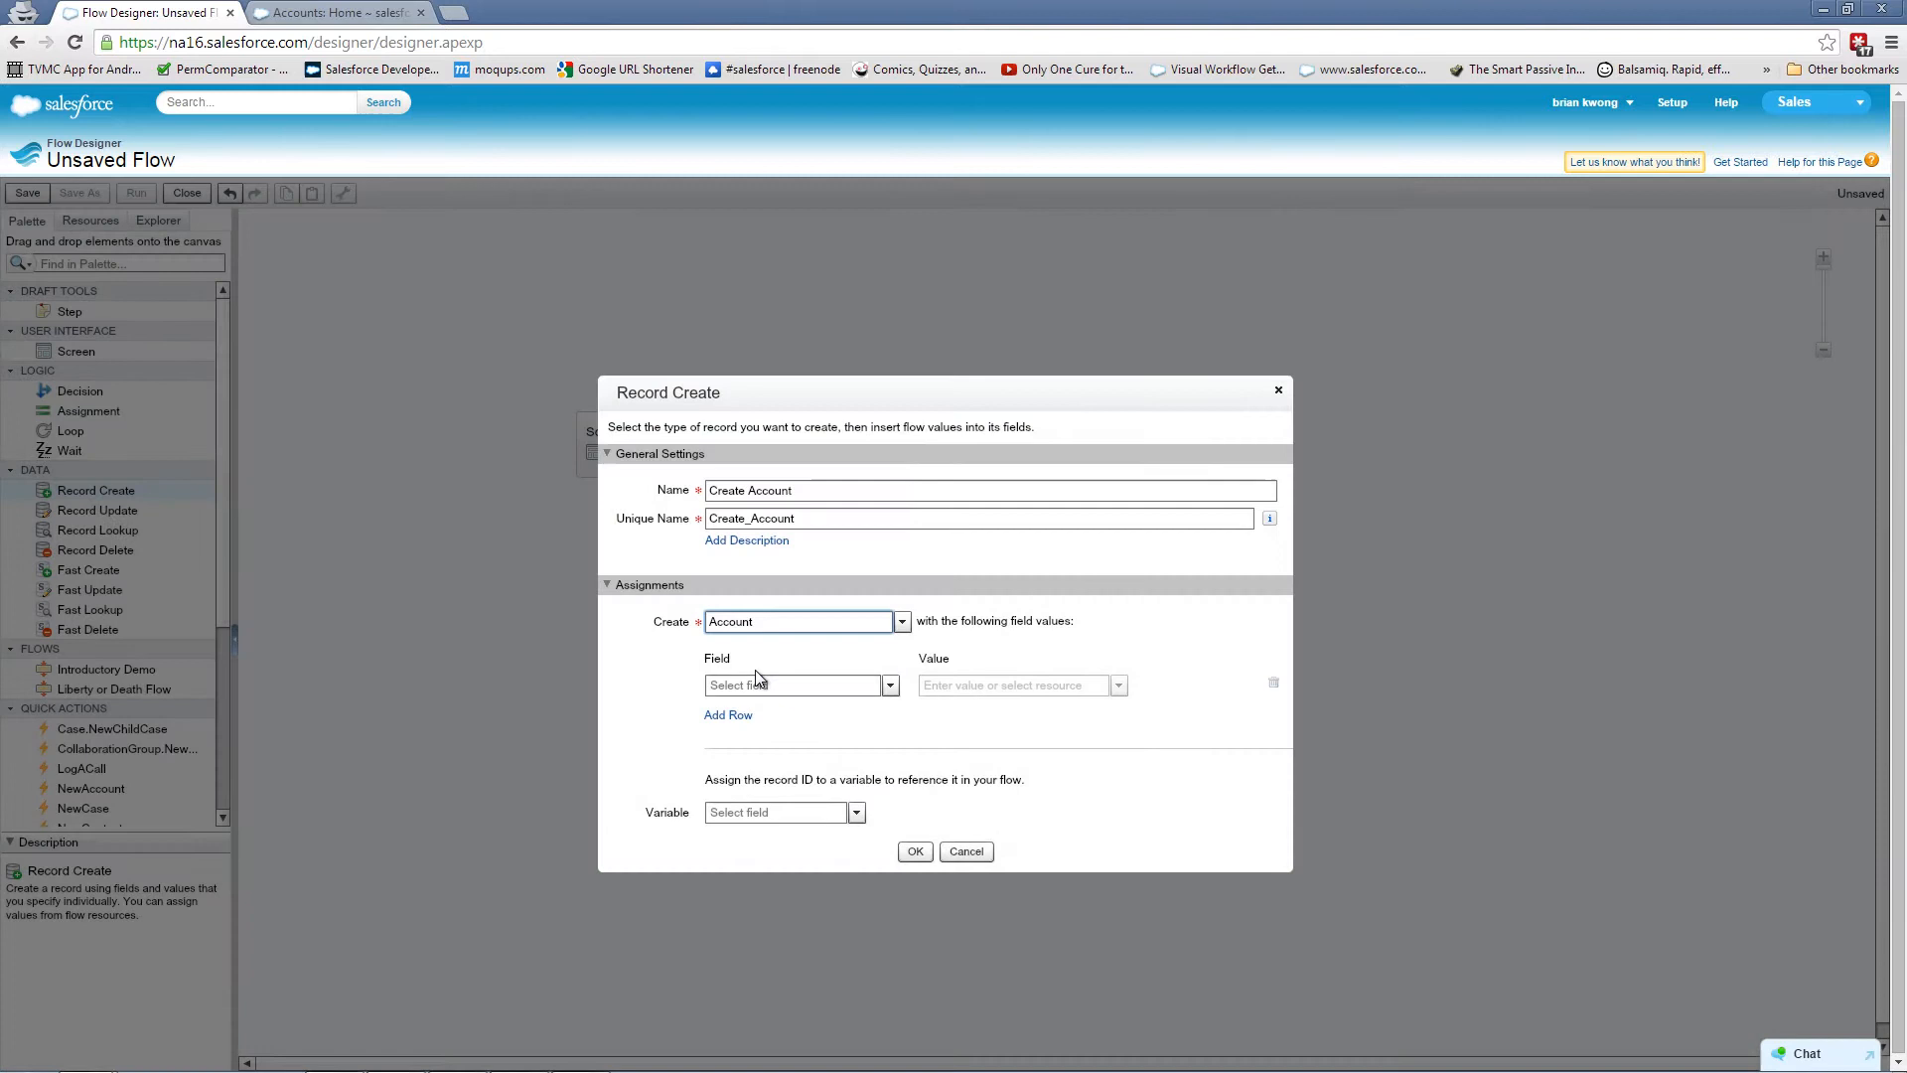
click(790, 686)
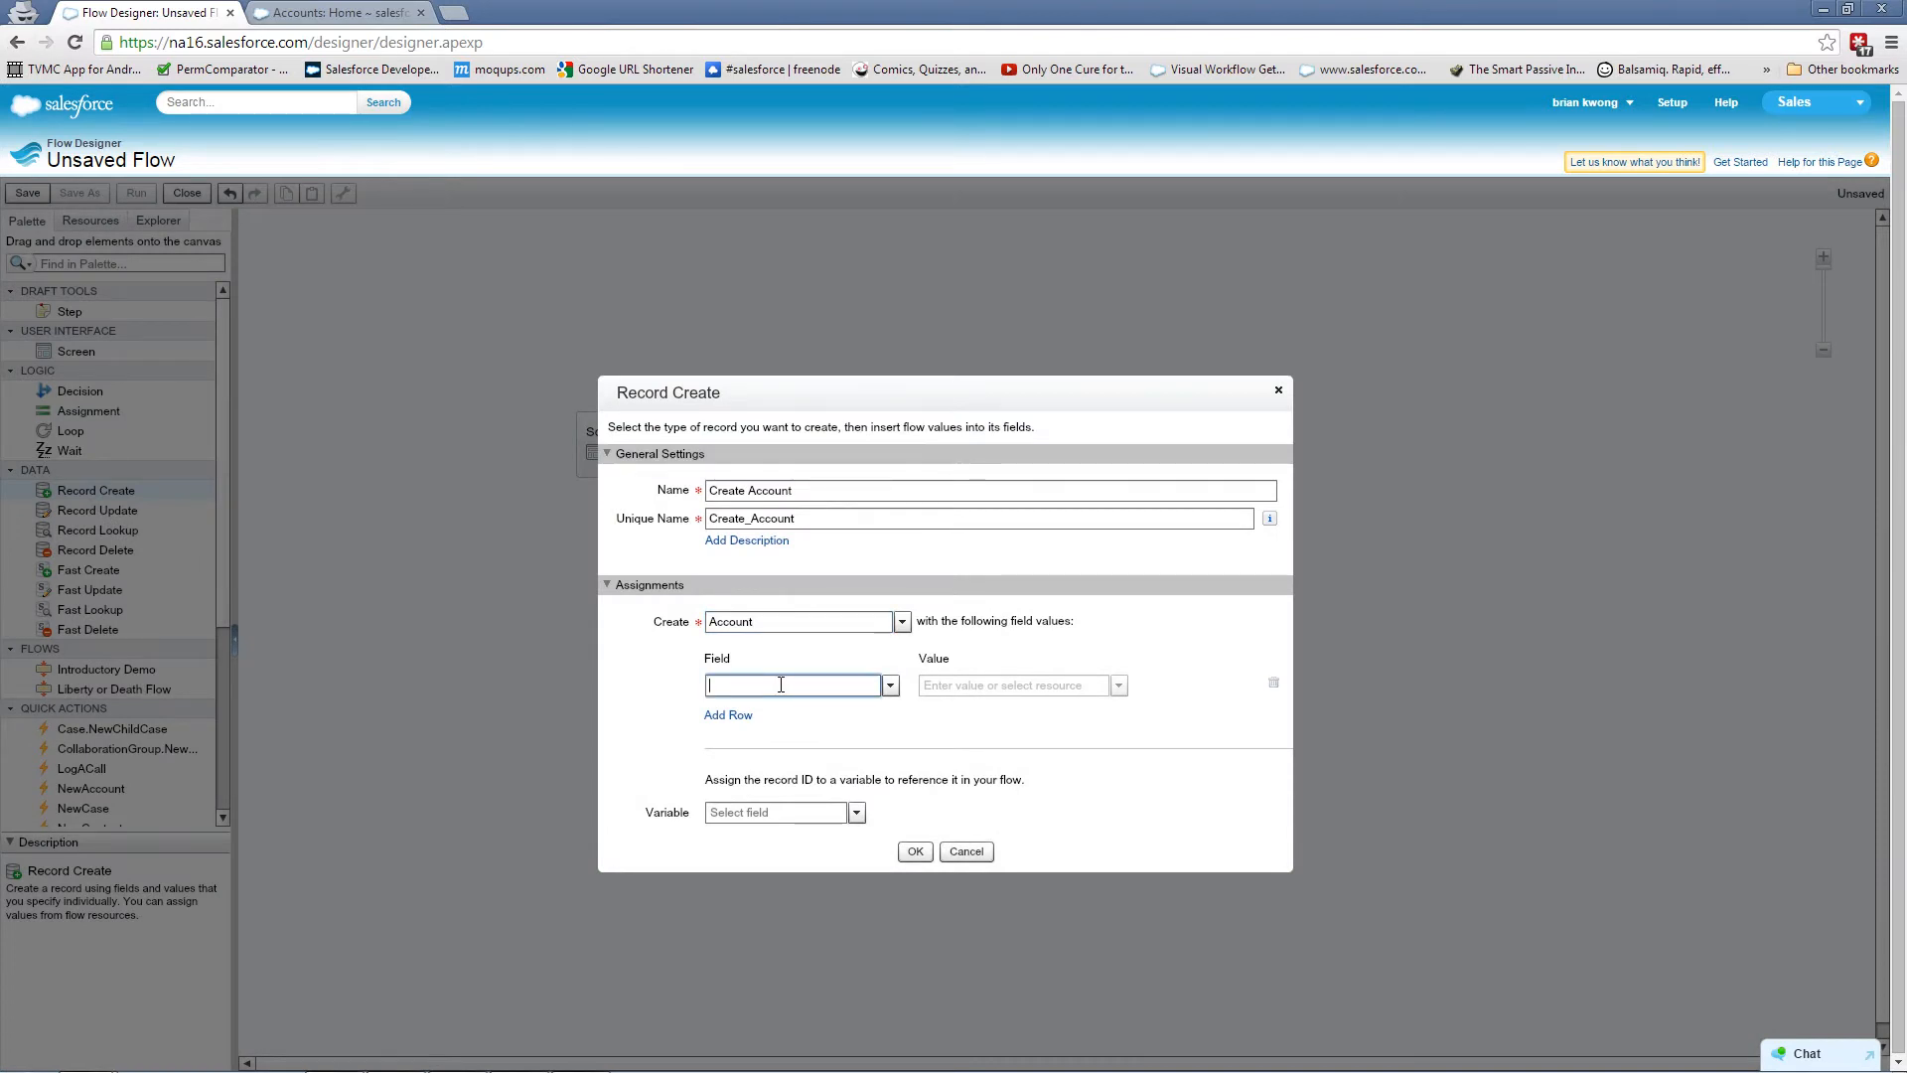
text(name)
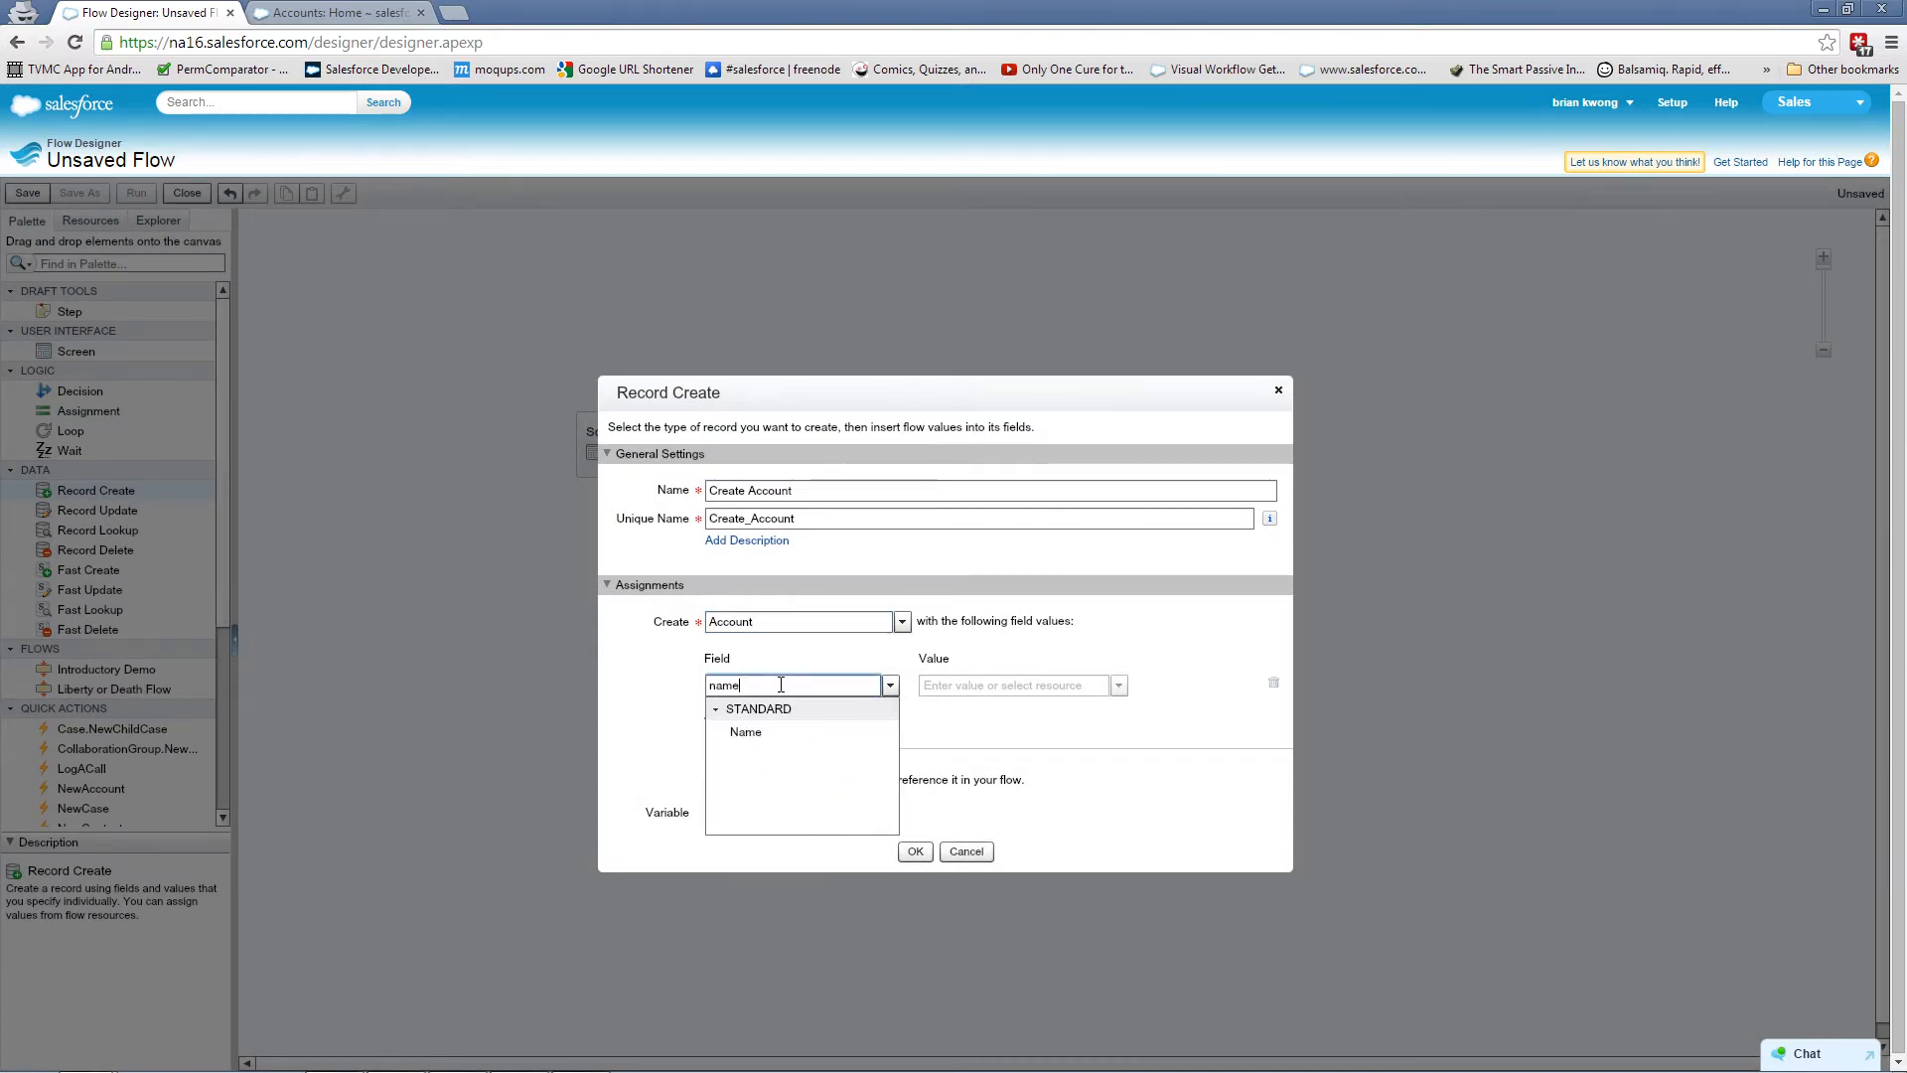
click(1116, 686)
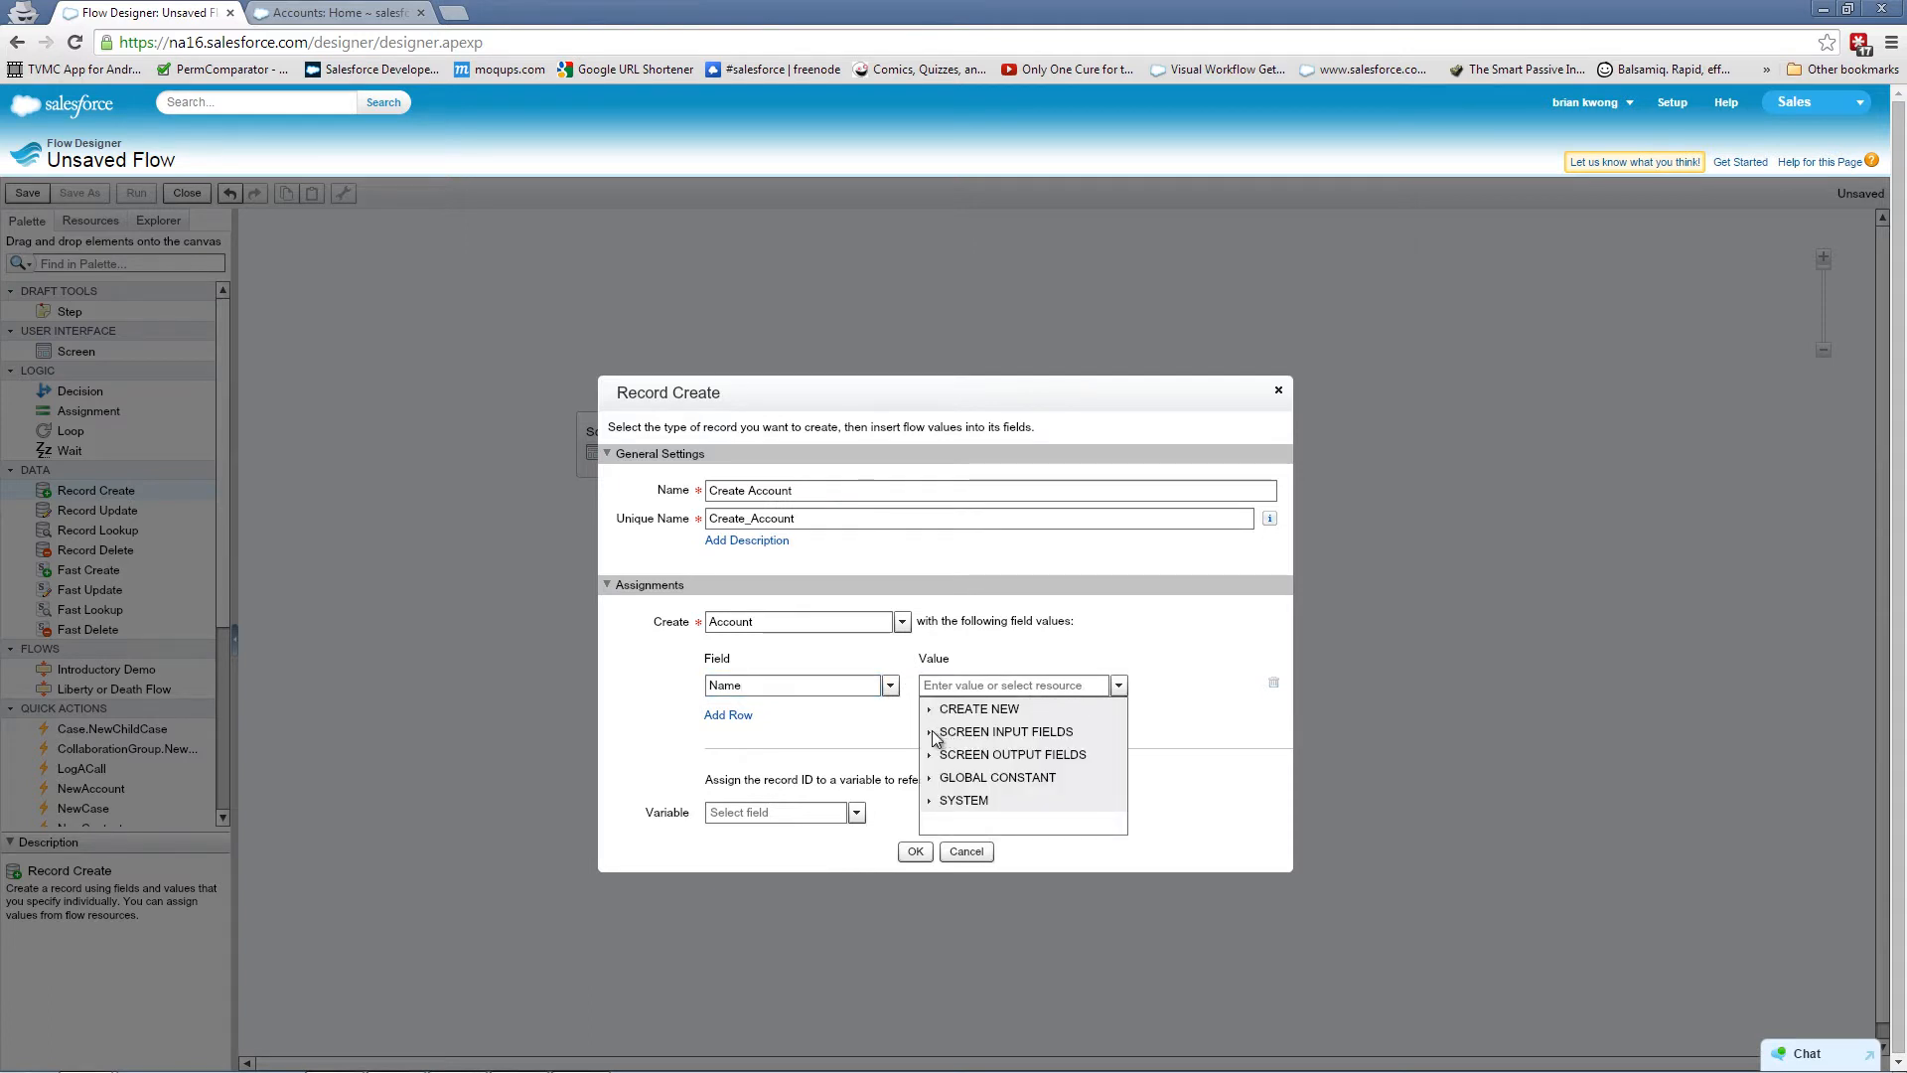
click(929, 731)
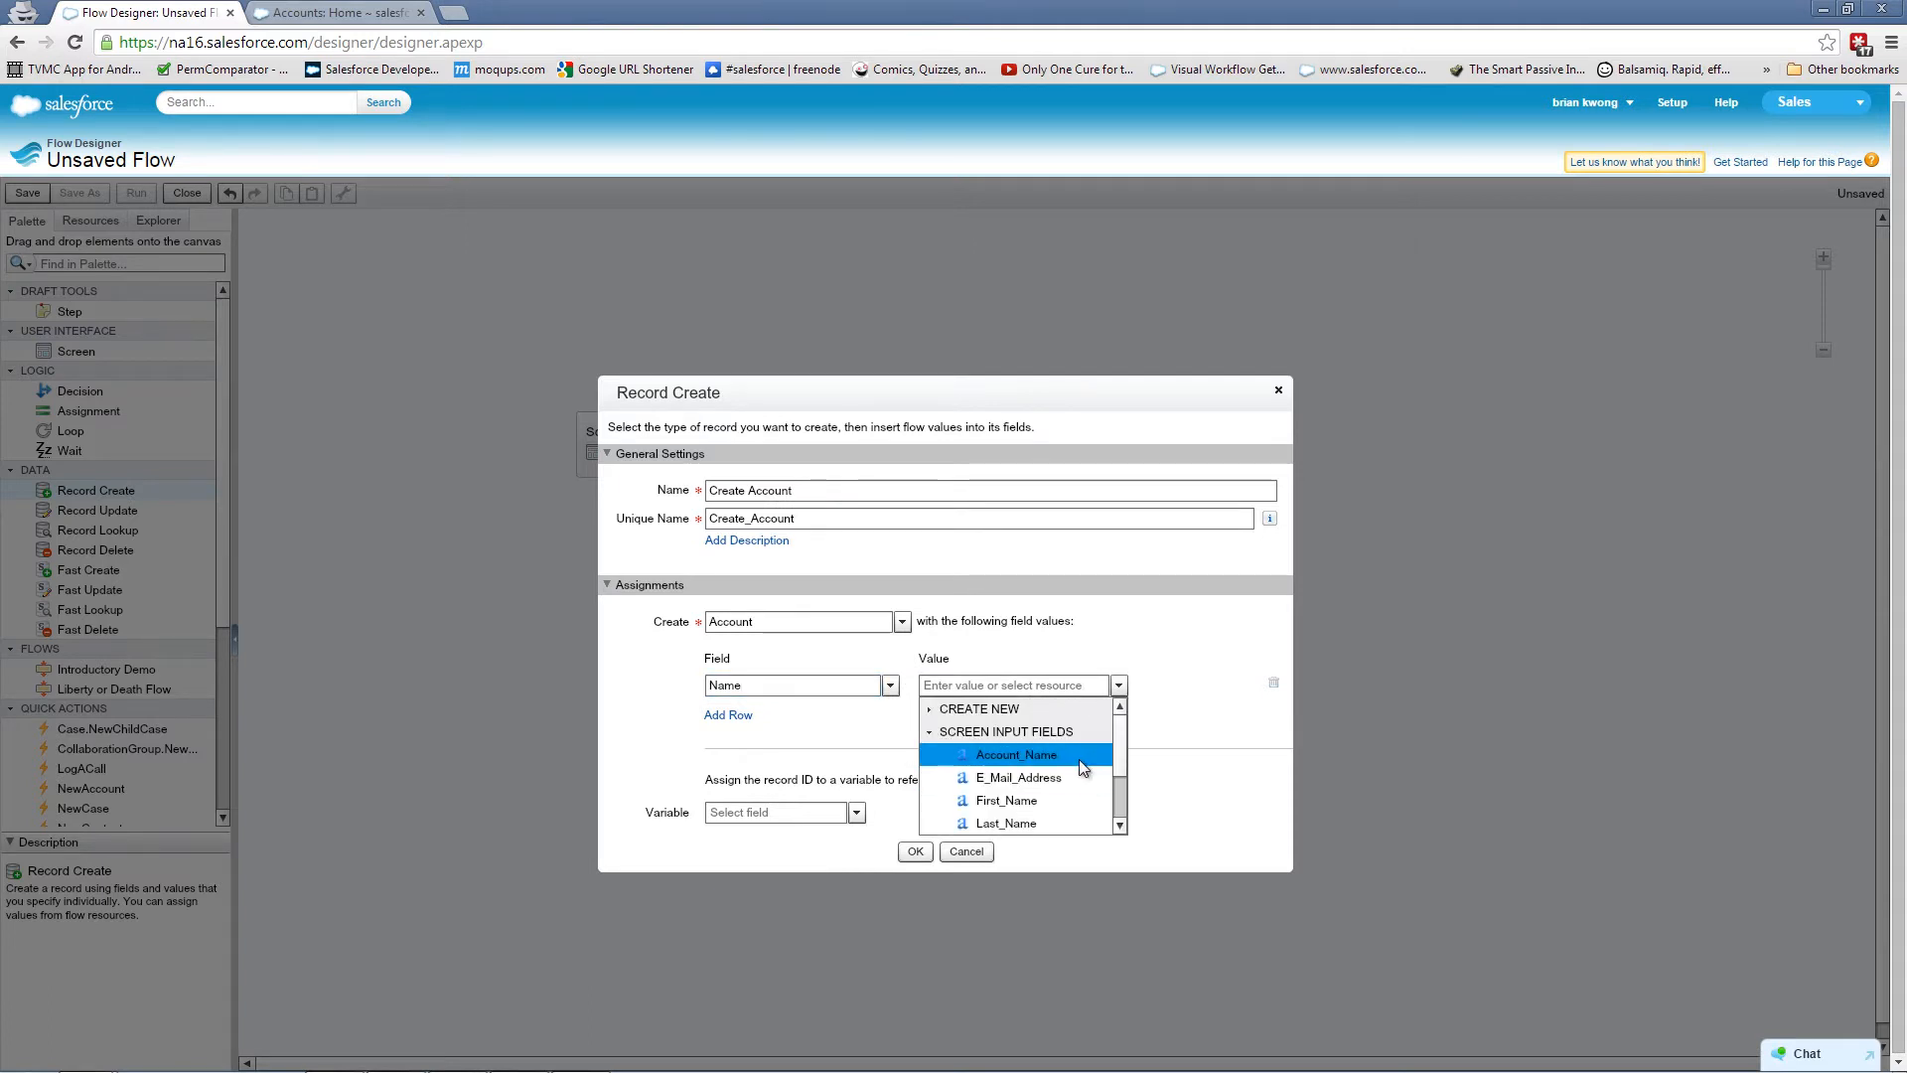
click(1016, 755)
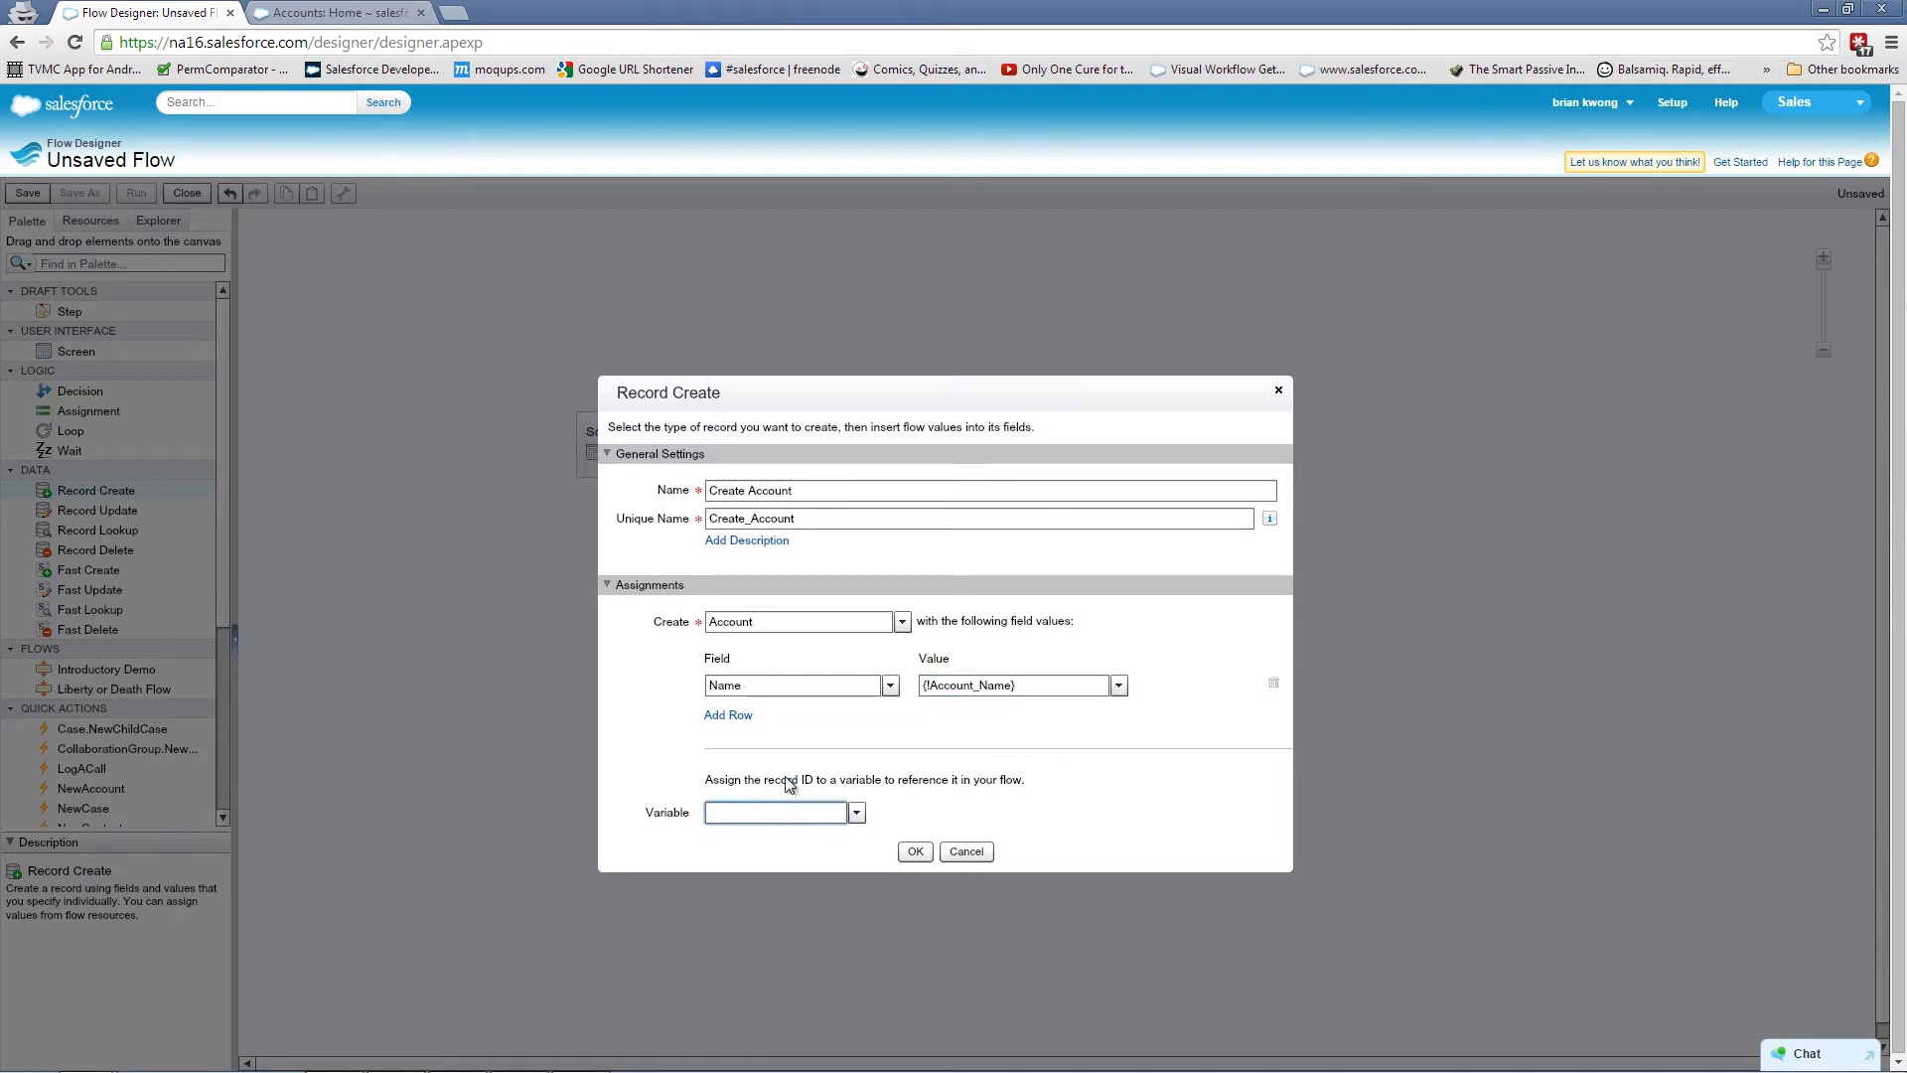
mouse_move(647, 837)
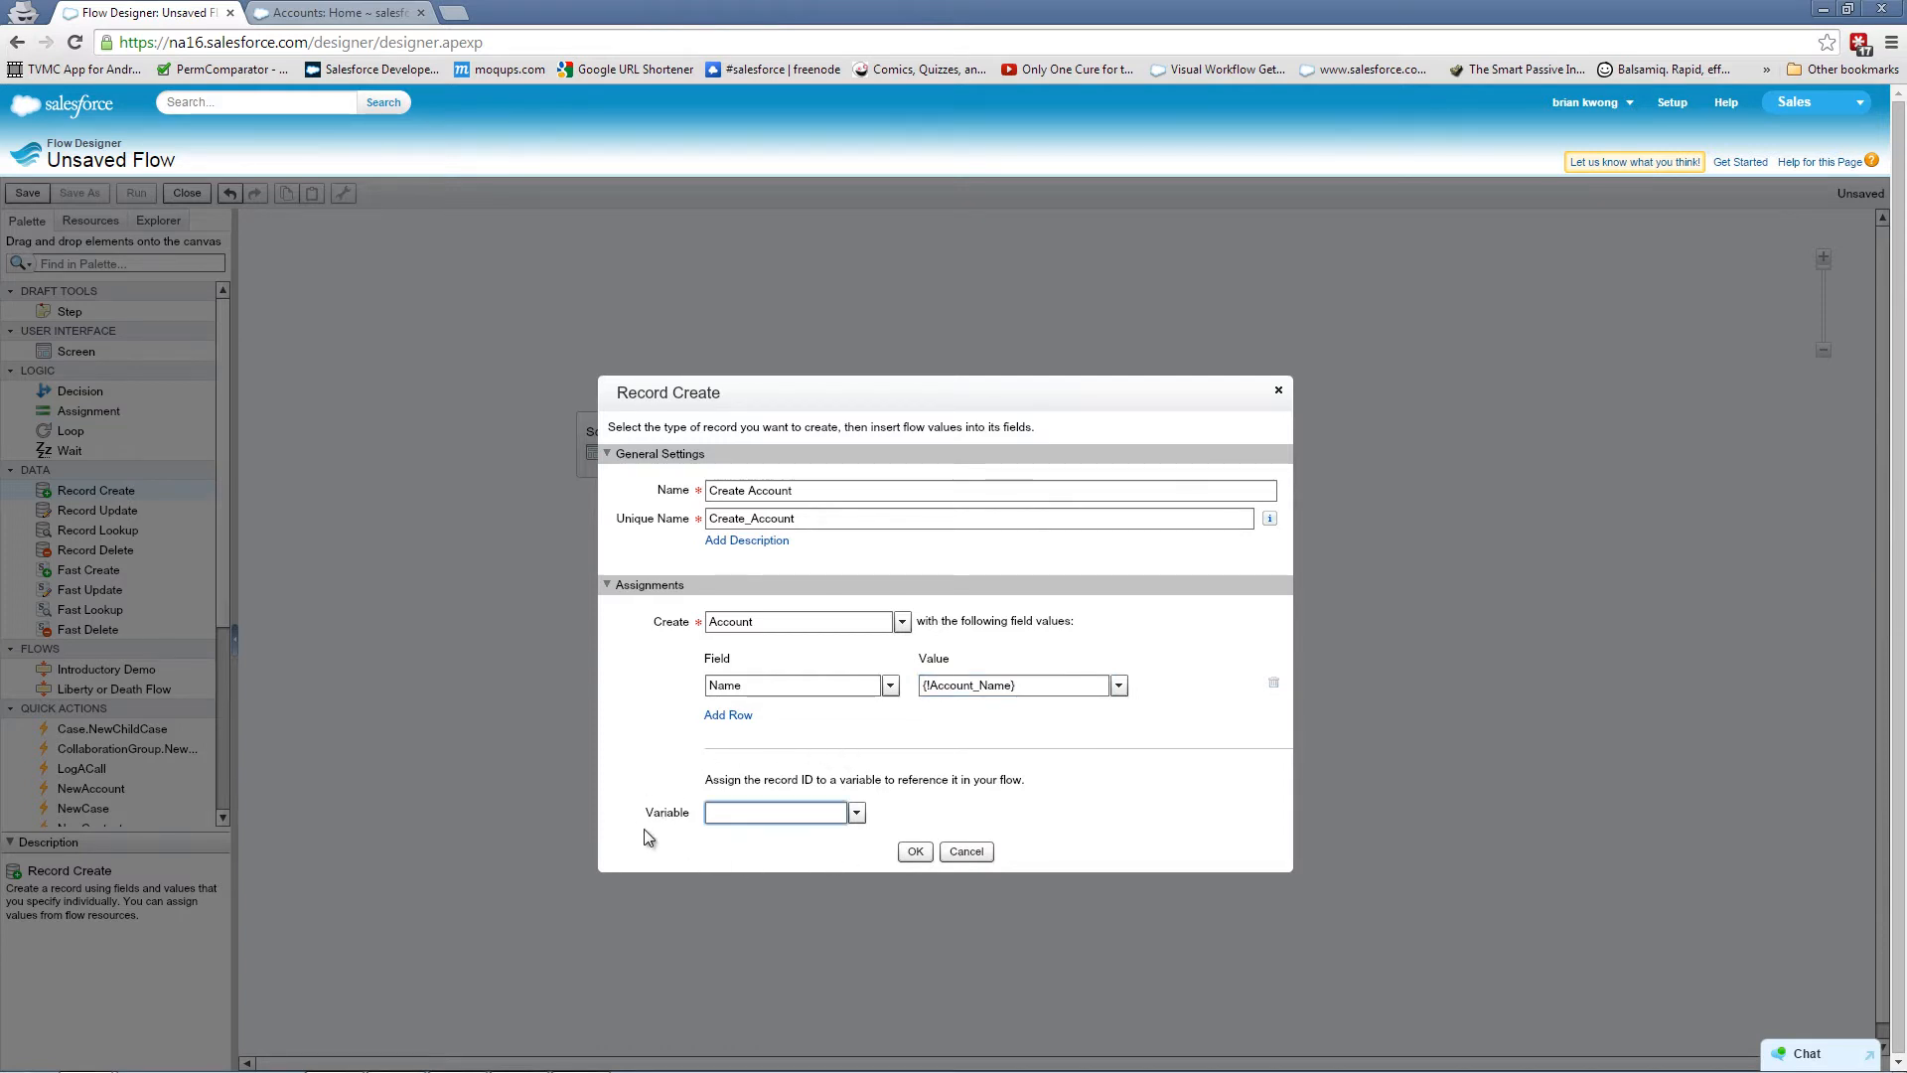
click(857, 812)
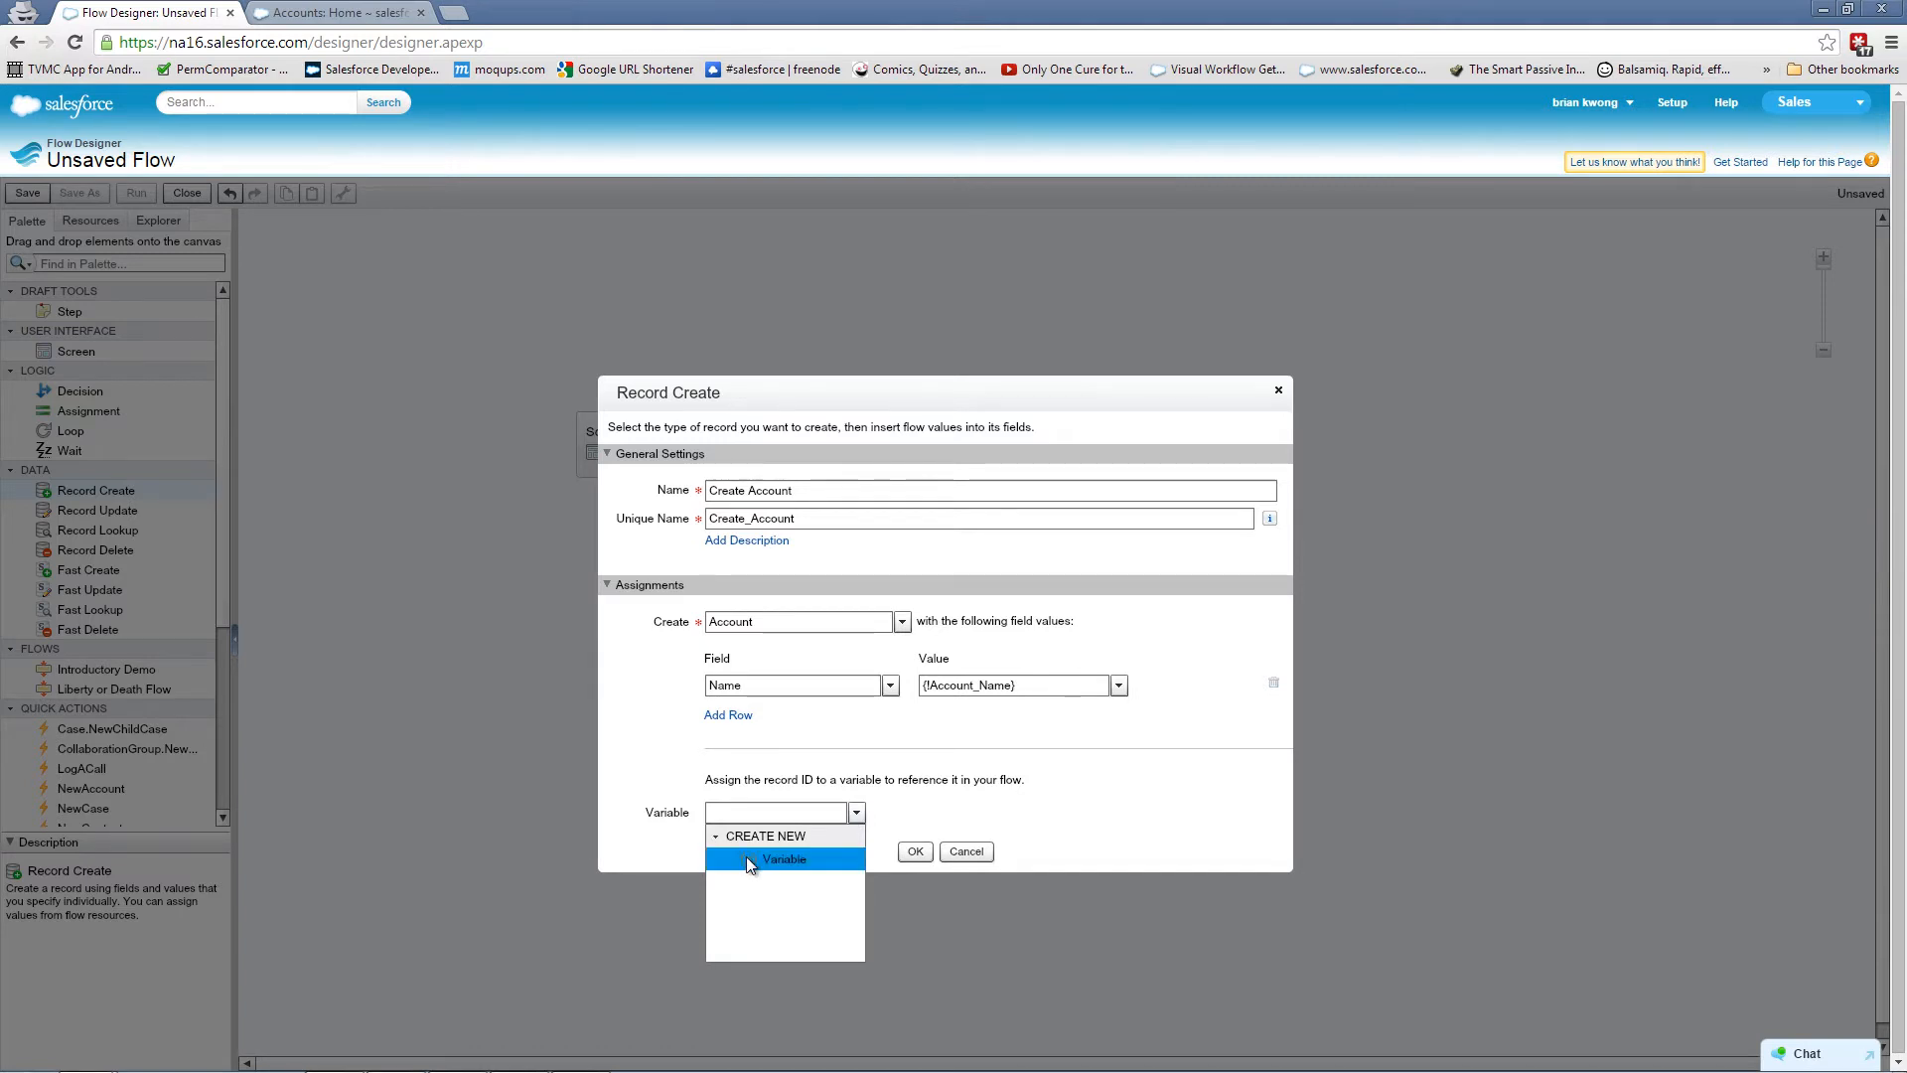
Store the record ID in a new variable viAccountID described 'This is the account Id' and save the element.
click(783, 858)
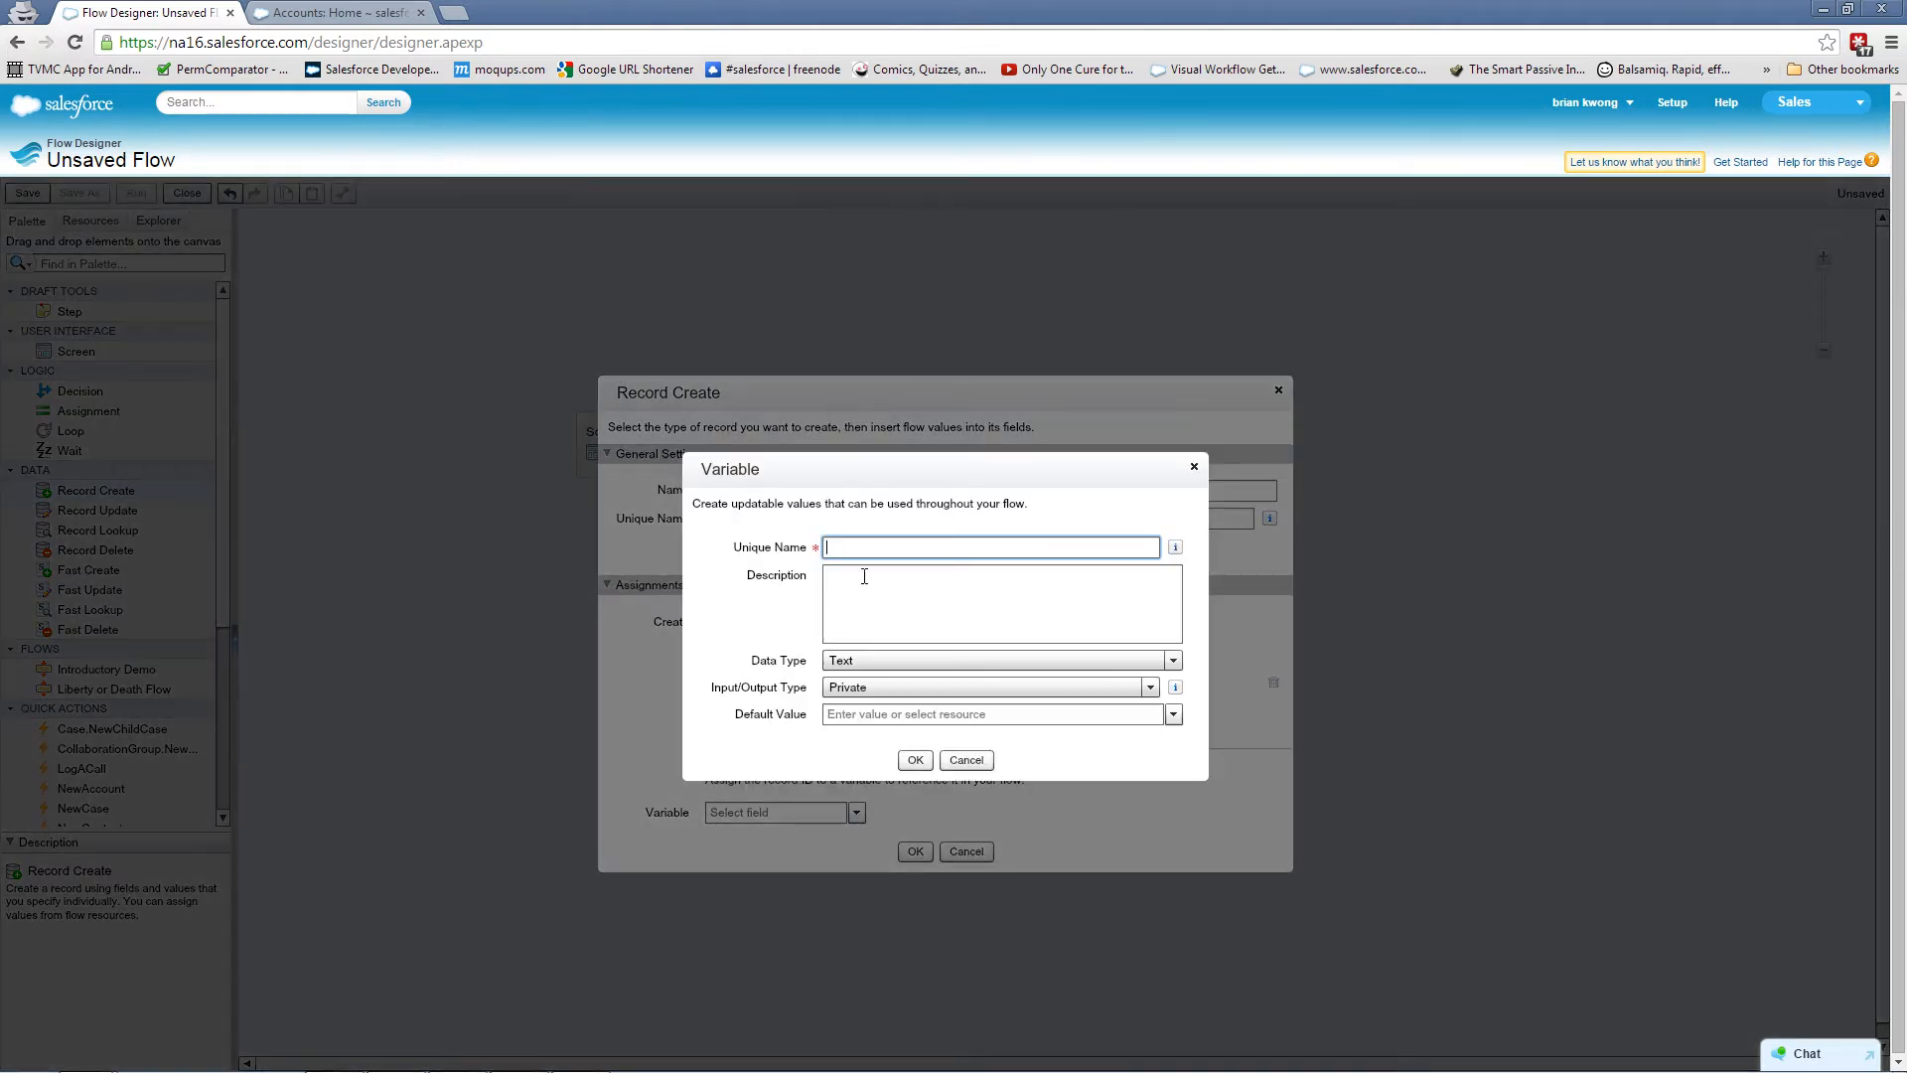
text(vi)
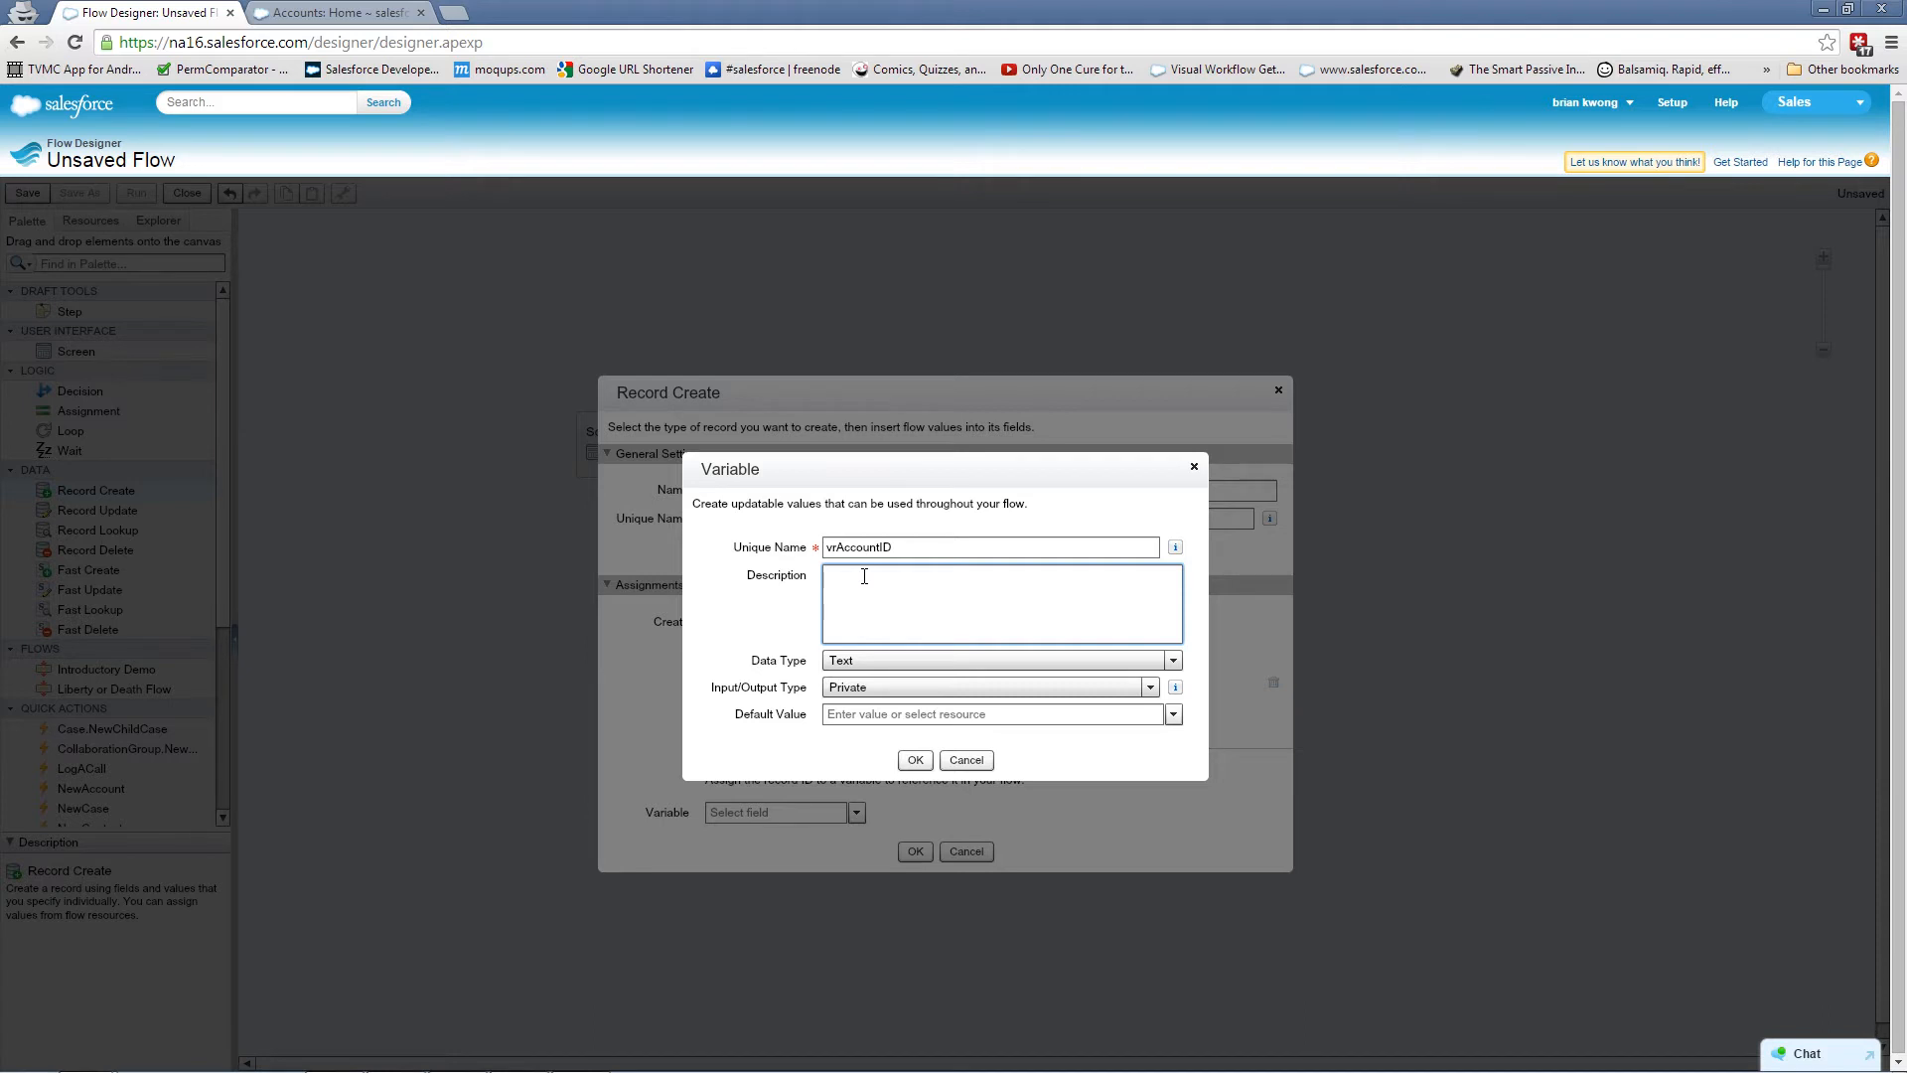
text(This)
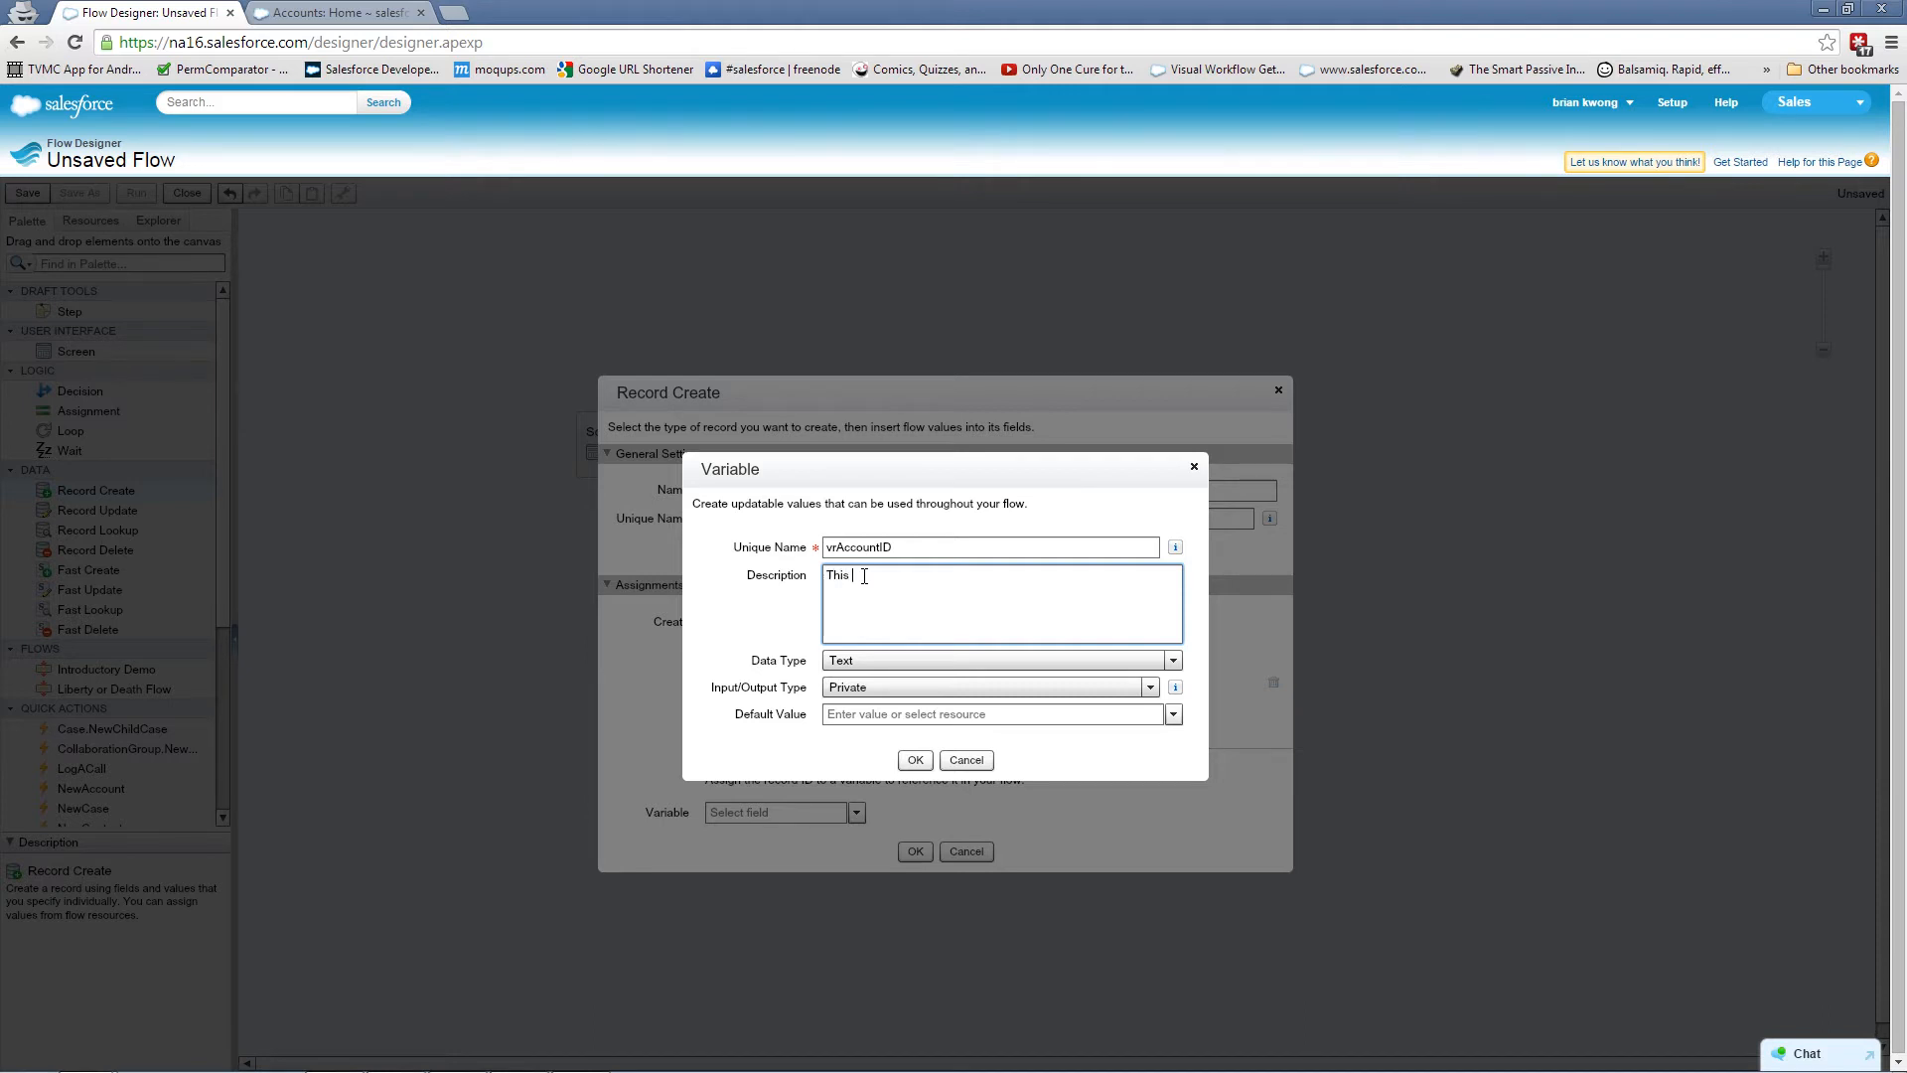
text(is the account Id)
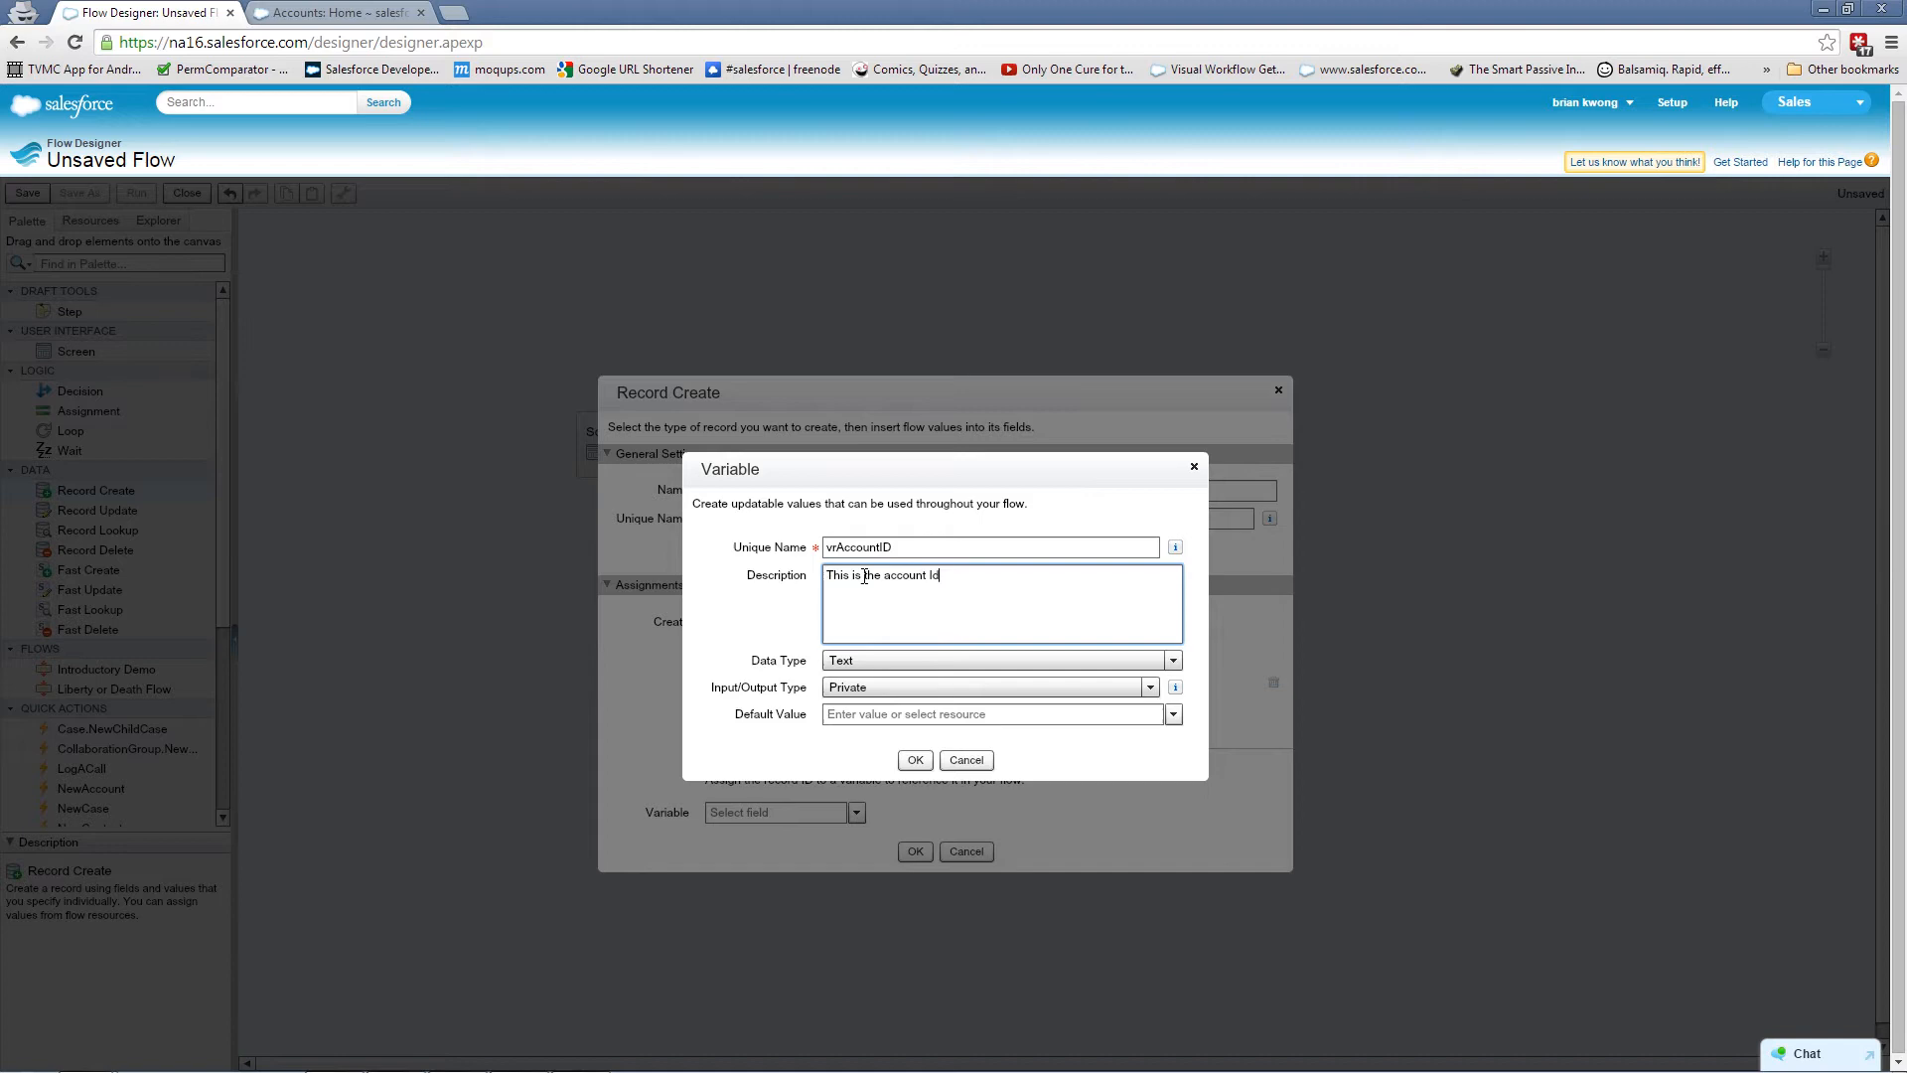
click(914, 759)
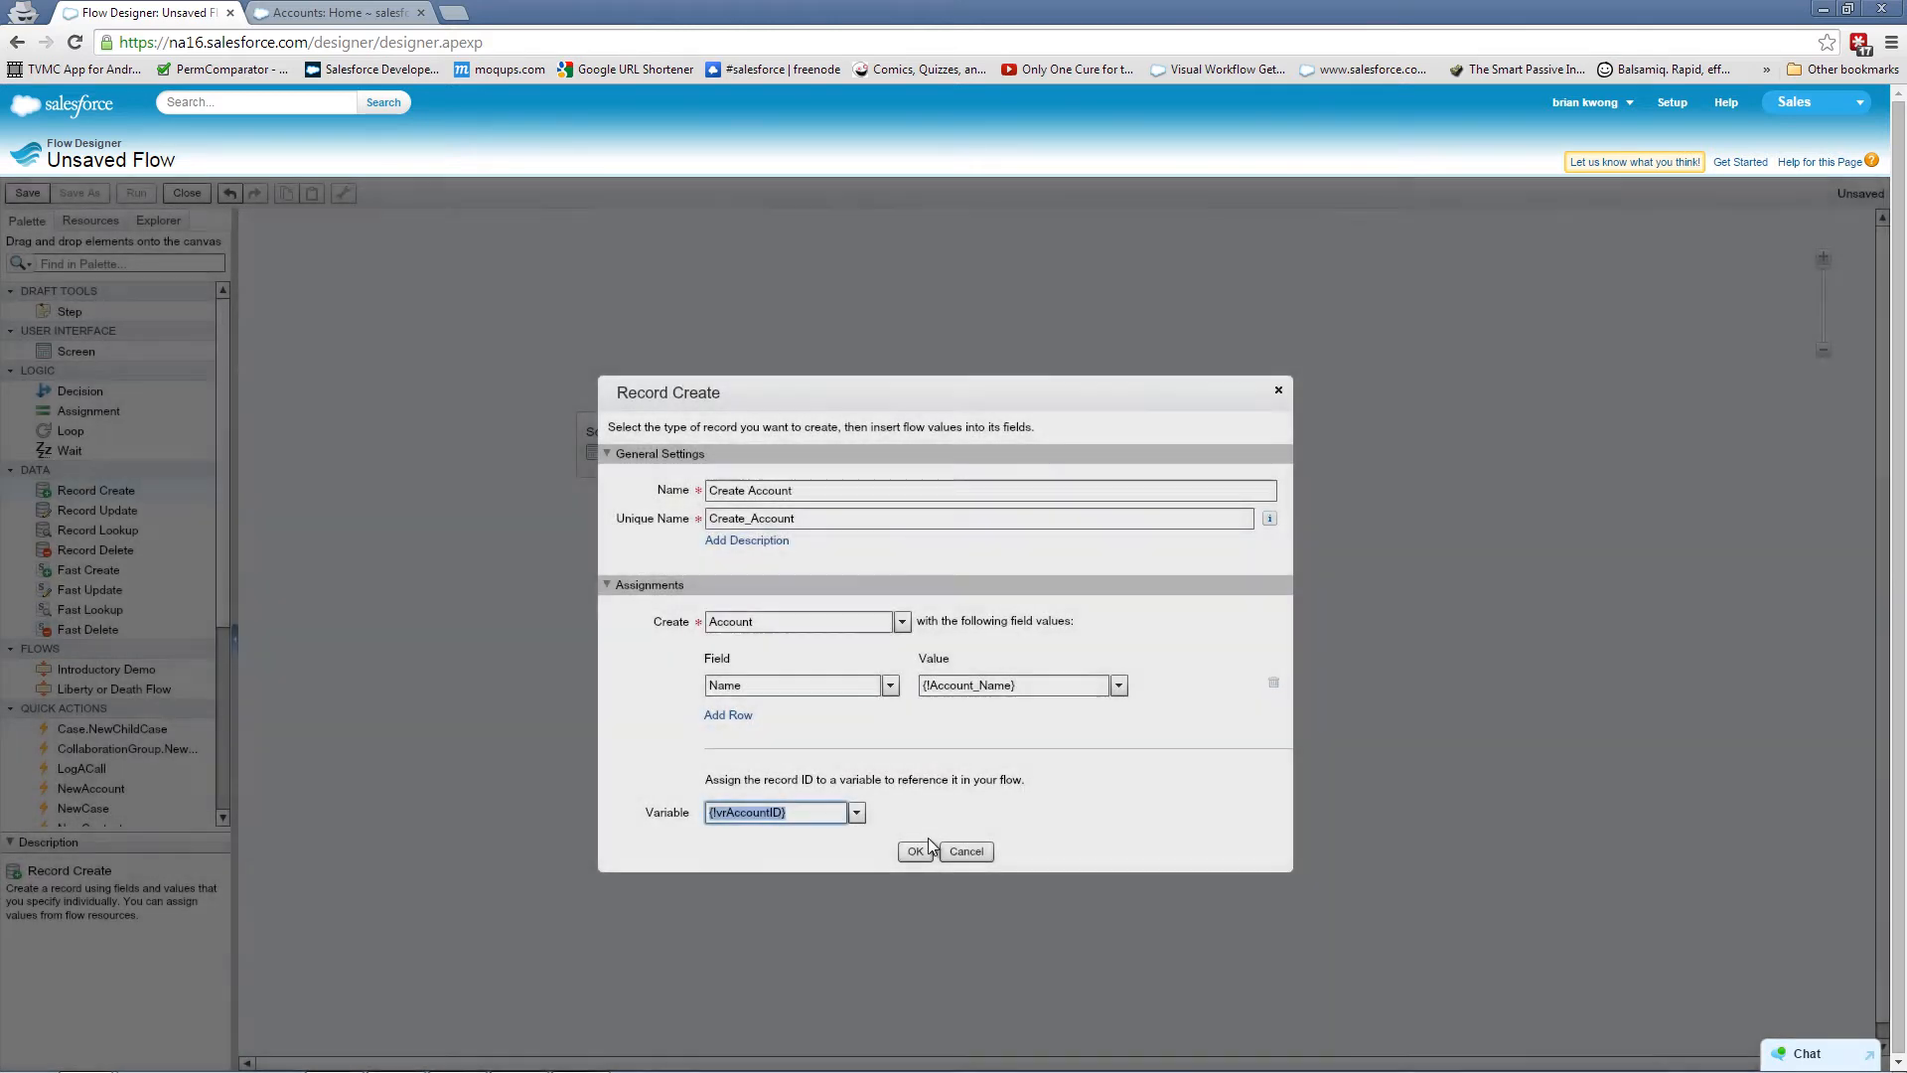
click(914, 851)
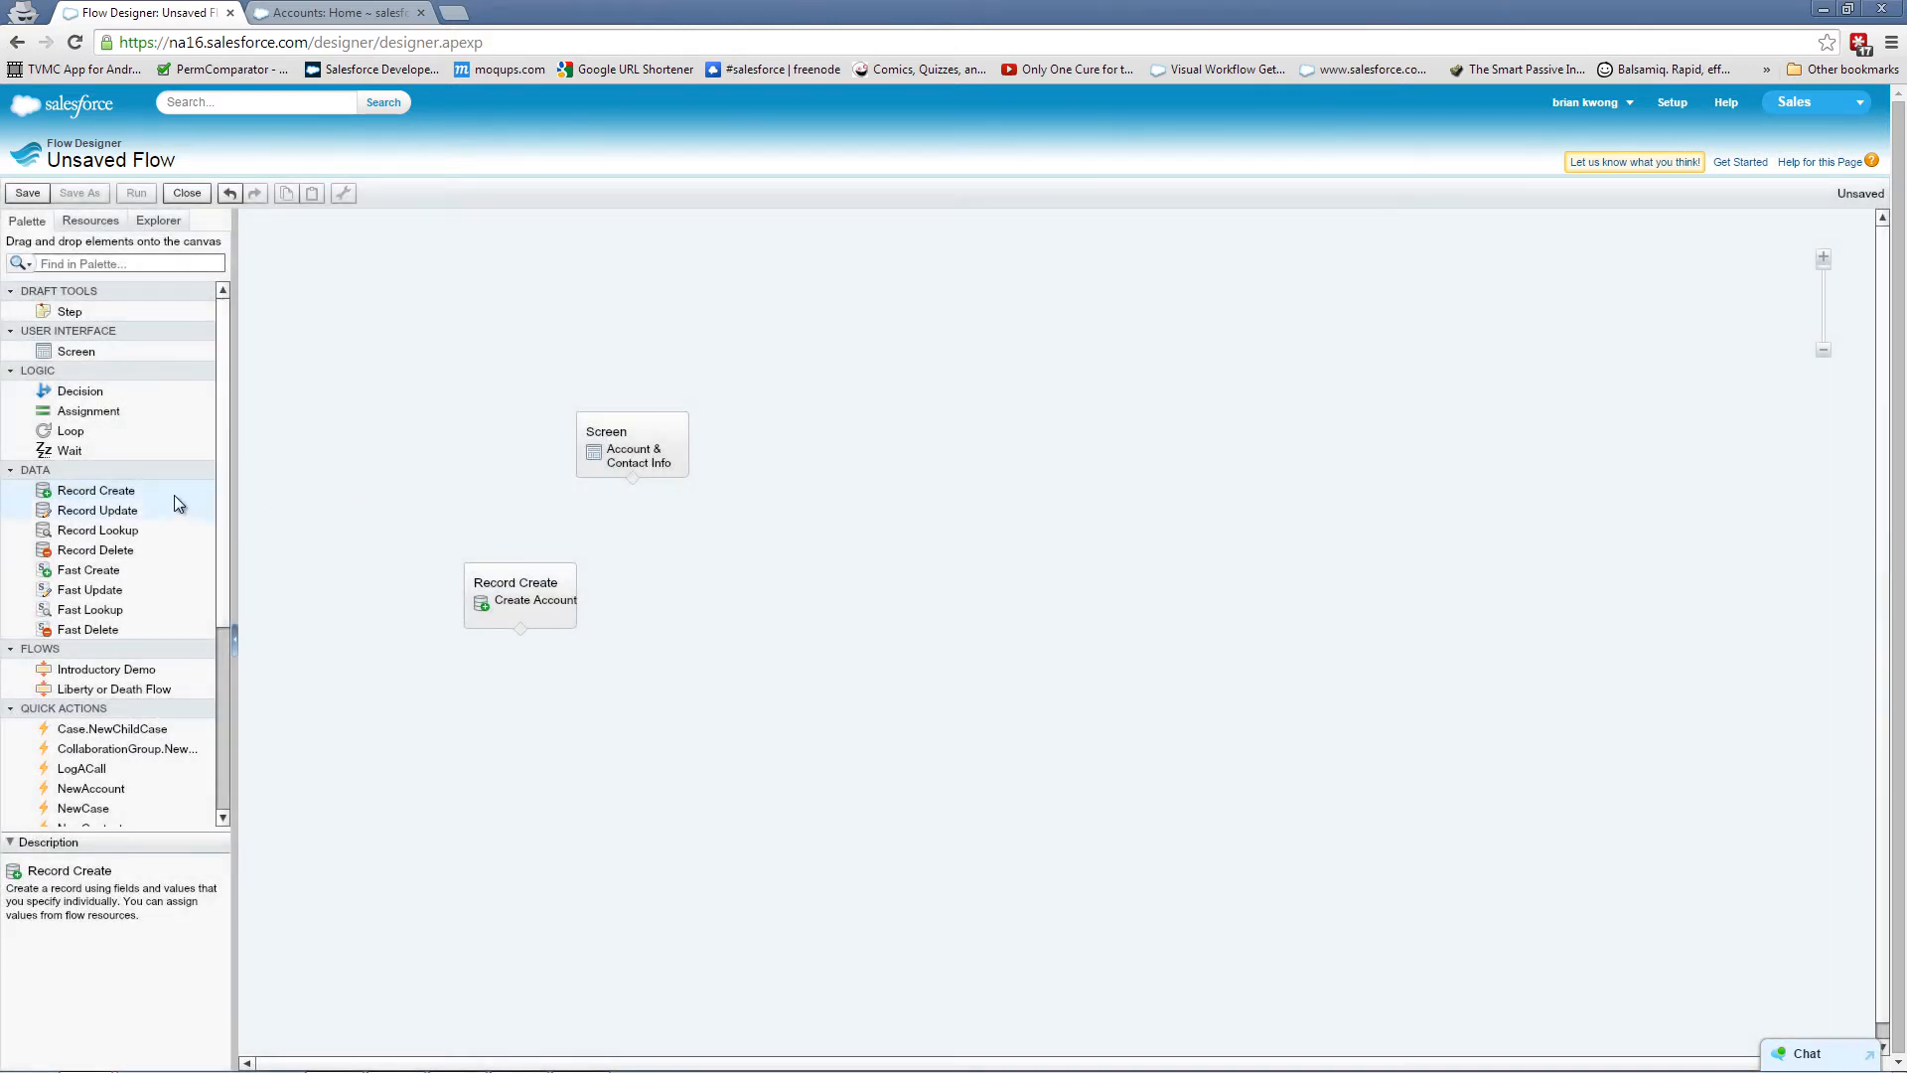
Place a second Record Create named Create Contact targeting the Contact object.
drag(96, 491, 697, 590)
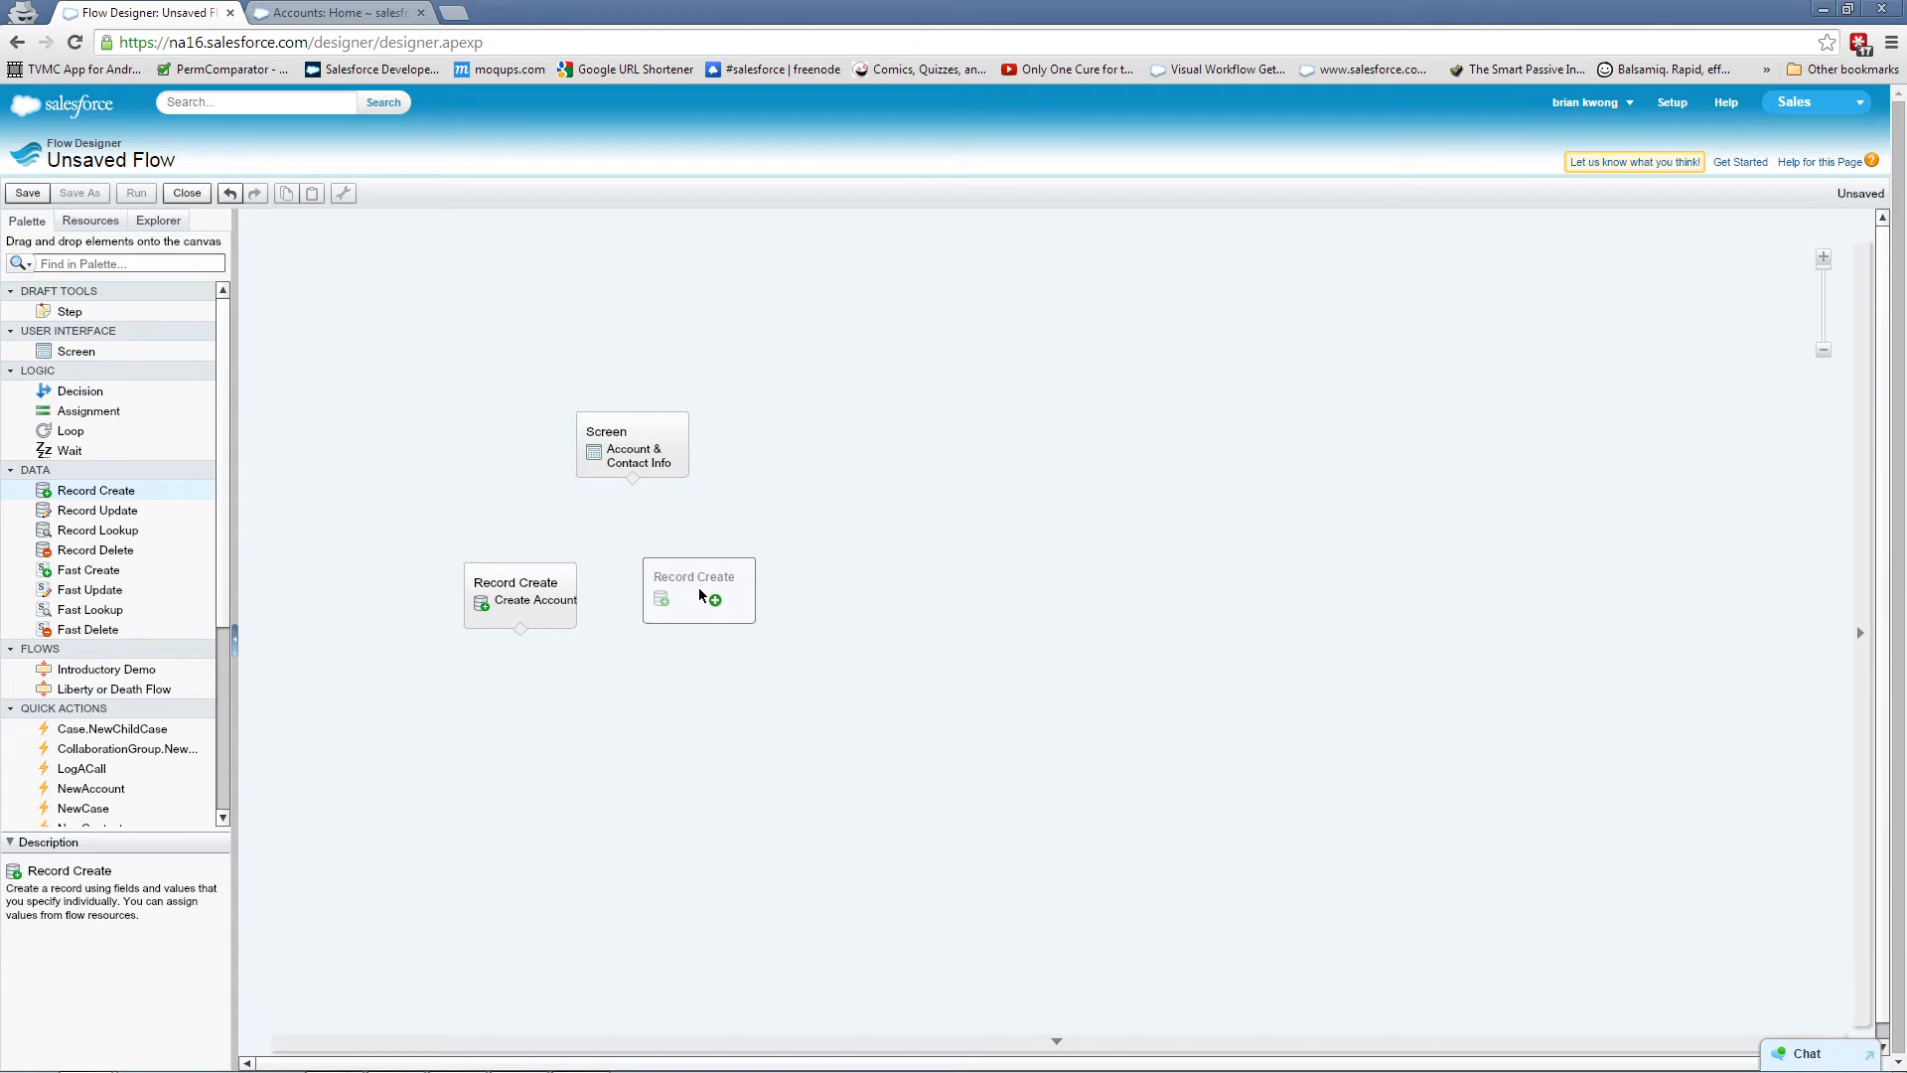
double_click(698, 590)
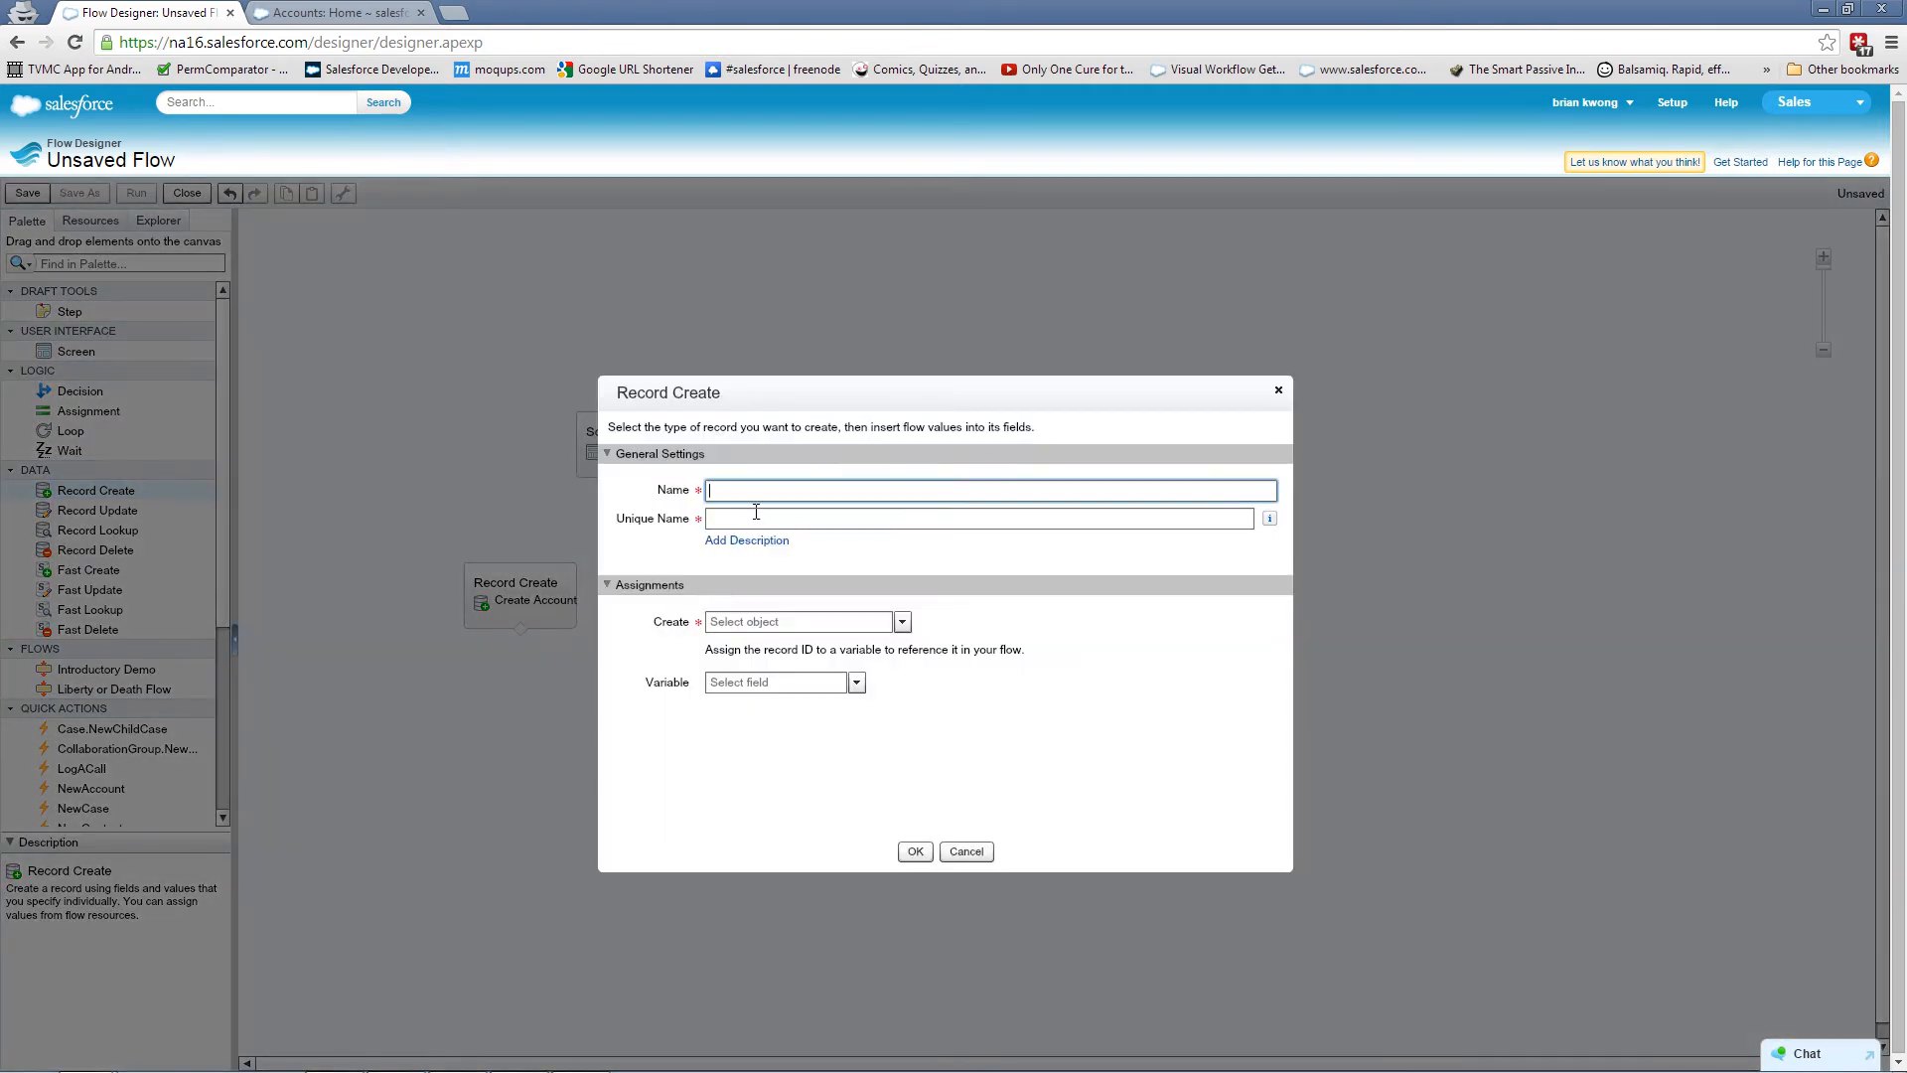
text(Create Contact)
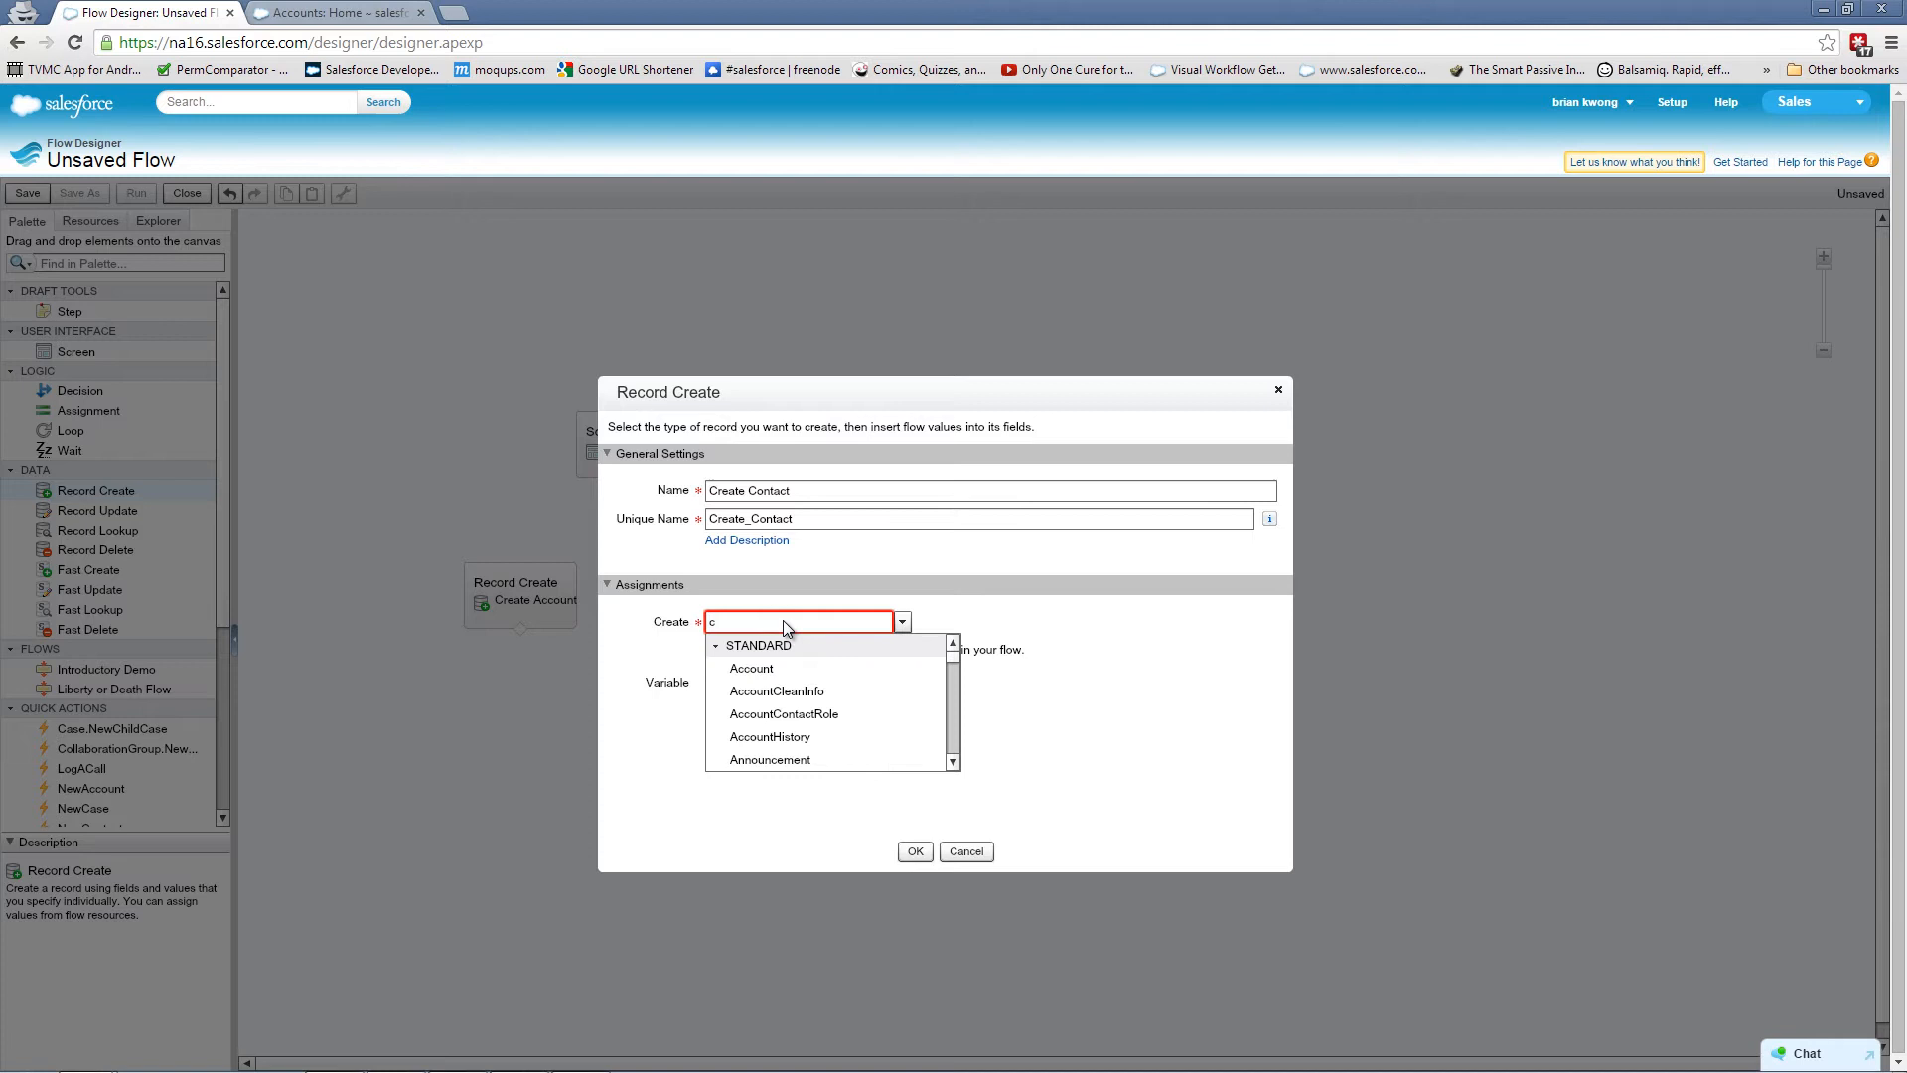
text(ontact)
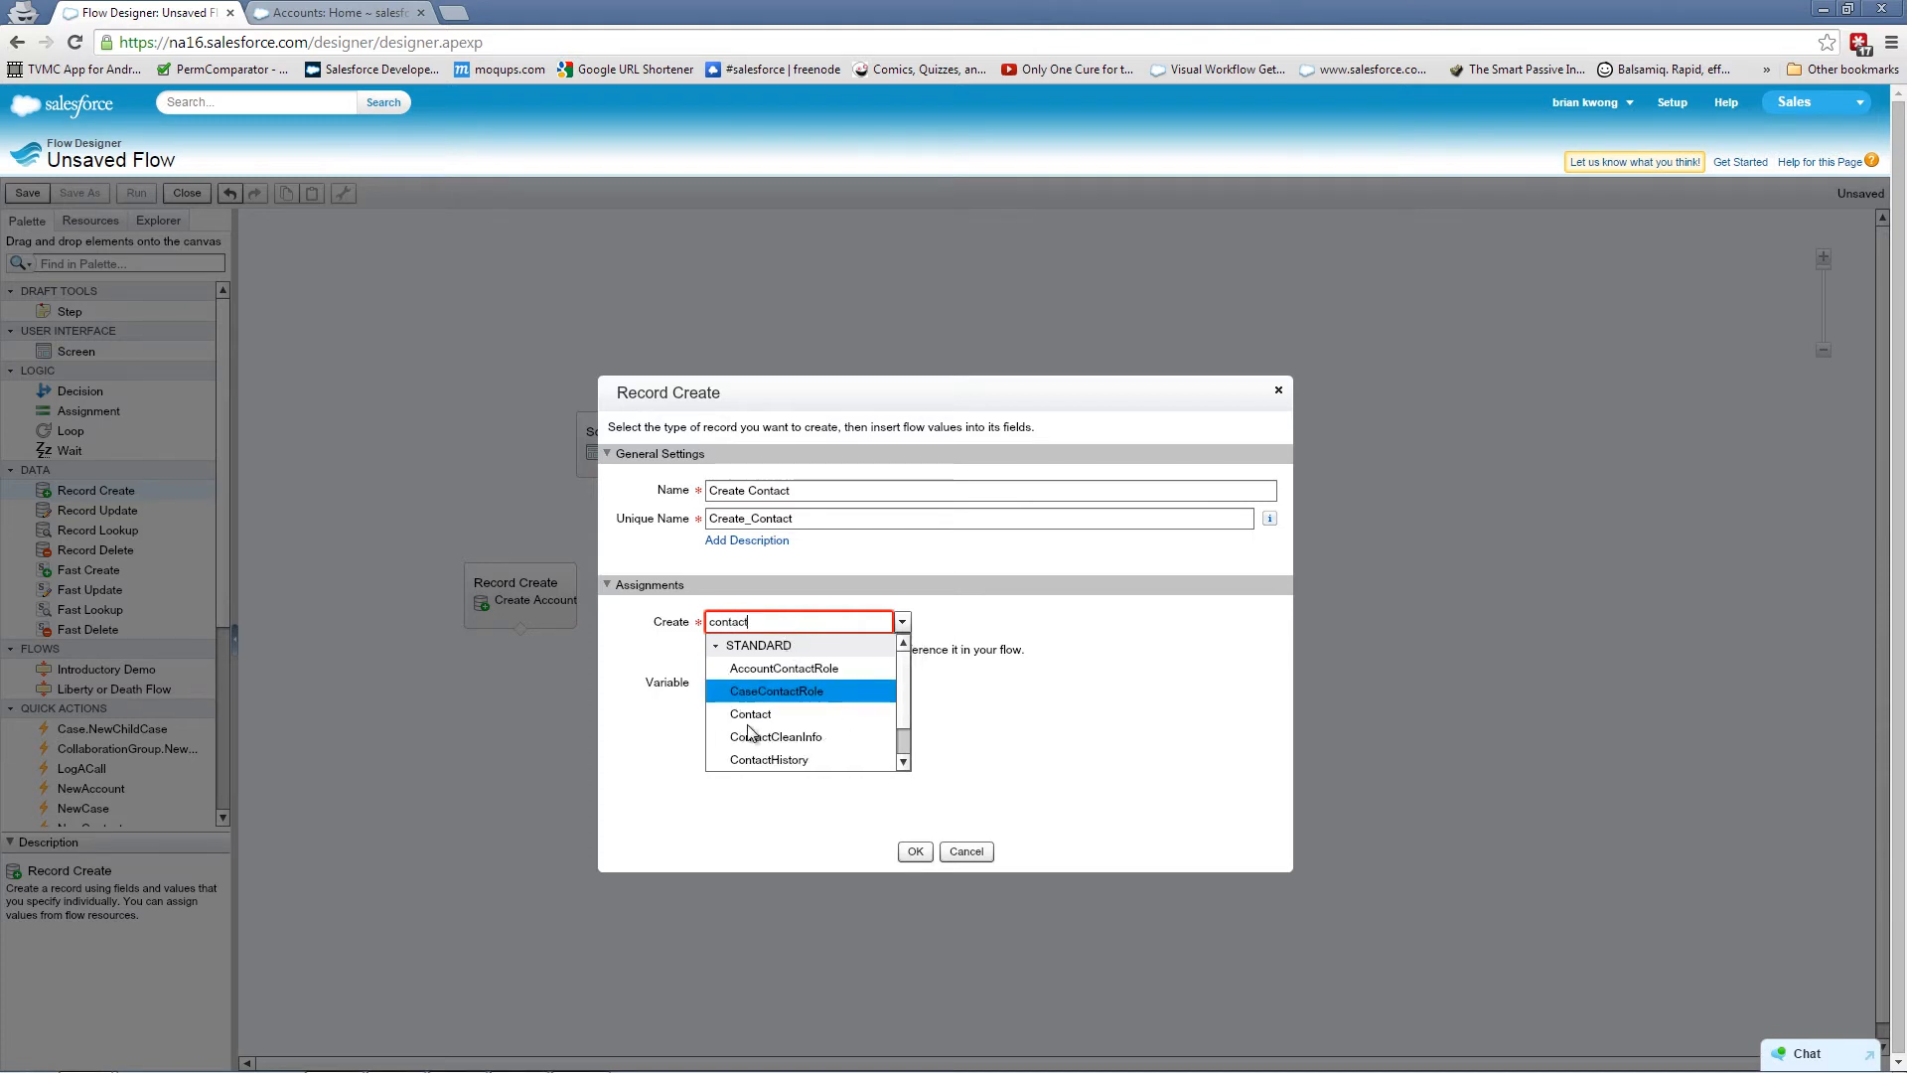
click(751, 714)
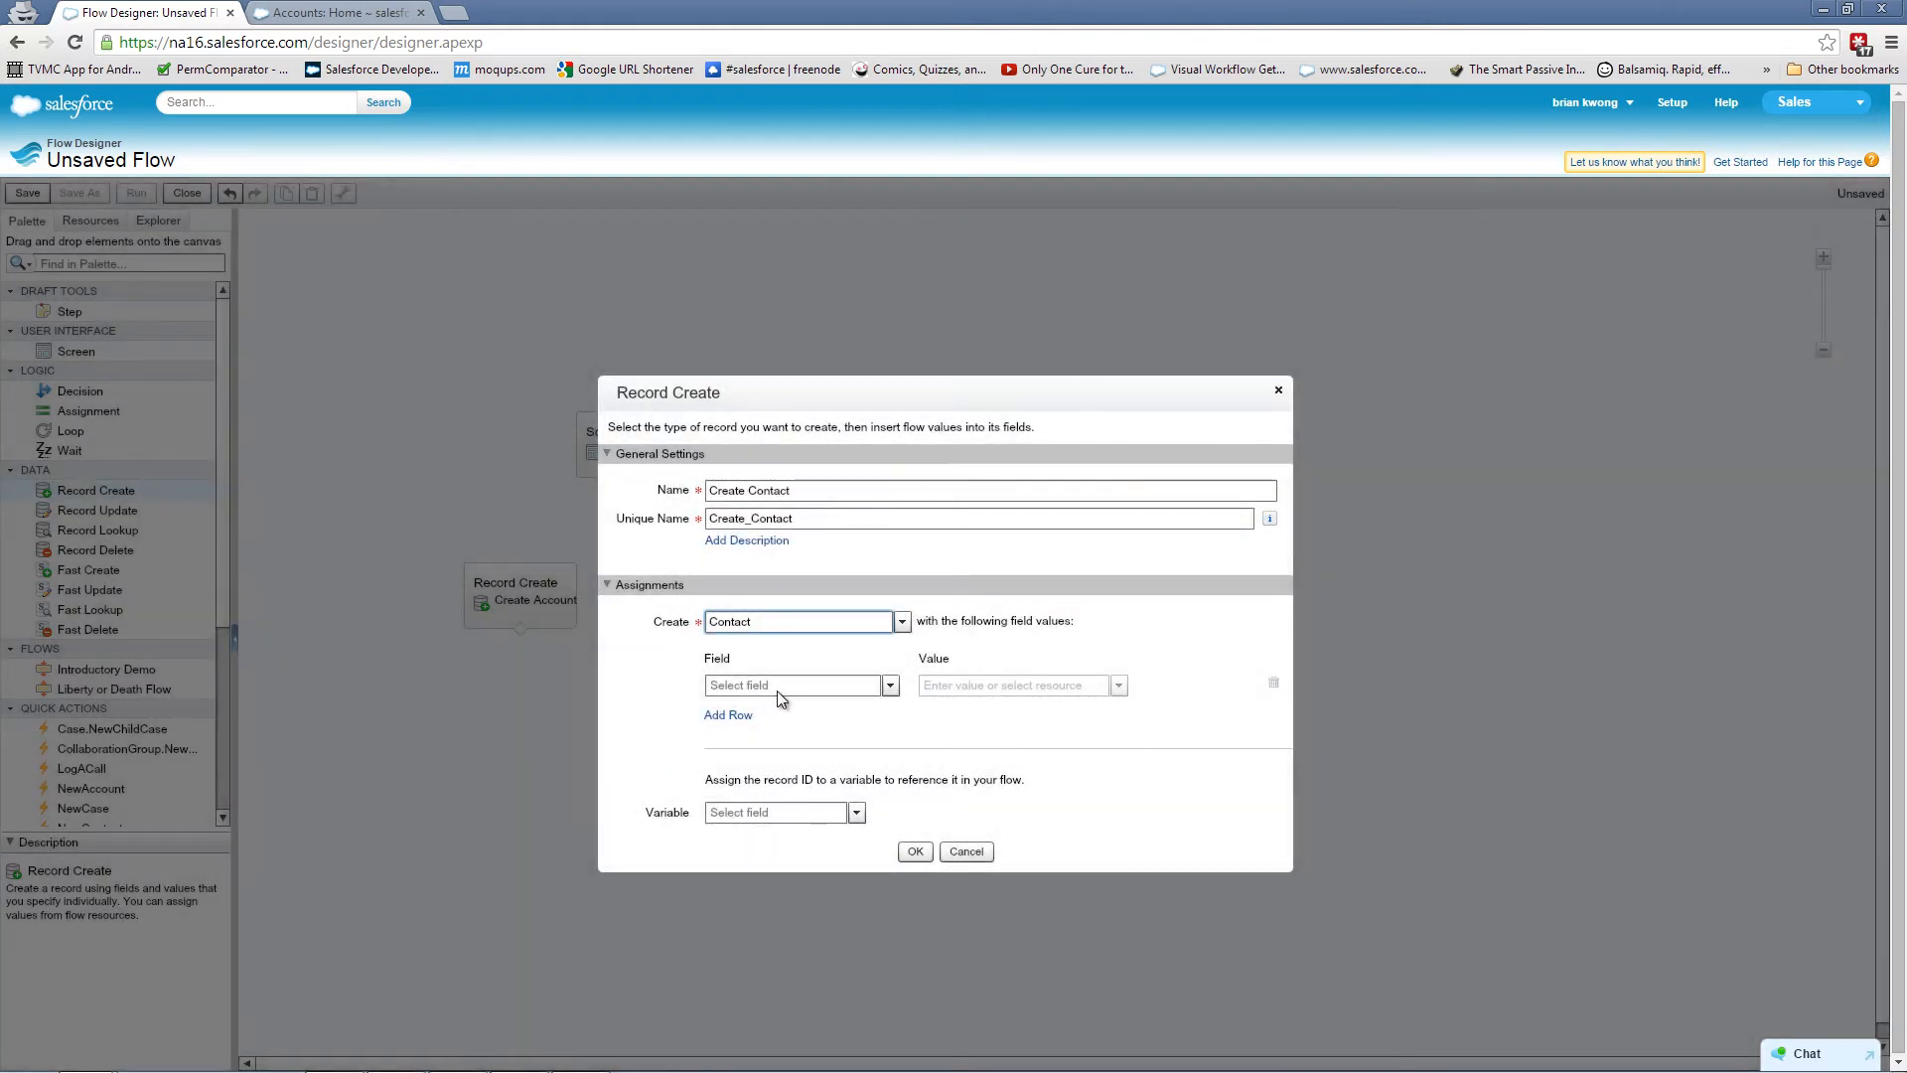
Add field rows for FirstName, LastName, Email and Phone on the contact.
text(First)
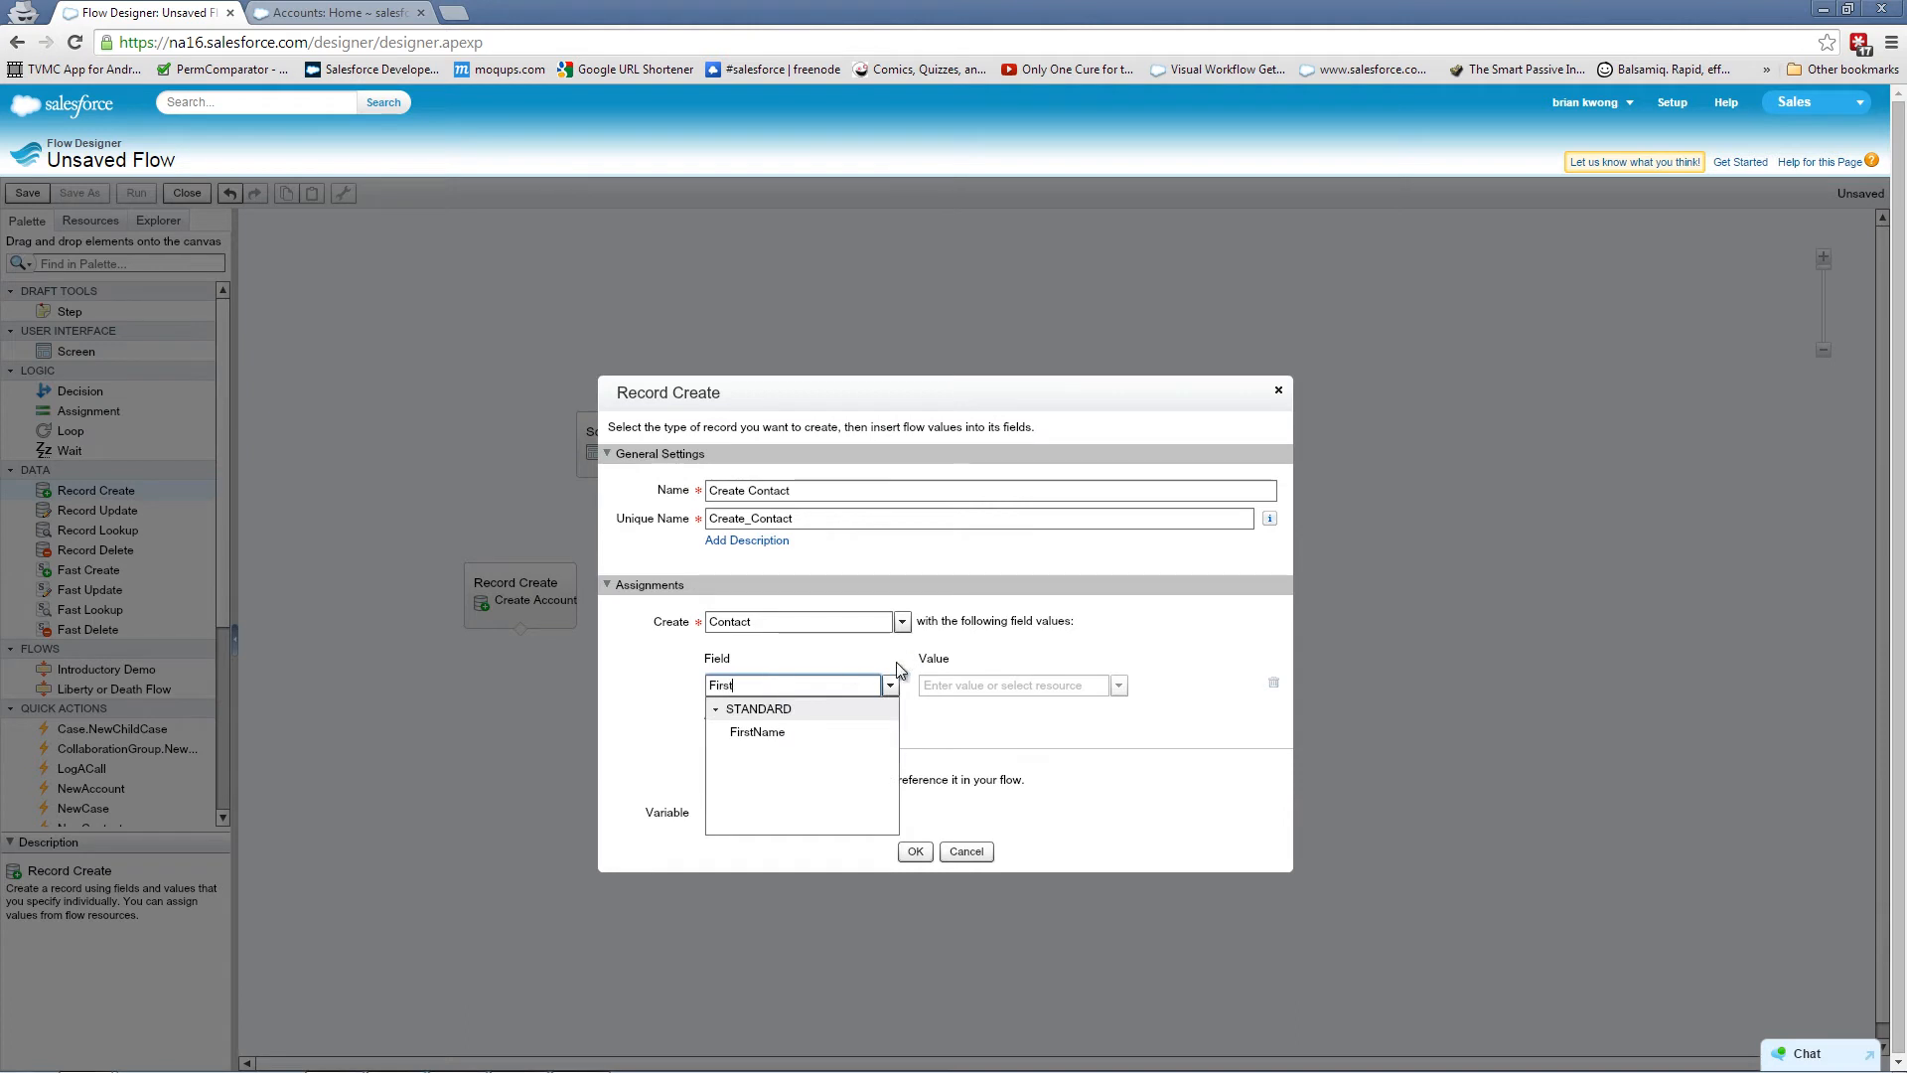
click(757, 731)
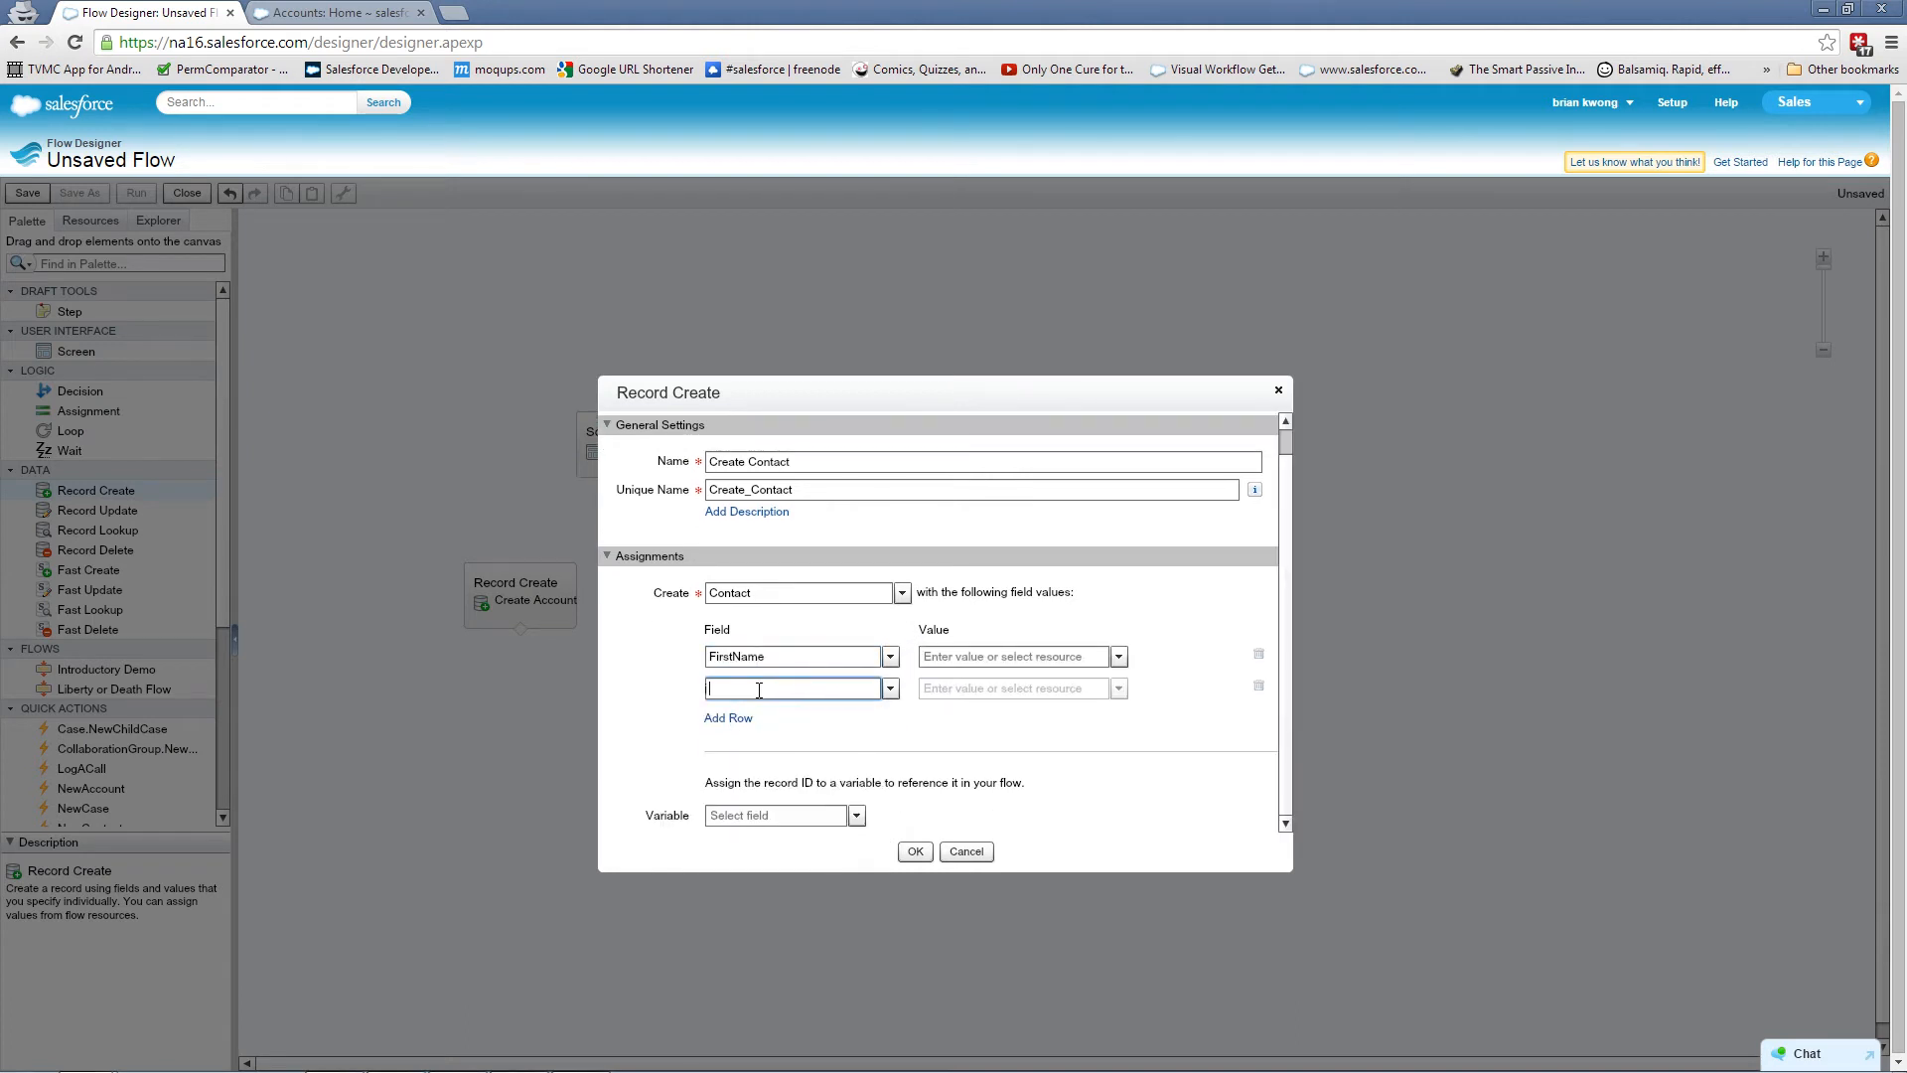
text(LastName)
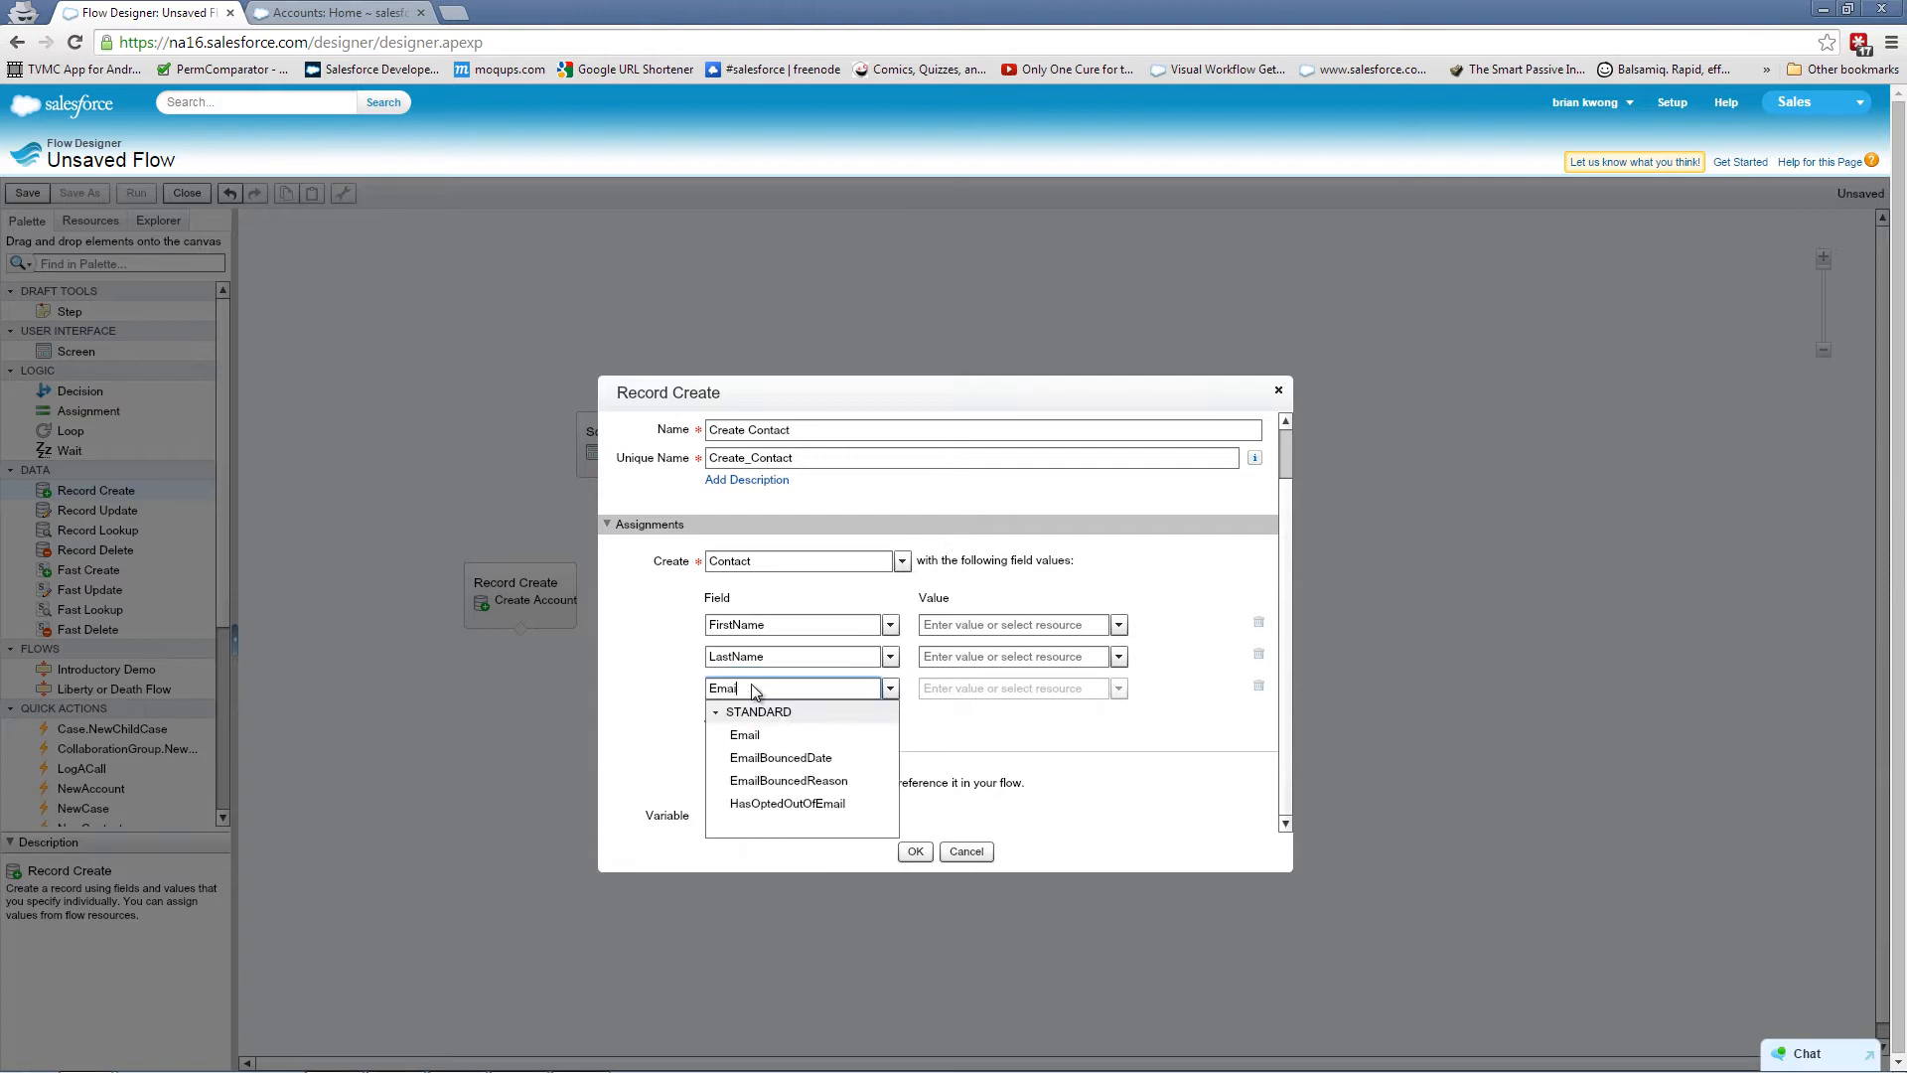
click(743, 735)
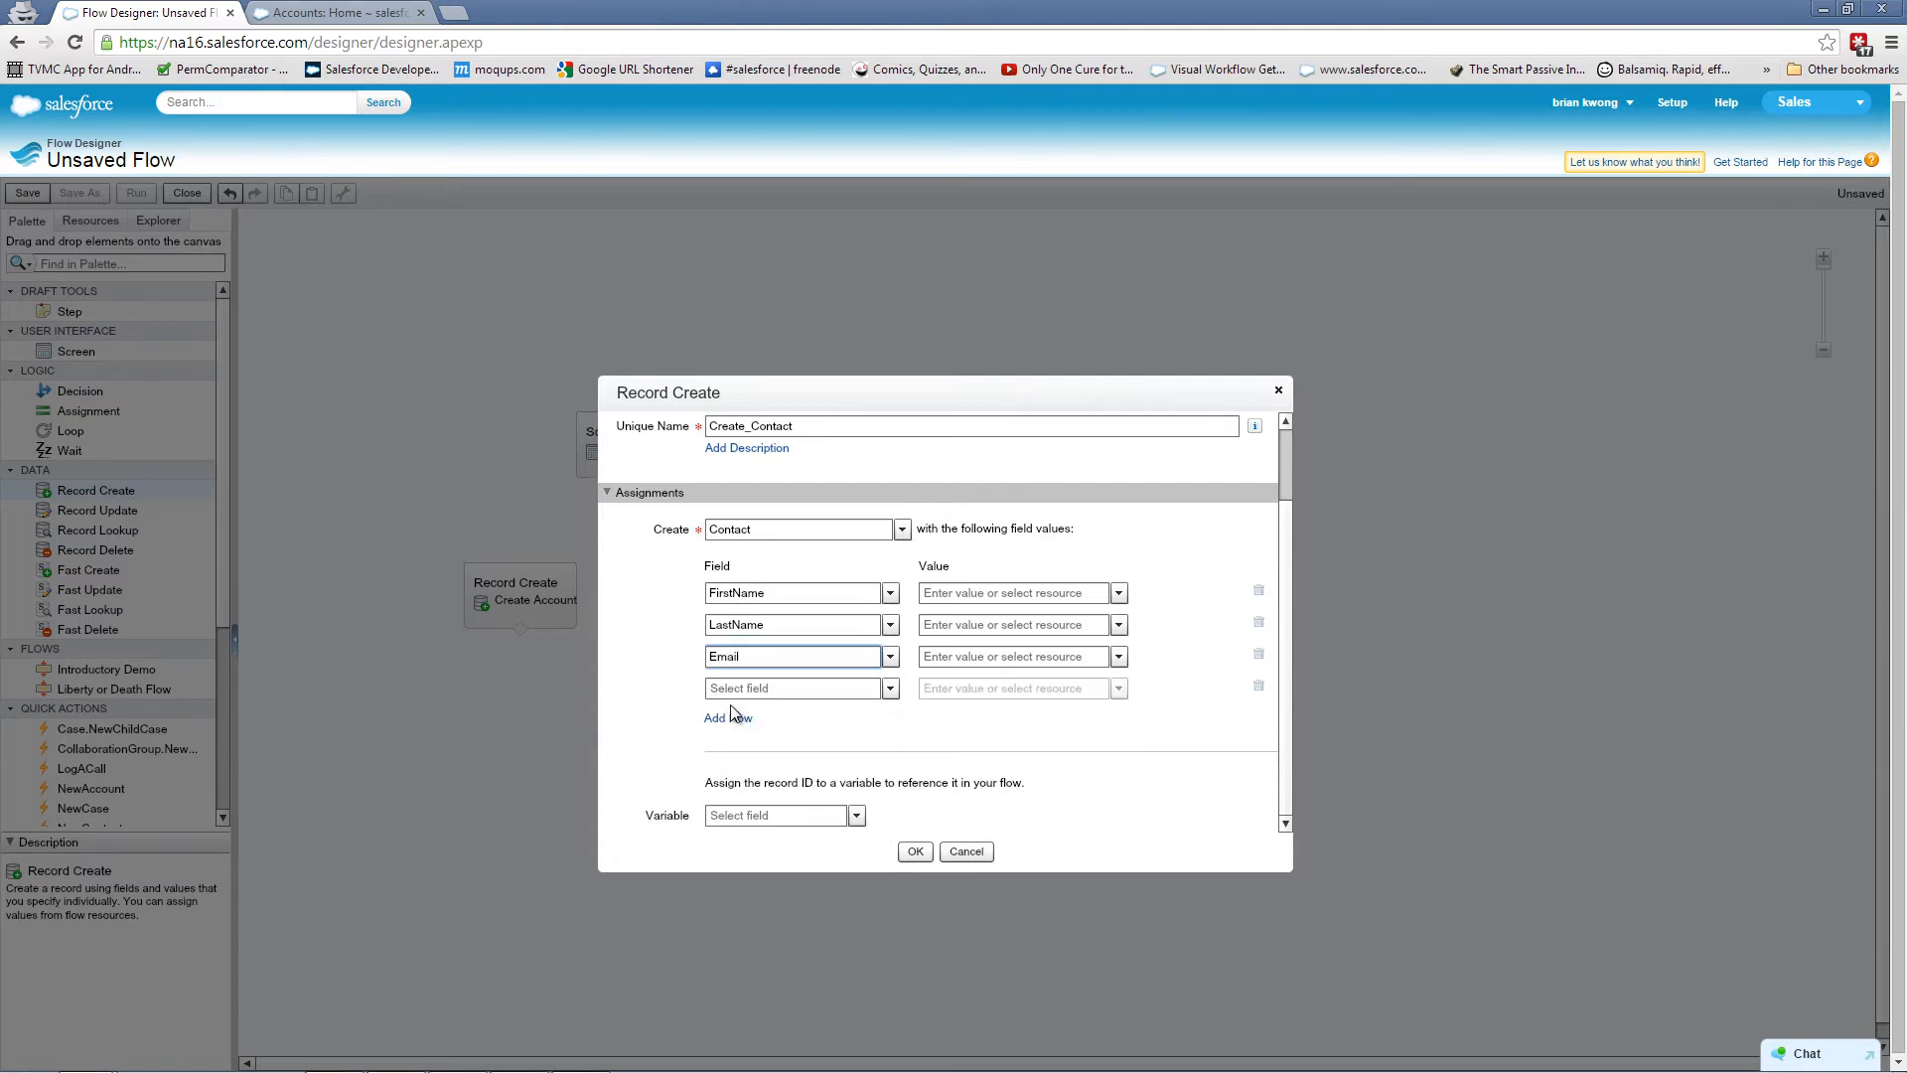
text(Pho)
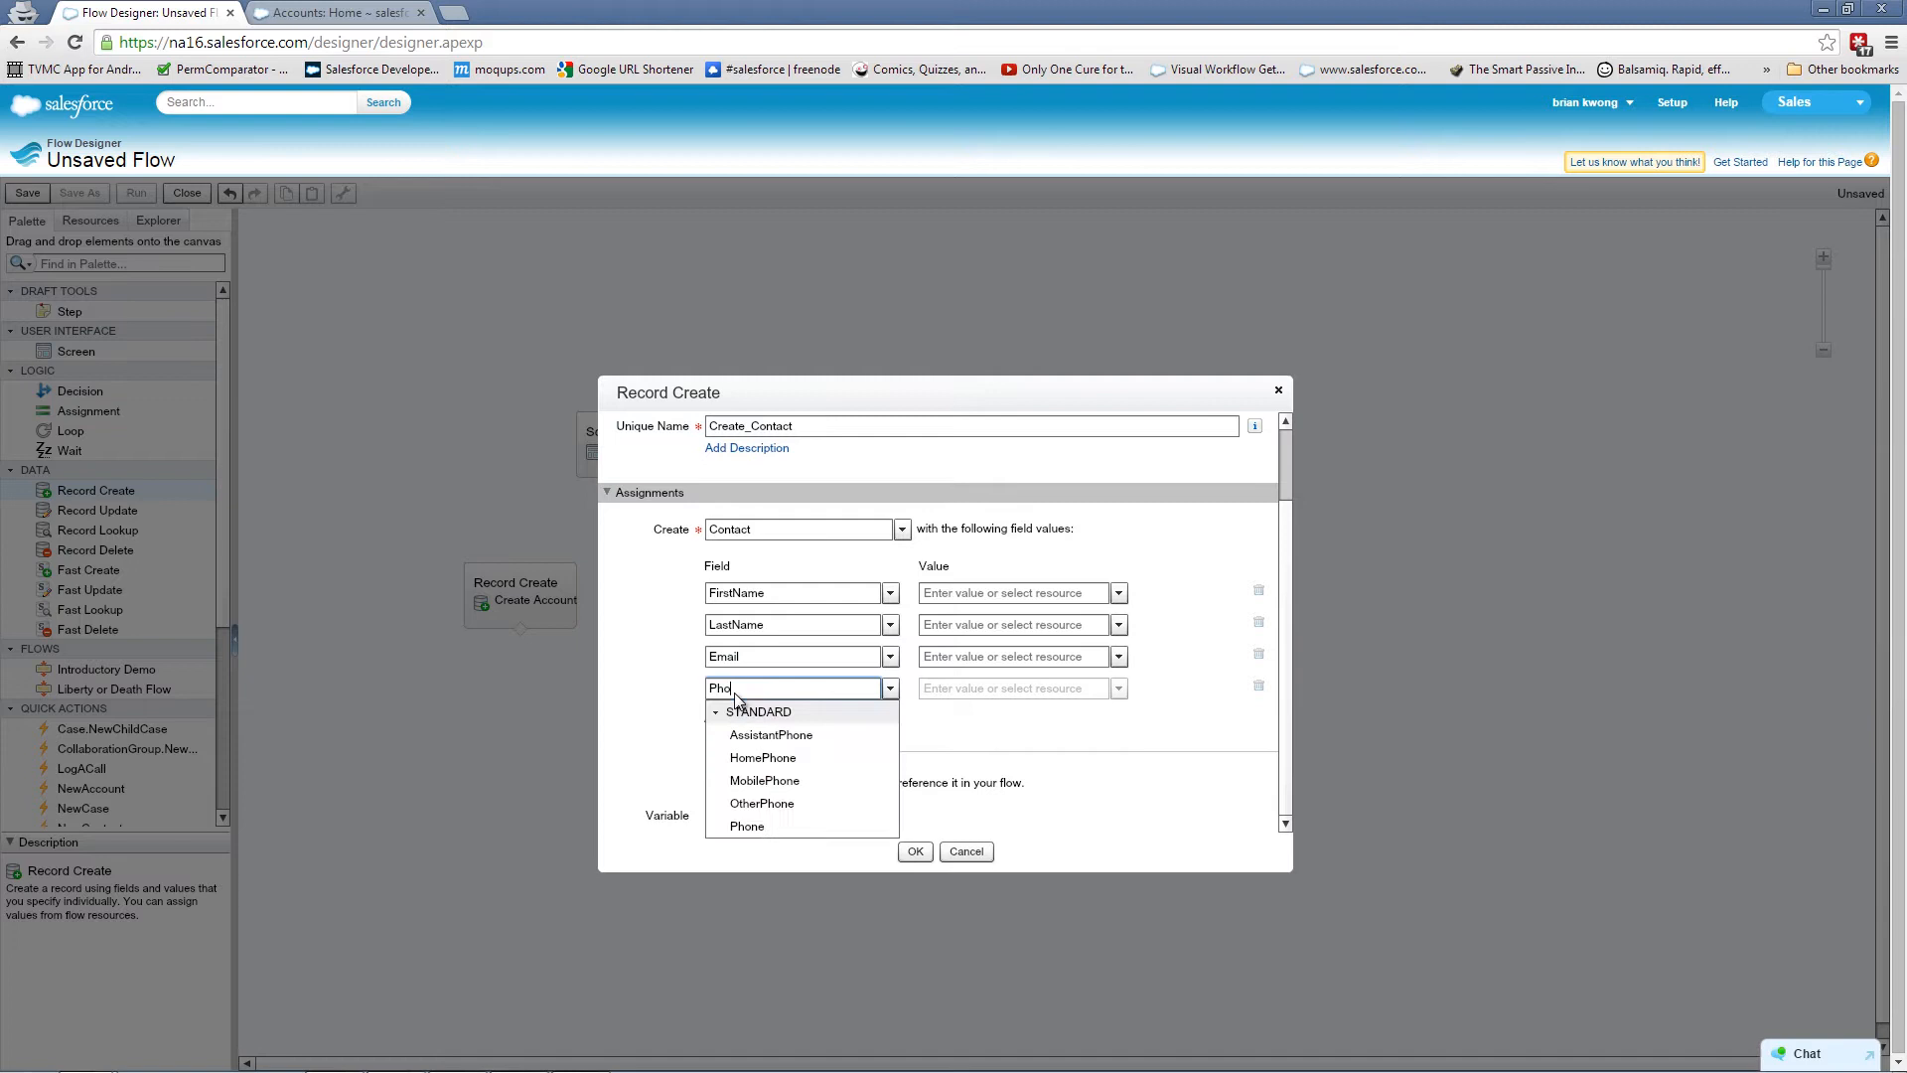
click(745, 827)
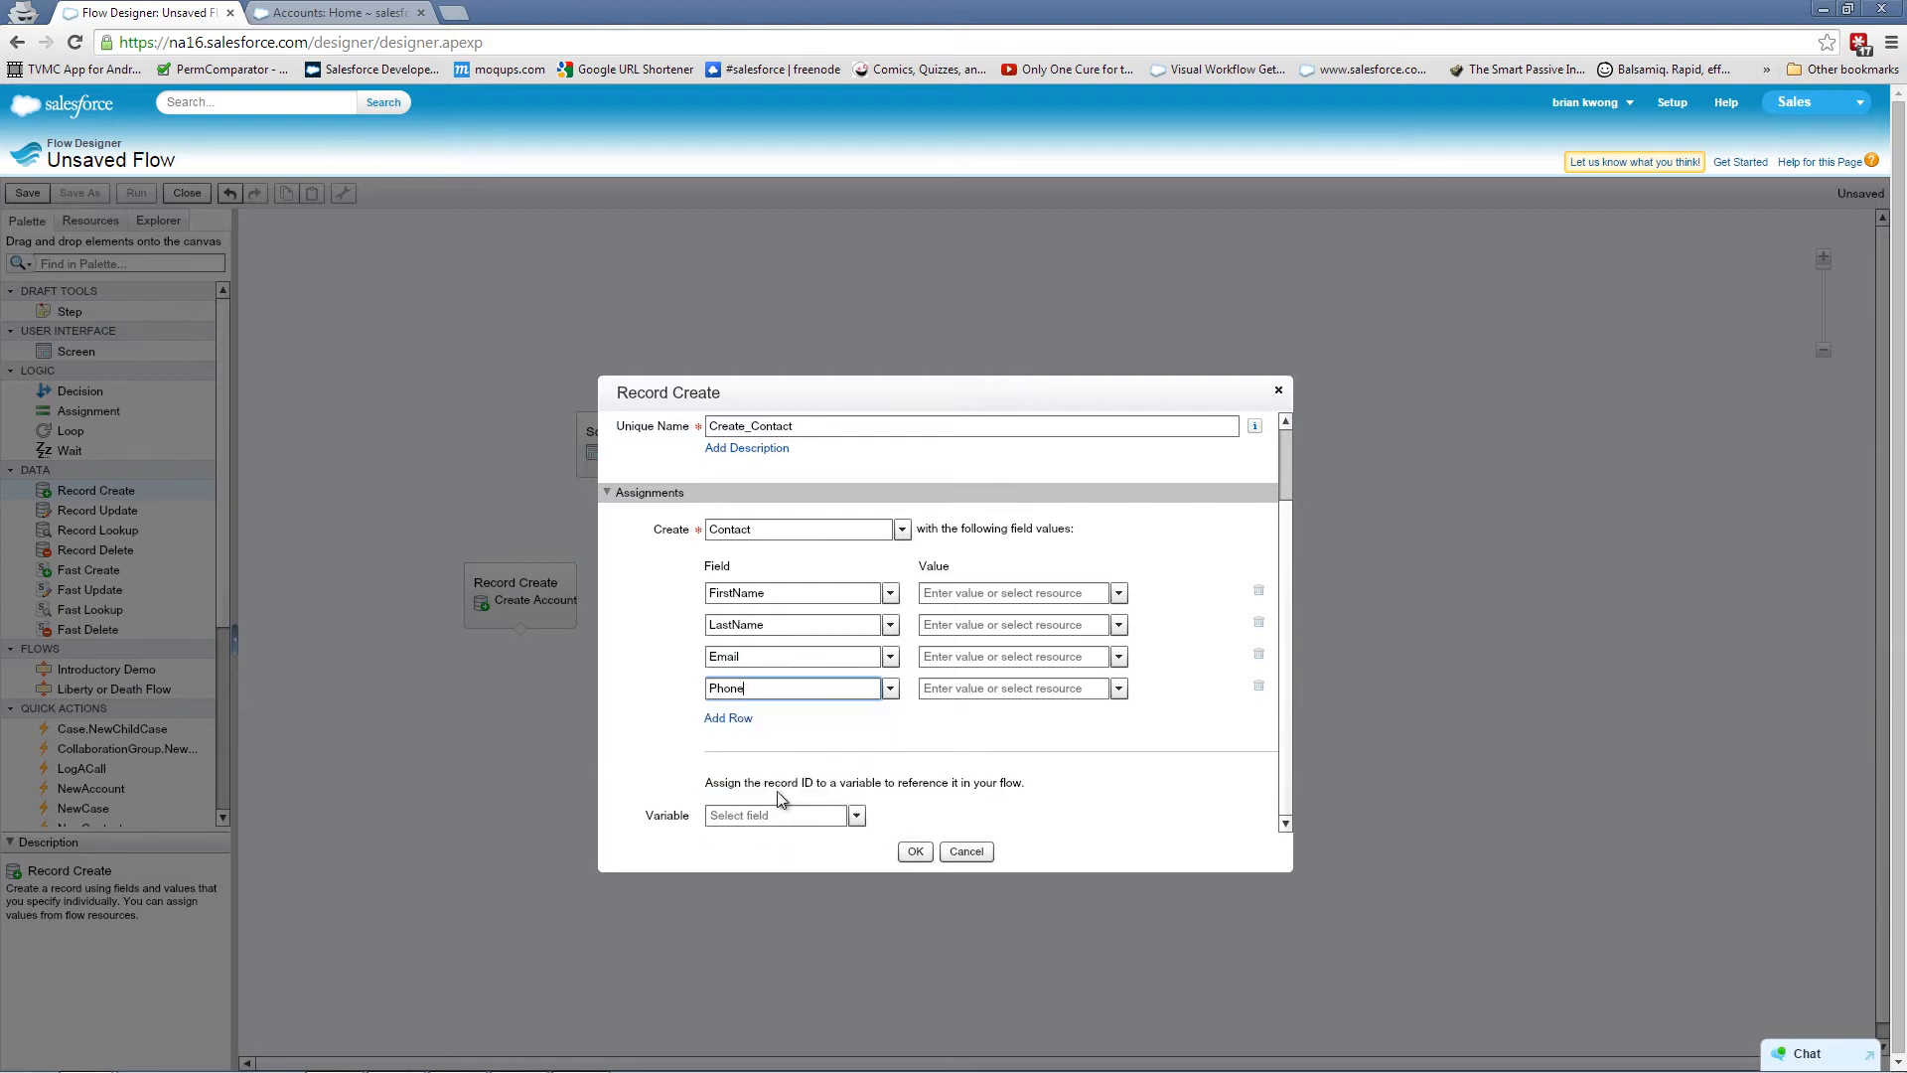
click(1115, 593)
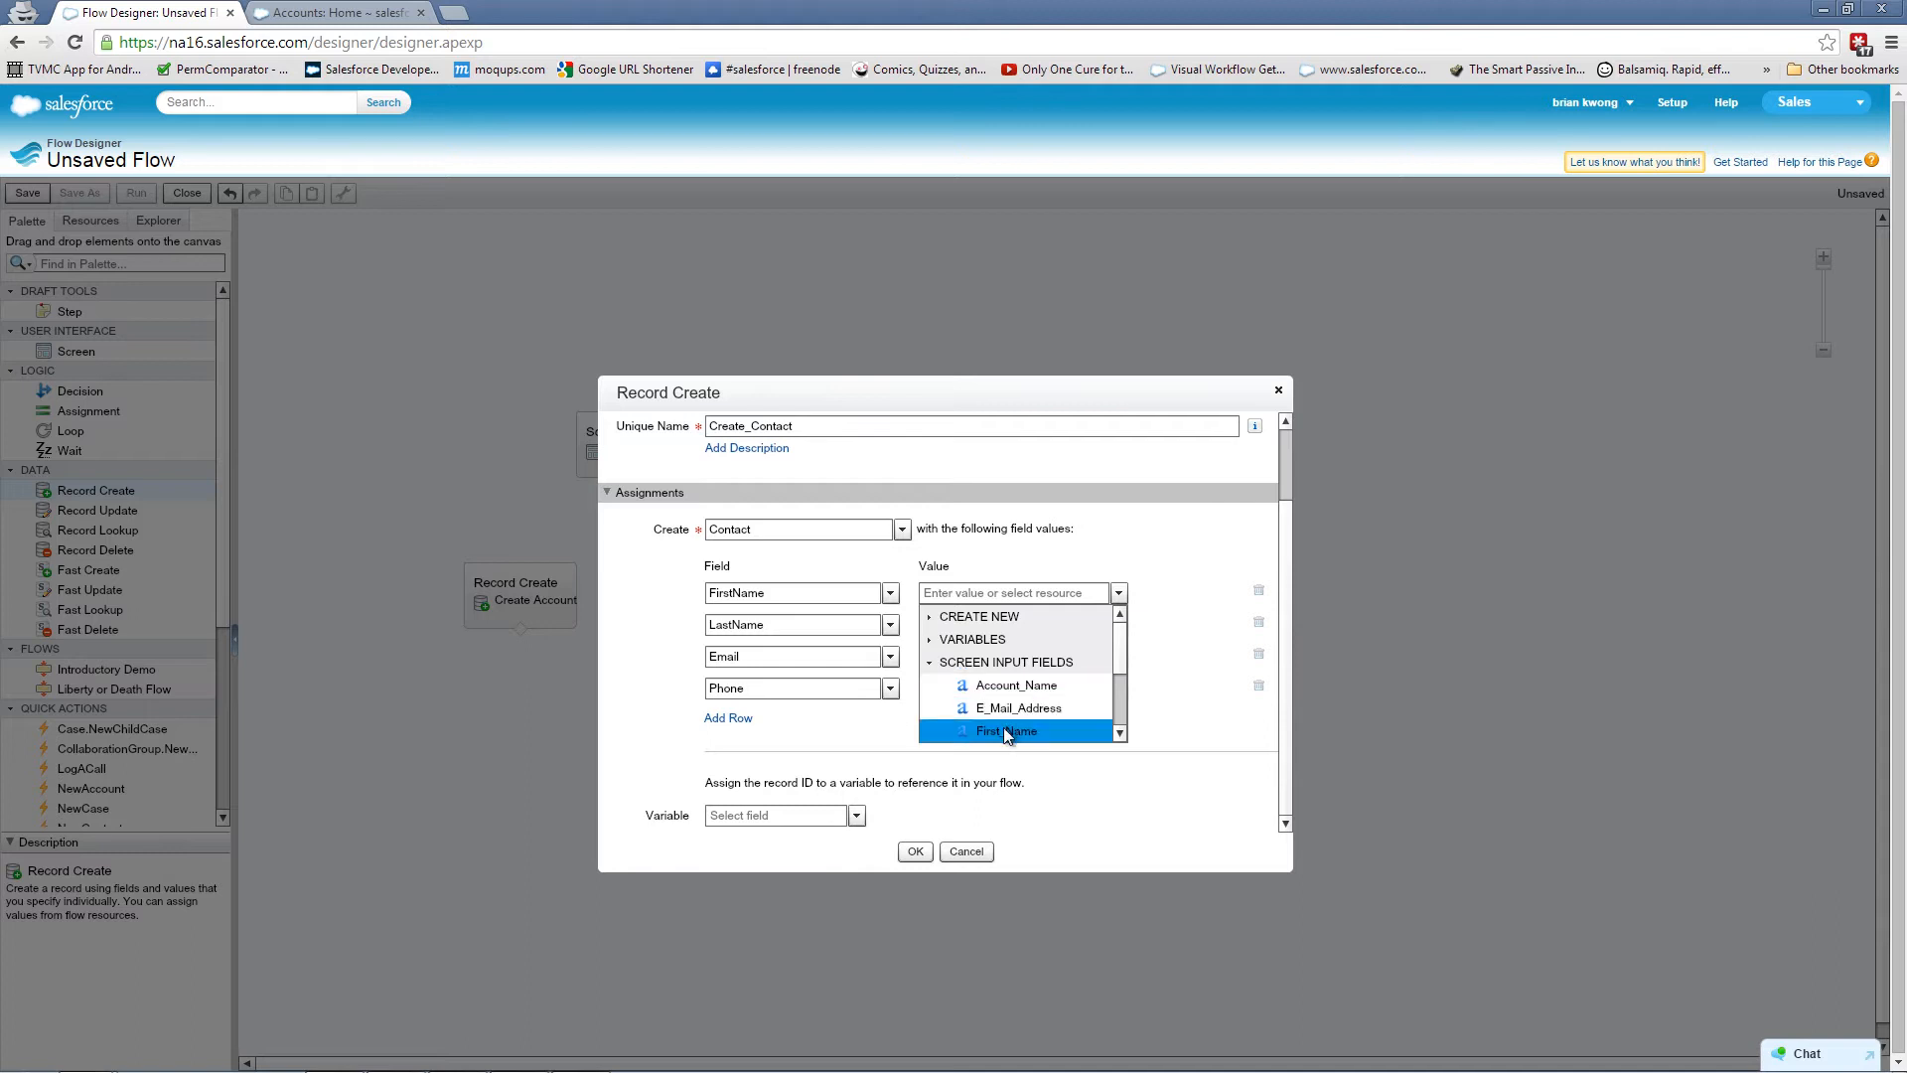
Map FirstName, LastName, Email and Phone to First_Name, Last_Name, E_Mail_Address, Phone_Number inputs and add a fifth row.
click(1006, 731)
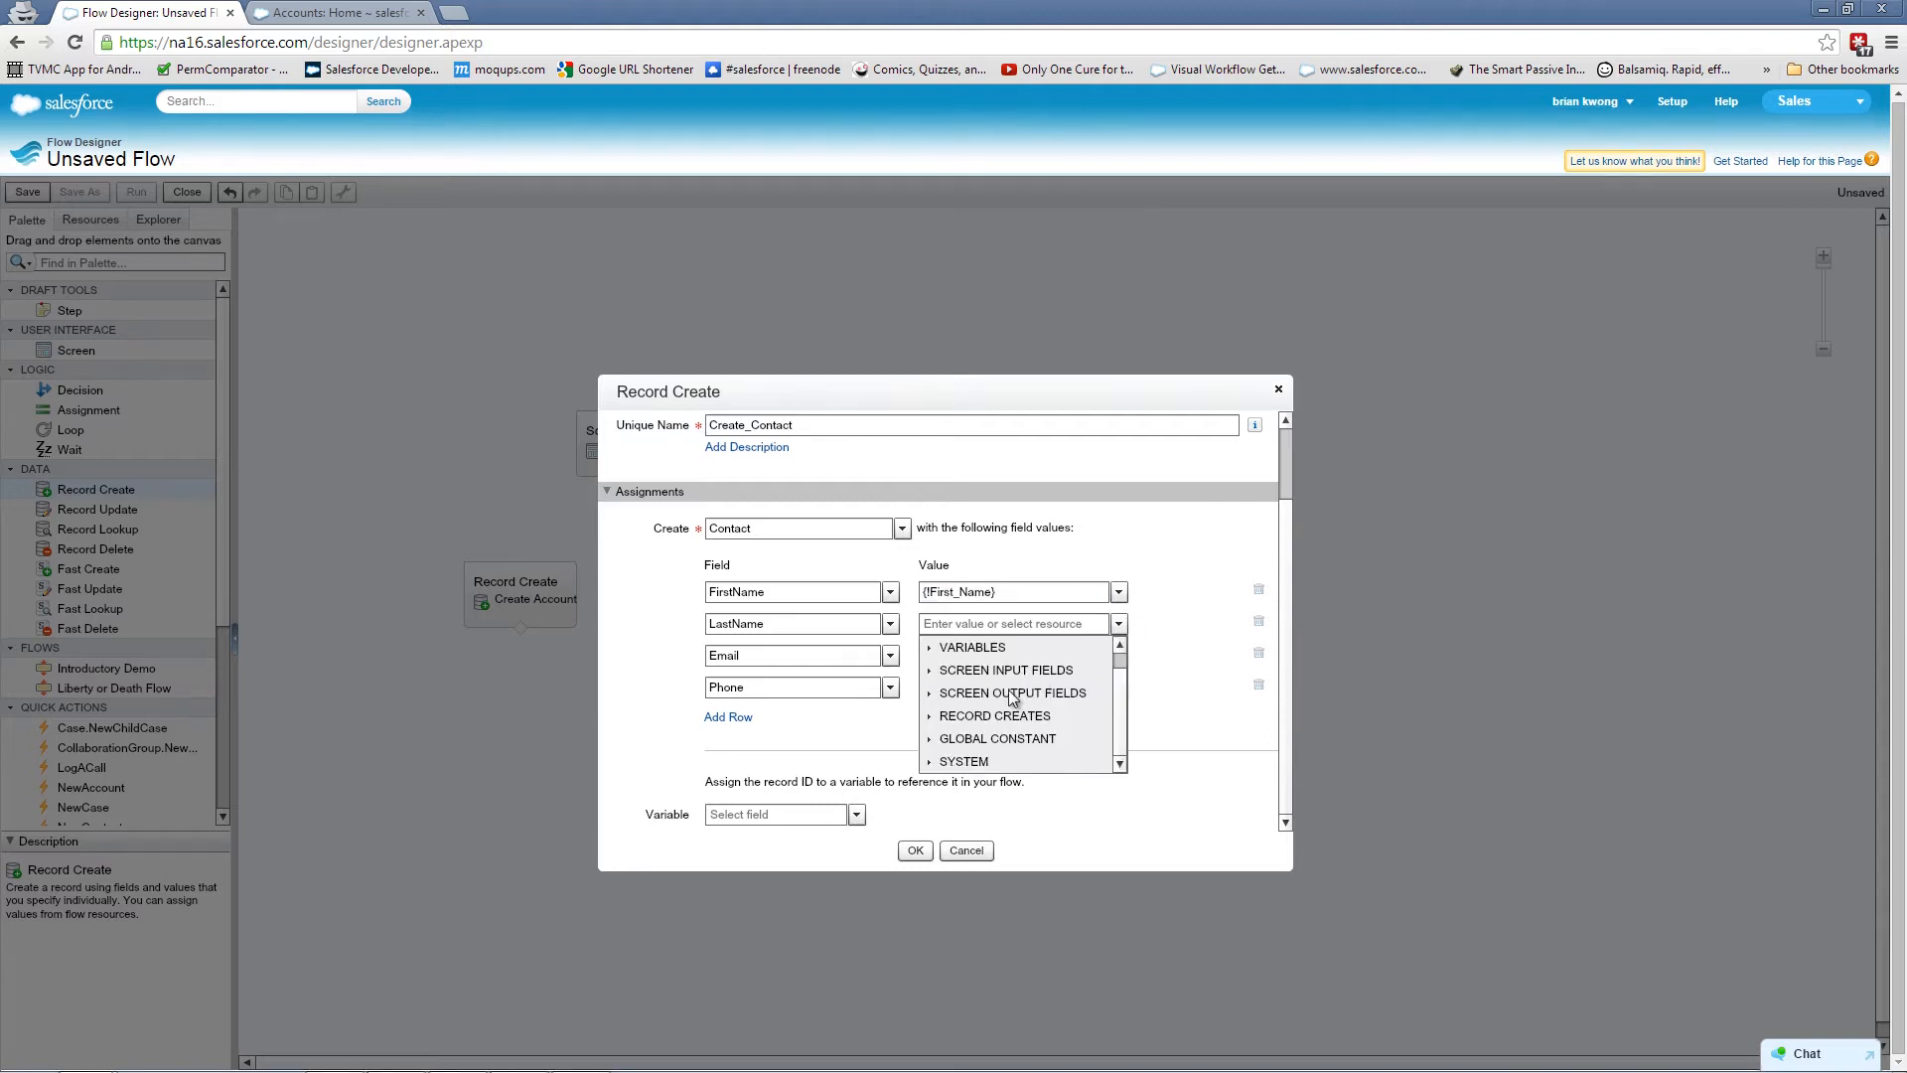
click(1015, 624)
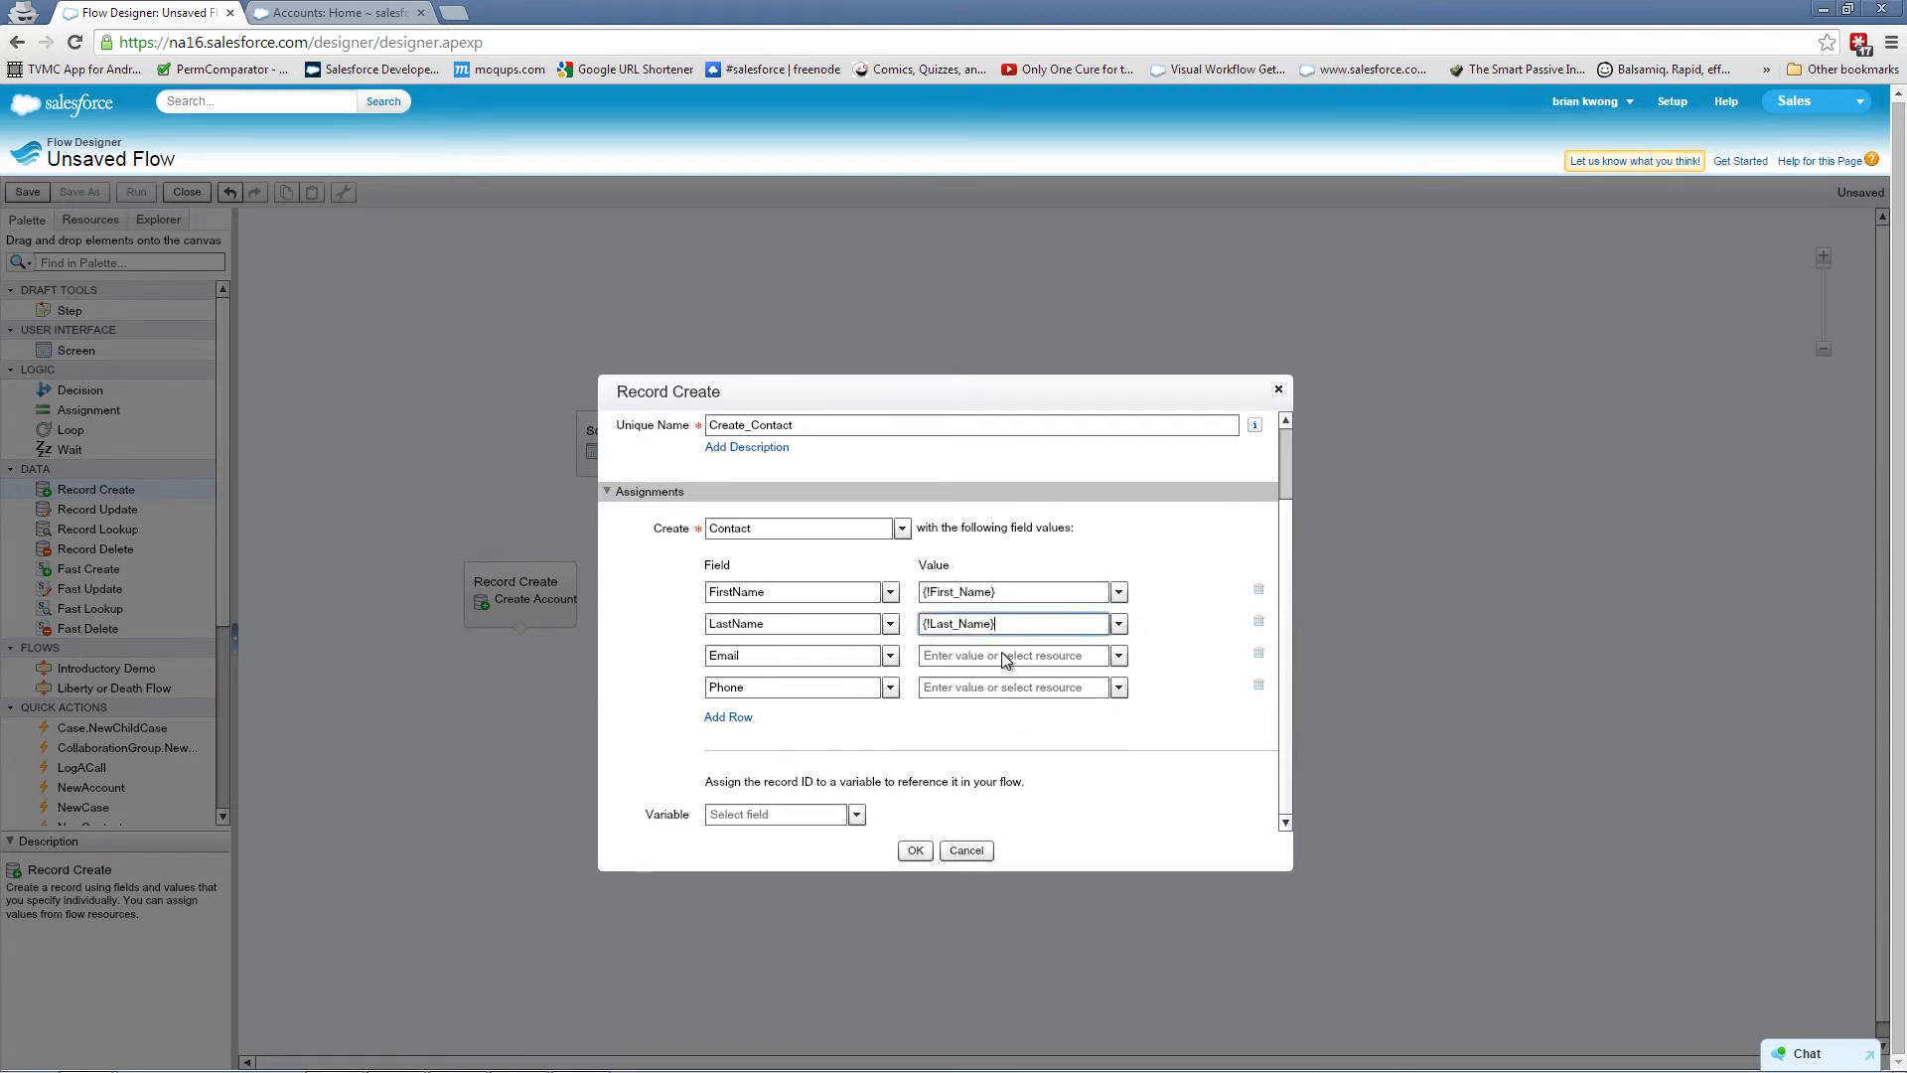
text(em)
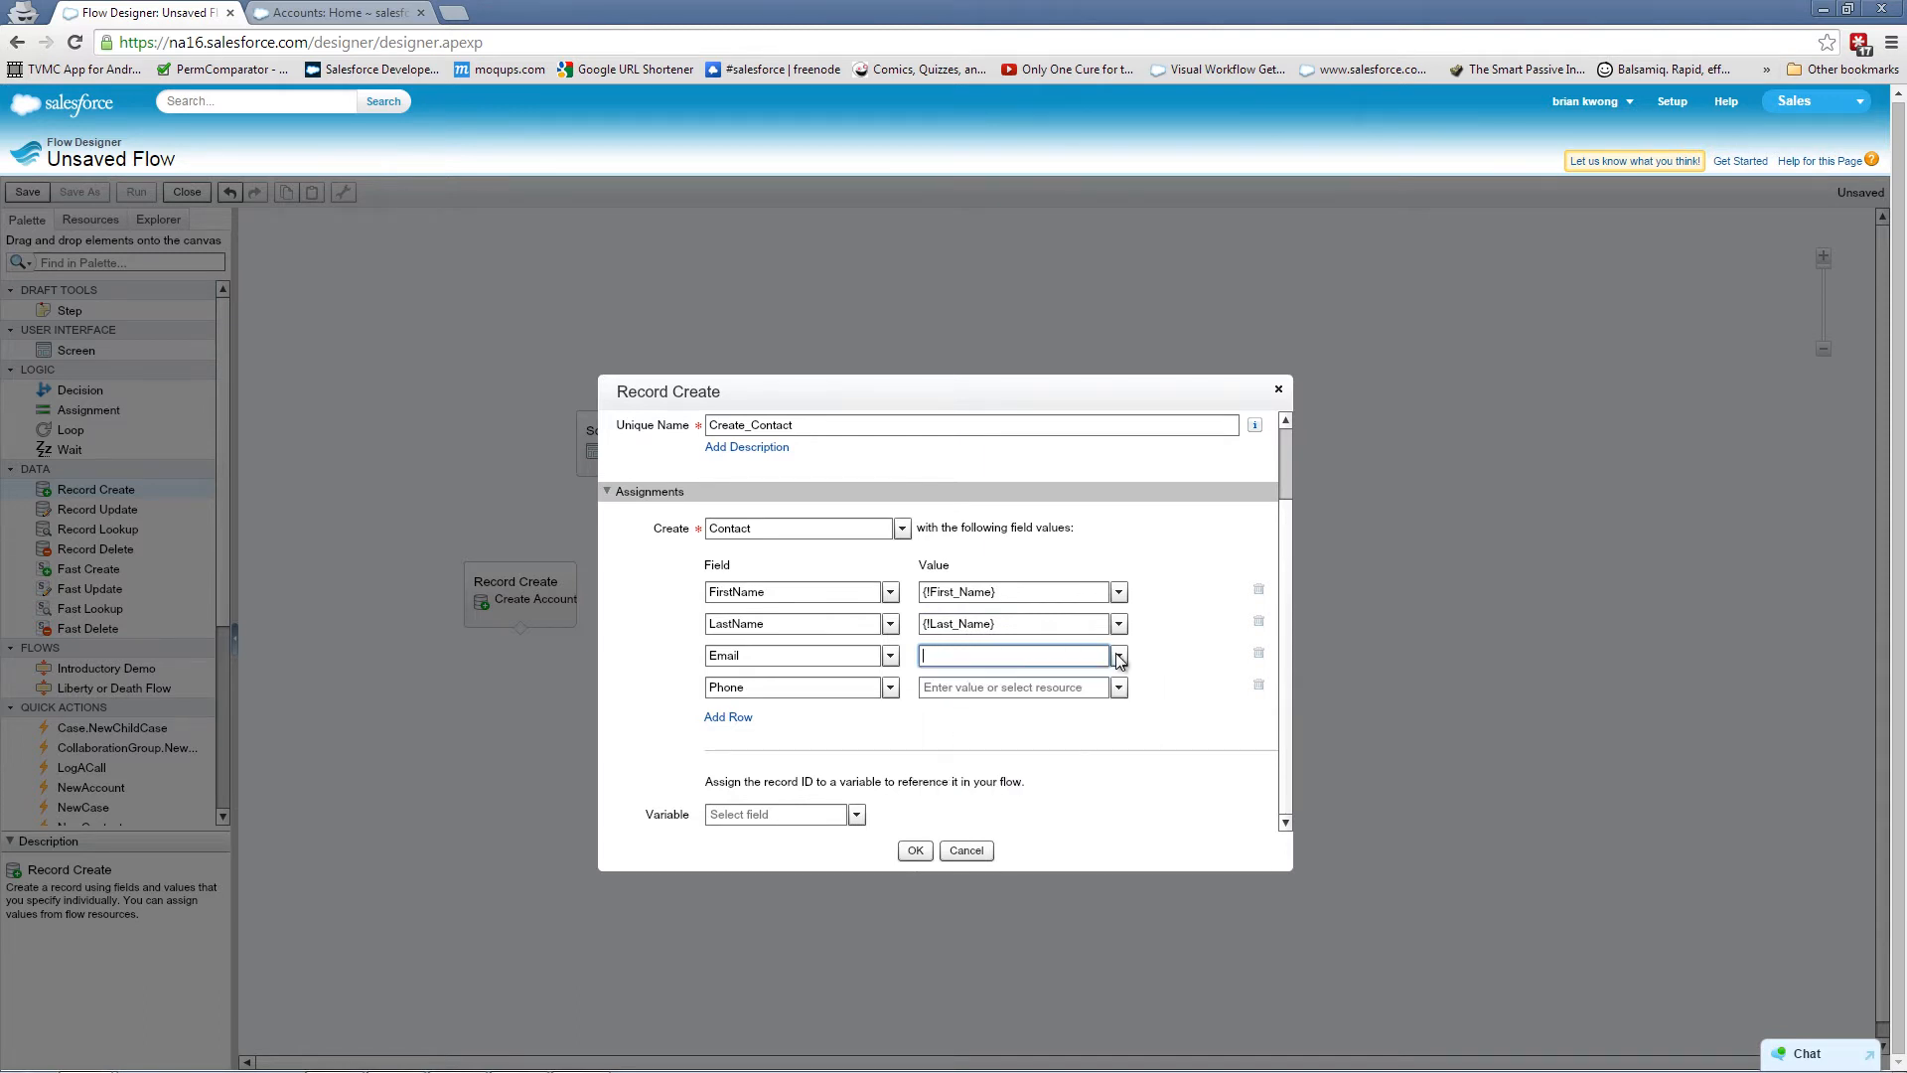
click(1114, 653)
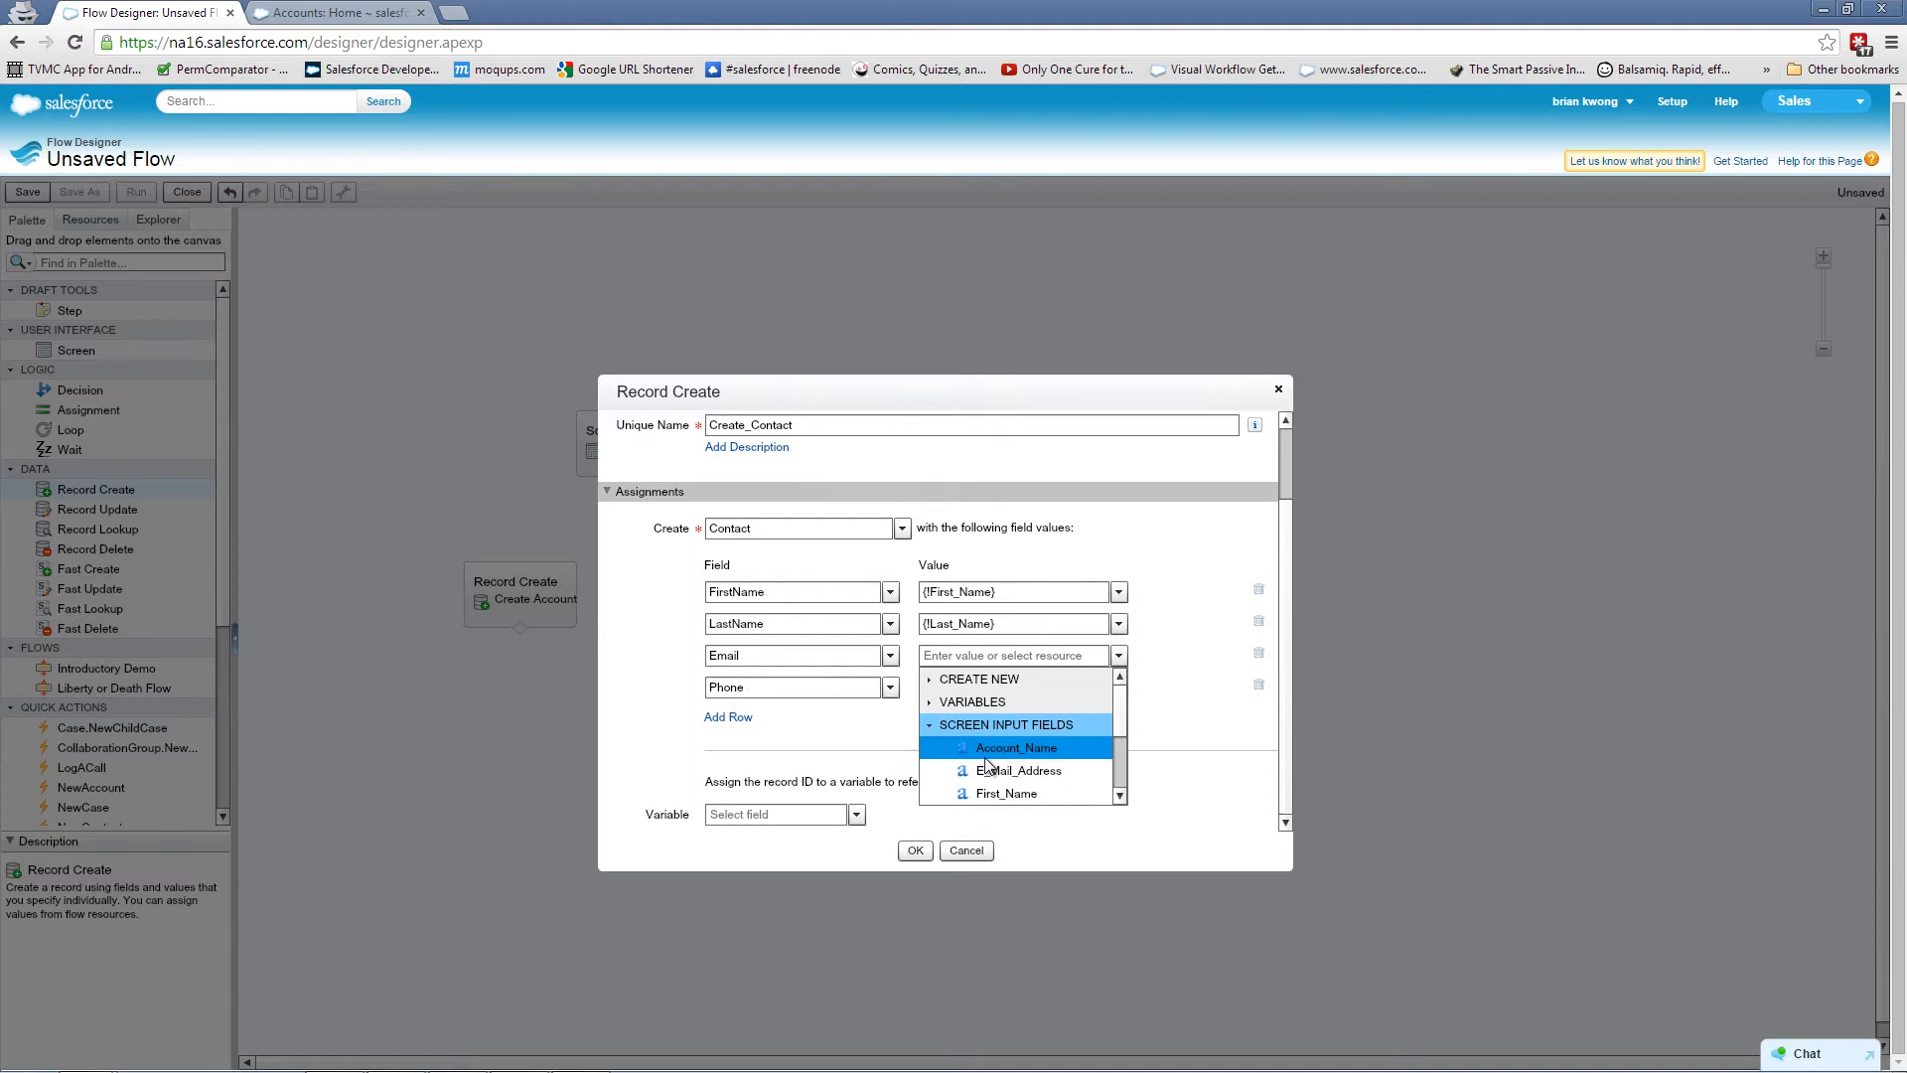
click(1019, 771)
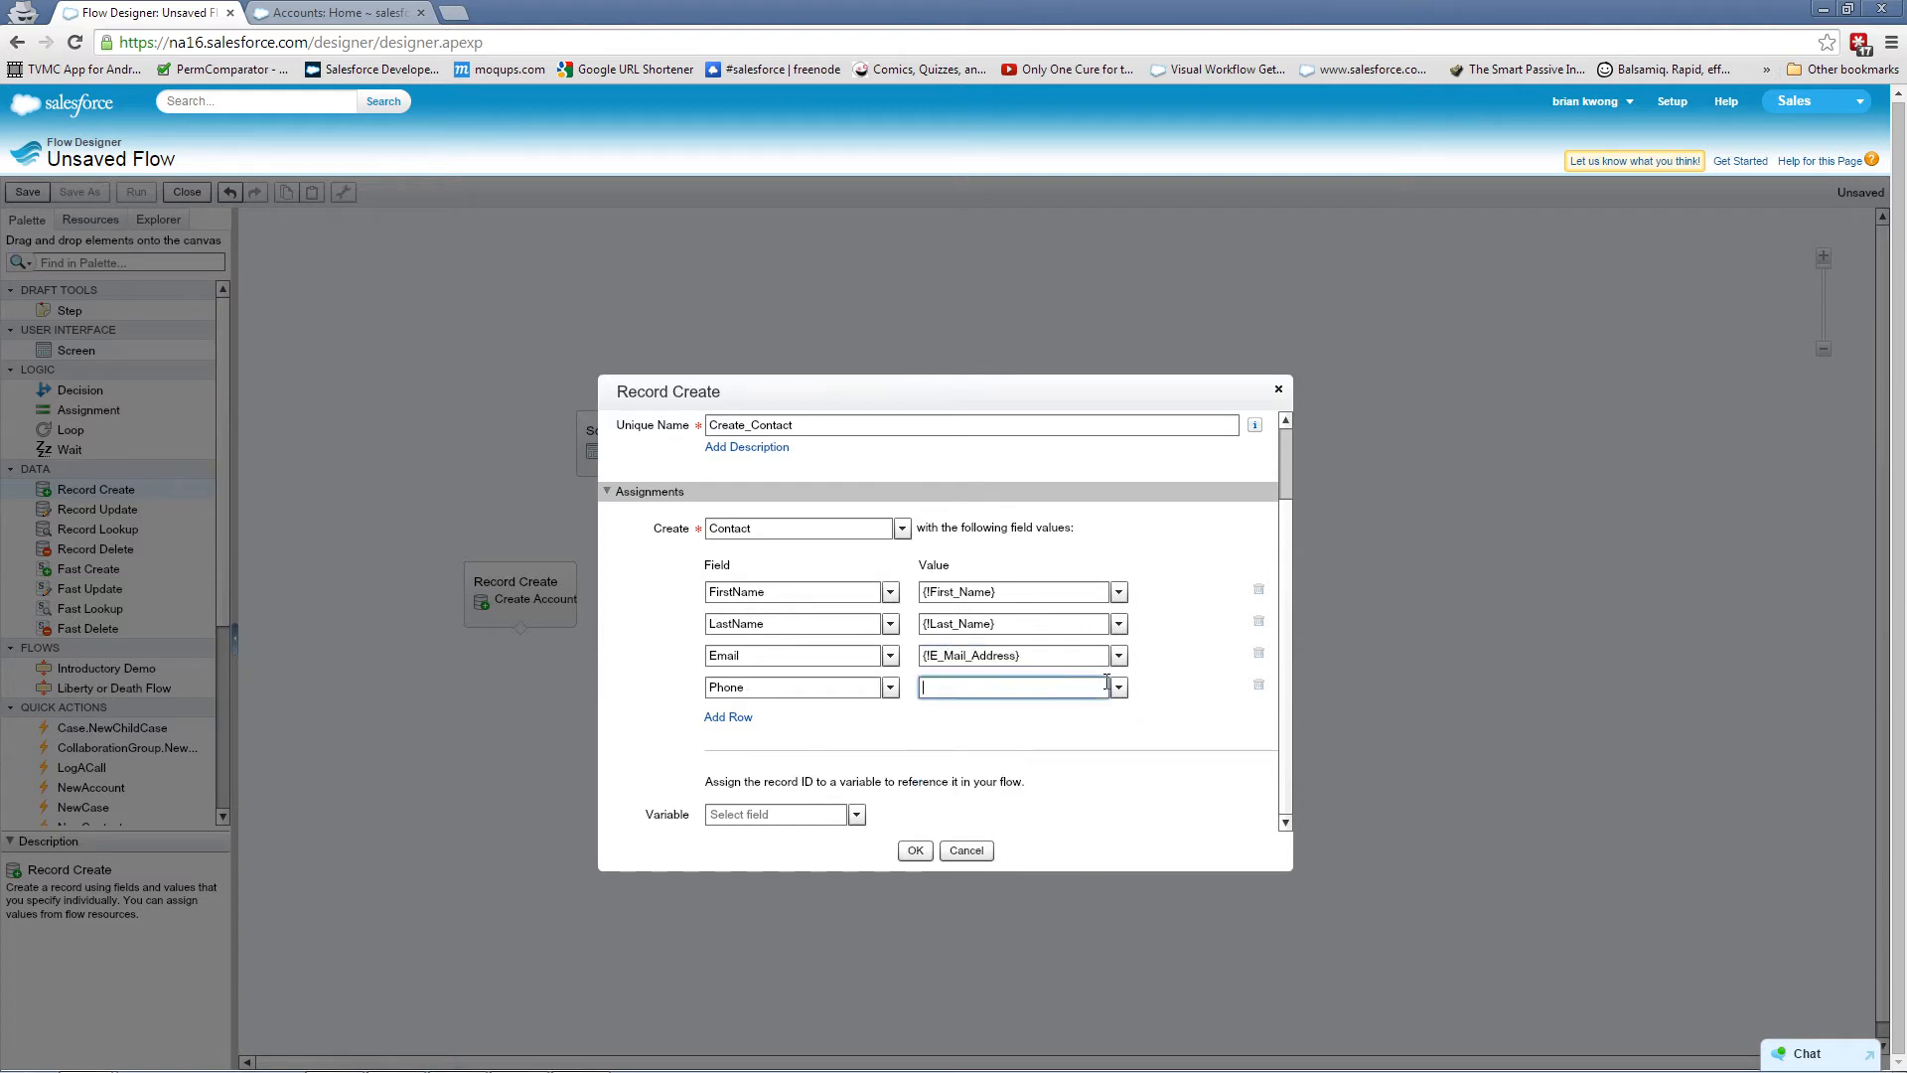
text(pho)
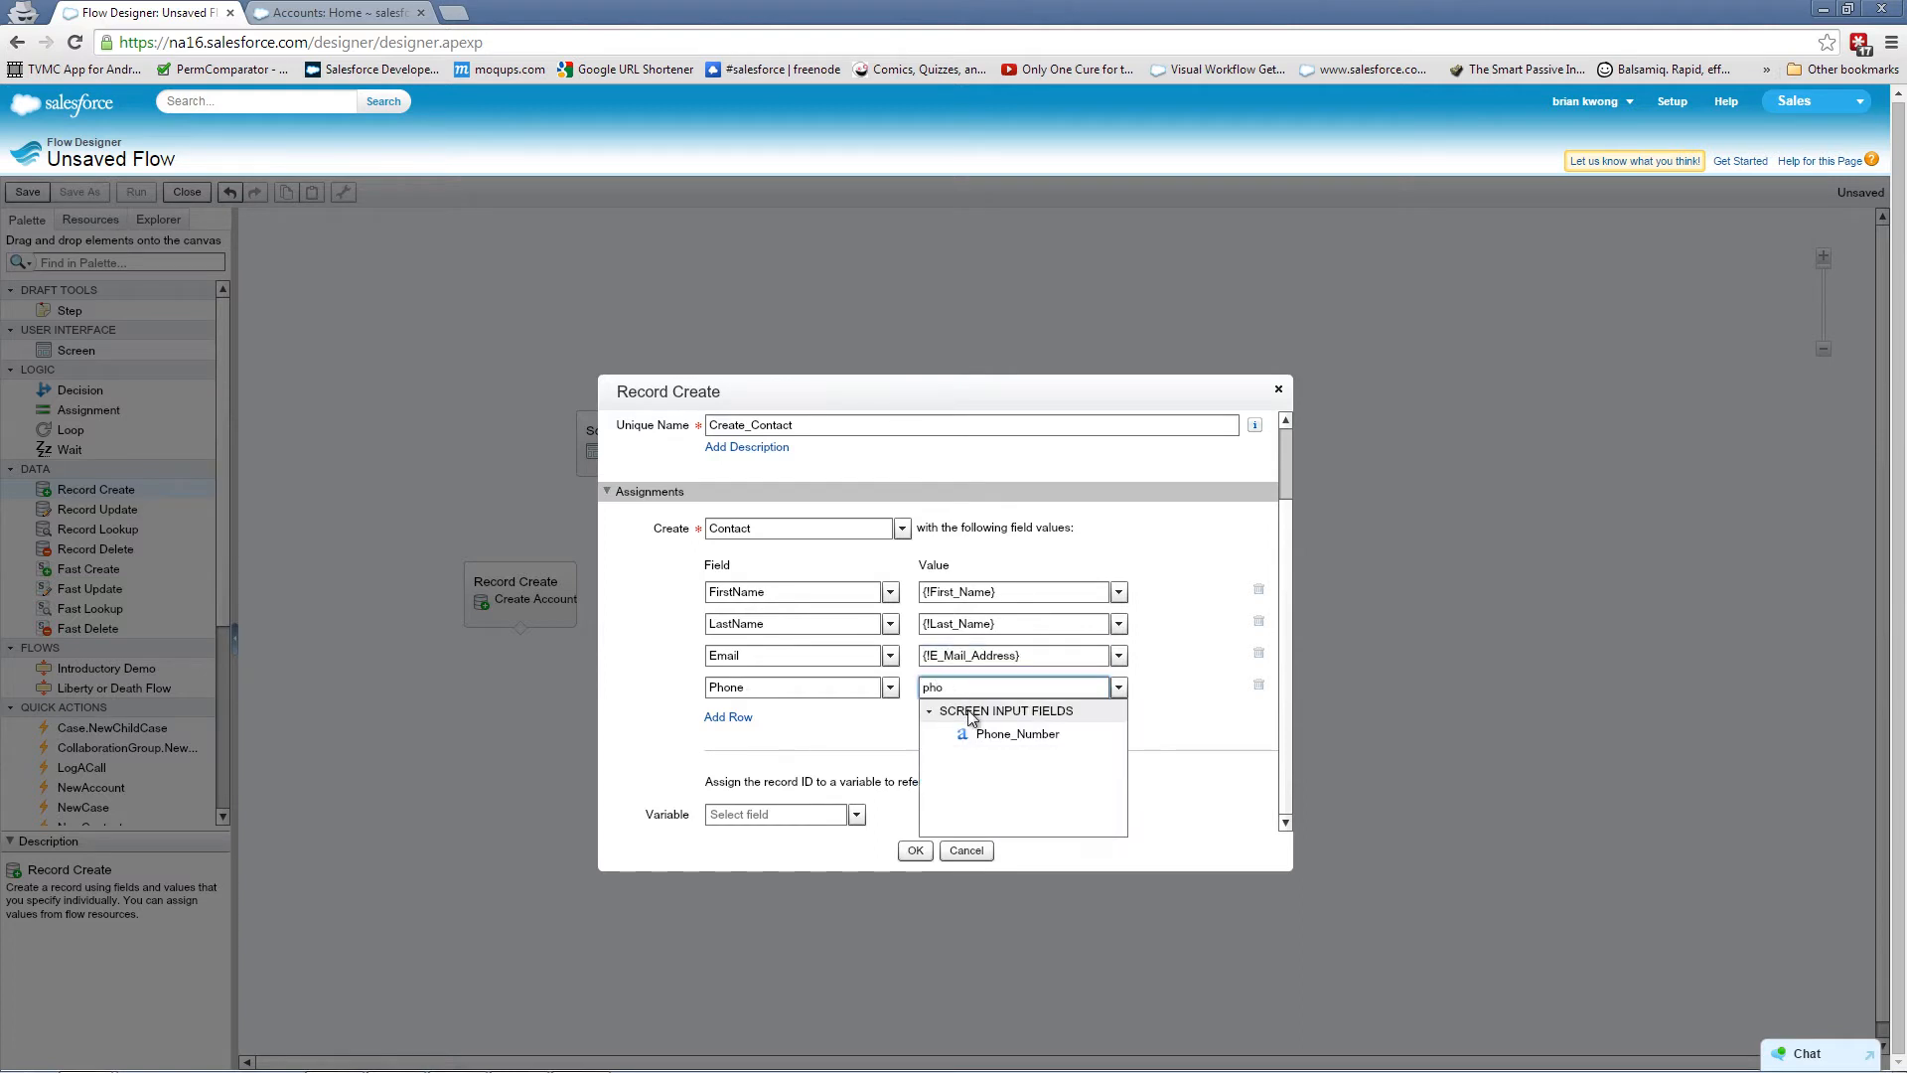
click(1018, 733)
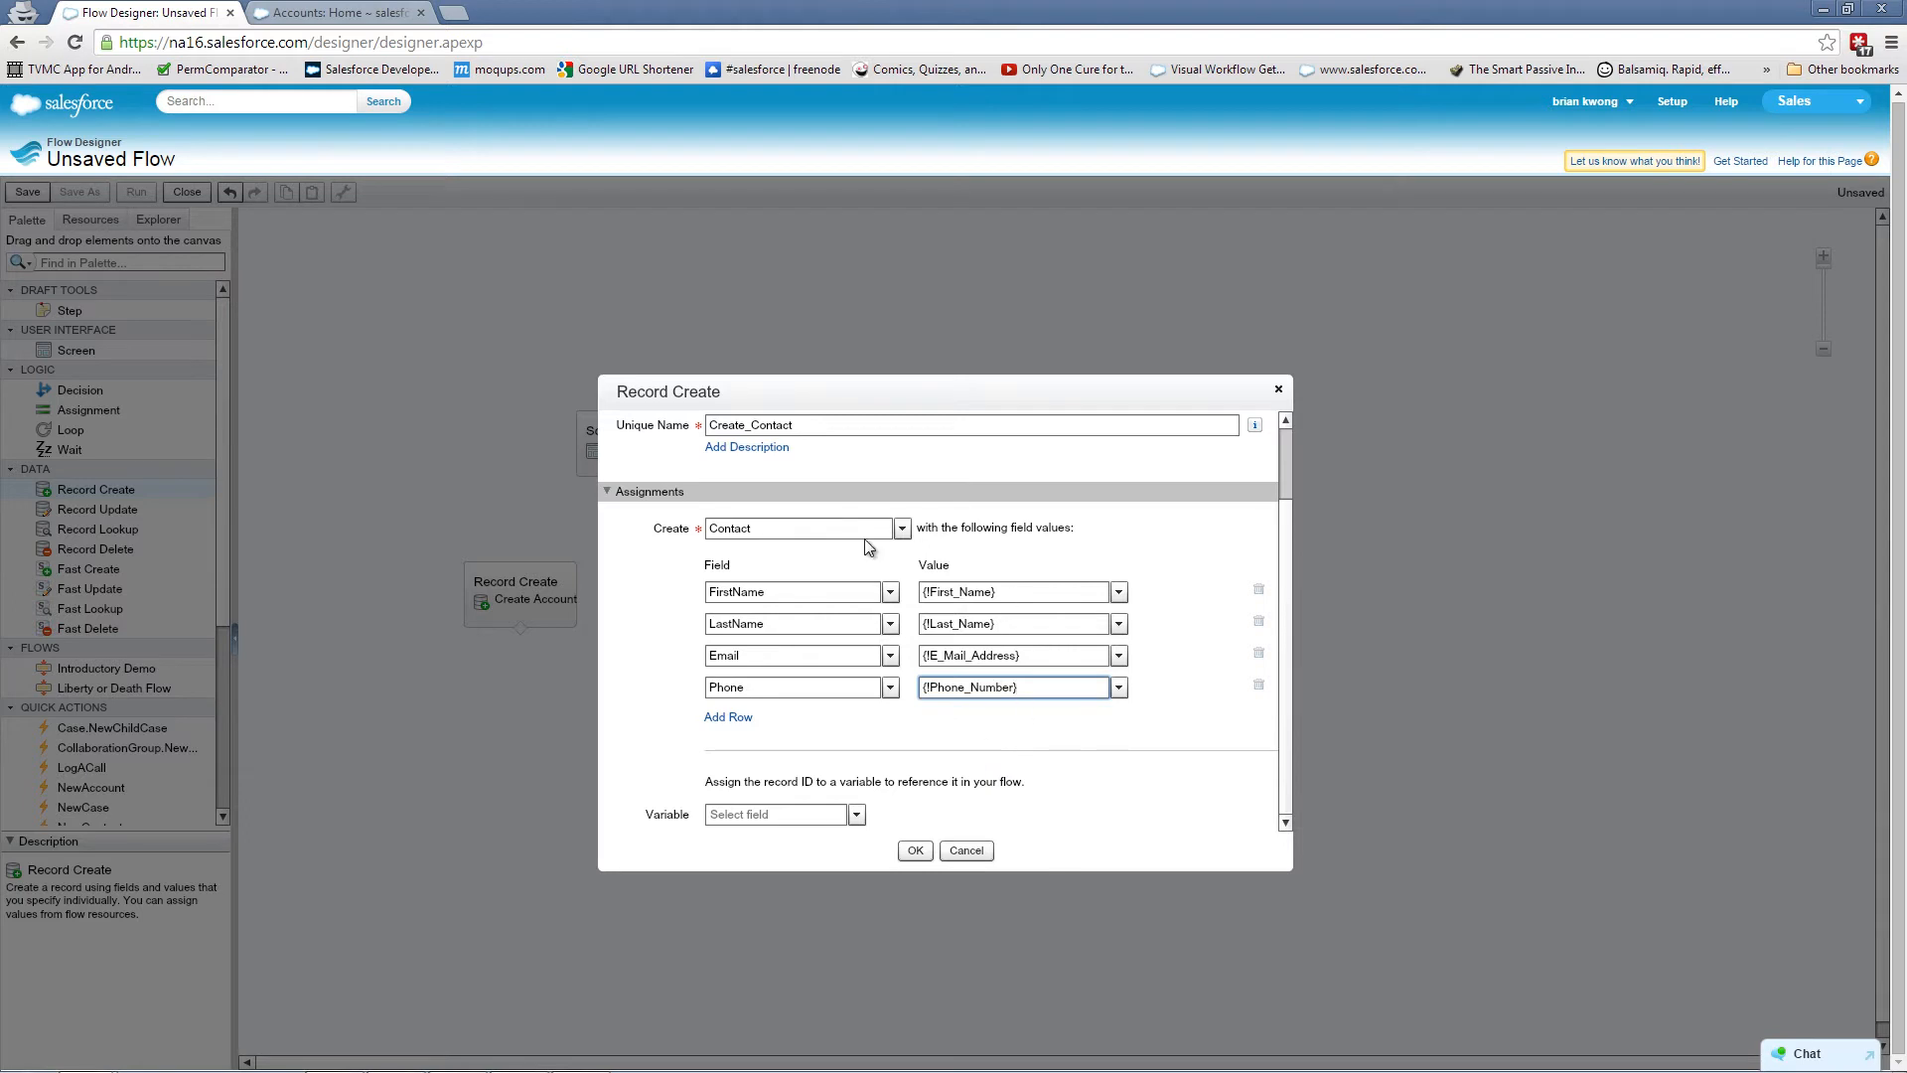
mouse_move(745, 707)
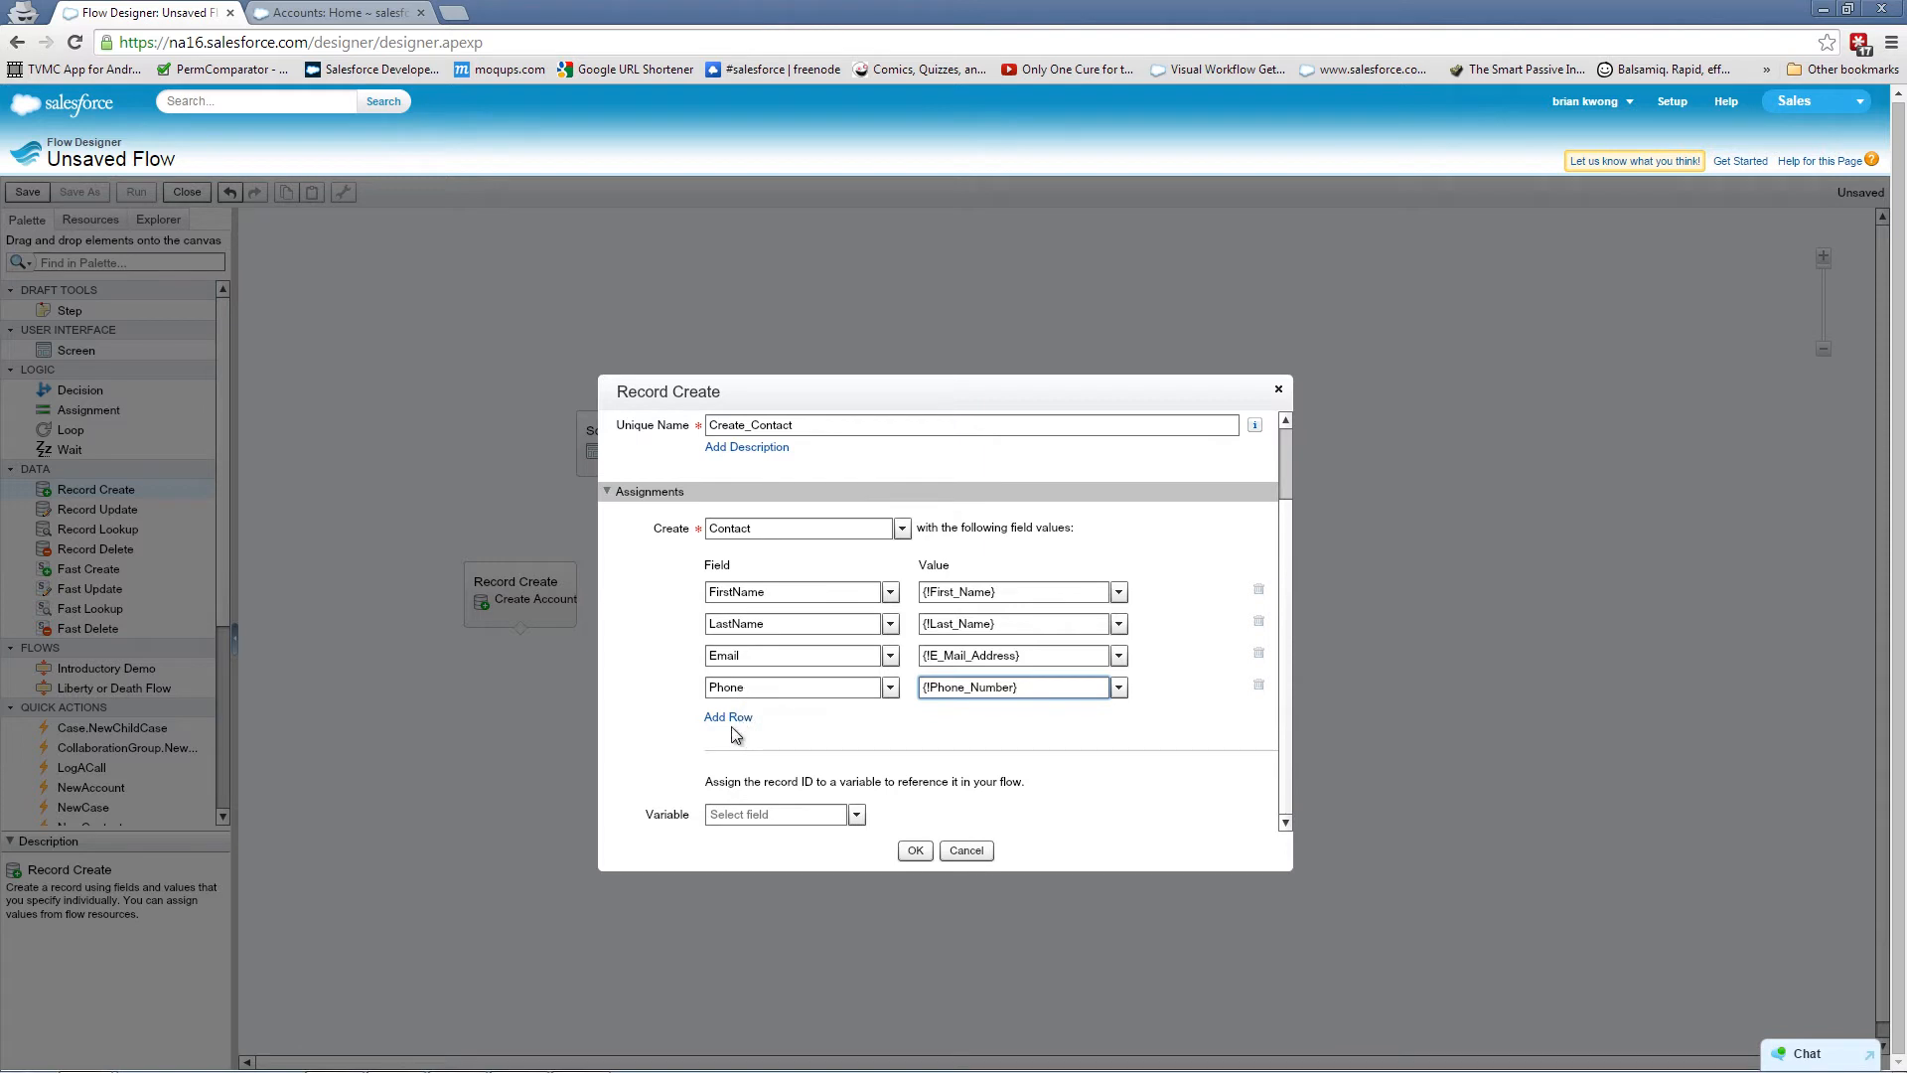
click(729, 717)
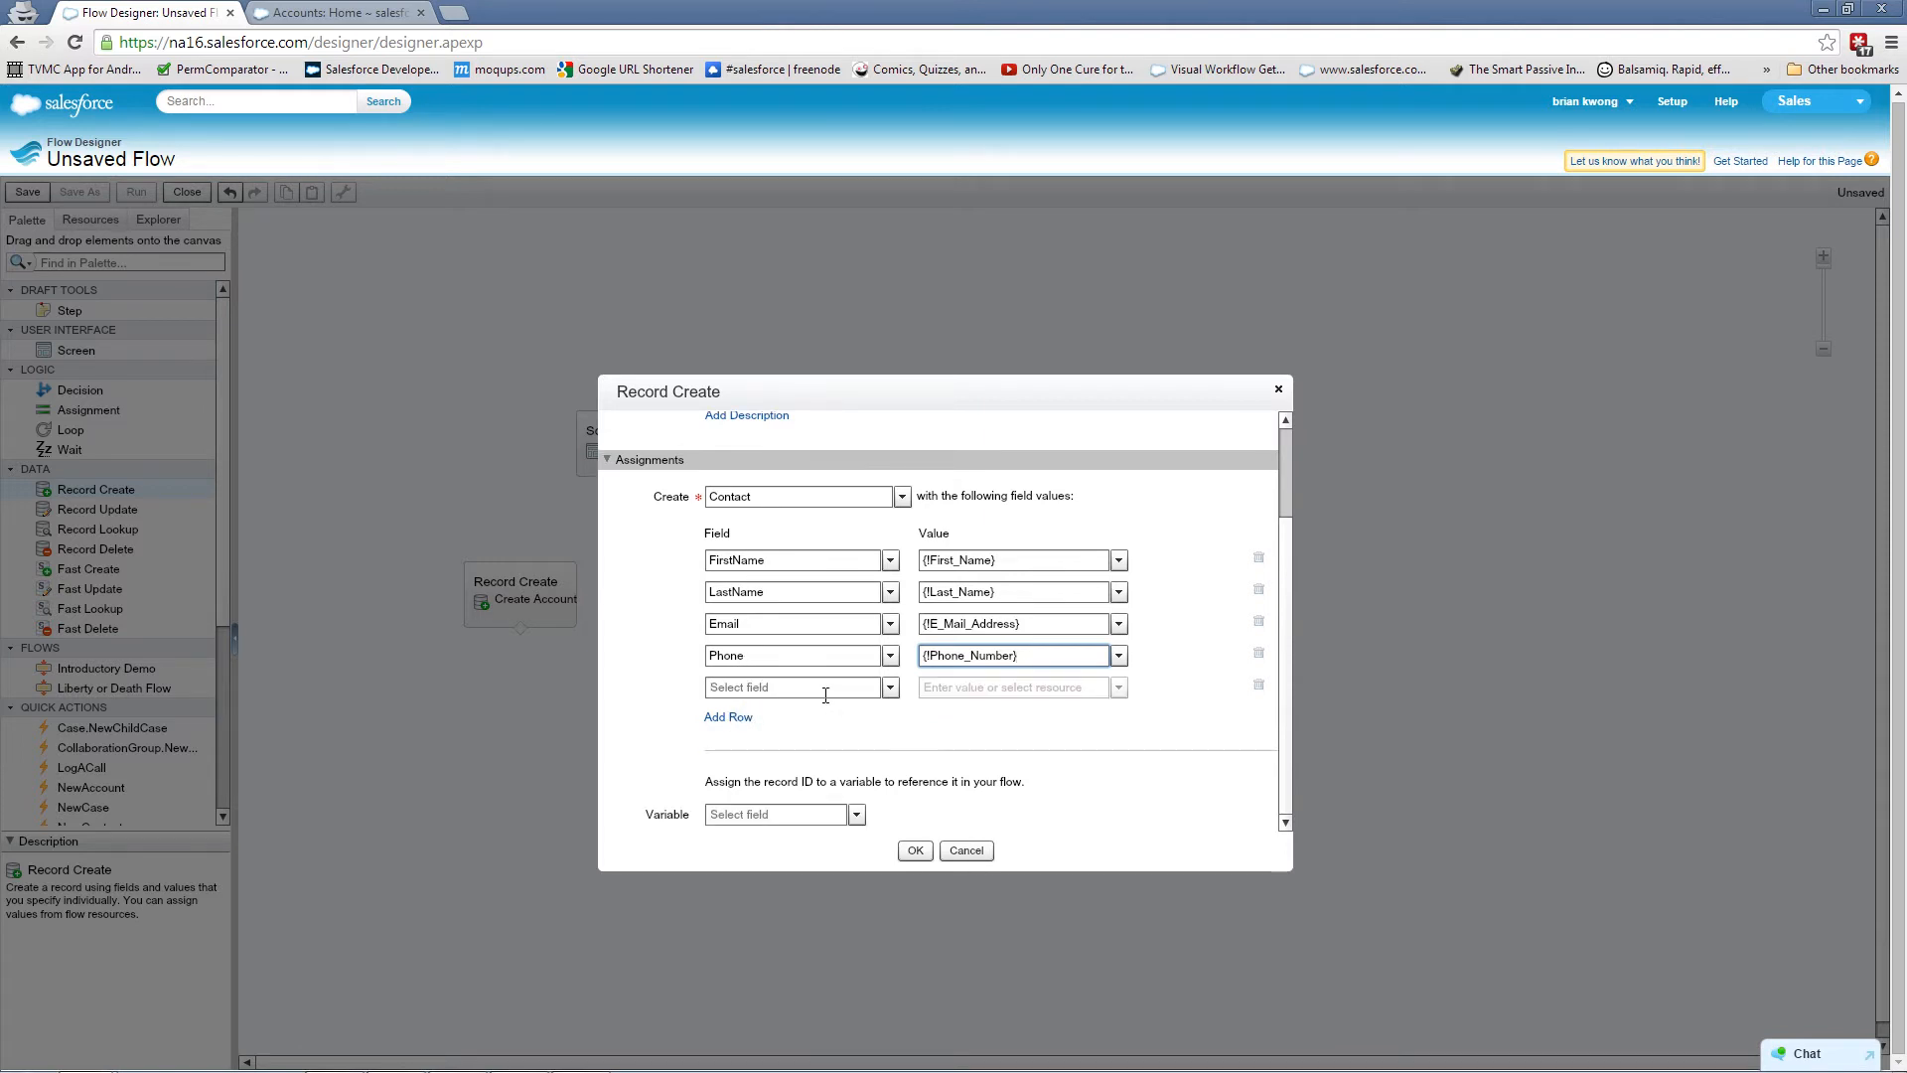
Set the fifth row's AccountId field from the vrAccountID variable.
text(accountId)
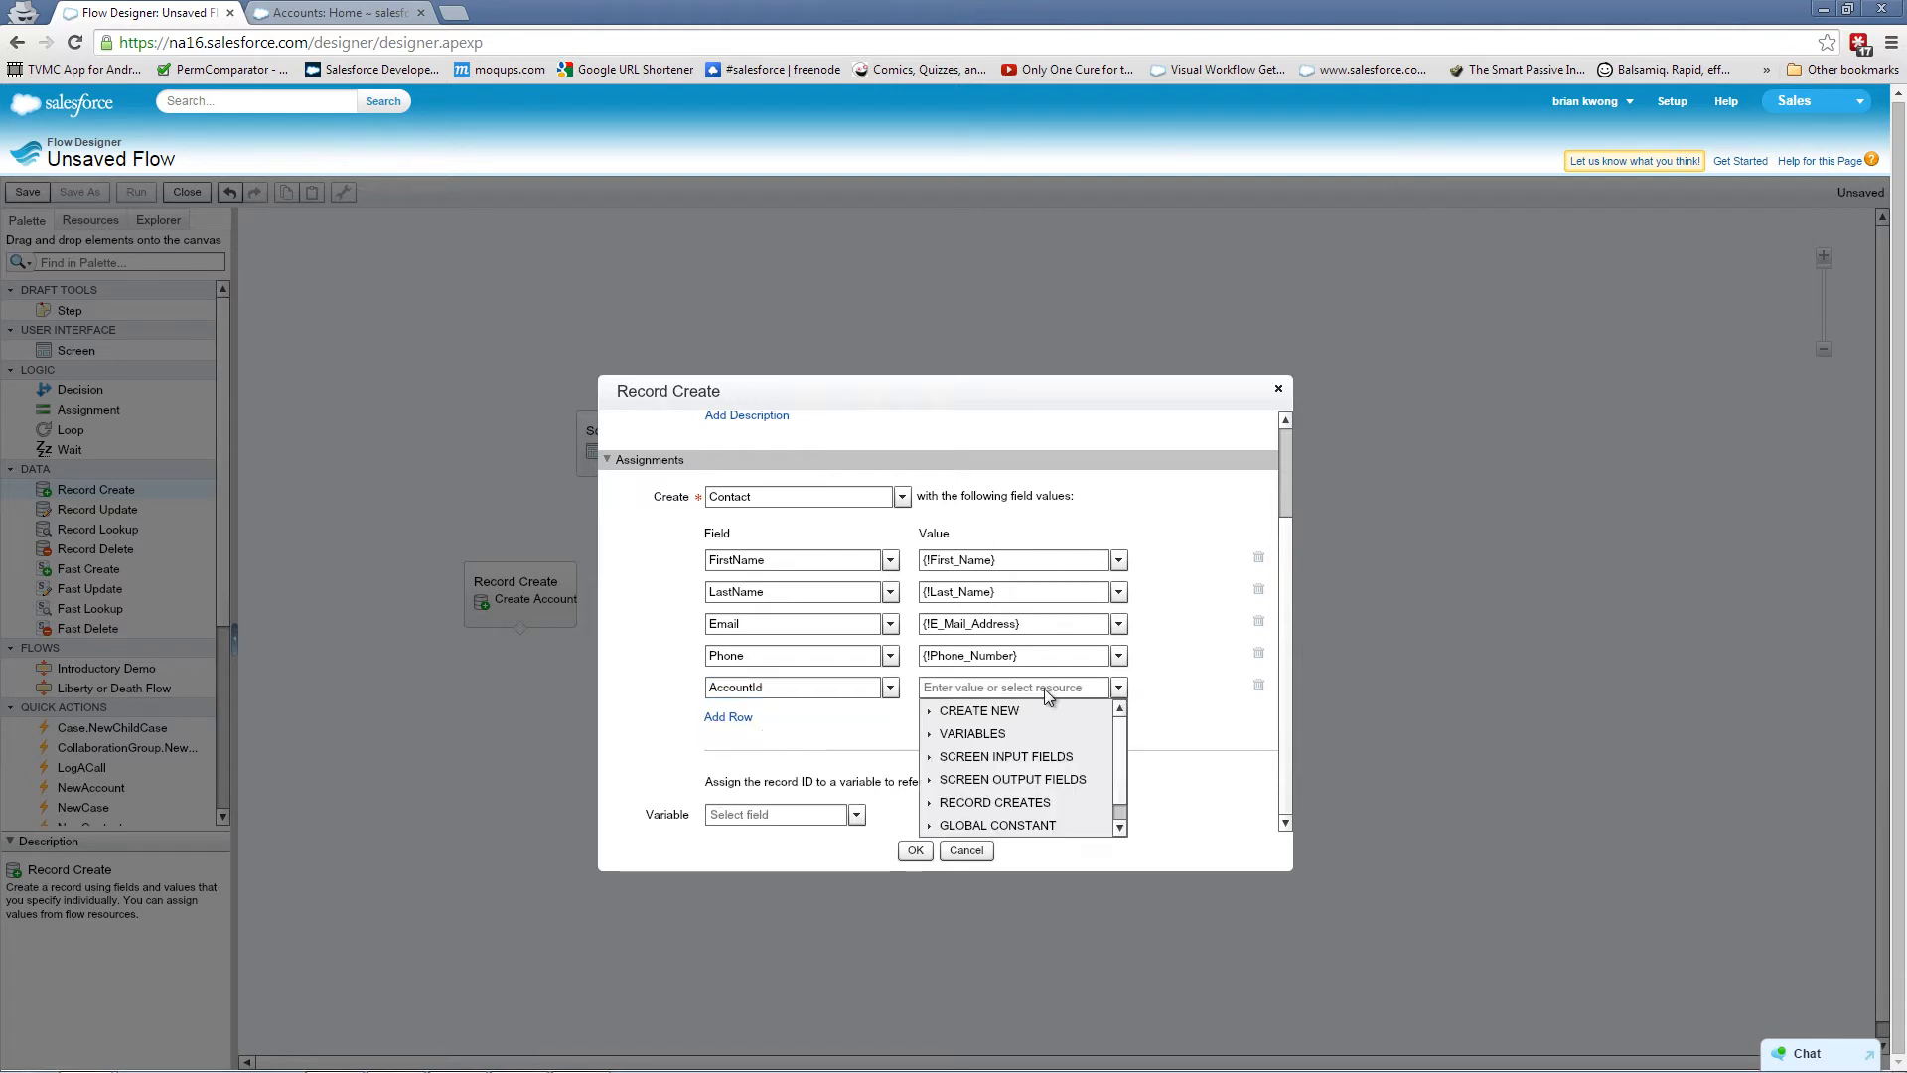
click(1015, 687)
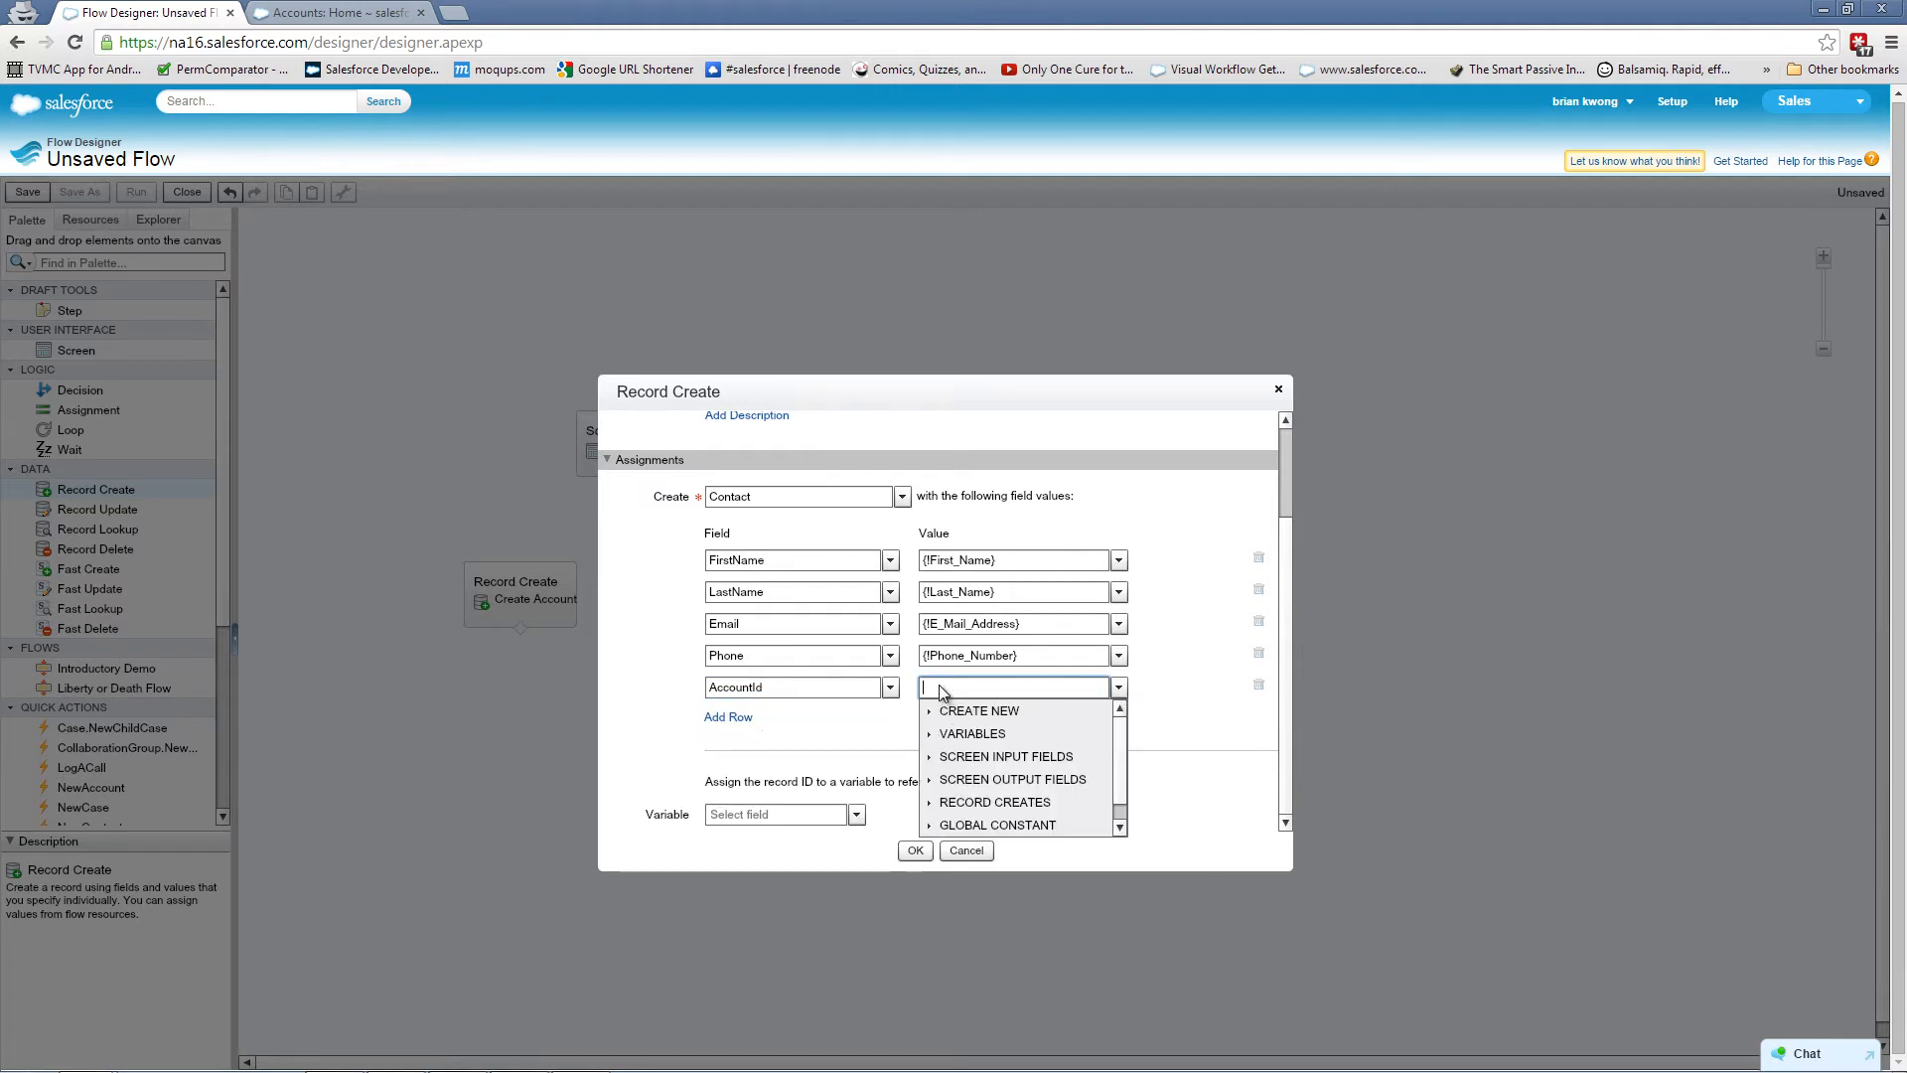
text(vr)
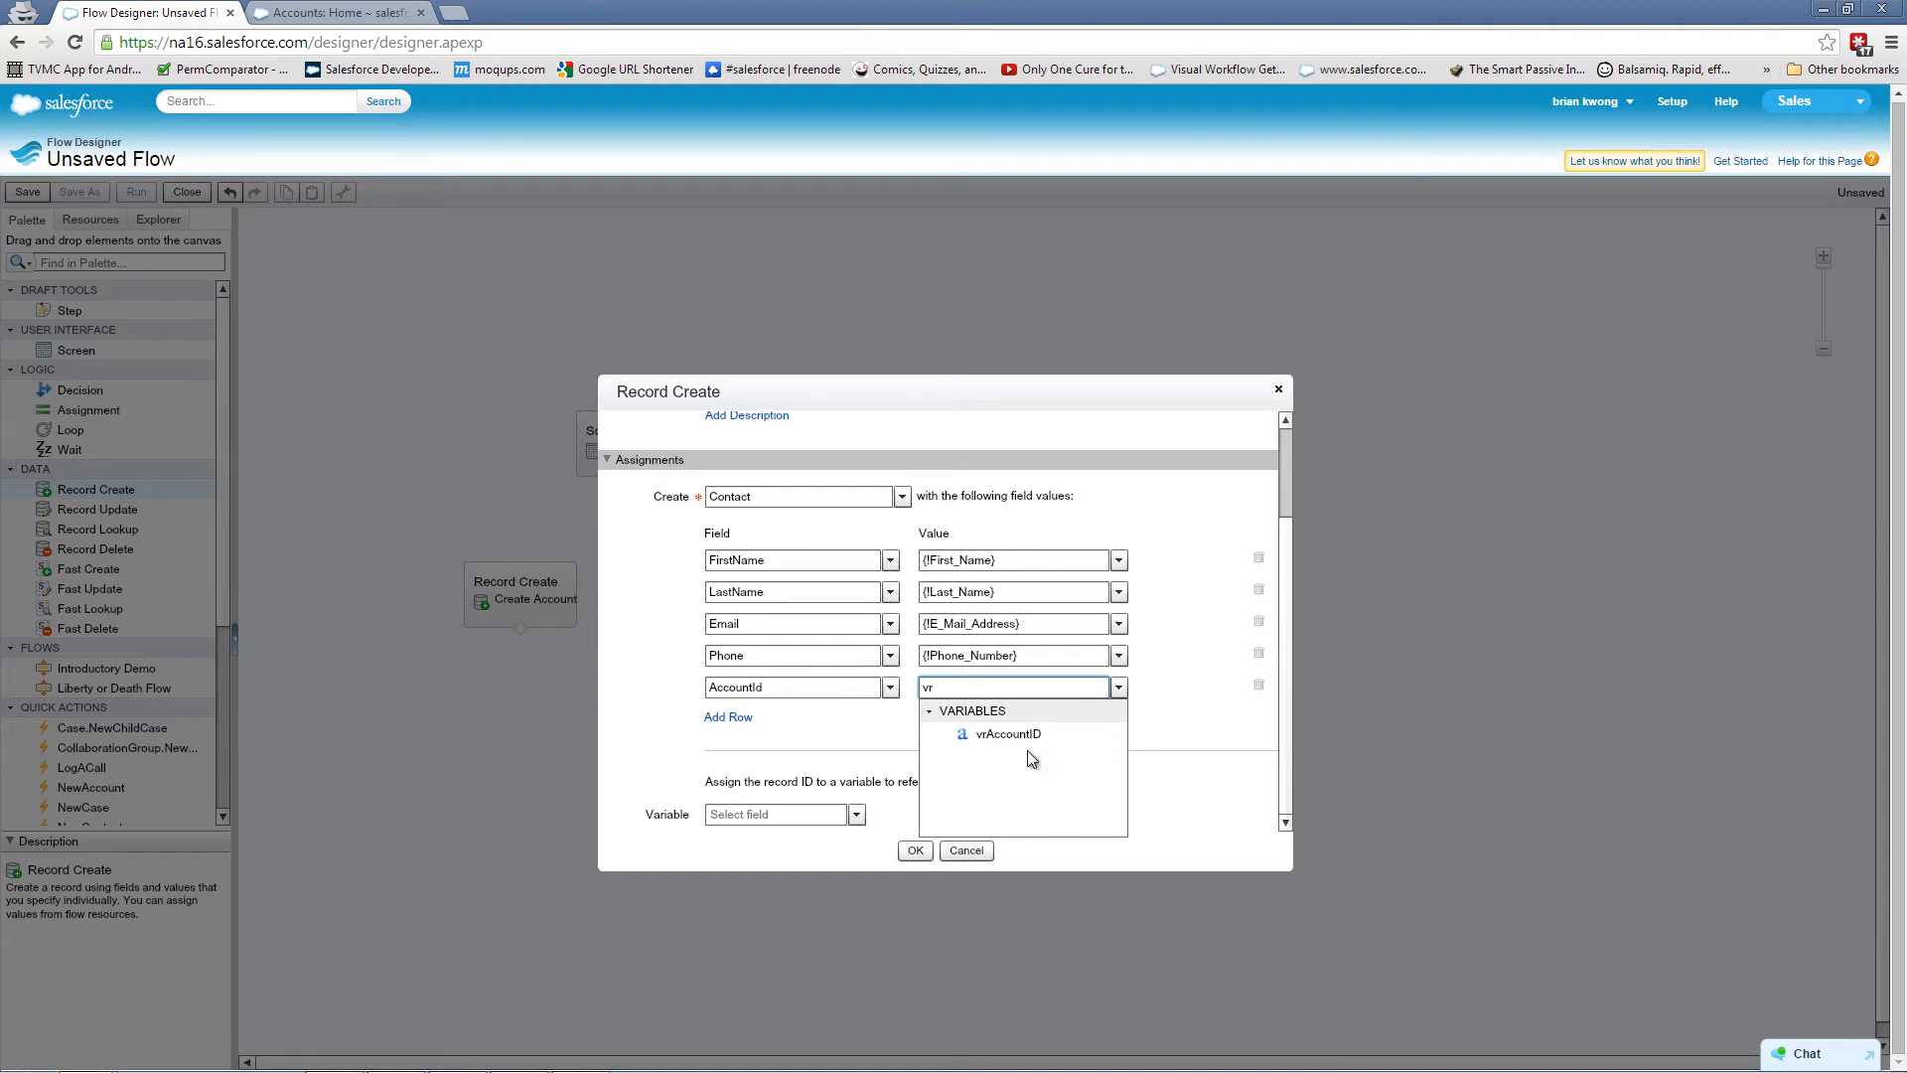
click(1005, 733)
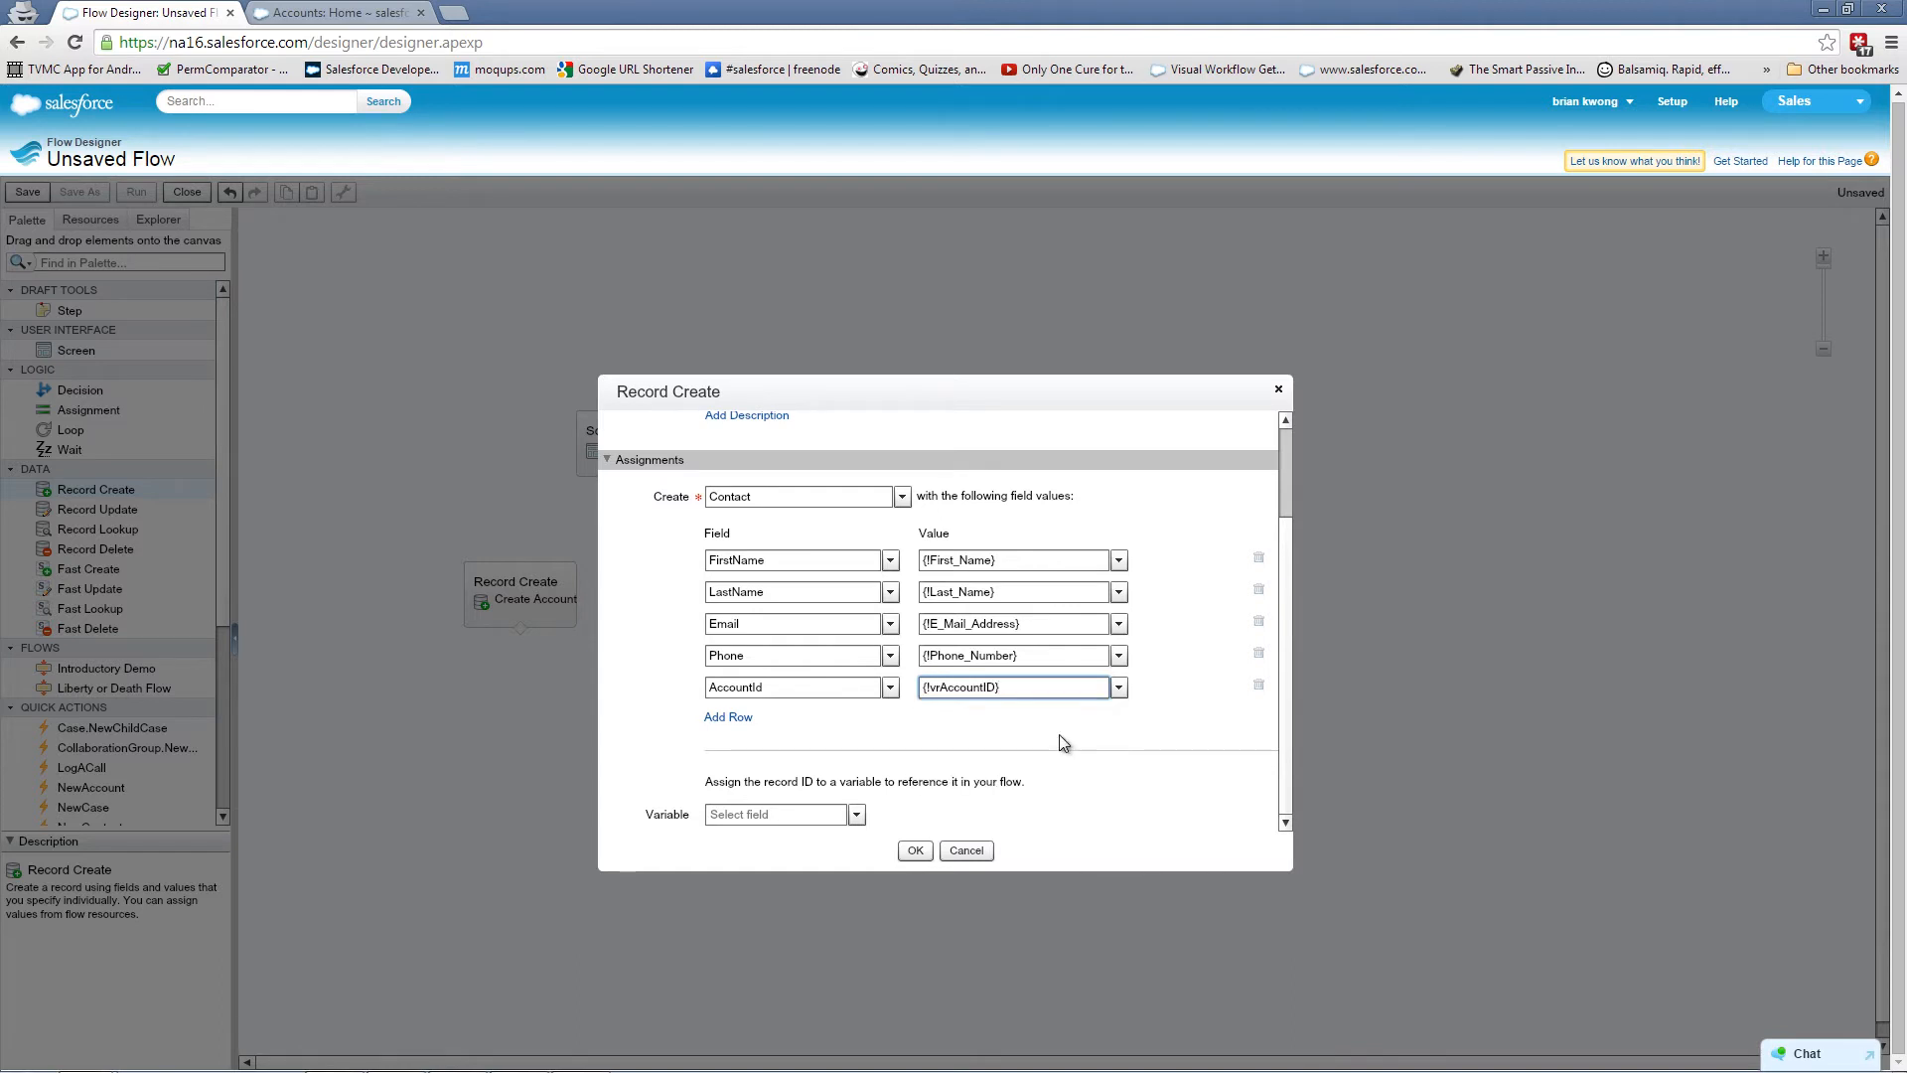
mouse_move(742, 757)
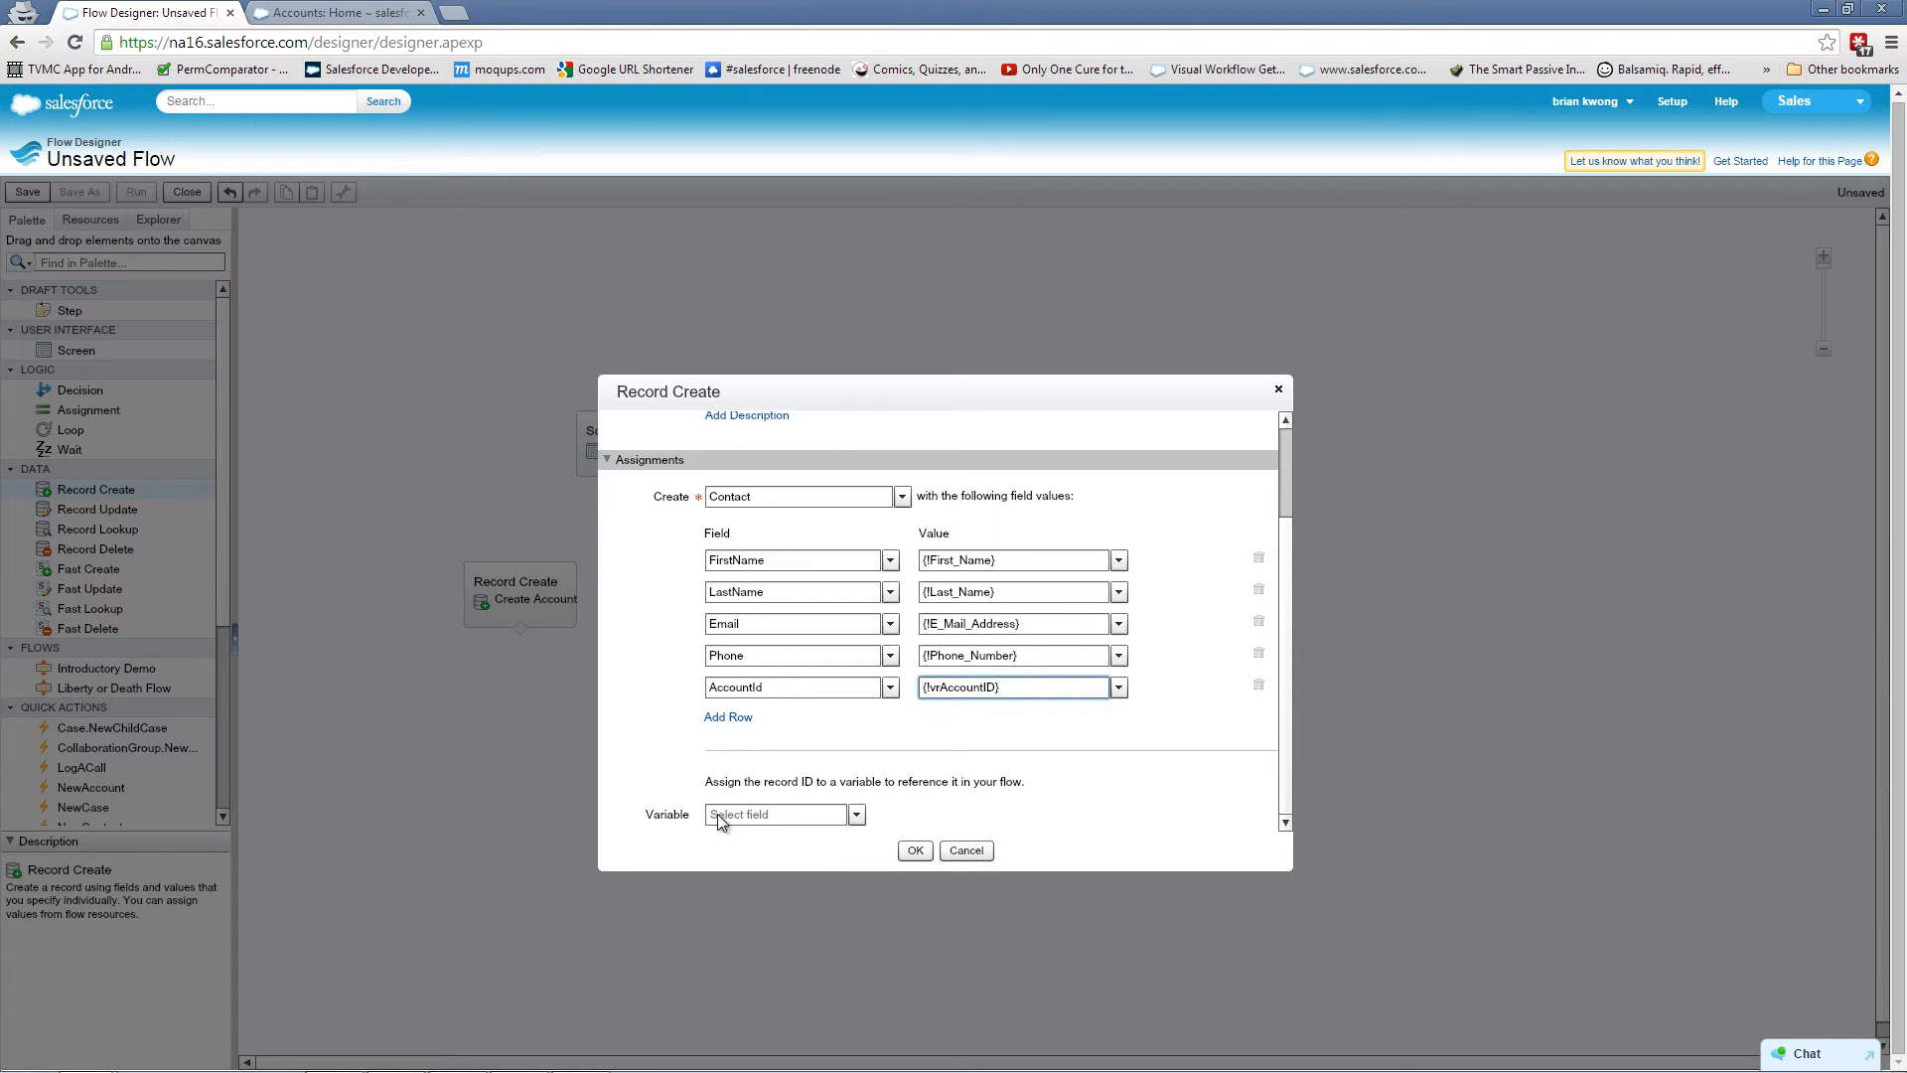
click(785, 814)
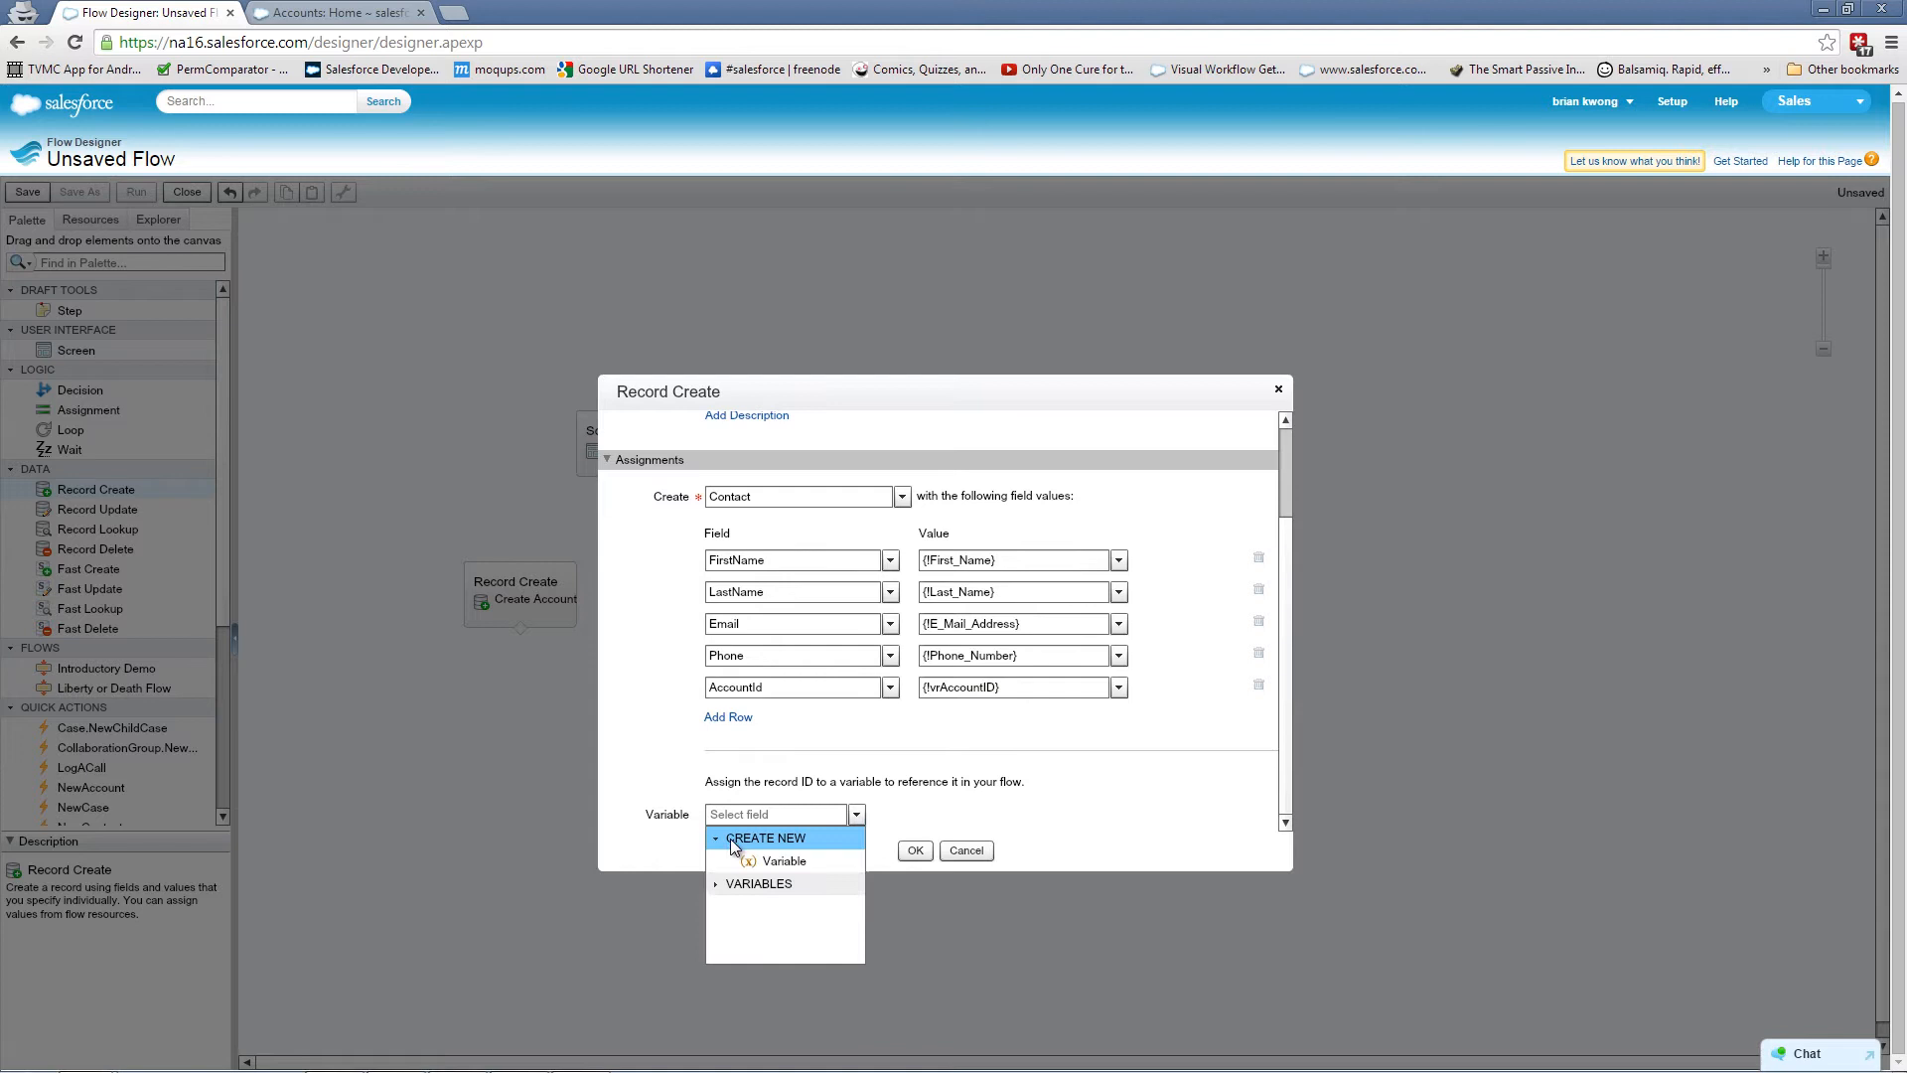
Create variable vrContact described 'contact id' for the record ID and save Create Contact.
click(785, 860)
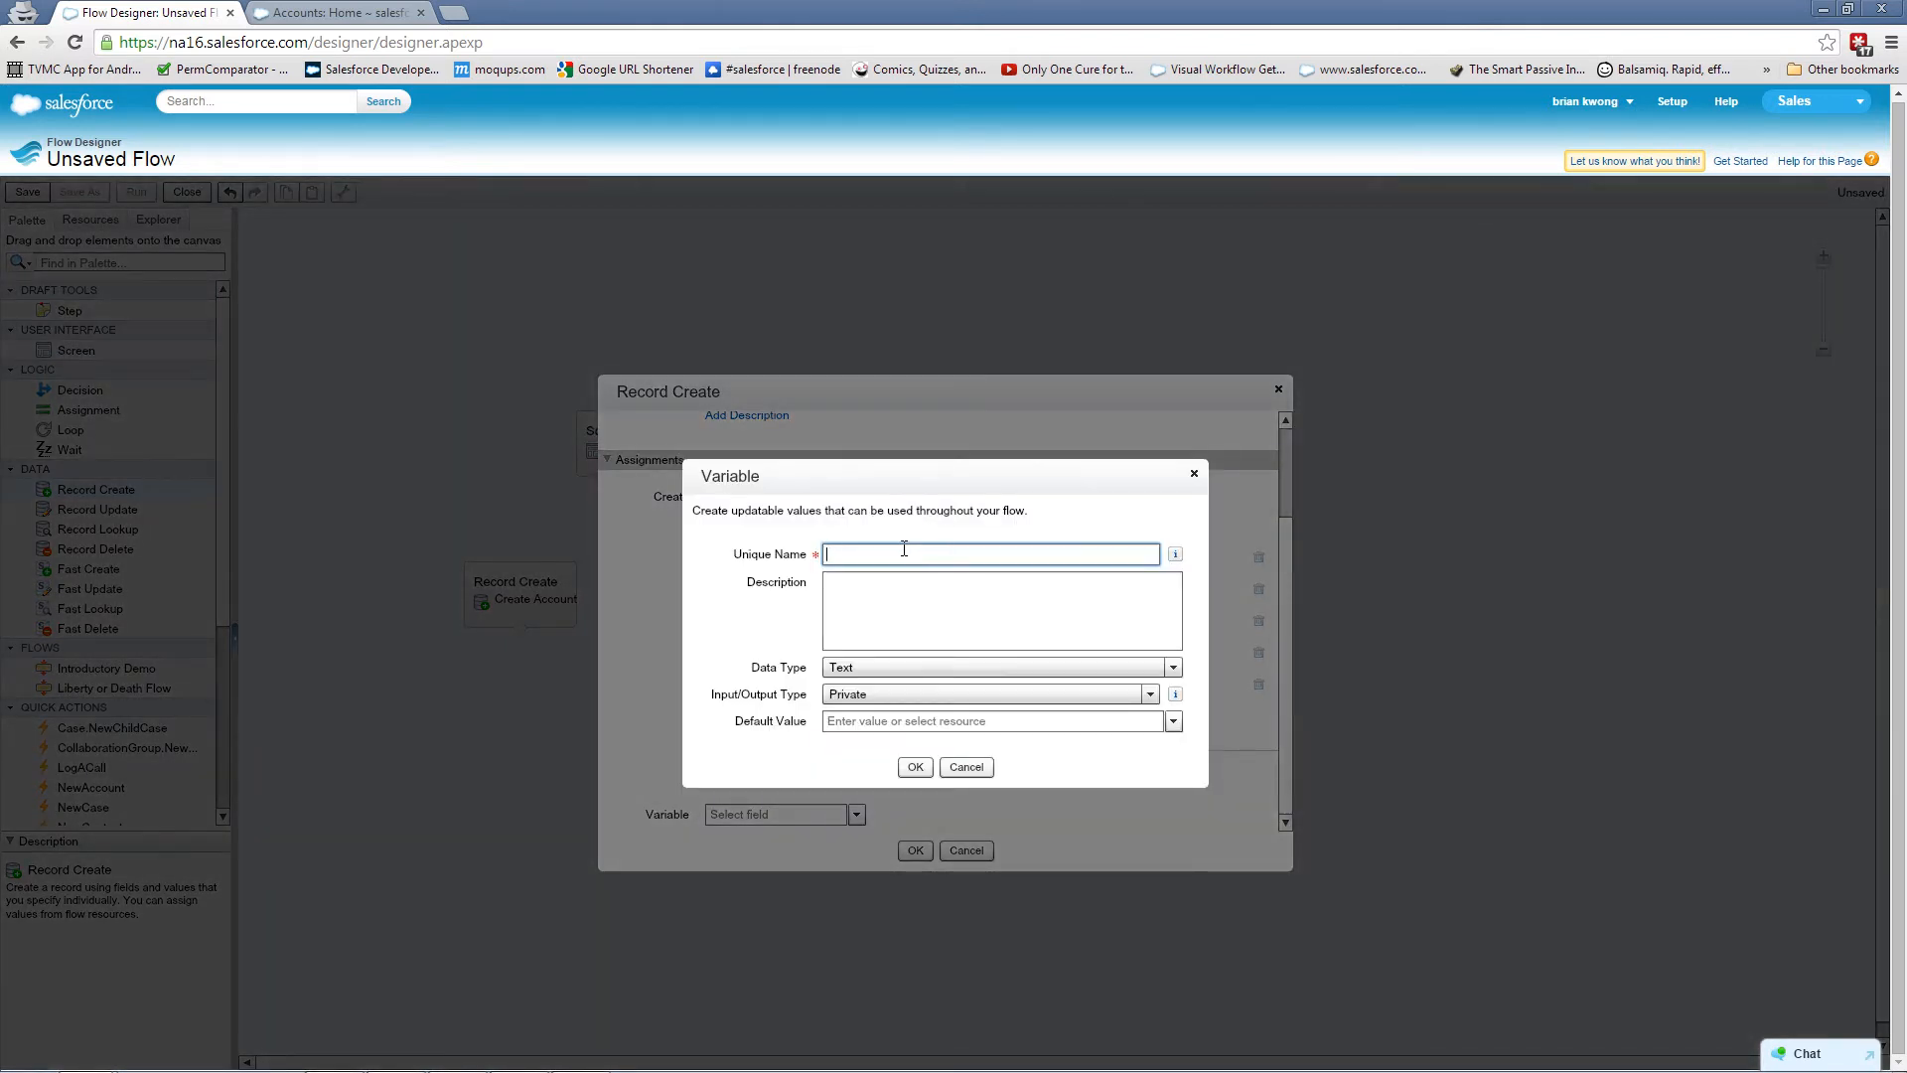
text(vrContact)
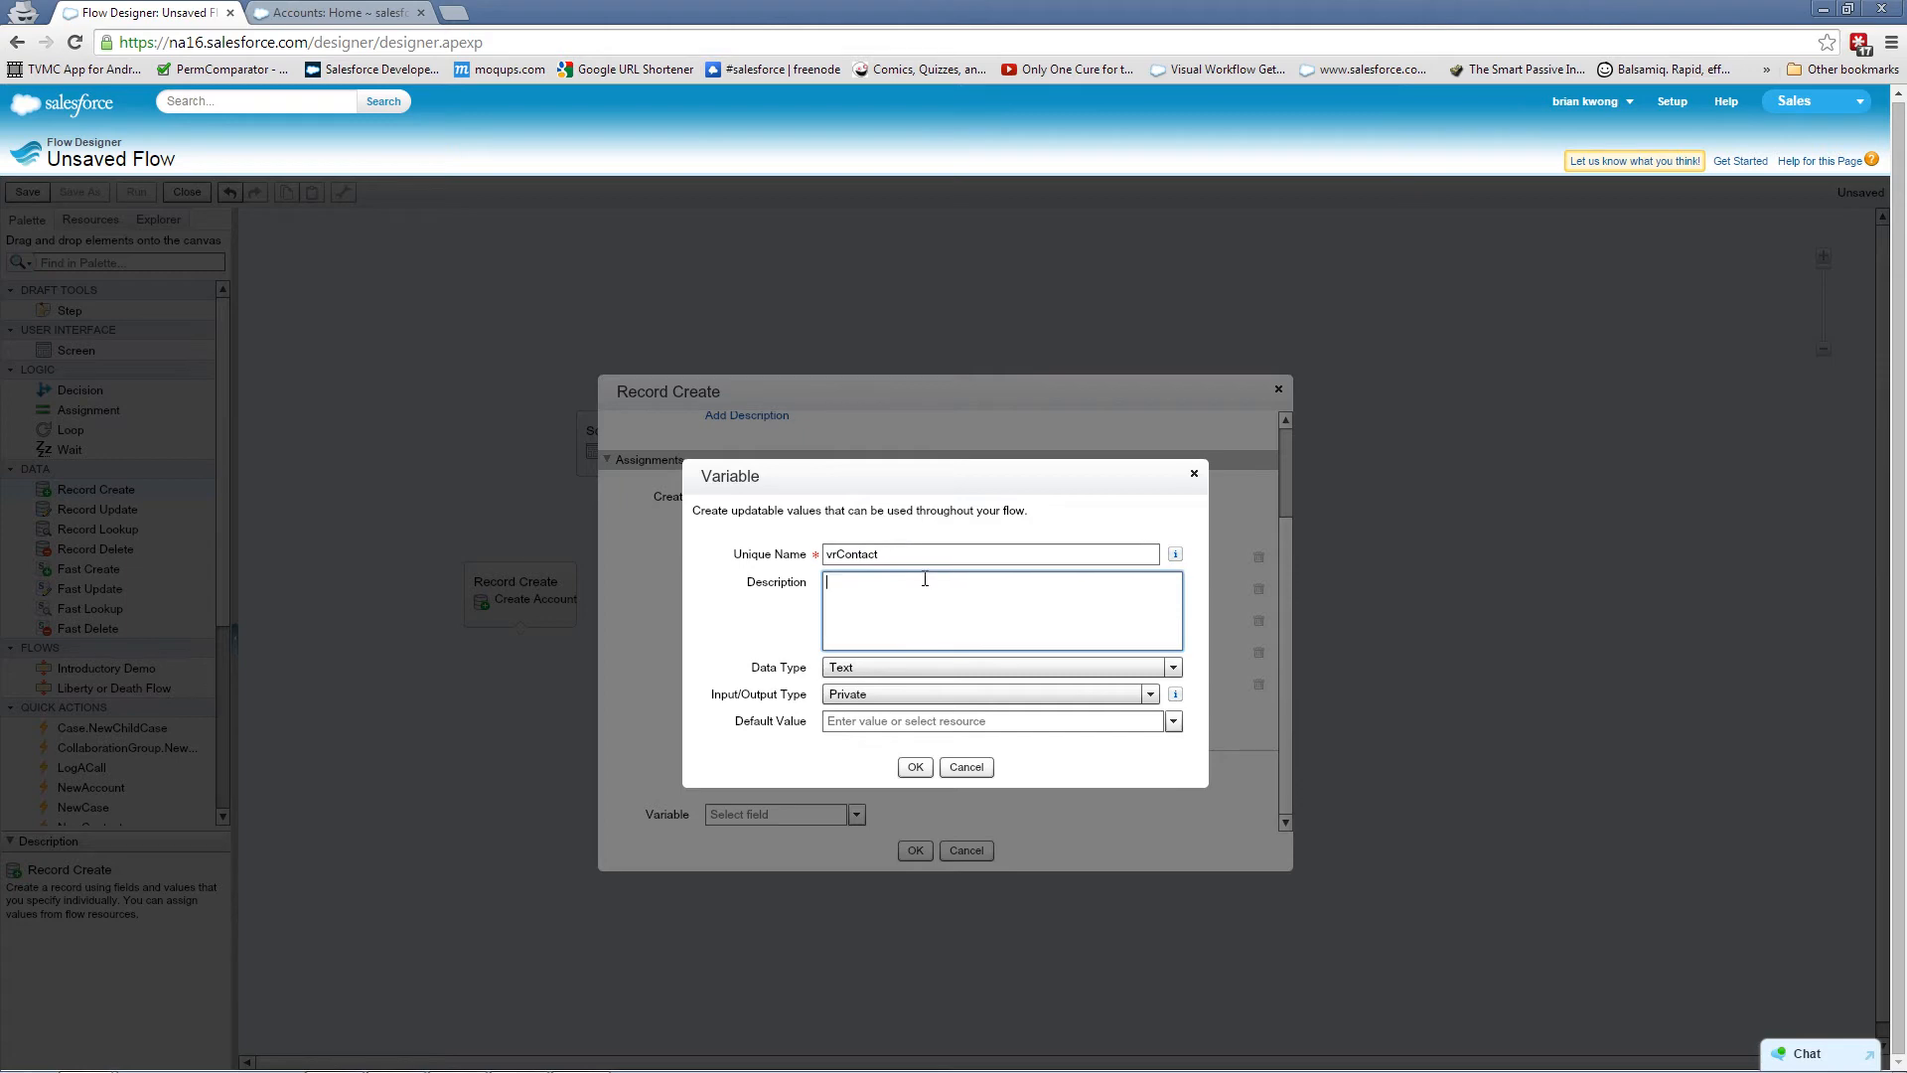
text(contact id)
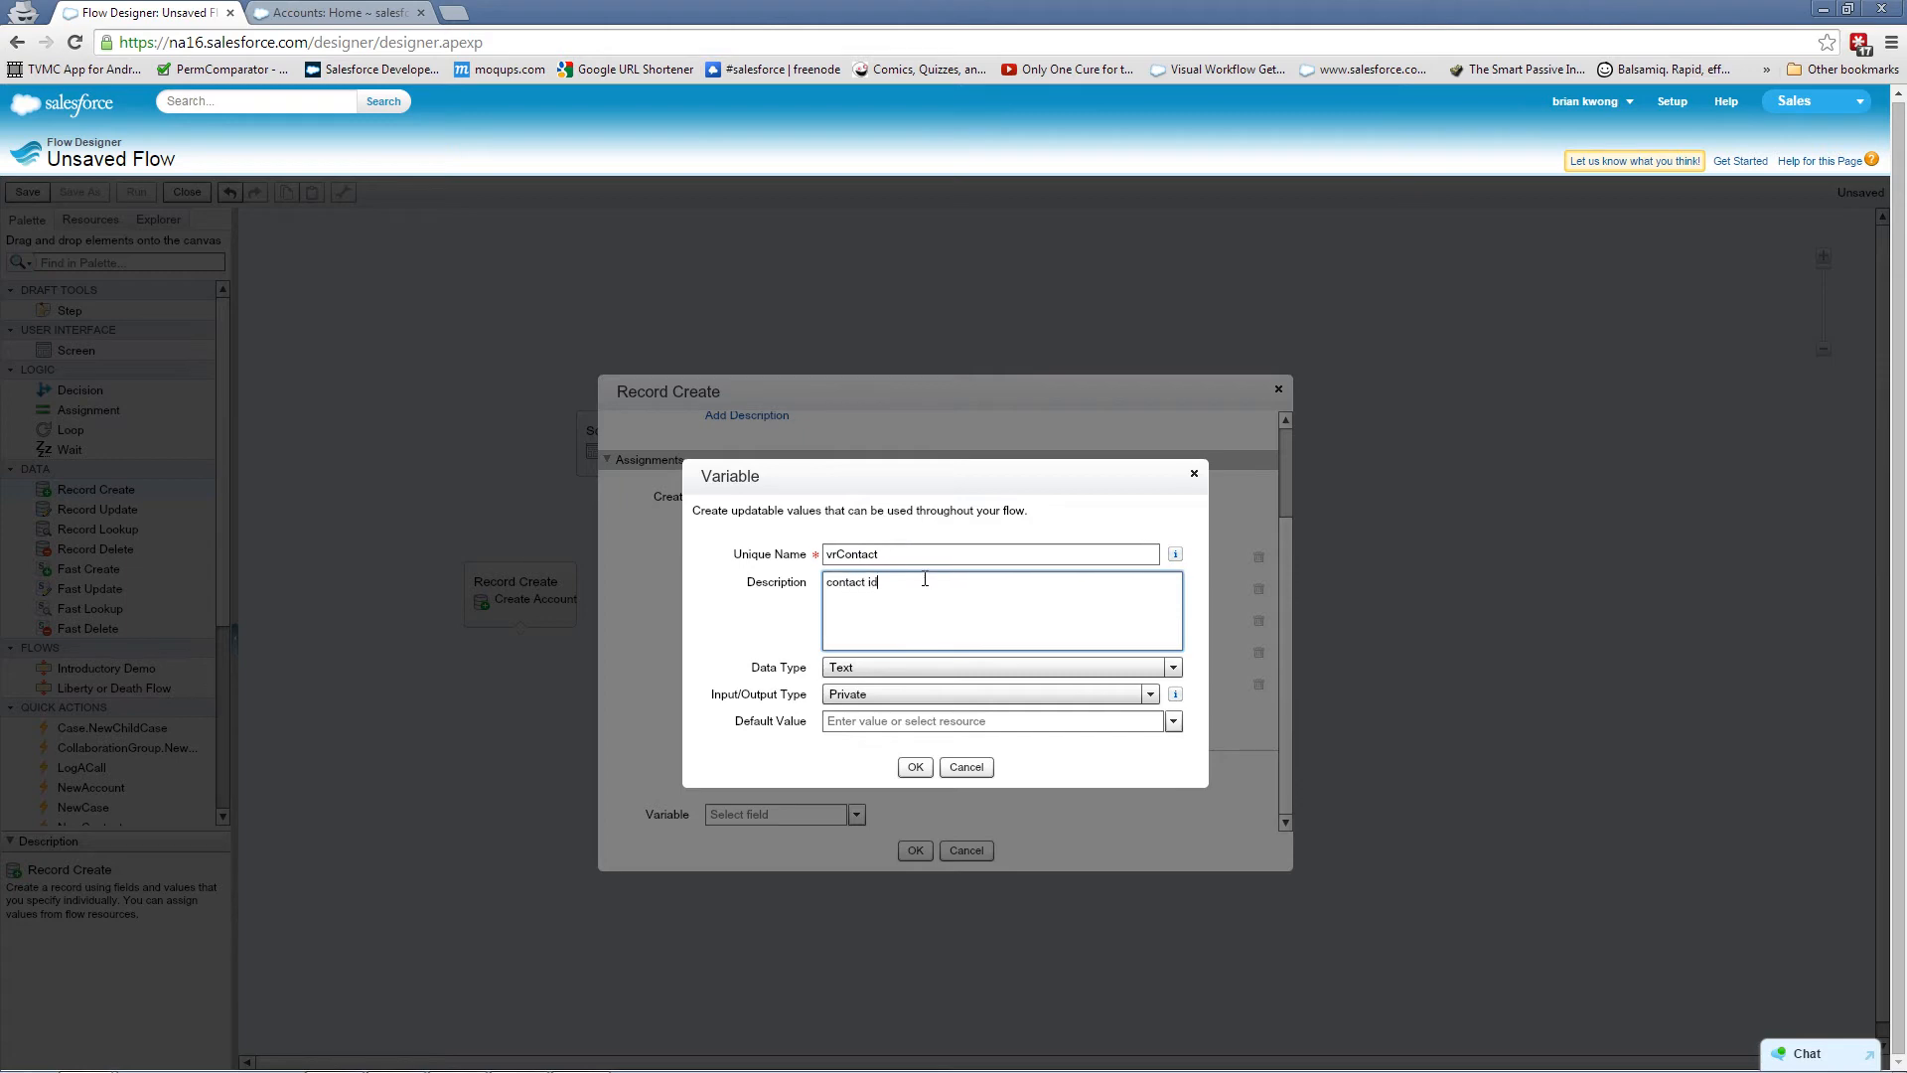
click(914, 767)
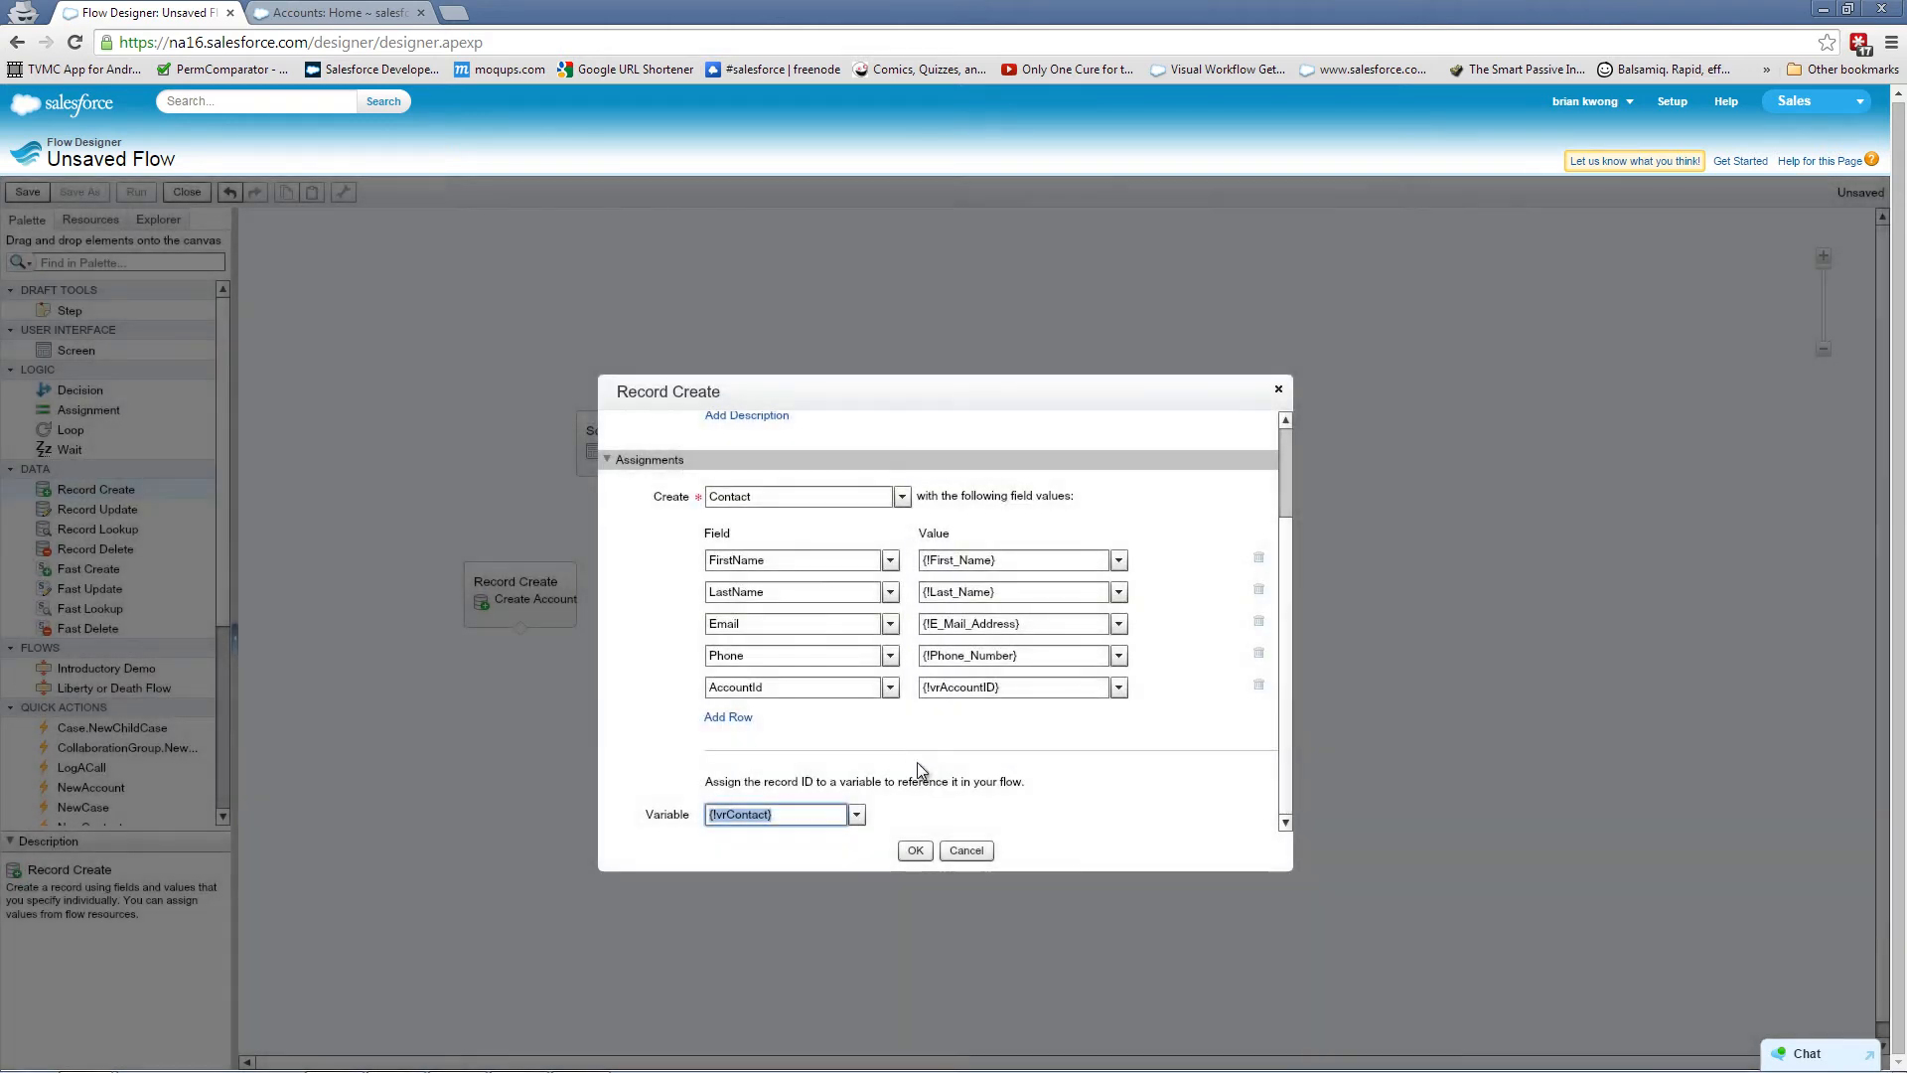
click(914, 850)
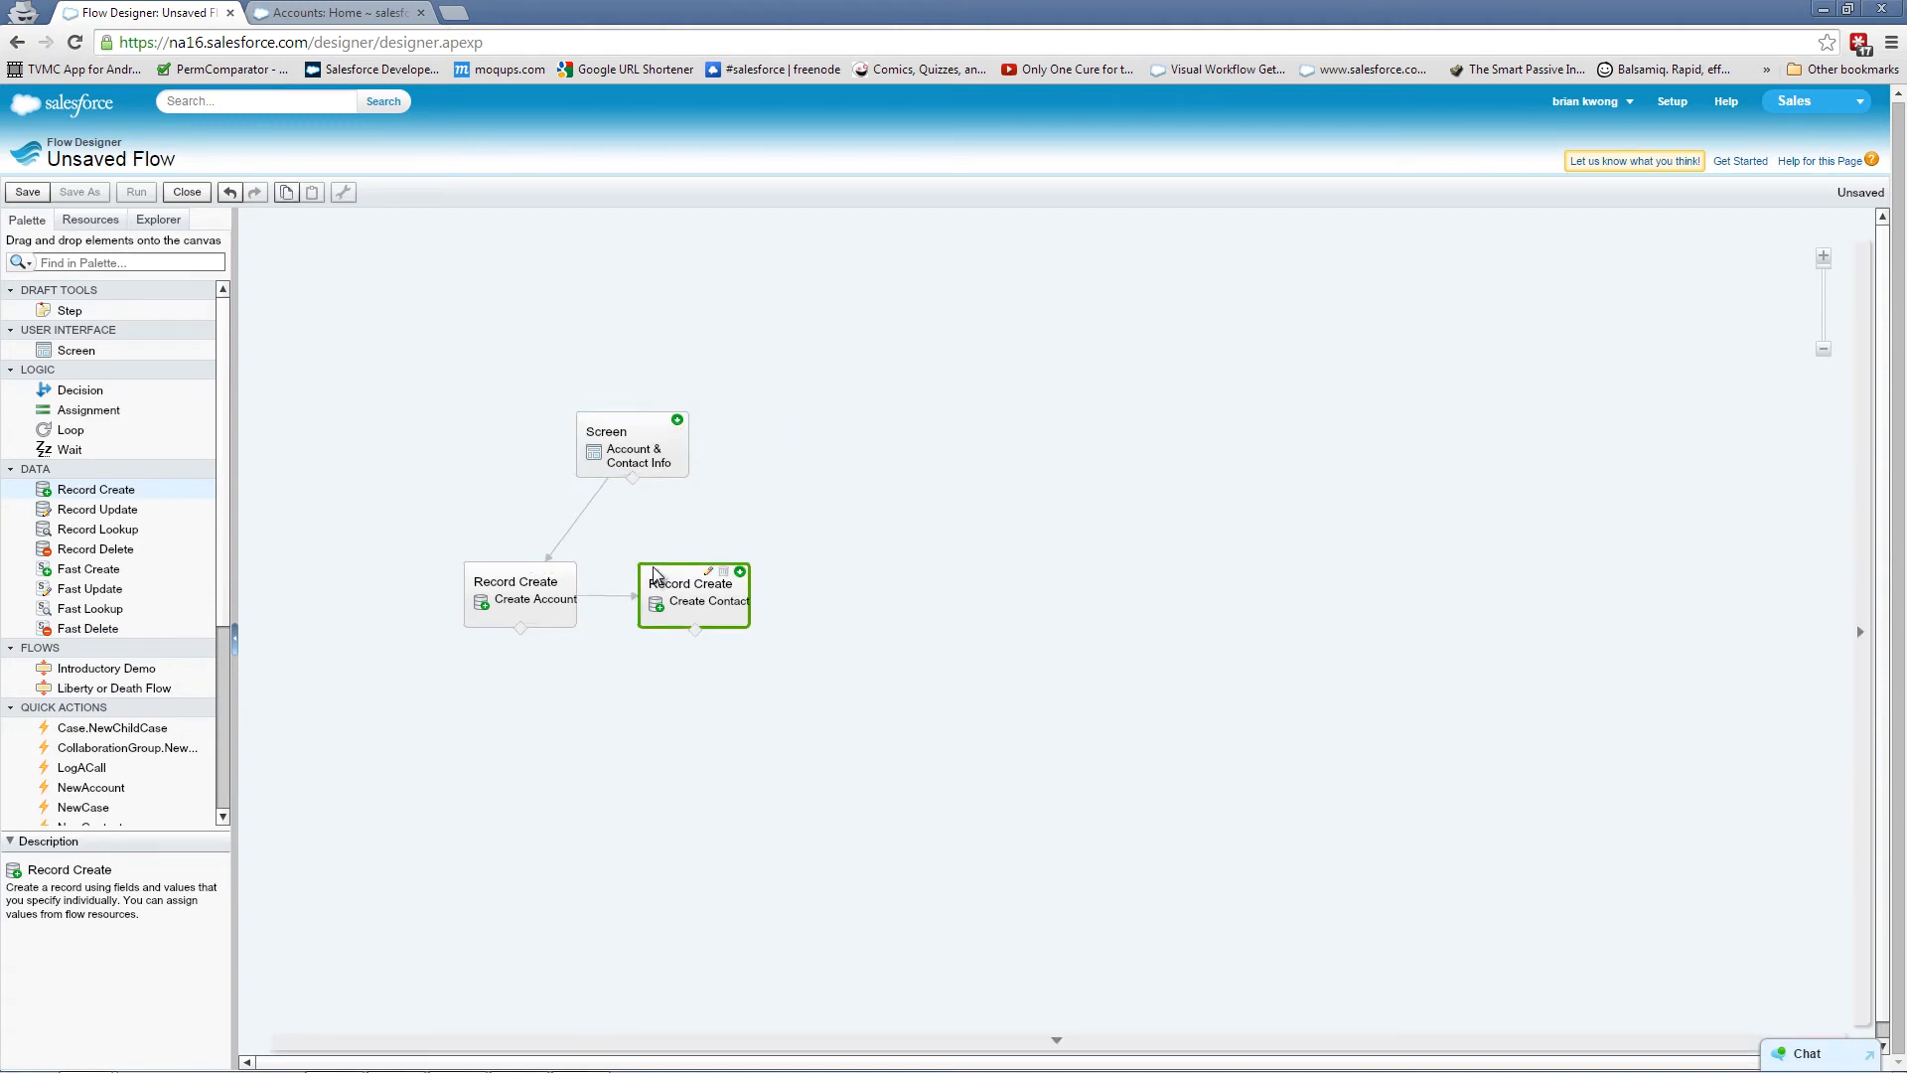
mouse_move(280, 343)
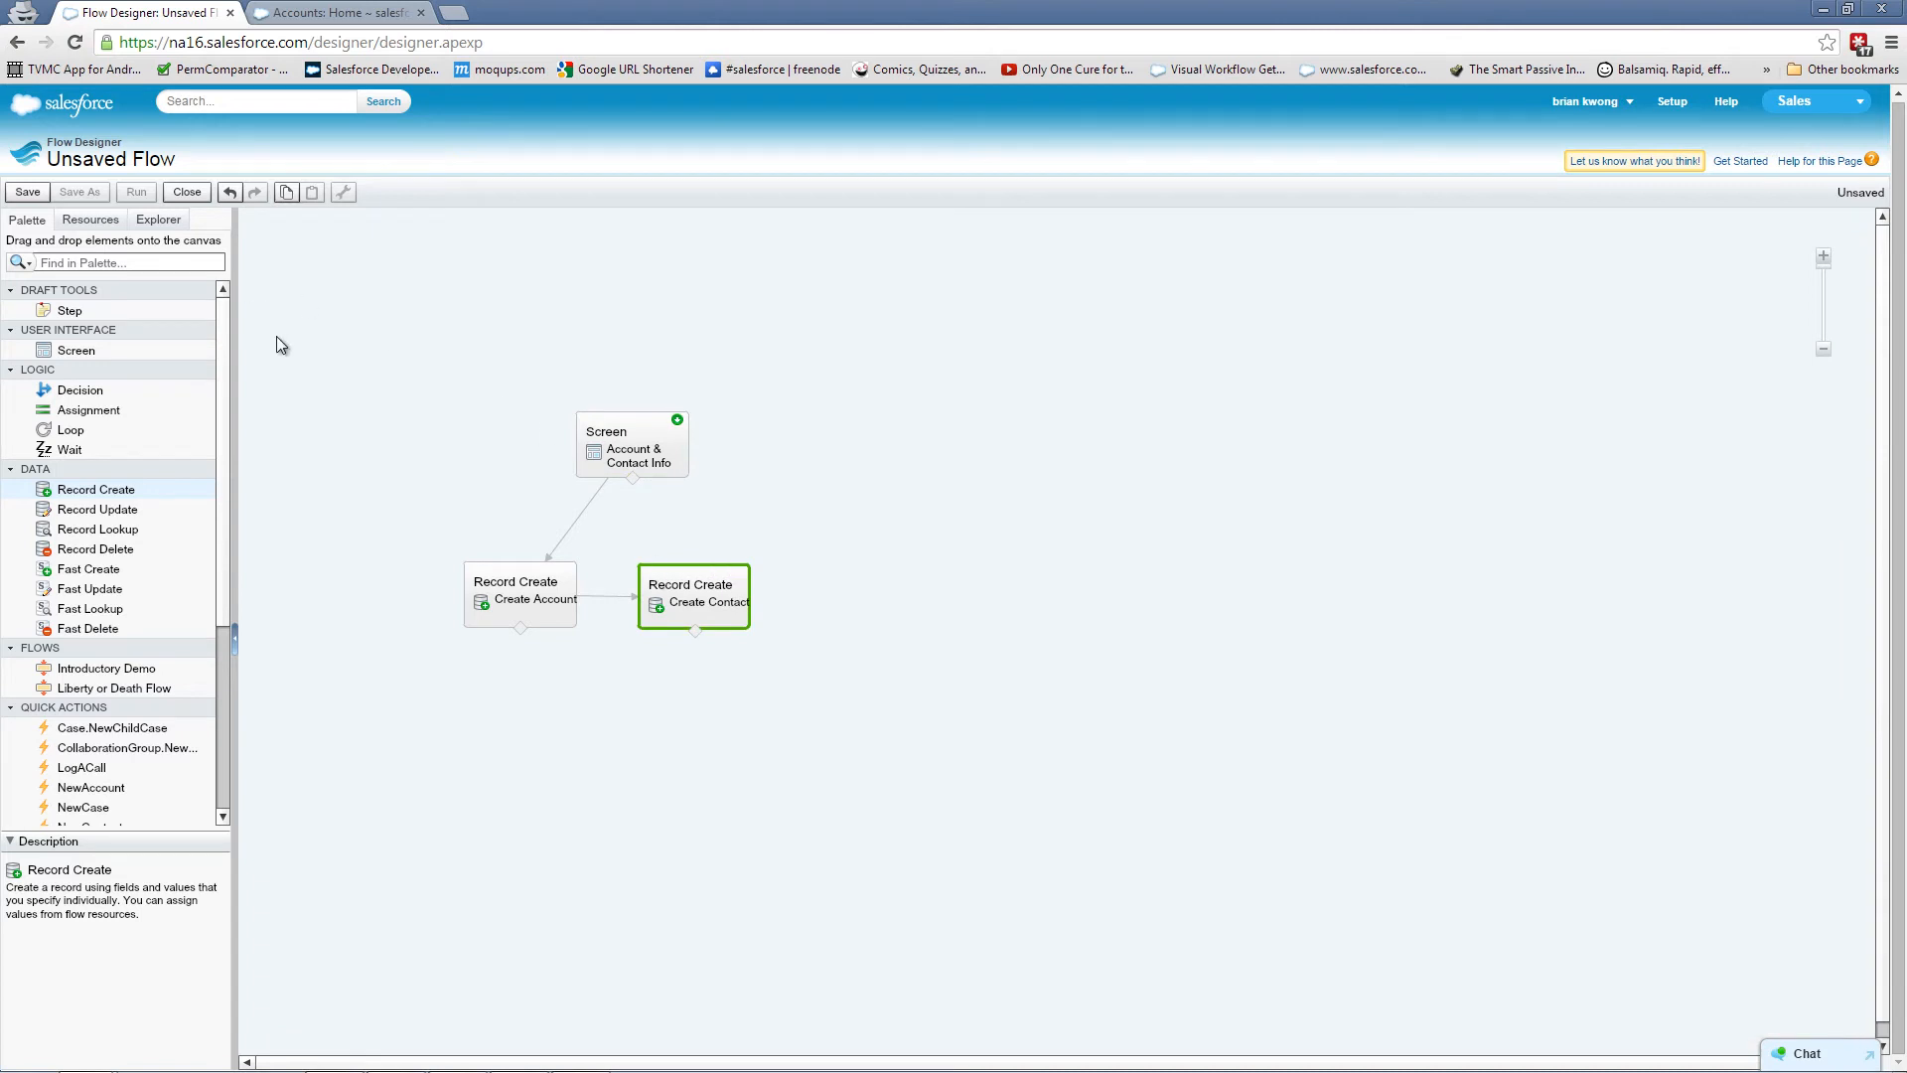
Drag a new Screen element from the Palette toward the canvas.
drag(75, 350, 230, 380)
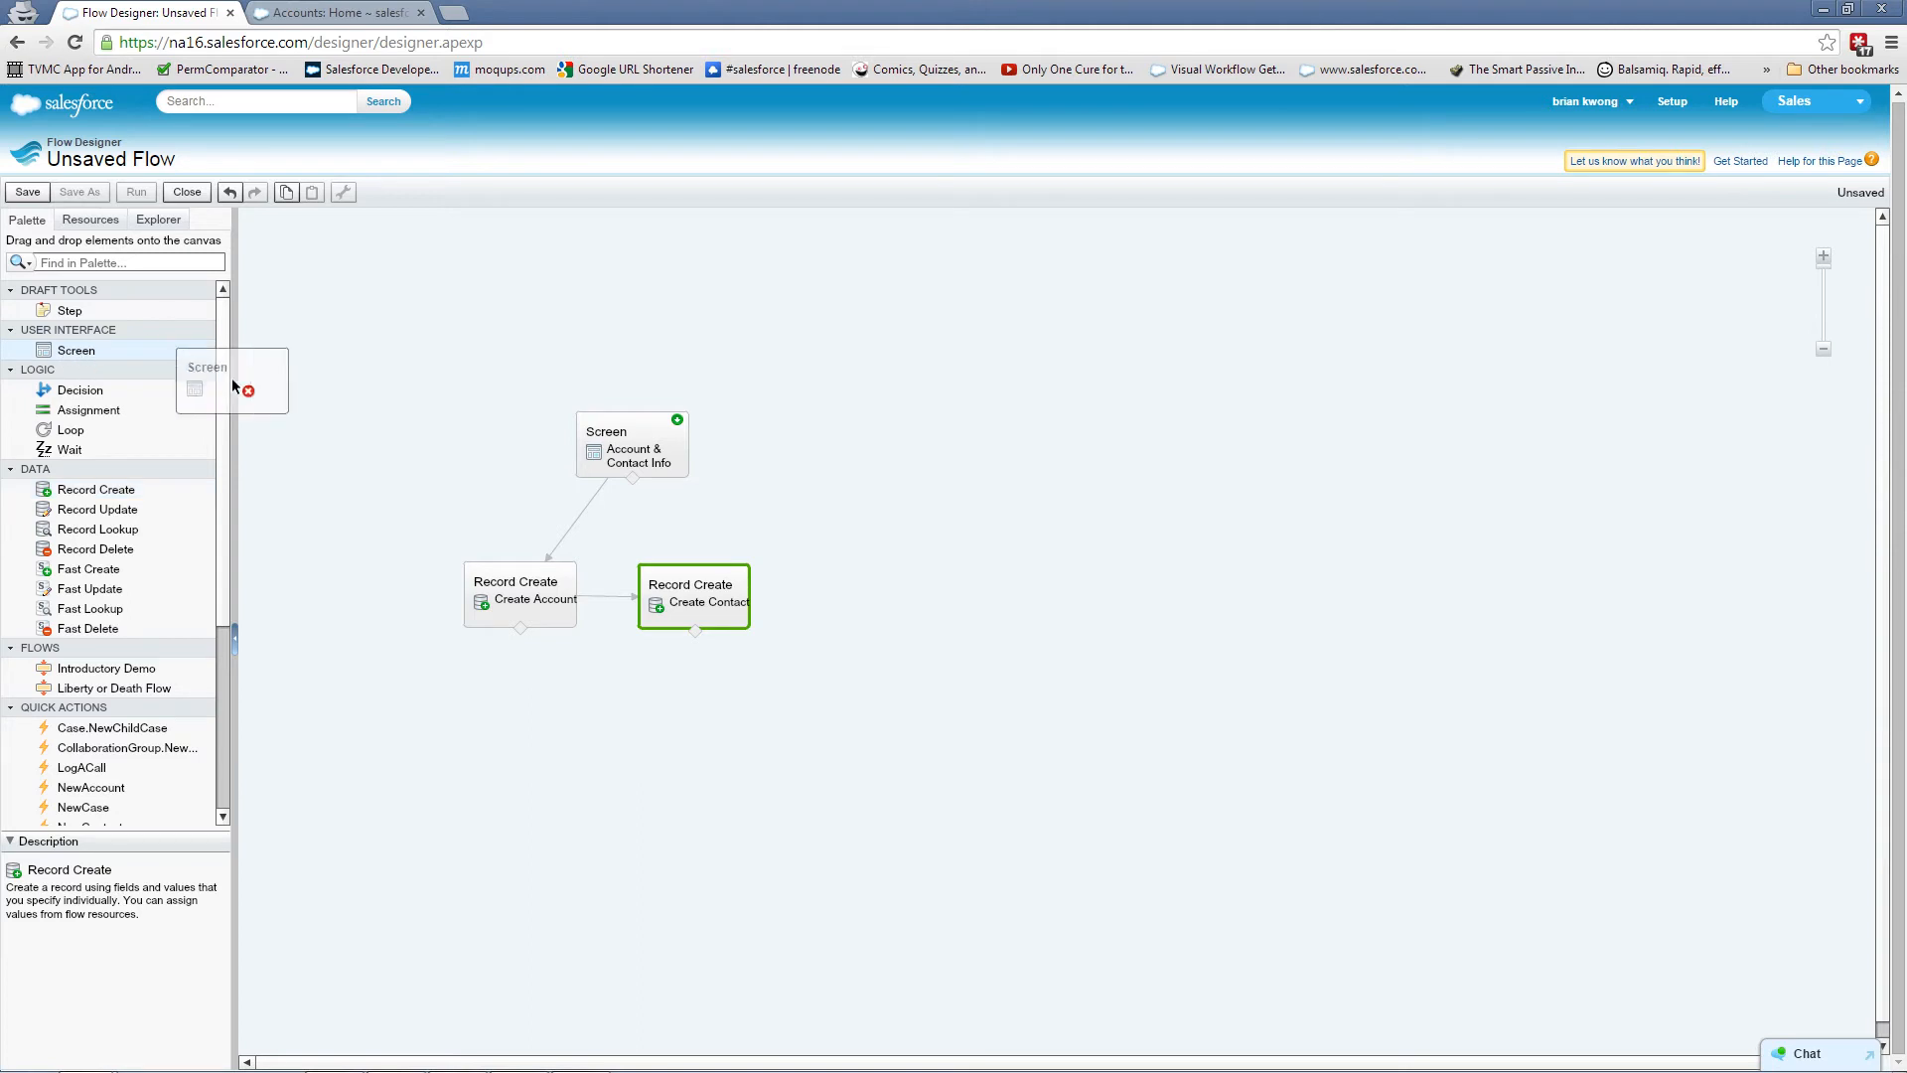
Drop the screen below Create Account, name it DebugScreens Acct and add display text ErrorMsgAct.
drag(231, 380, 511, 717)
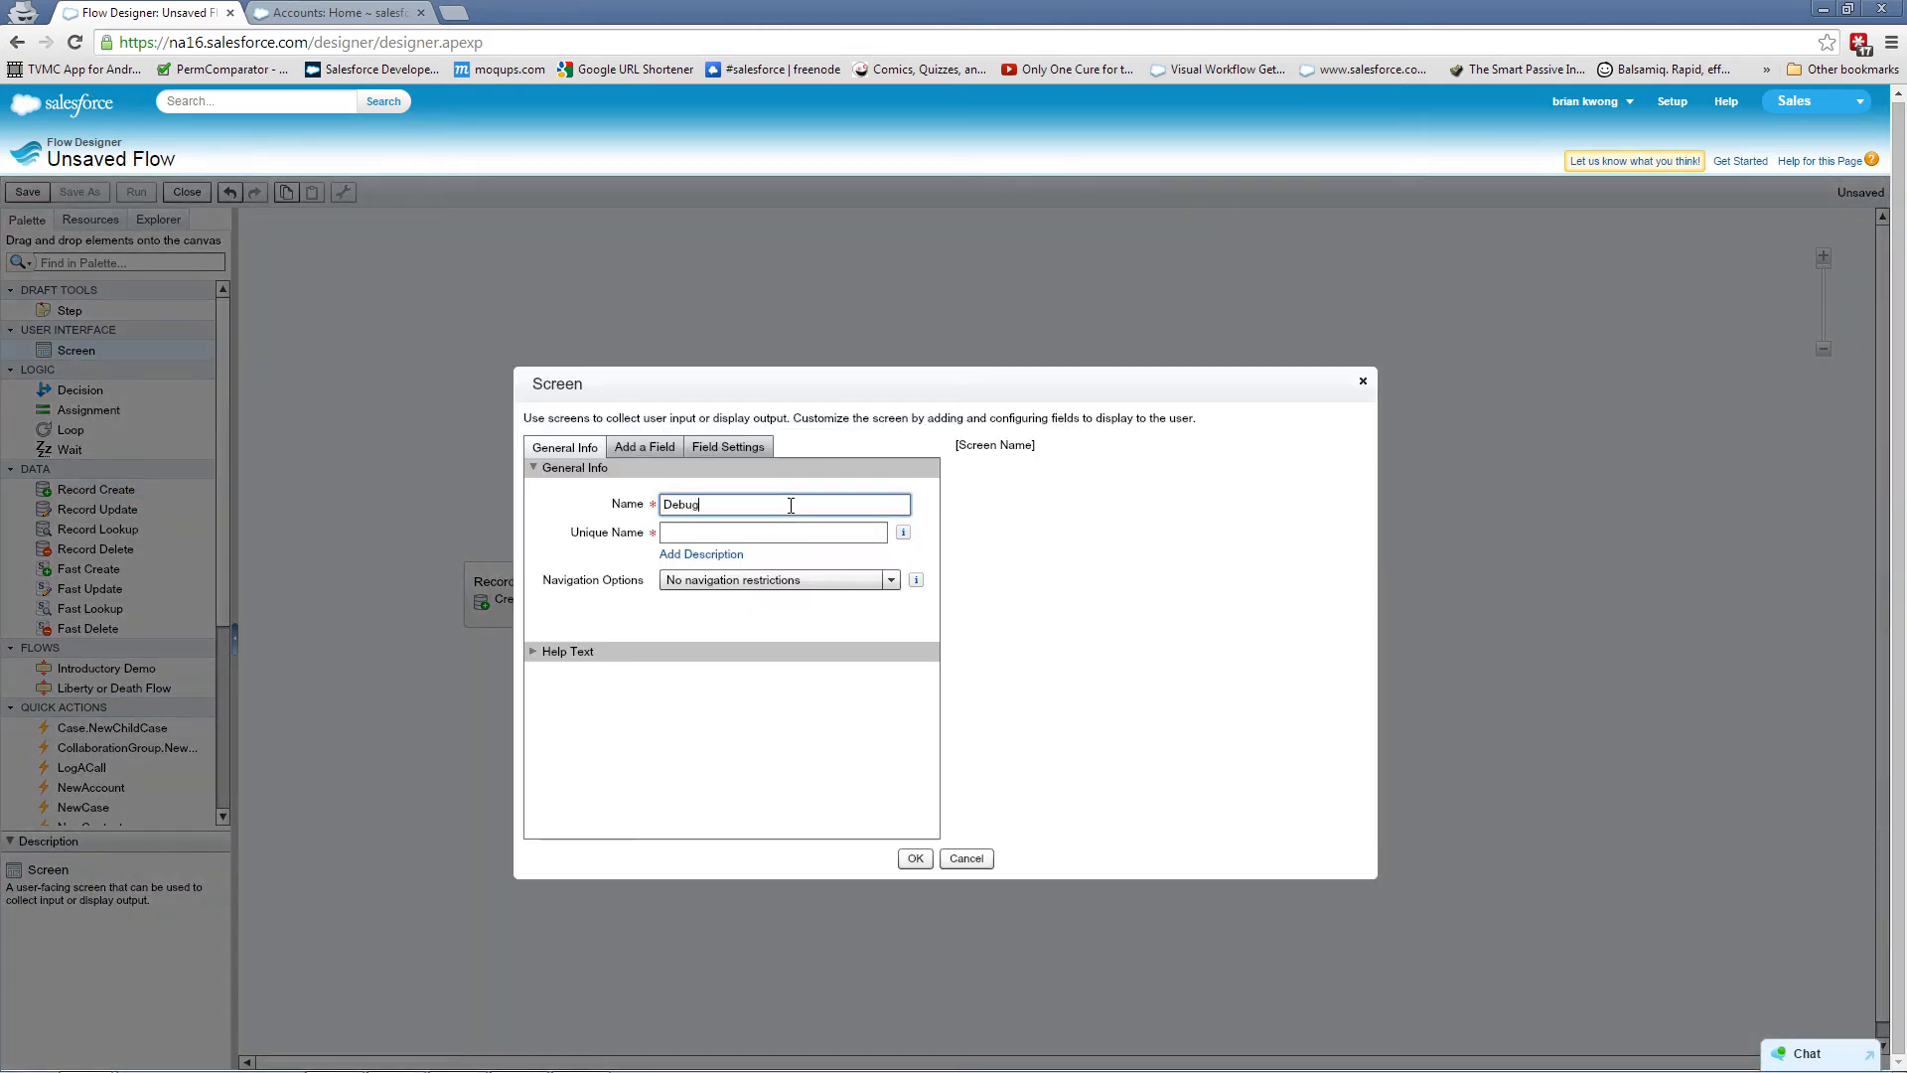
text(Screens Acct)
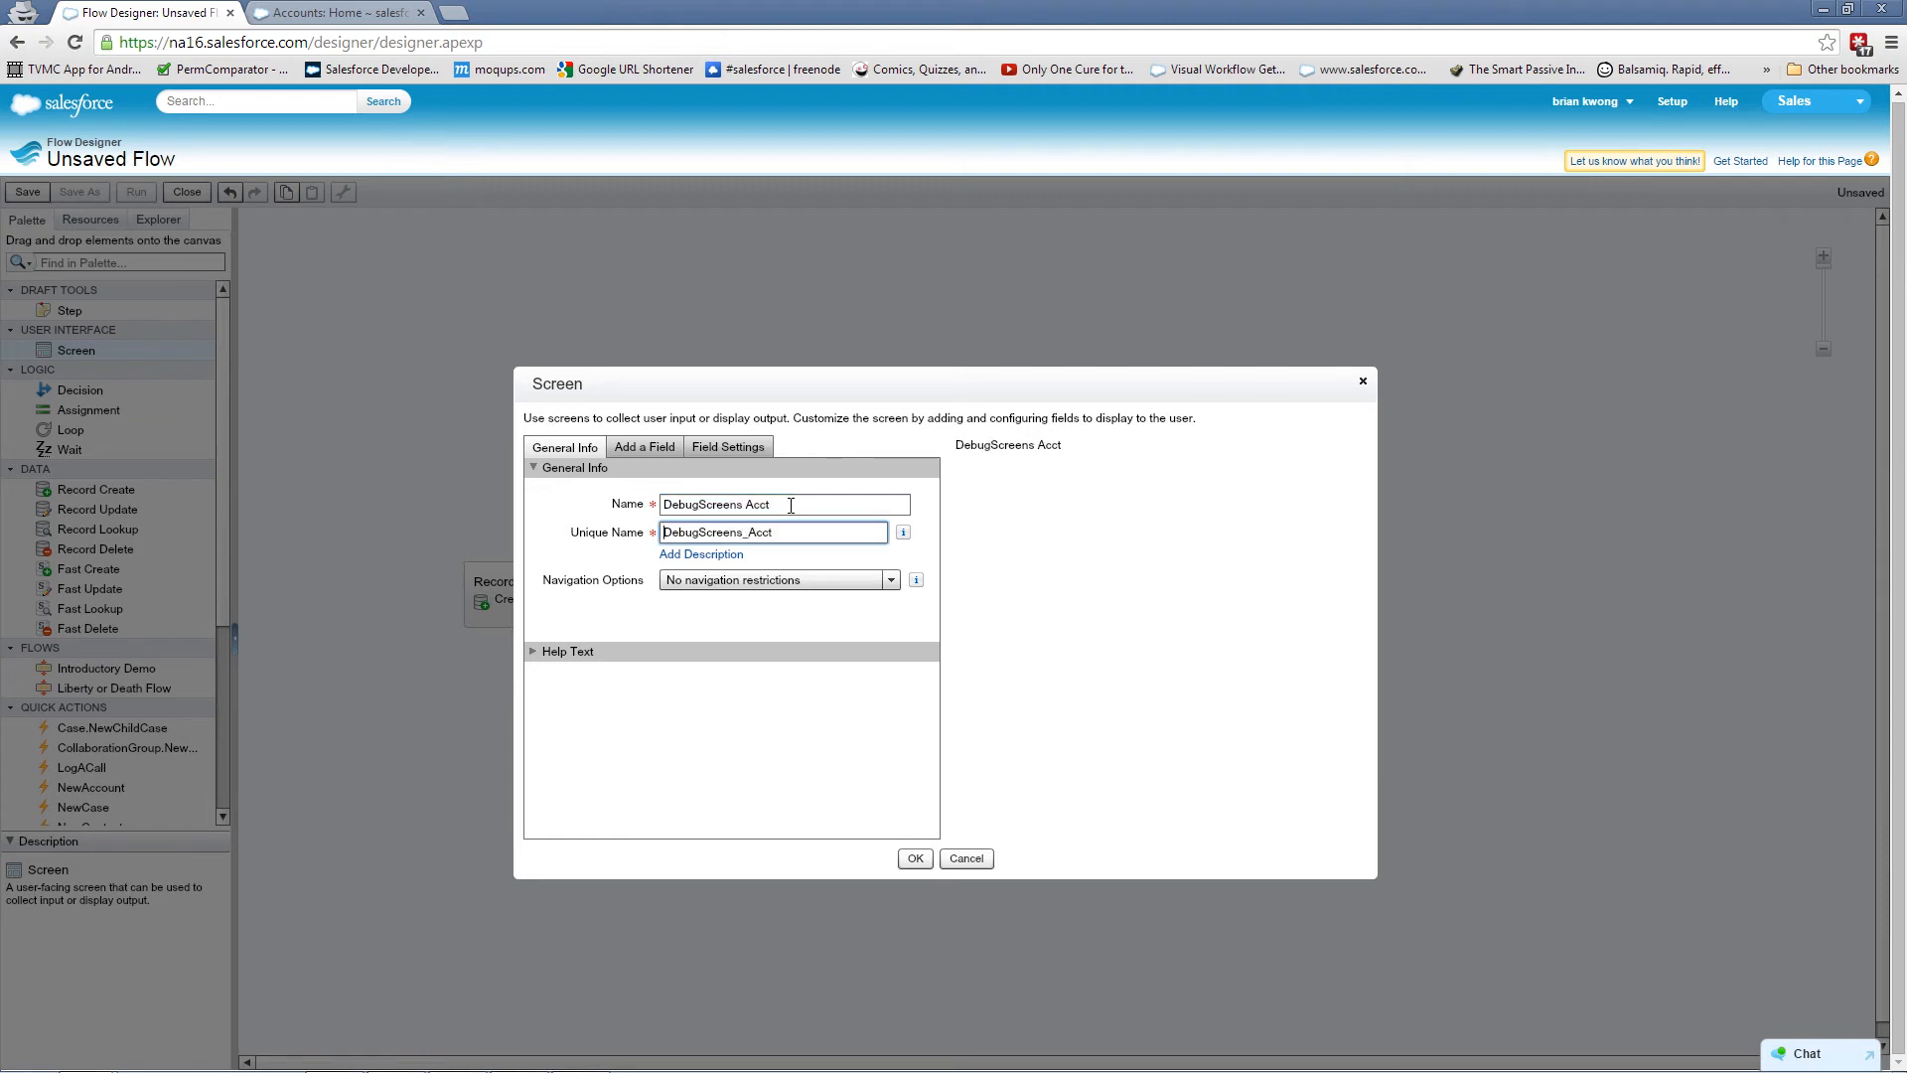
mouse_move(709, 633)
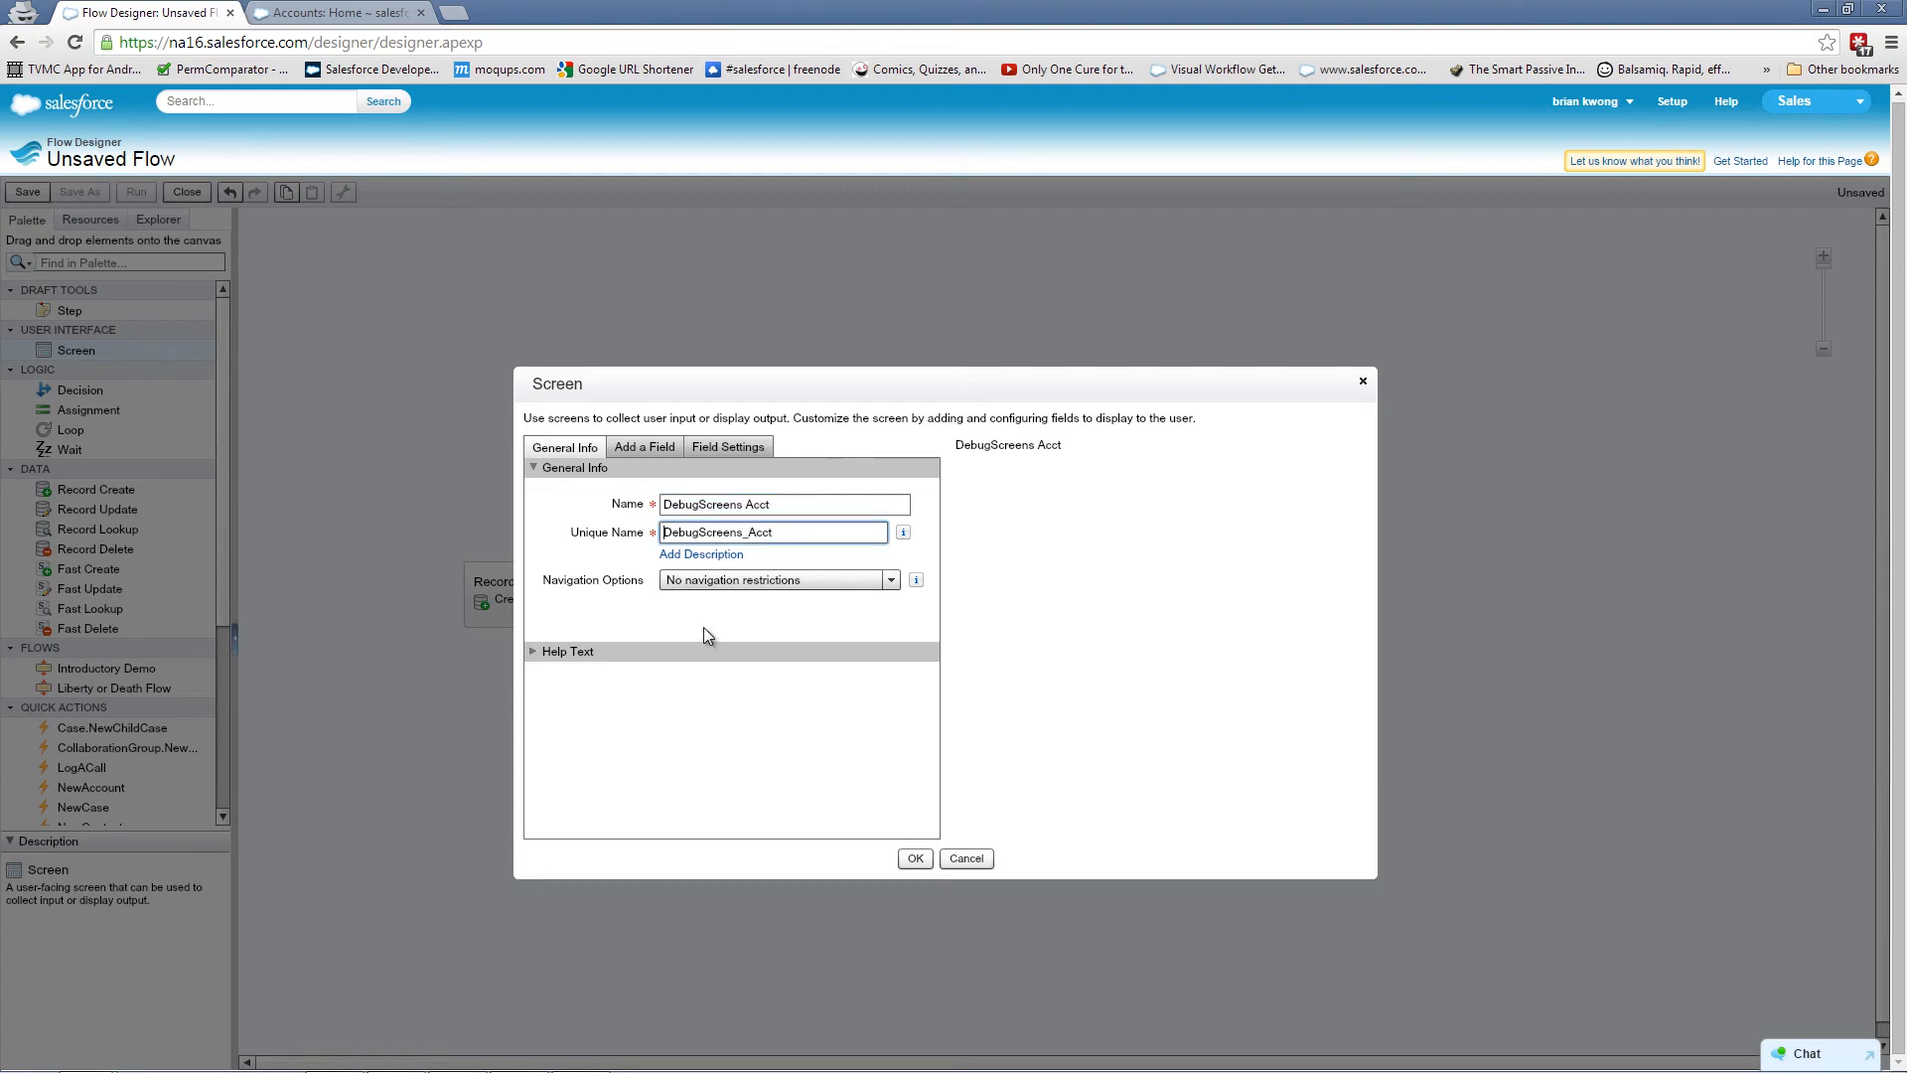
click(644, 447)
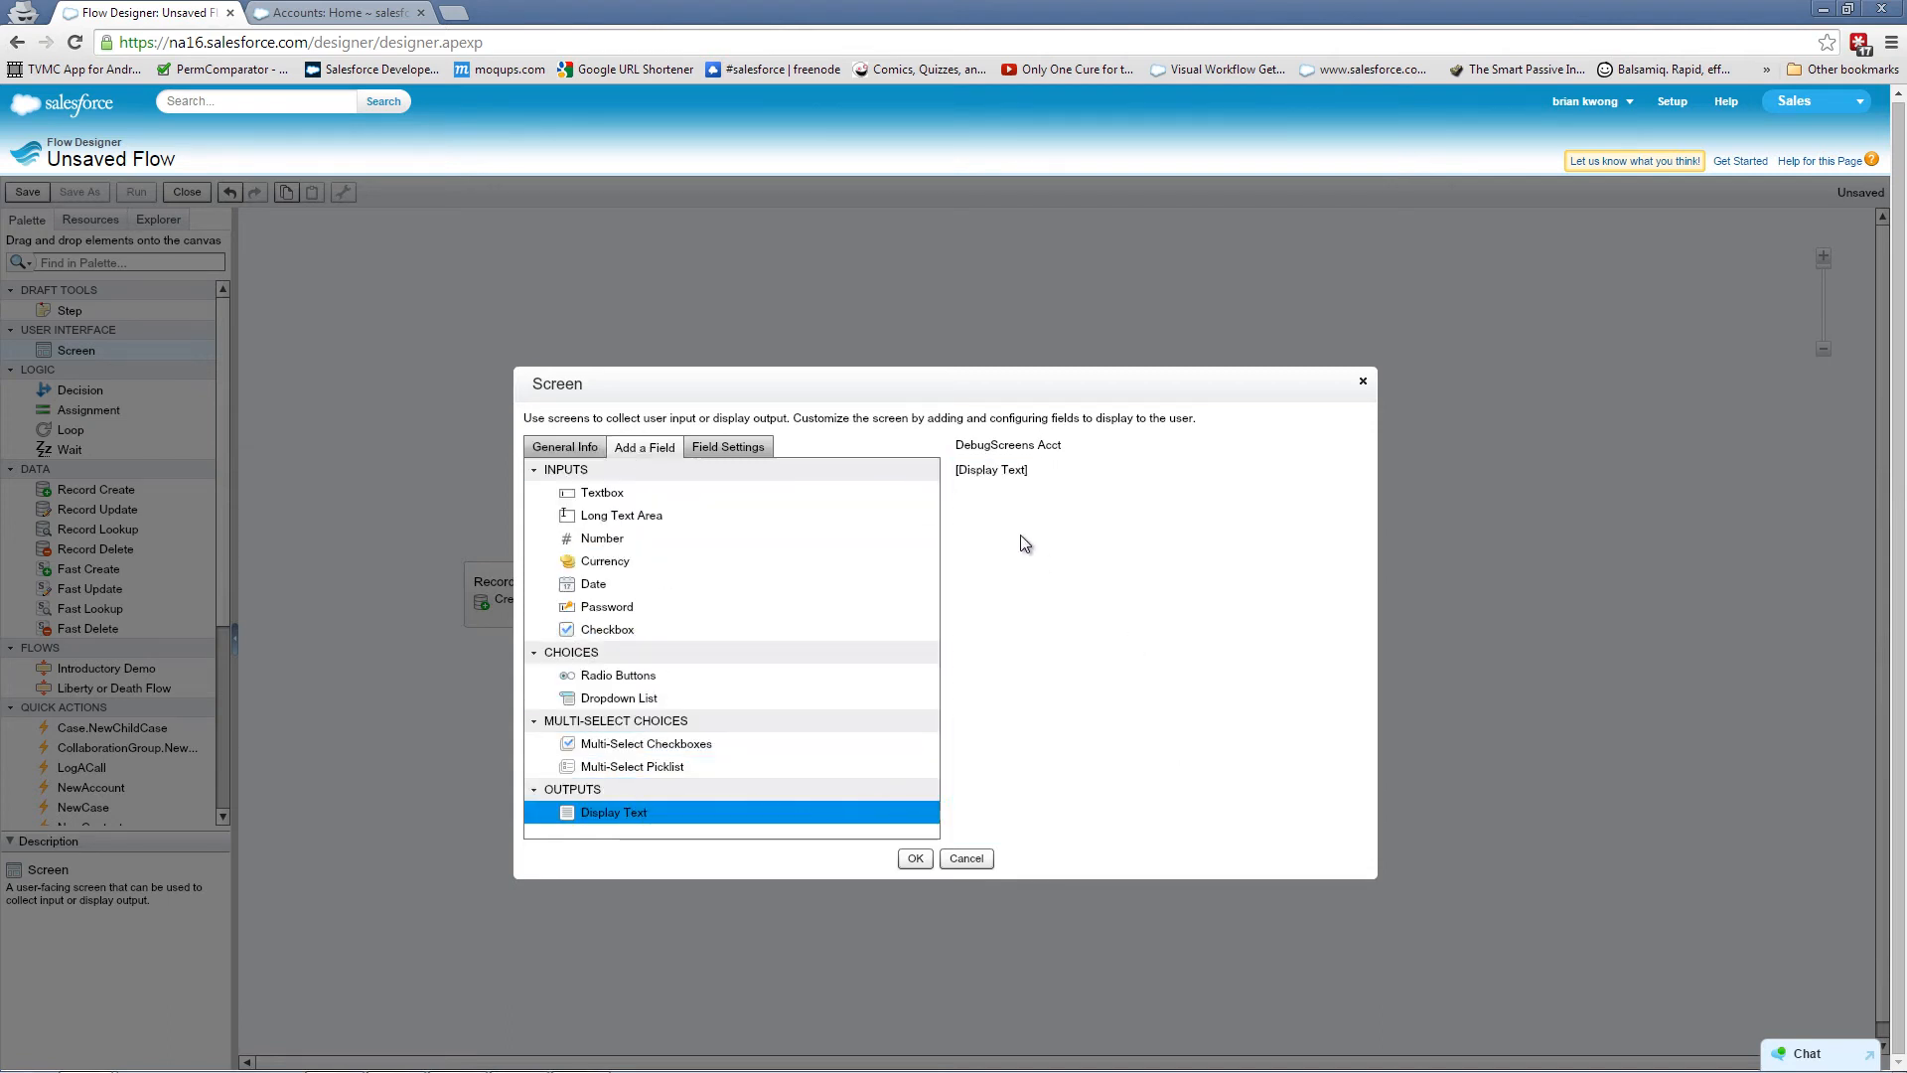
click(727, 447)
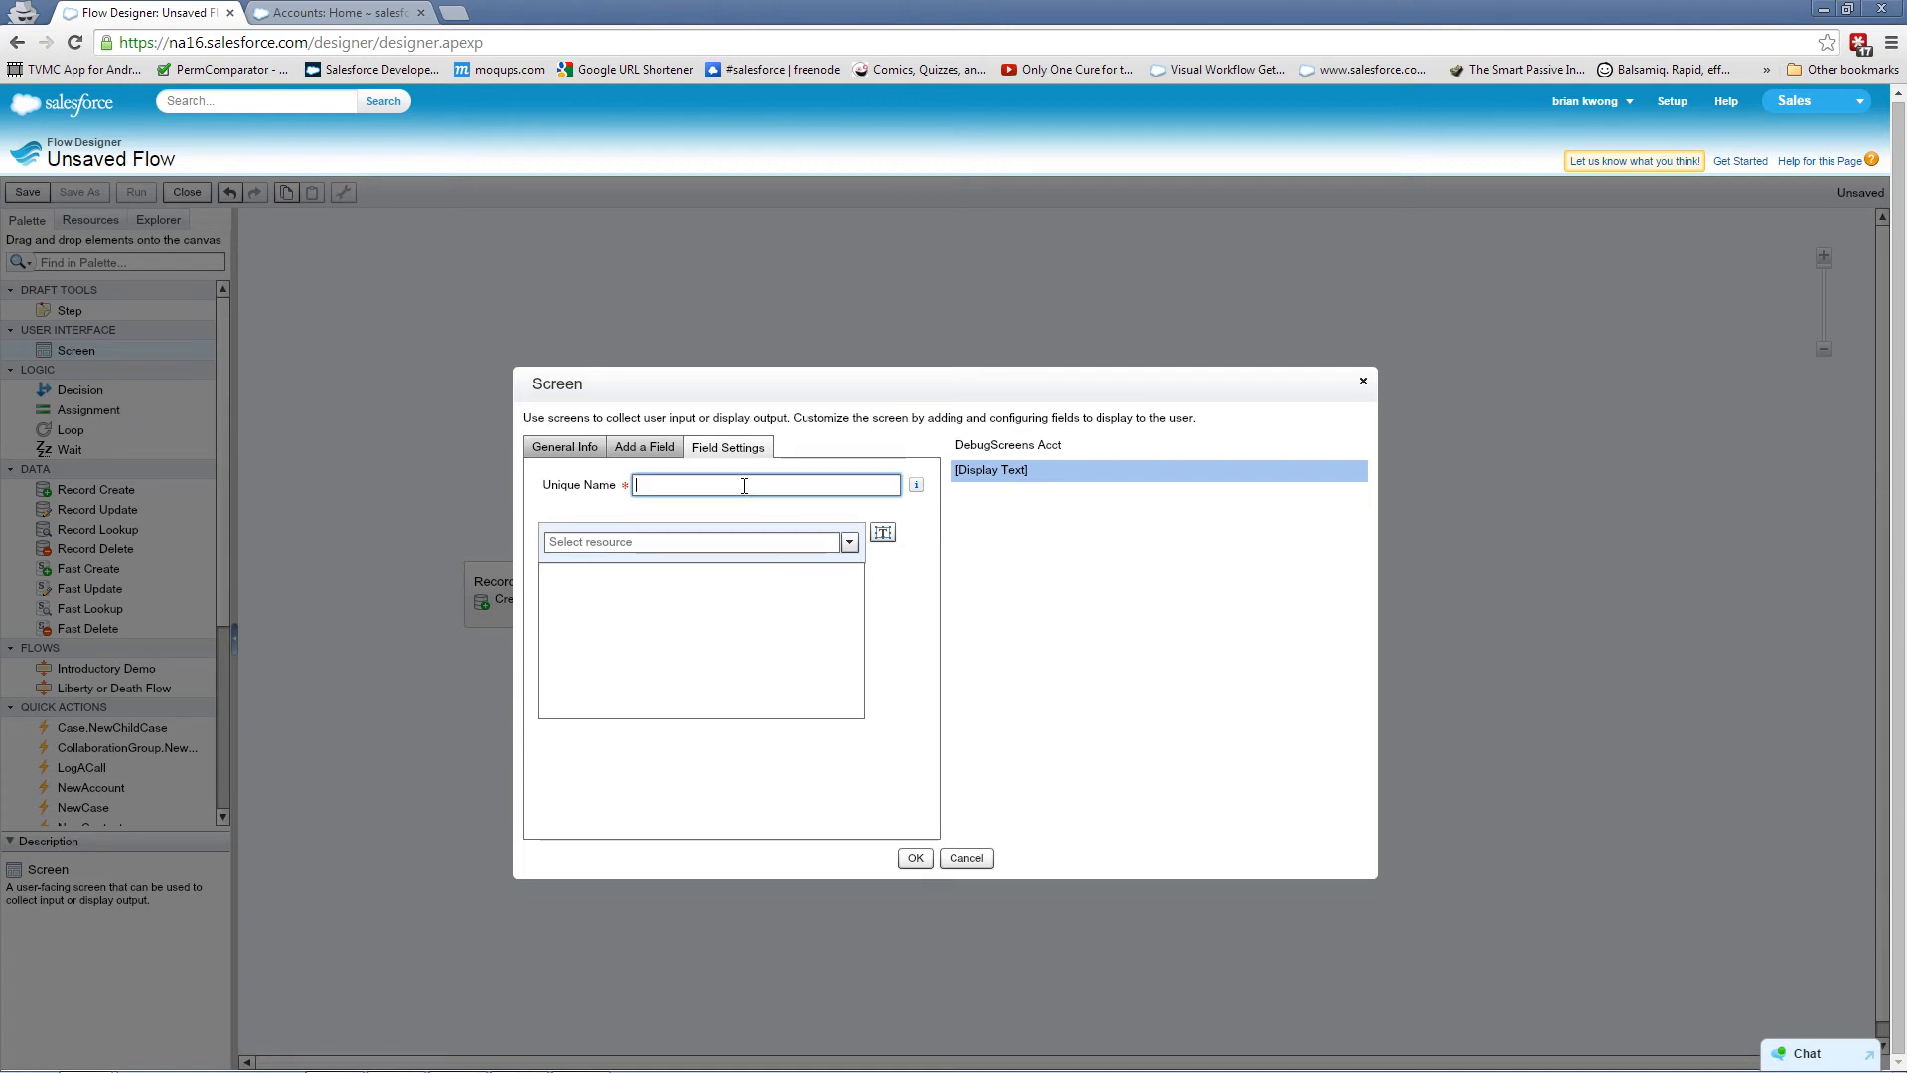
text(ErrorMsgAct)
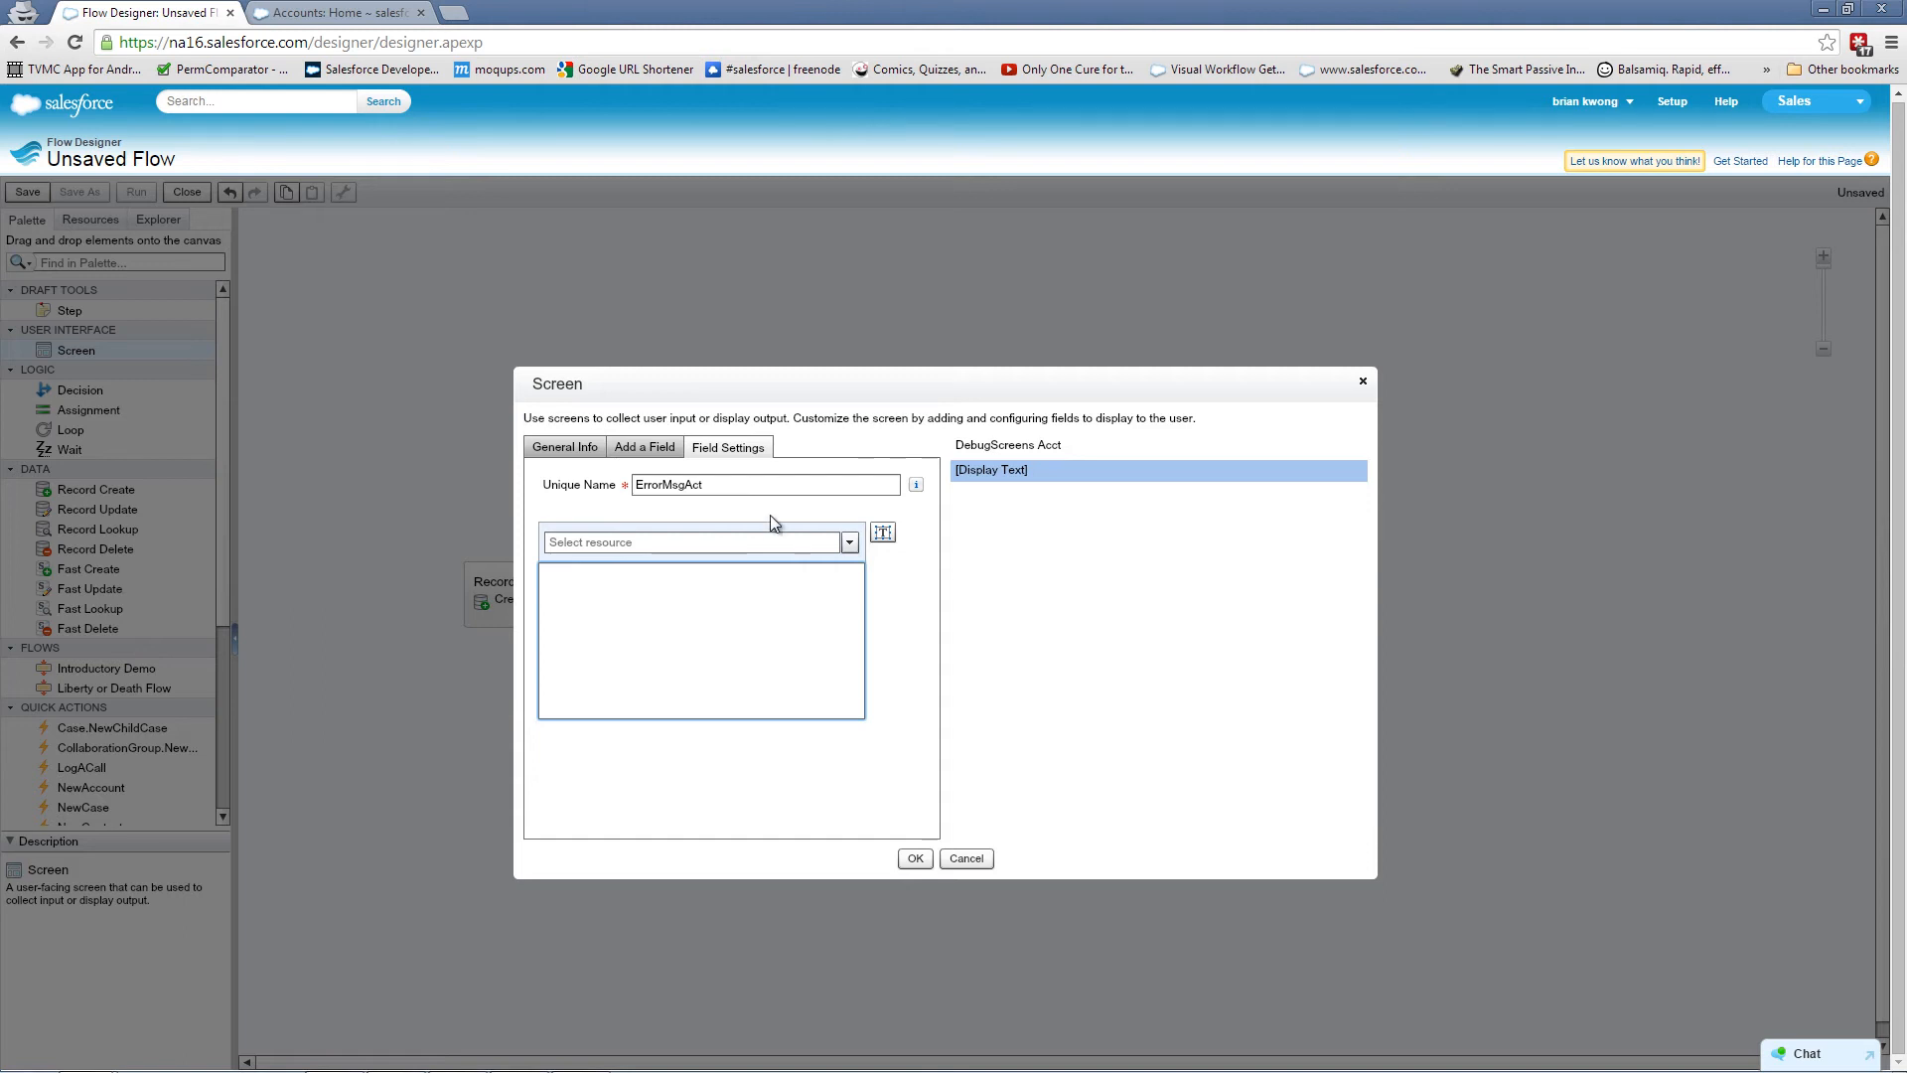
Write the account-not-created message ending with {!$Flow.FaultMessage} and confirm the screen.
text(Your)
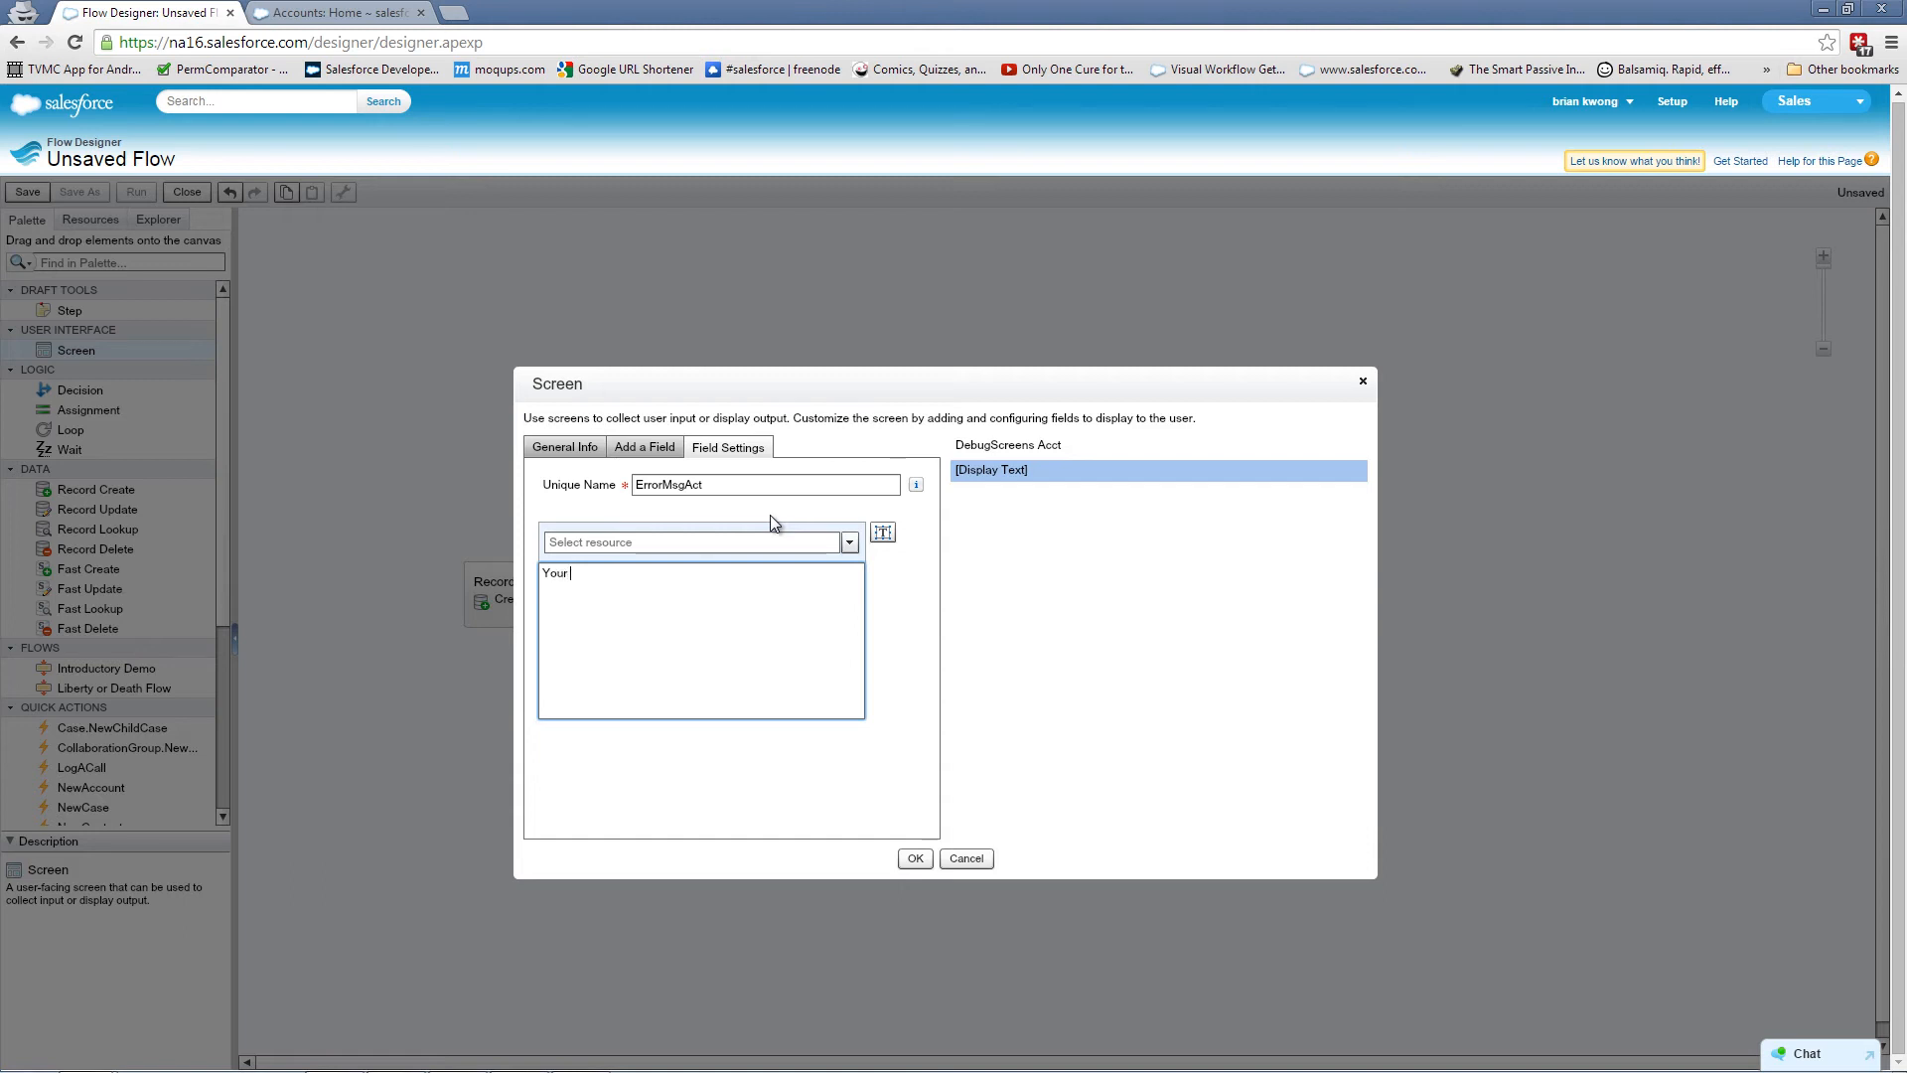
text(Account could be)
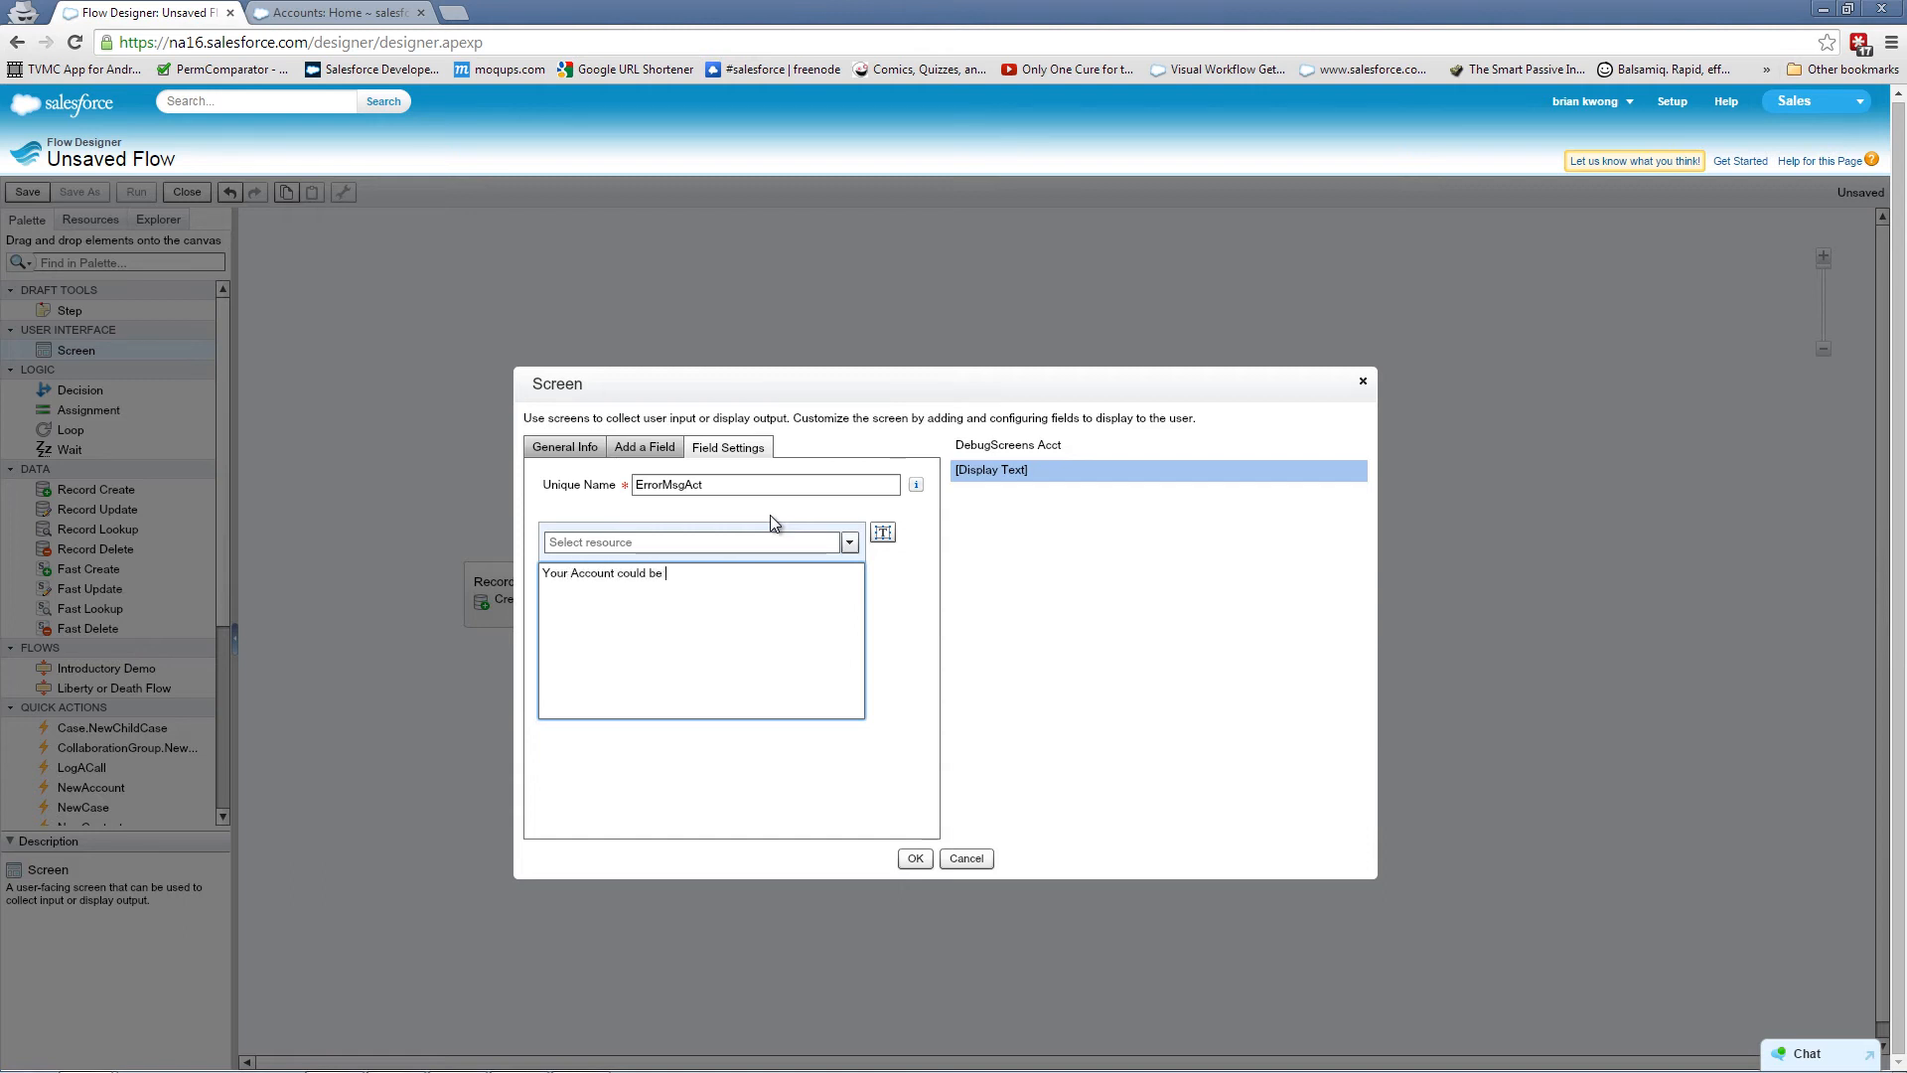
text(created. Please)
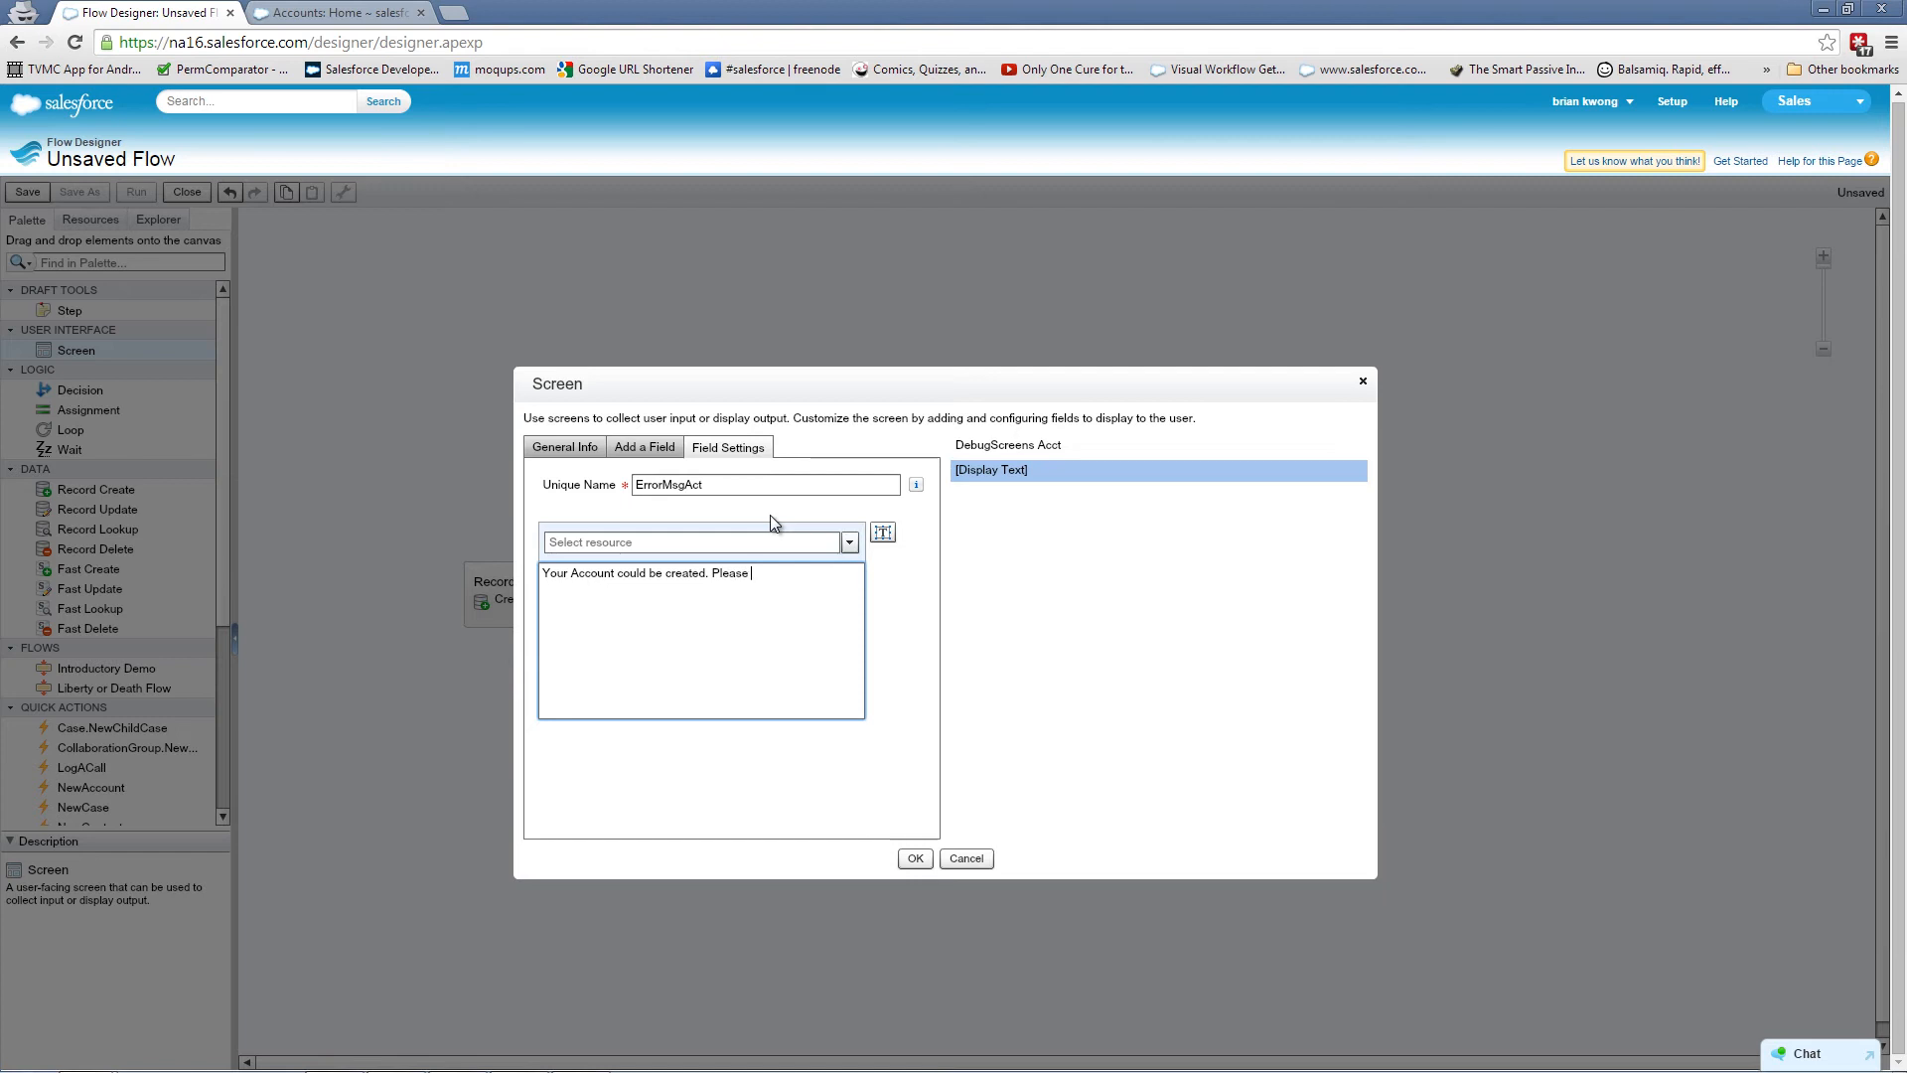
text(Contact you a)
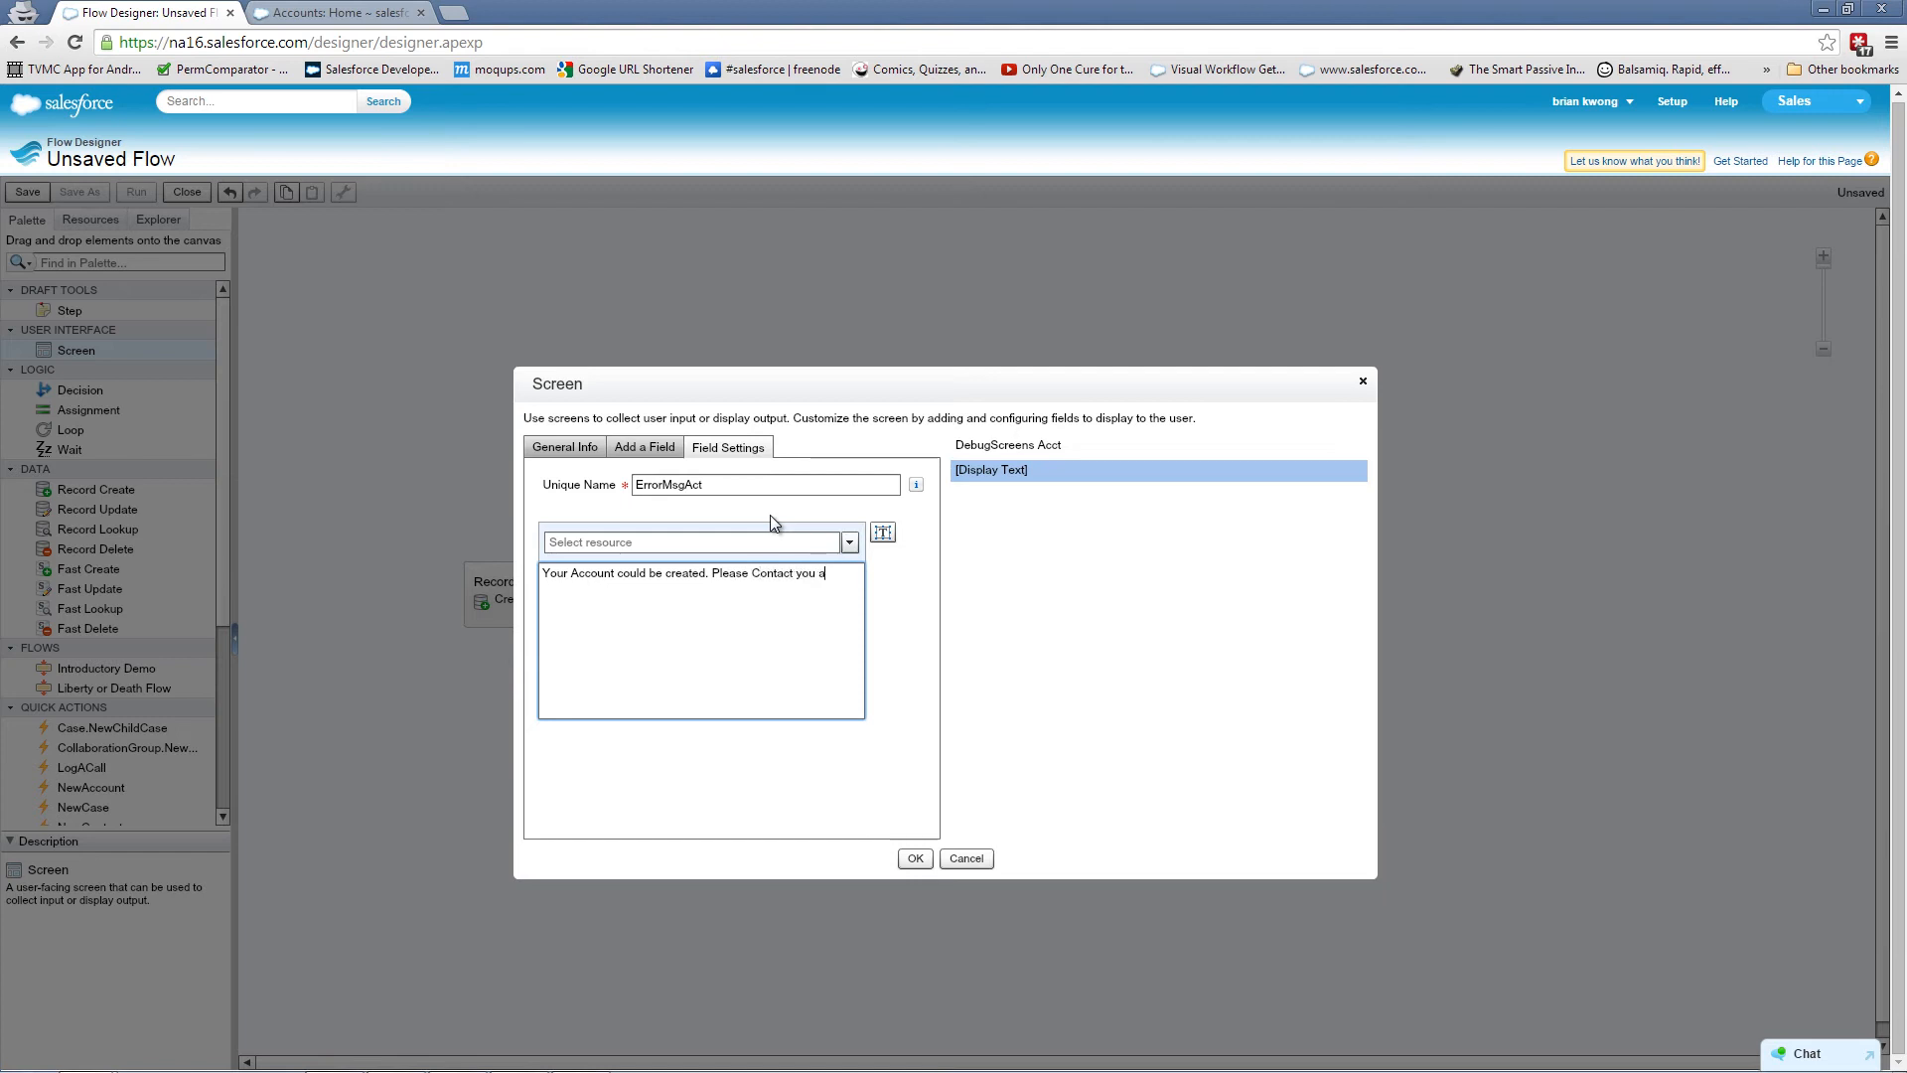
text(admin with)
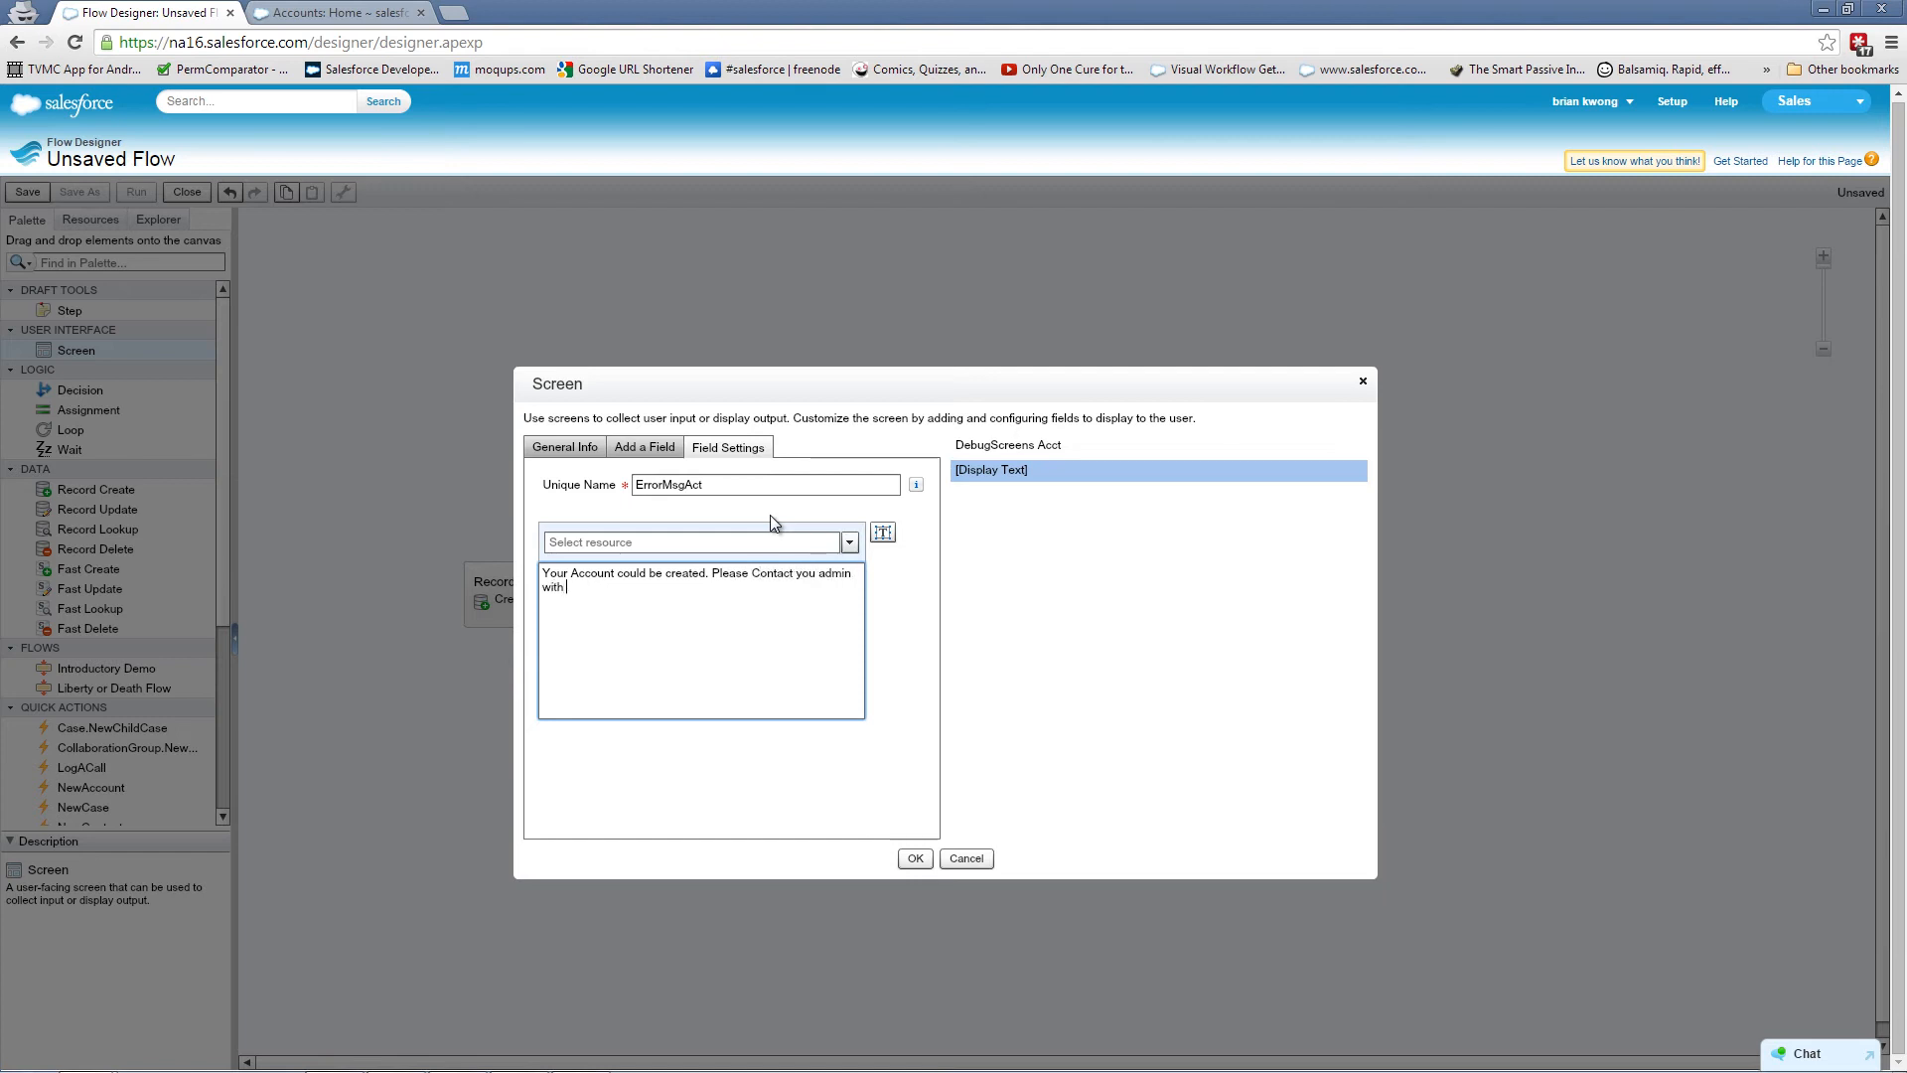
text(the following information:)
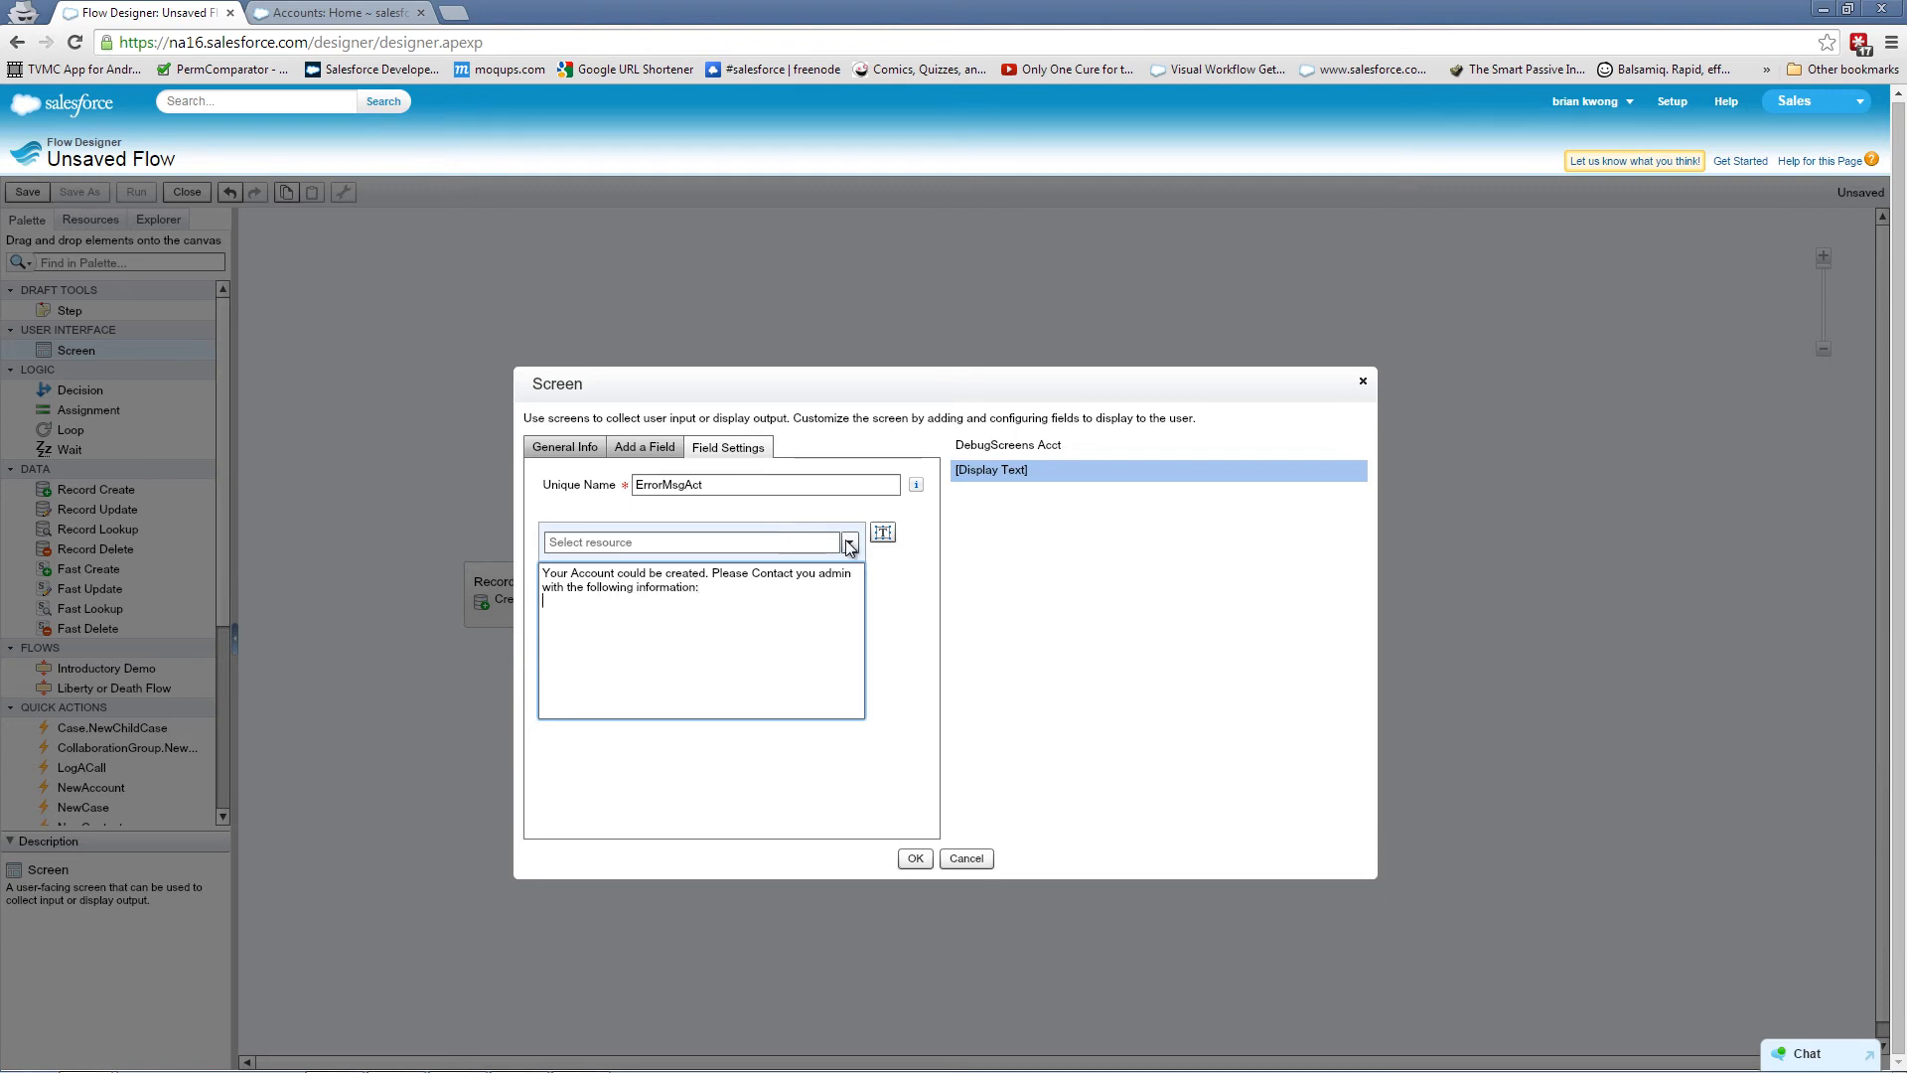
click(848, 542)
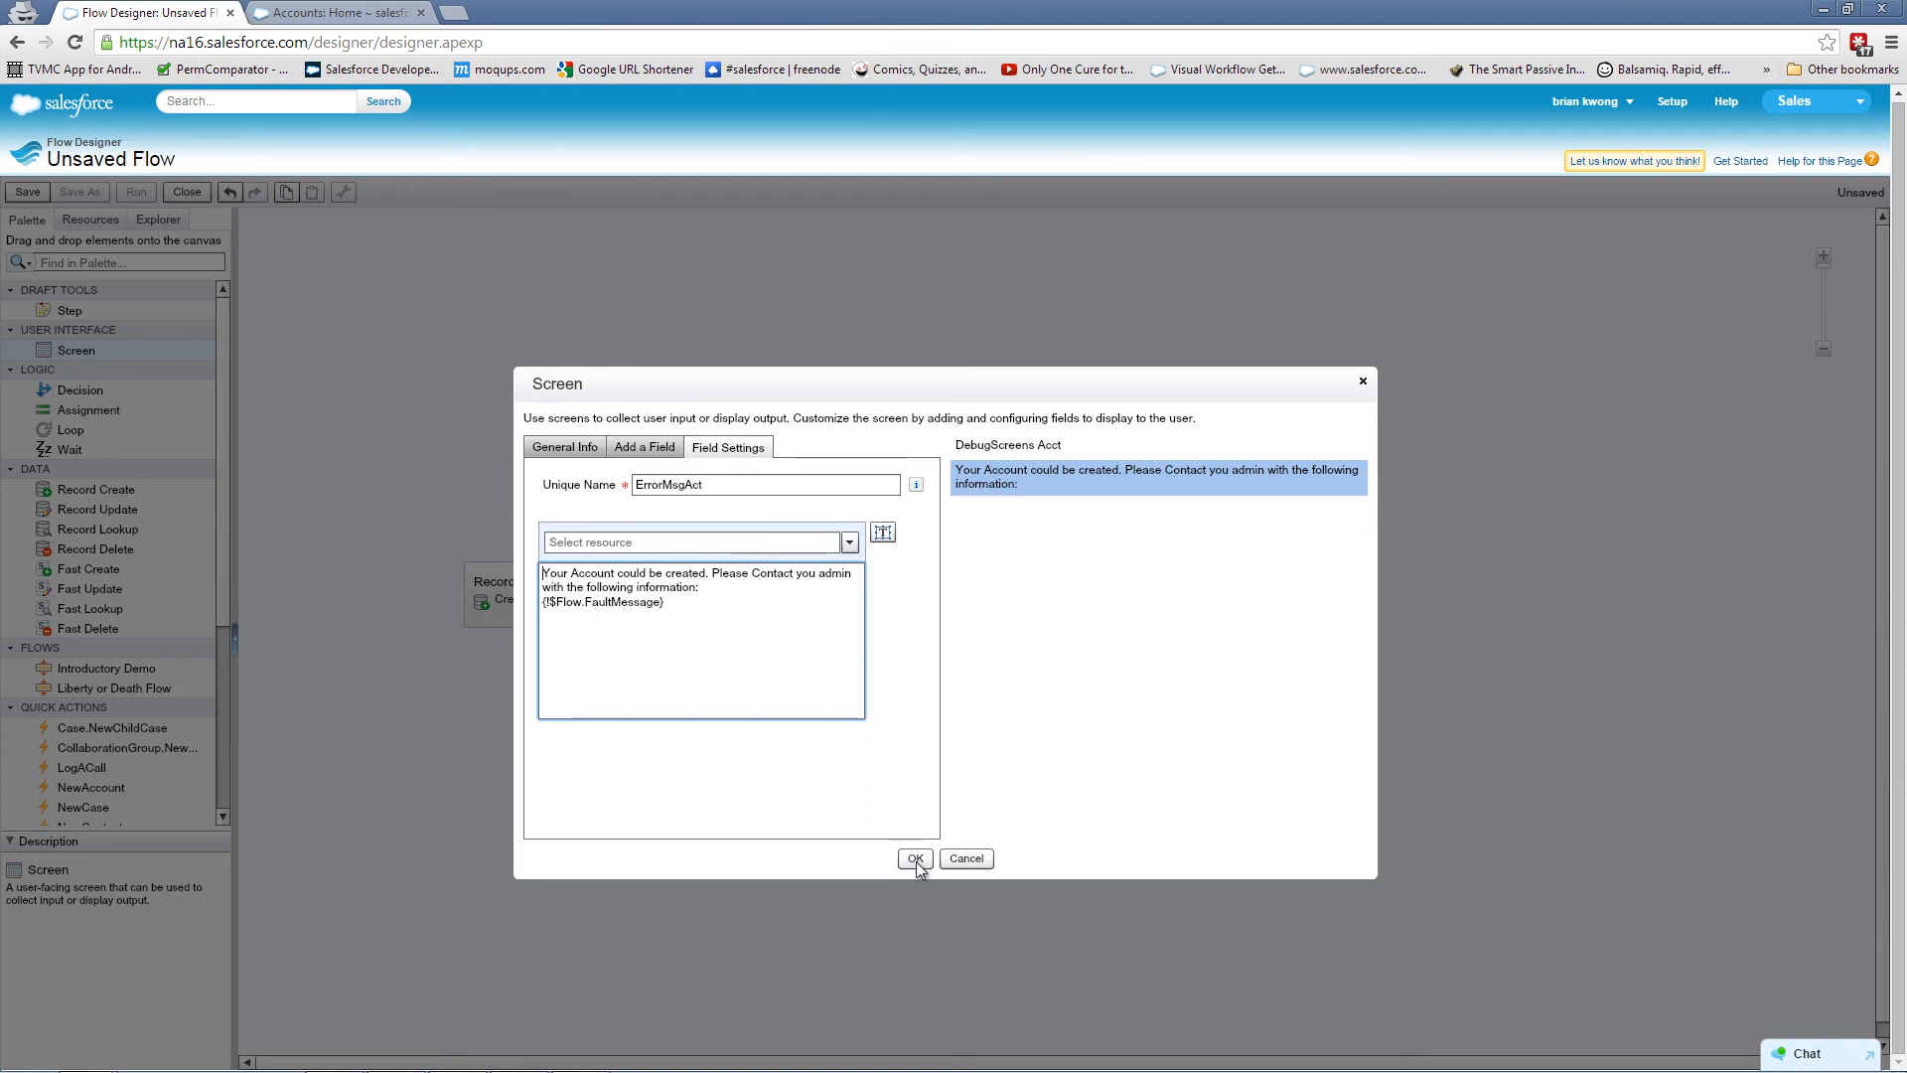
click(914, 858)
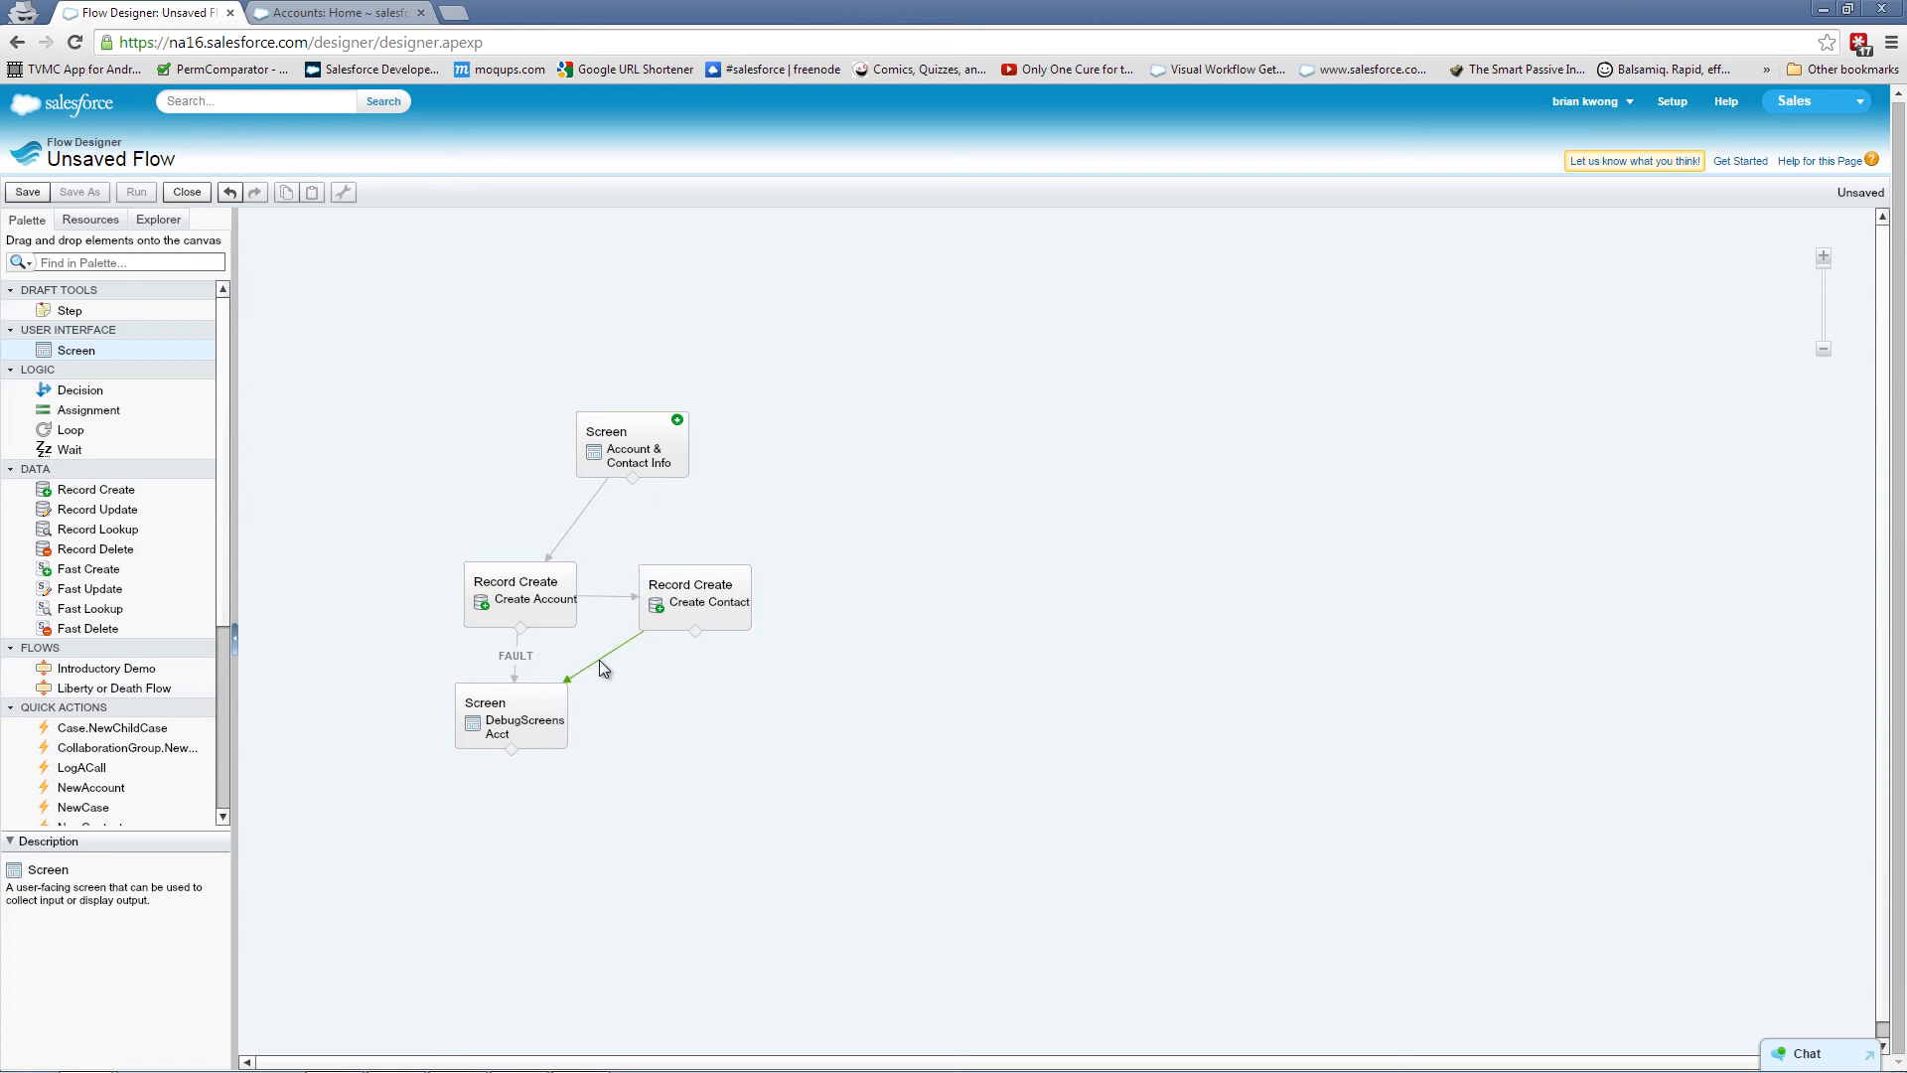
Place a copy of the DebugScreens Acct error screen beneath Create Contact.
click(511, 717)
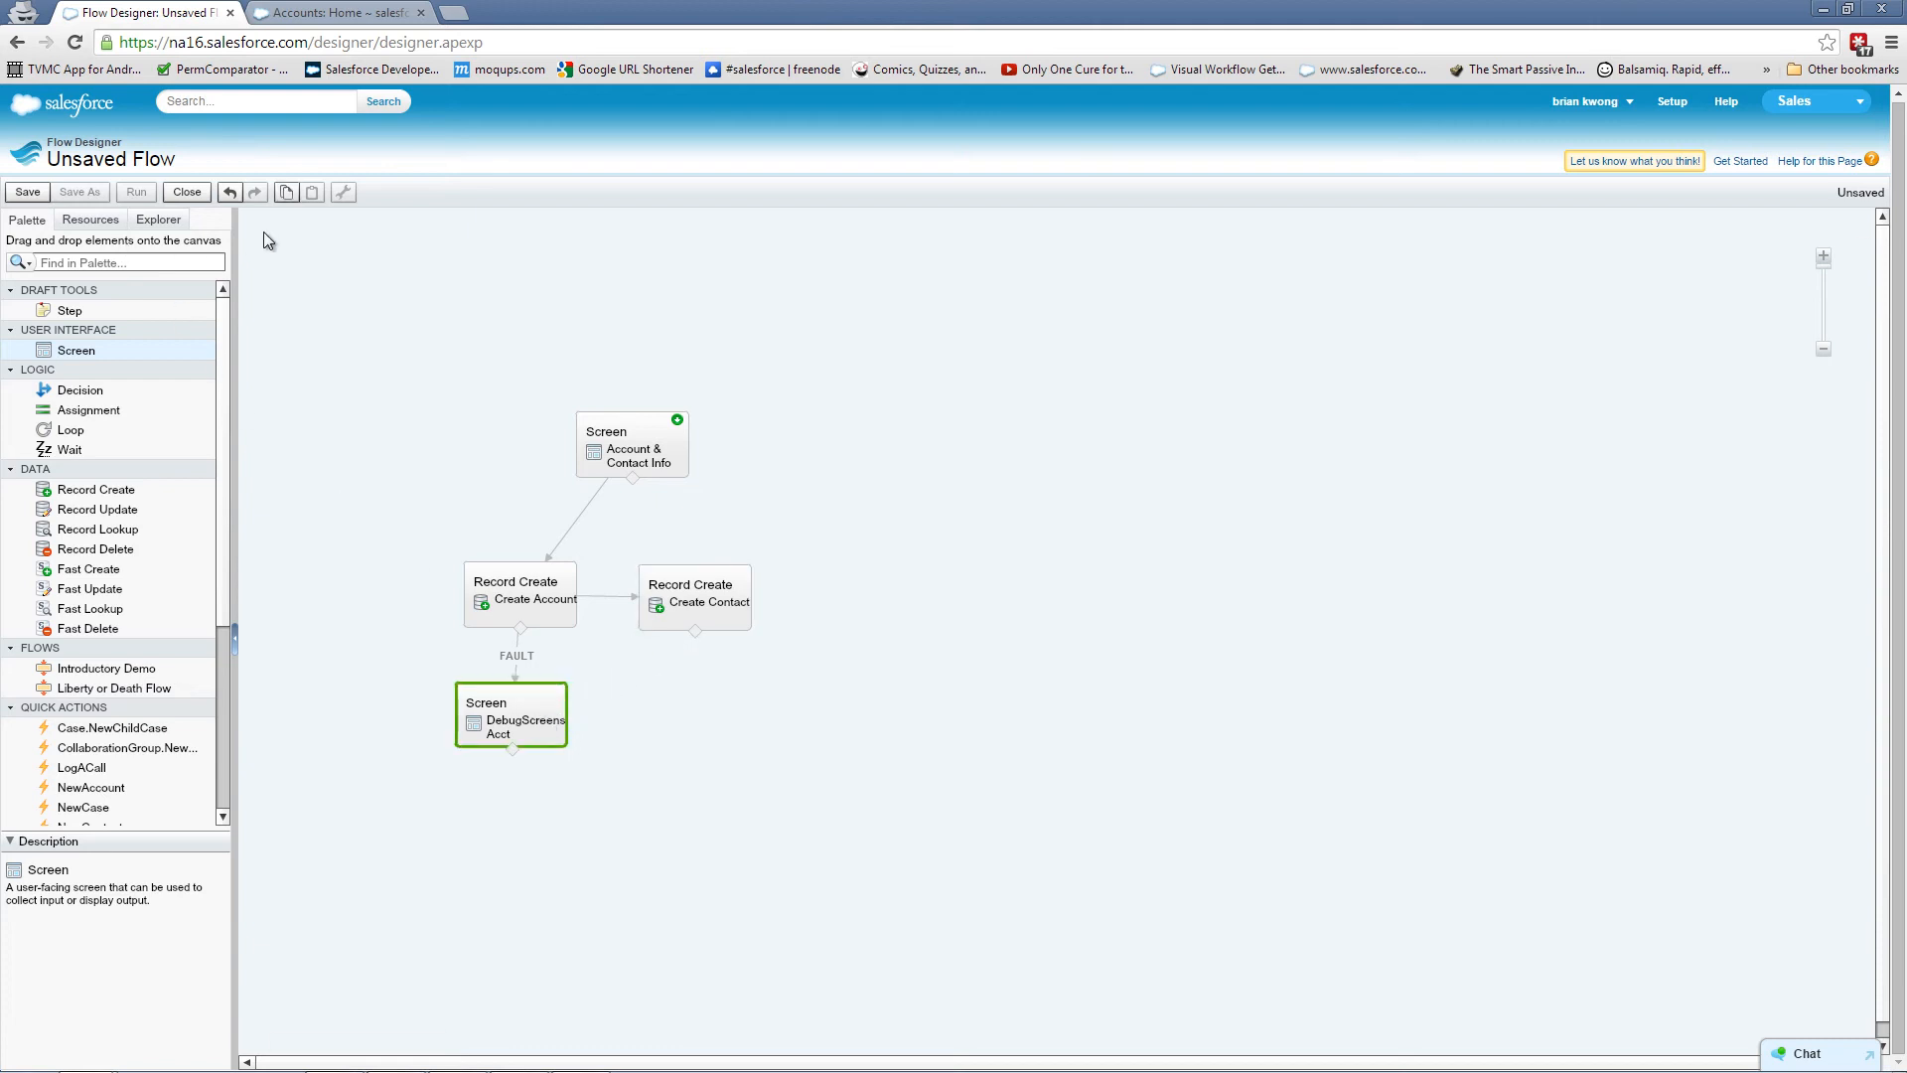
drag(510, 713, 528, 735)
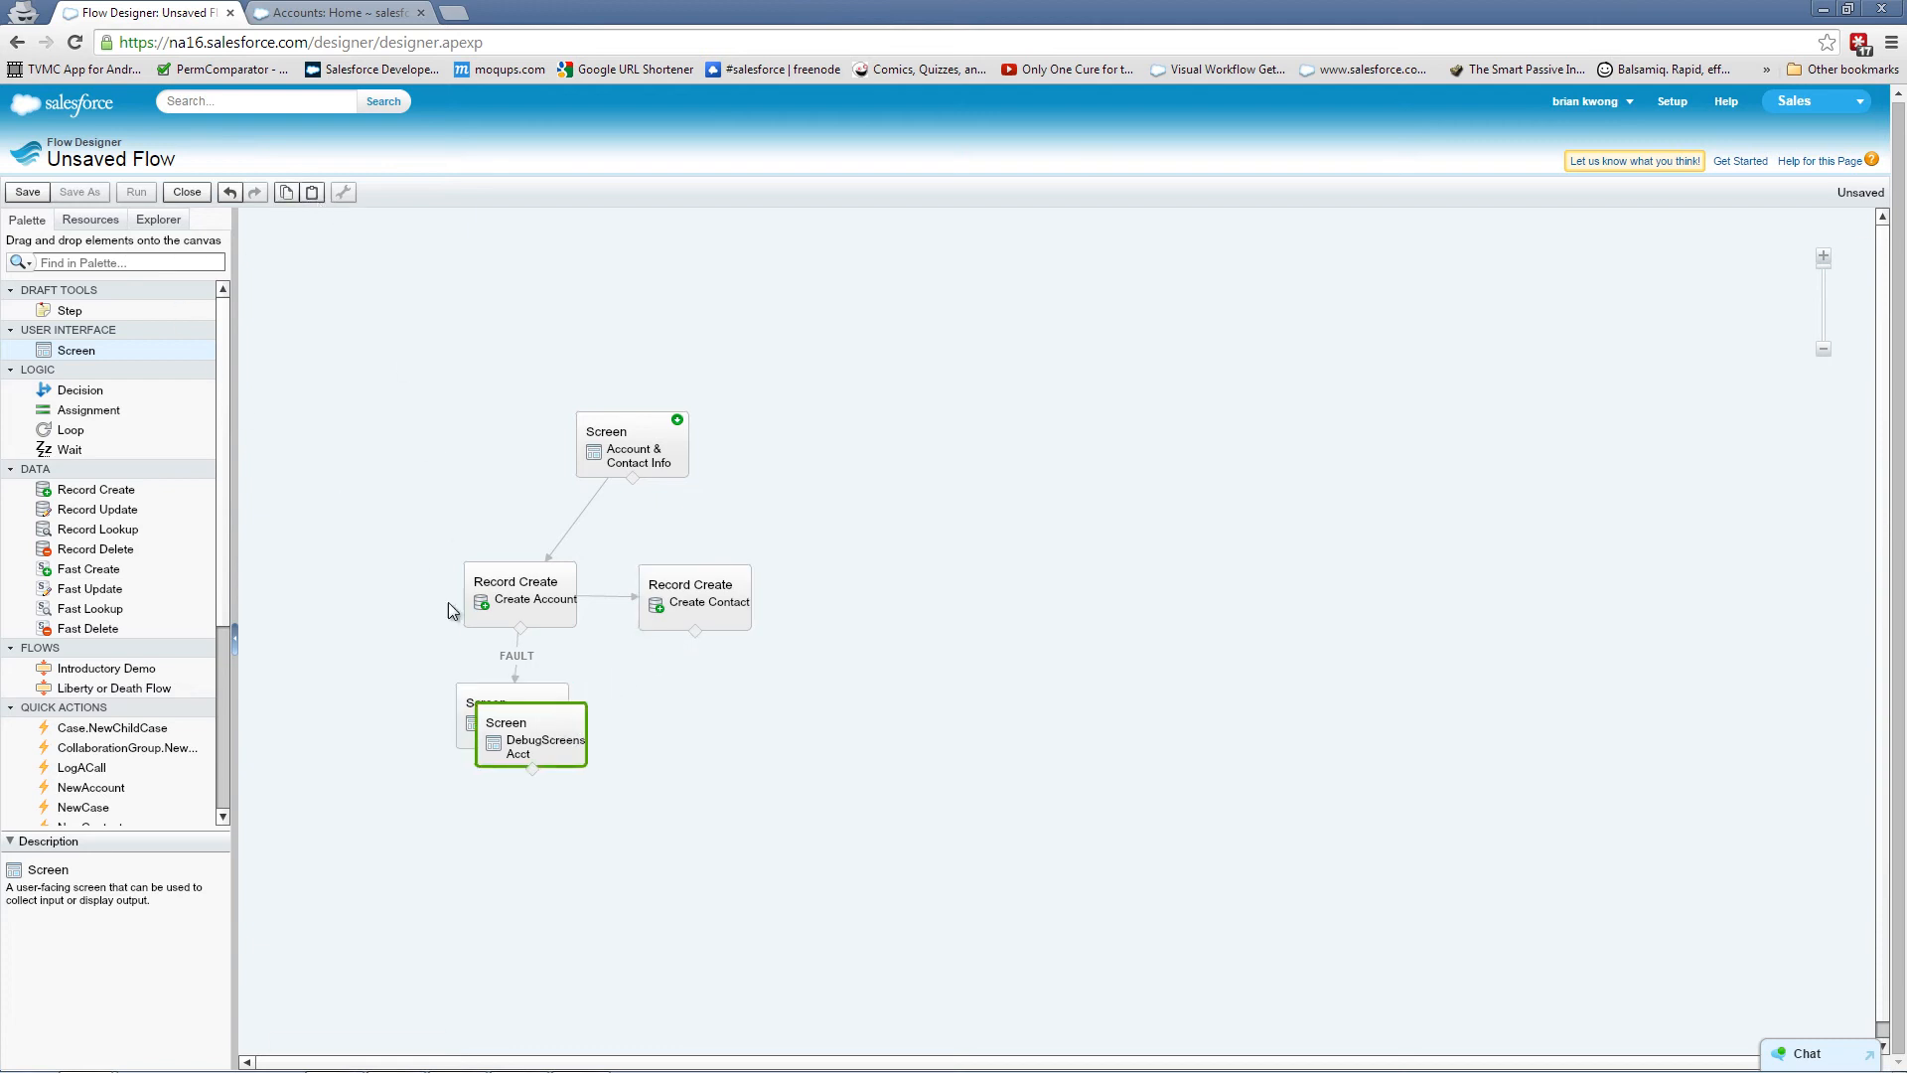
drag(528, 734, 706, 716)
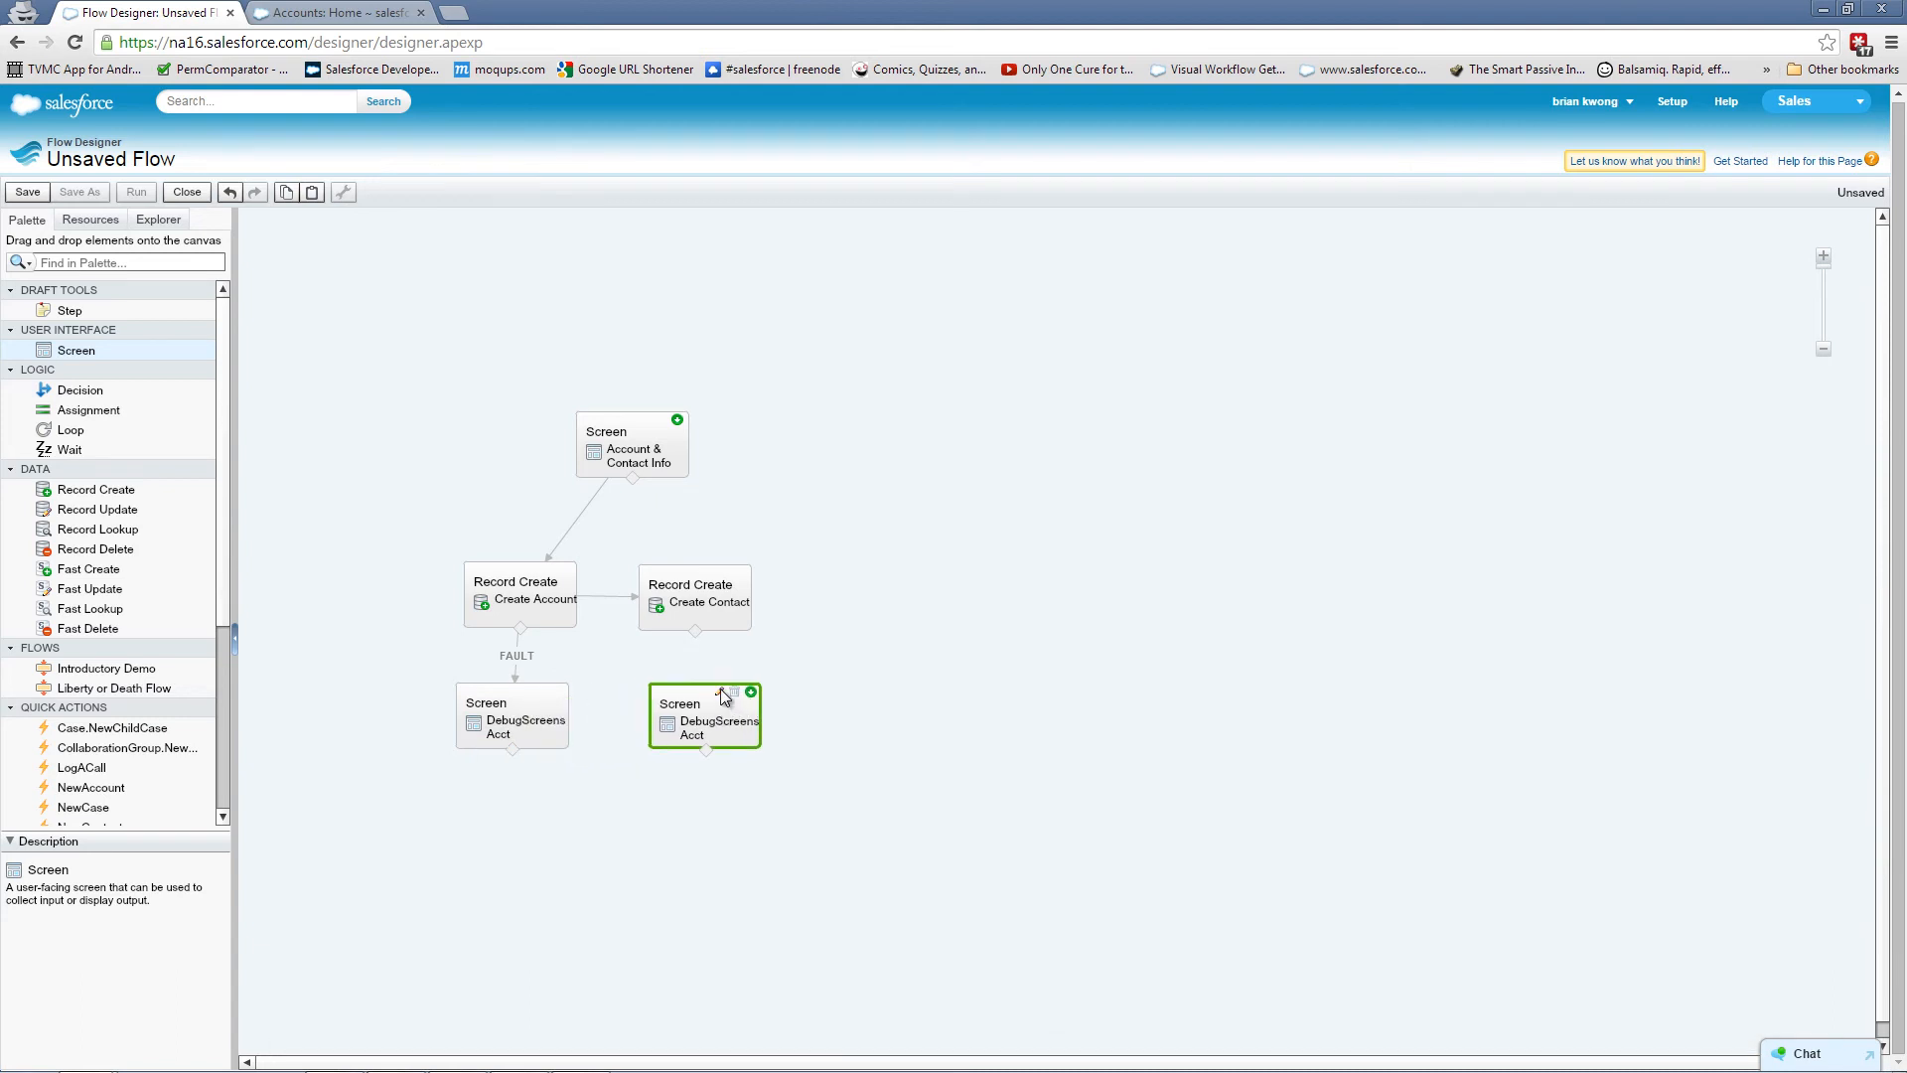
Reword the copied screen's error message to refer to the Contact and confirm it.
double_click(704, 715)
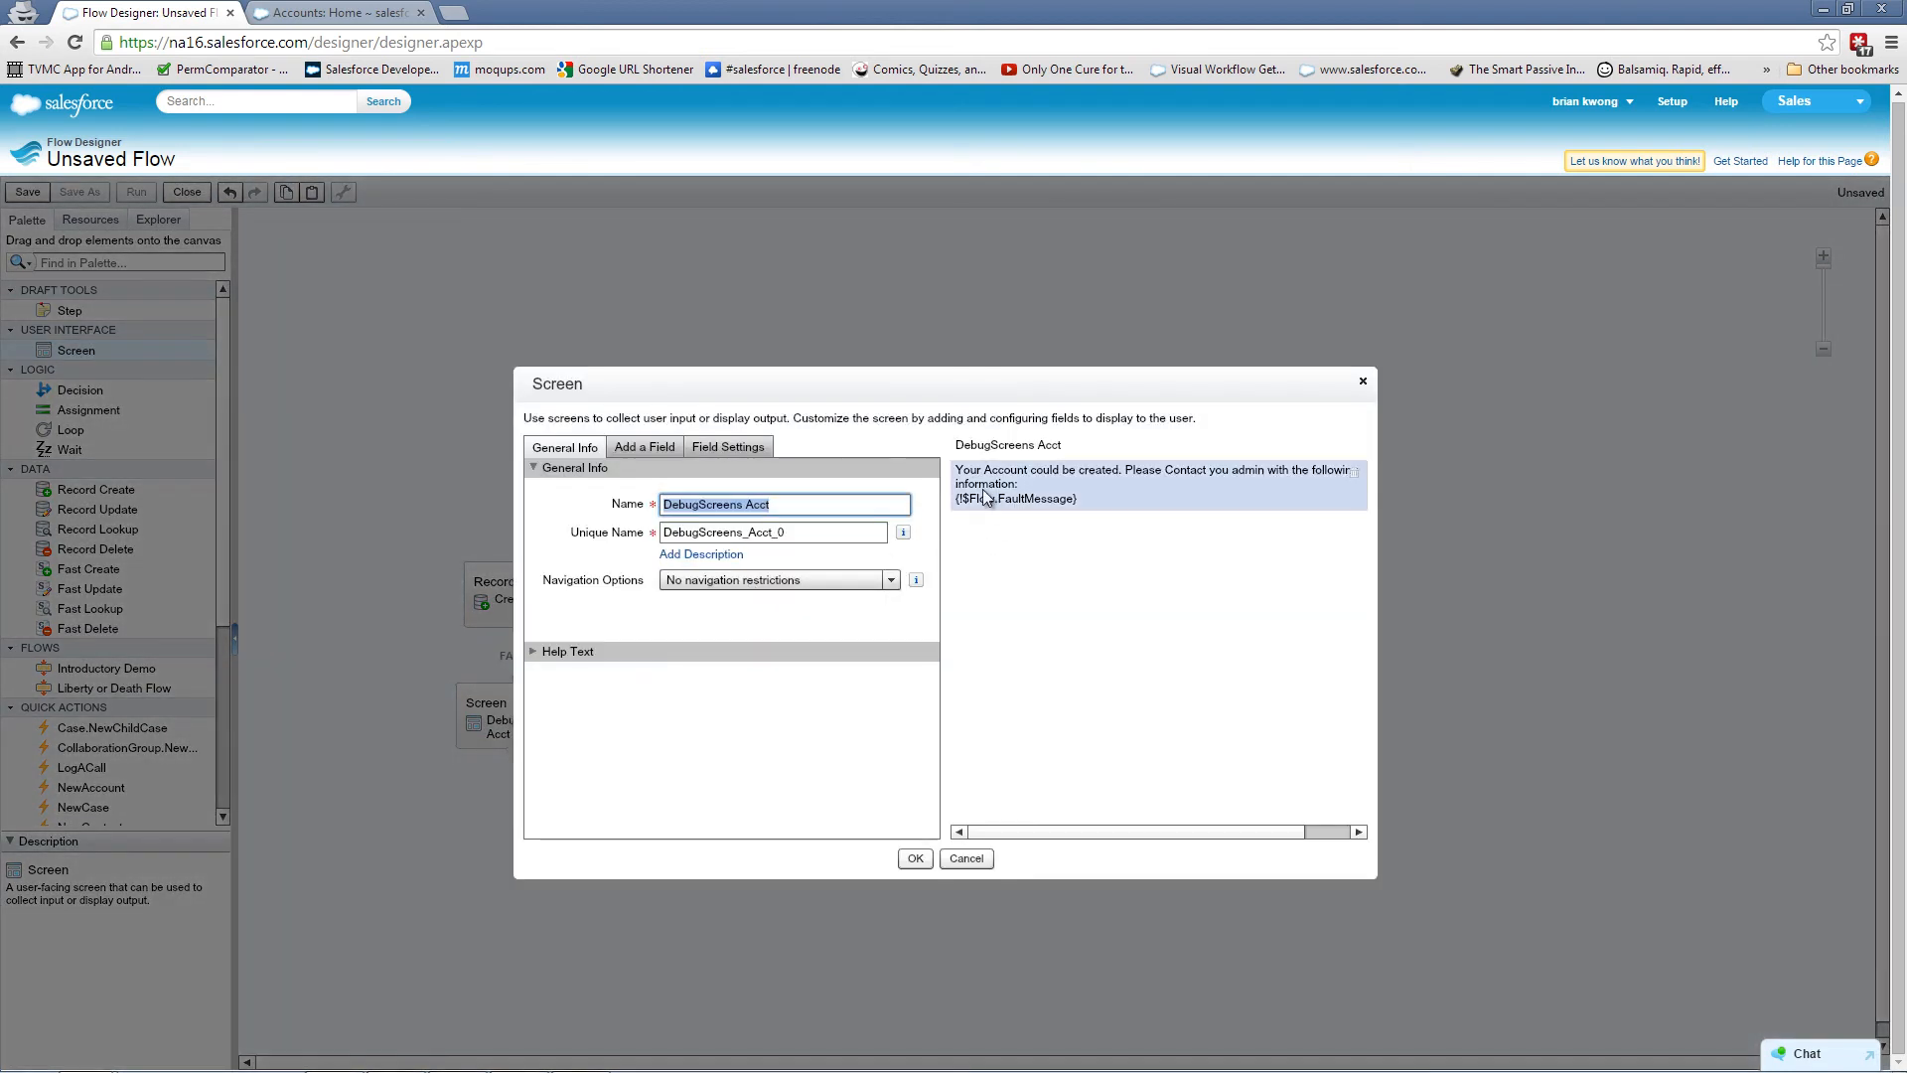
click(727, 447)
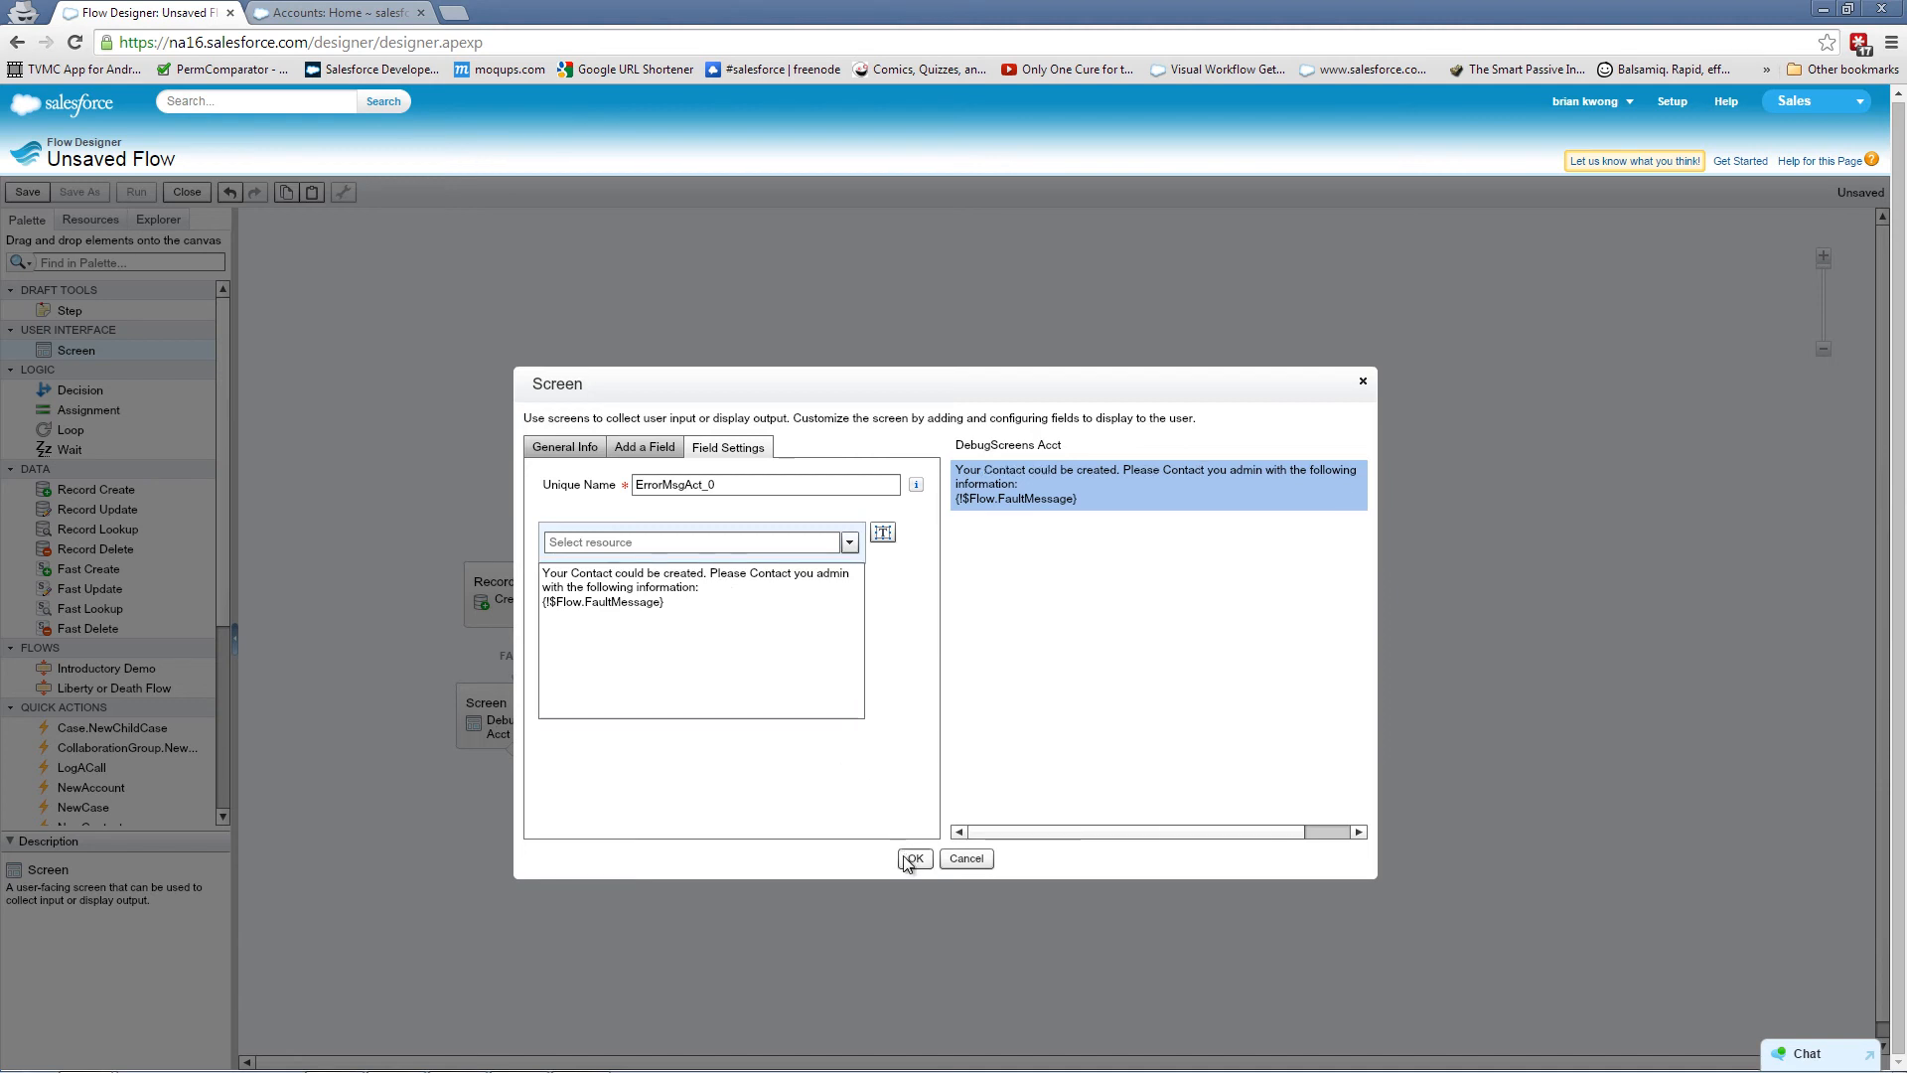
click(914, 858)
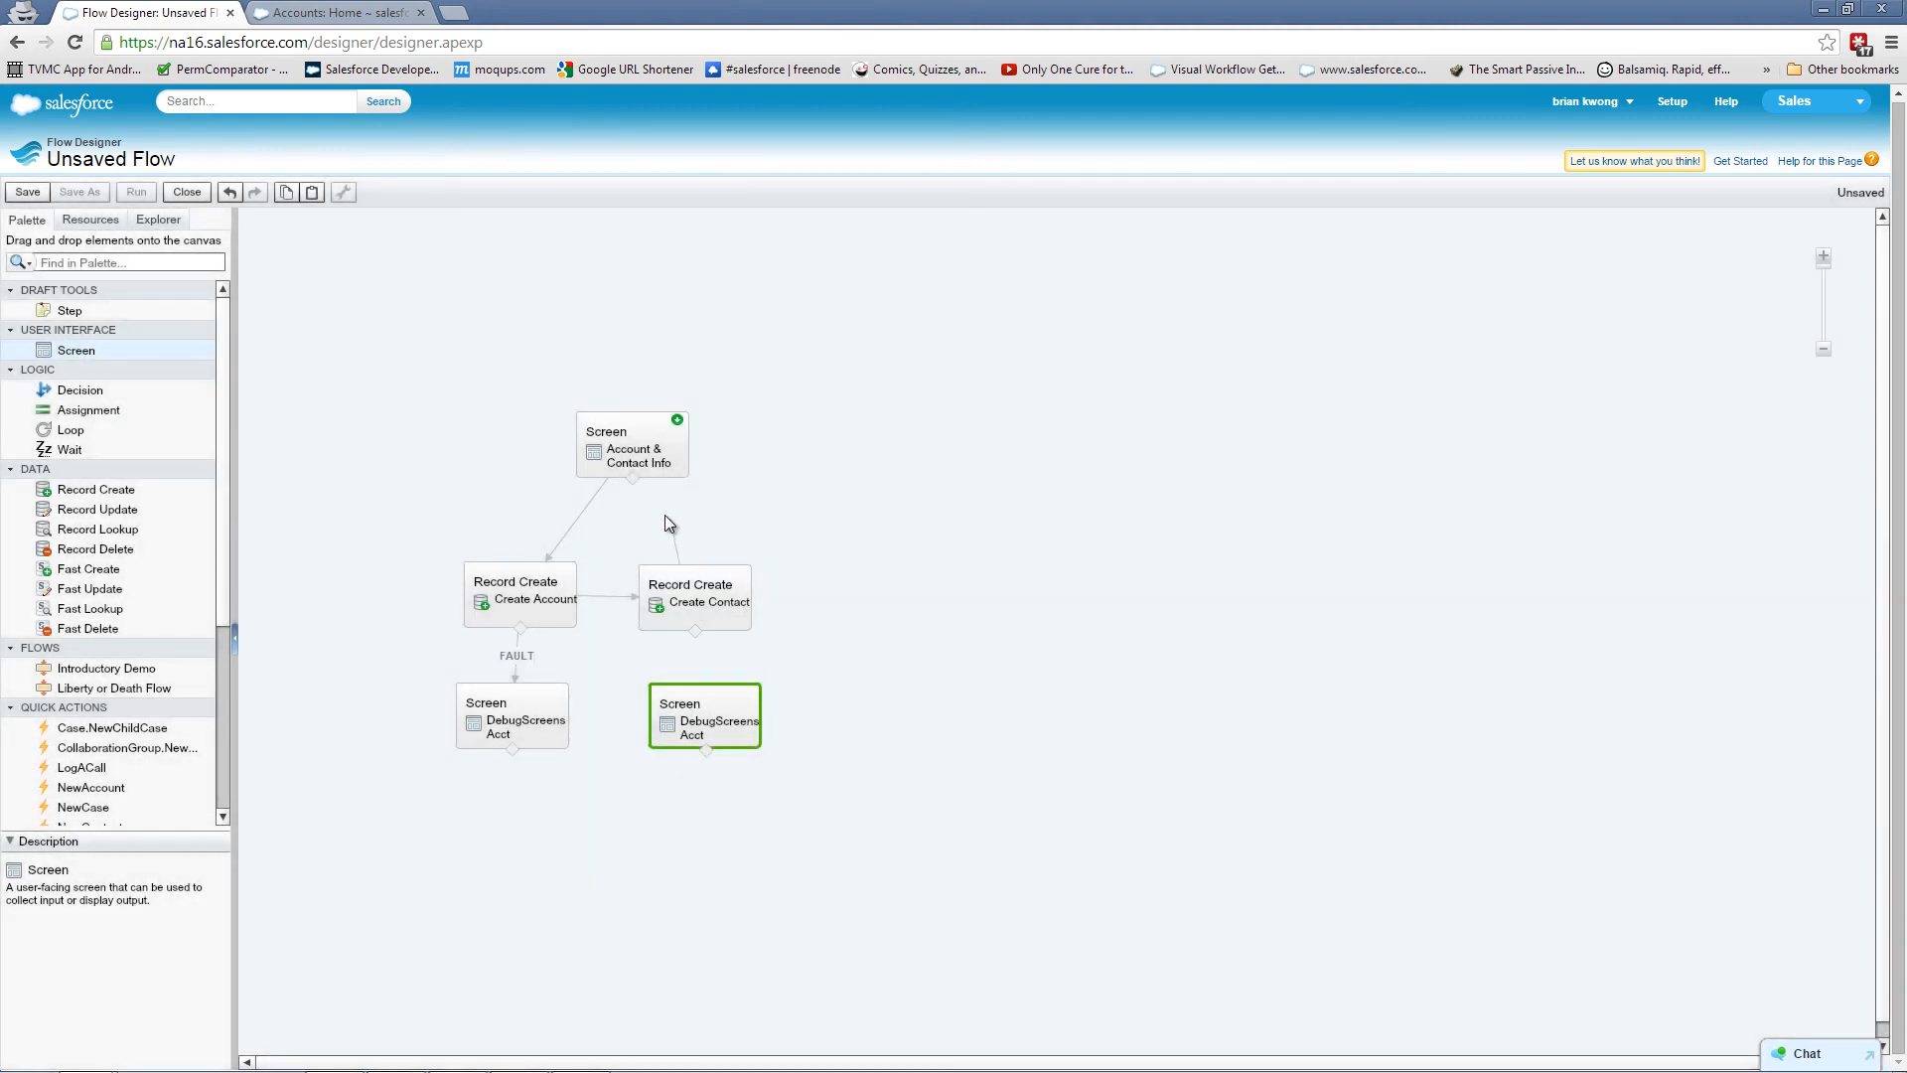
mouse_move(697, 635)
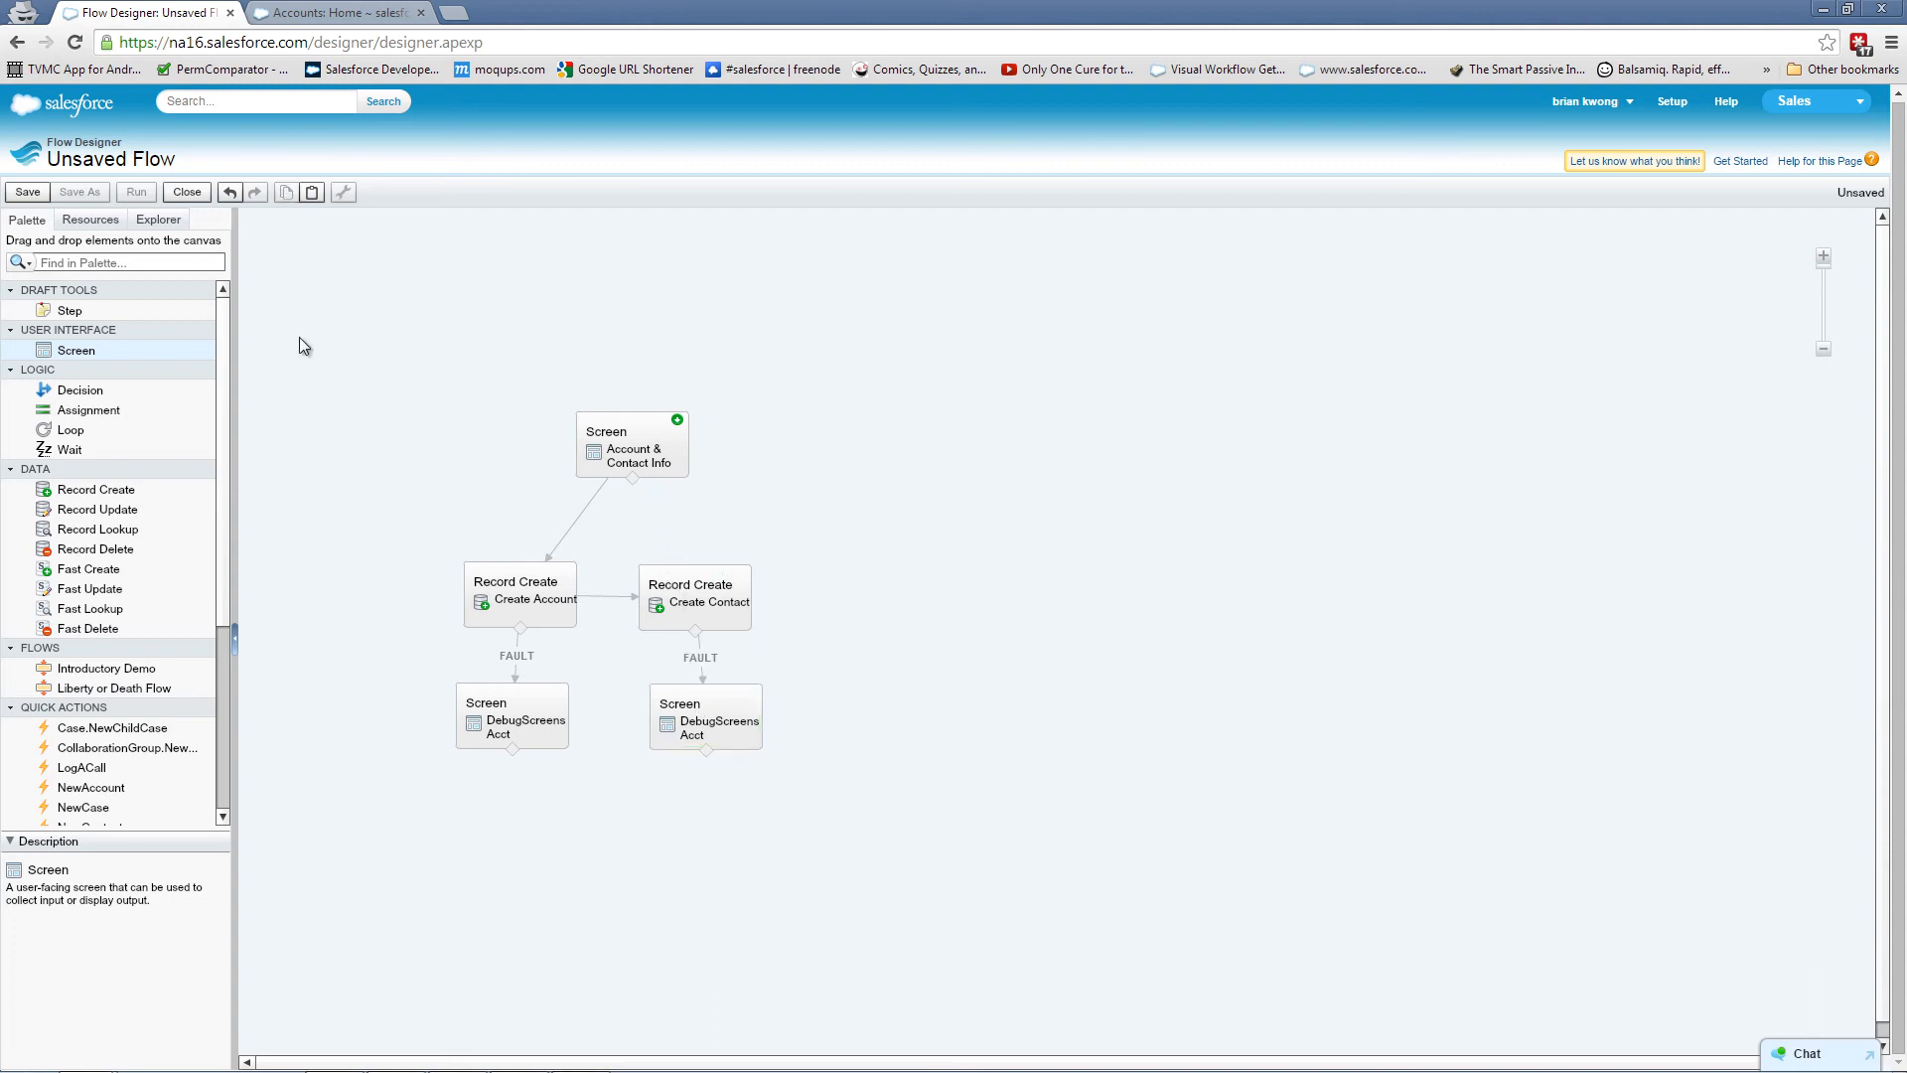
mouse_move(584, 664)
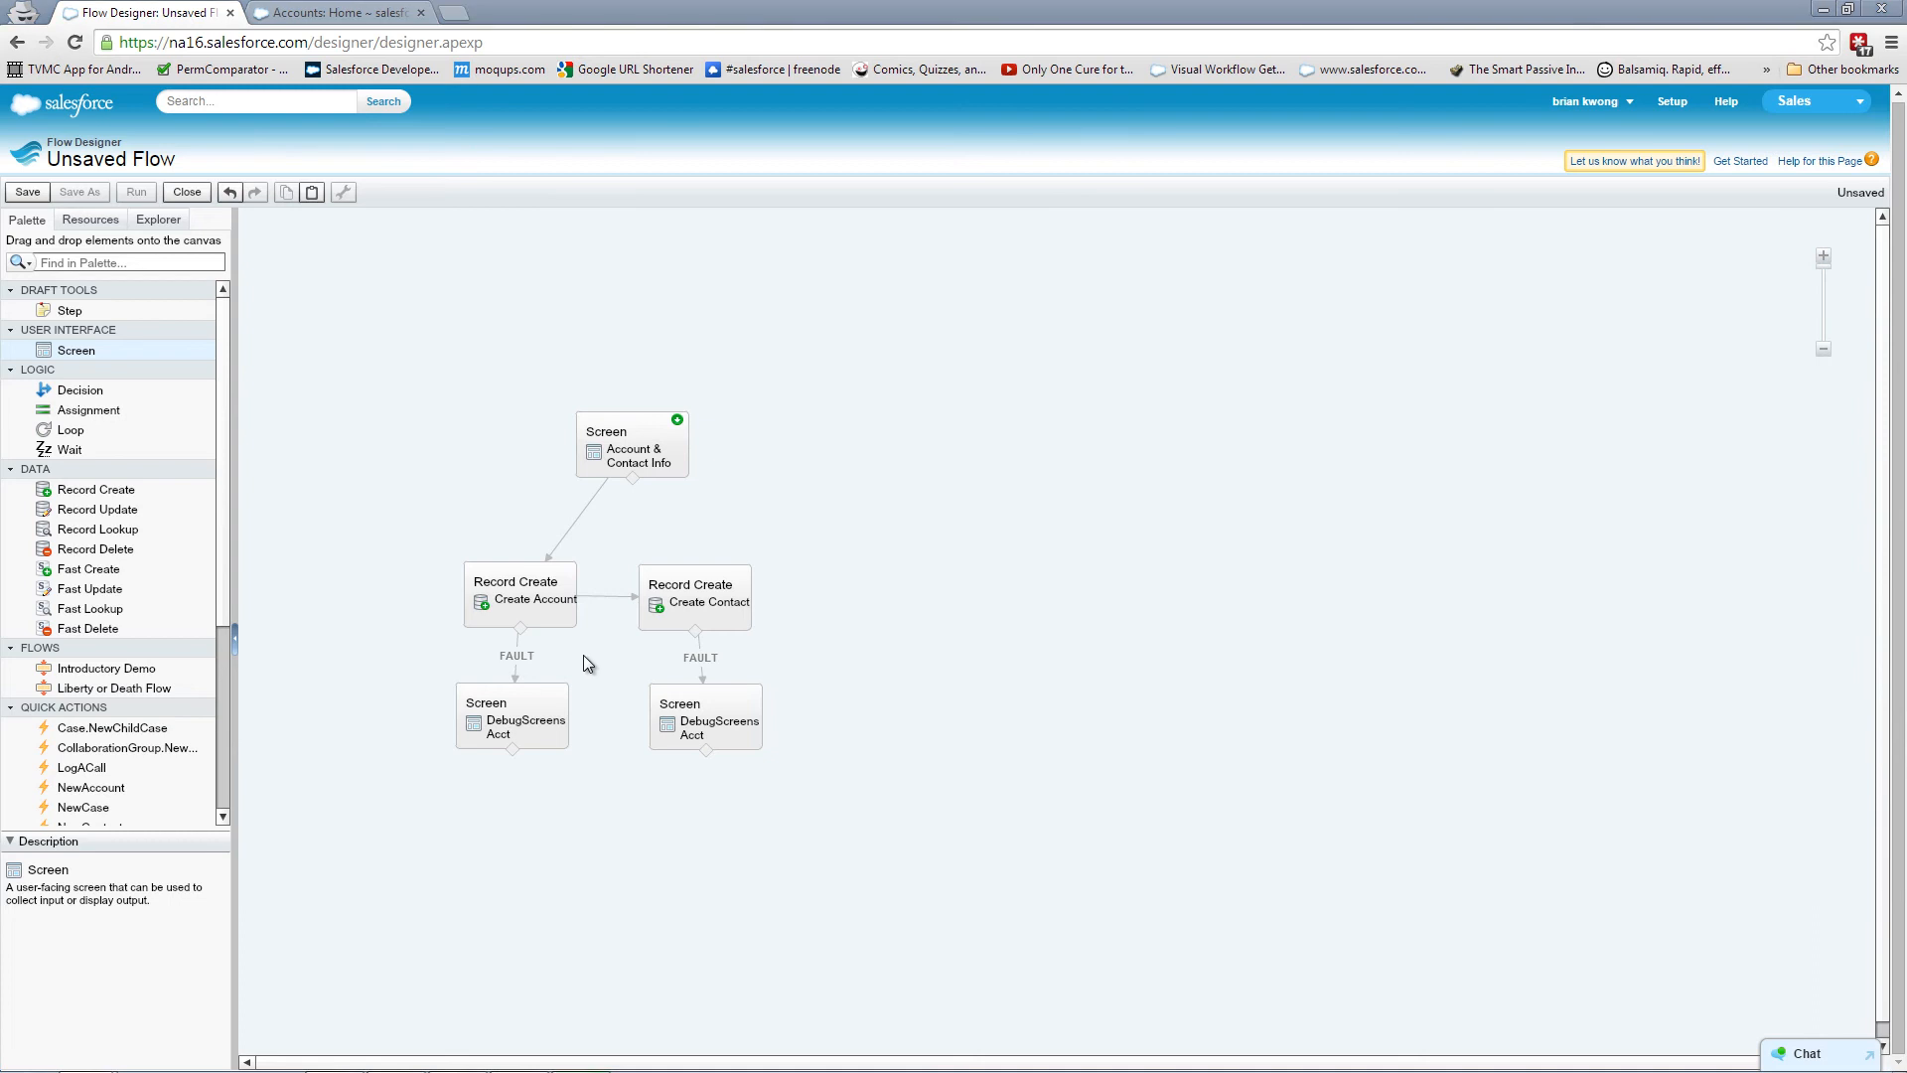
mouse_move(89, 218)
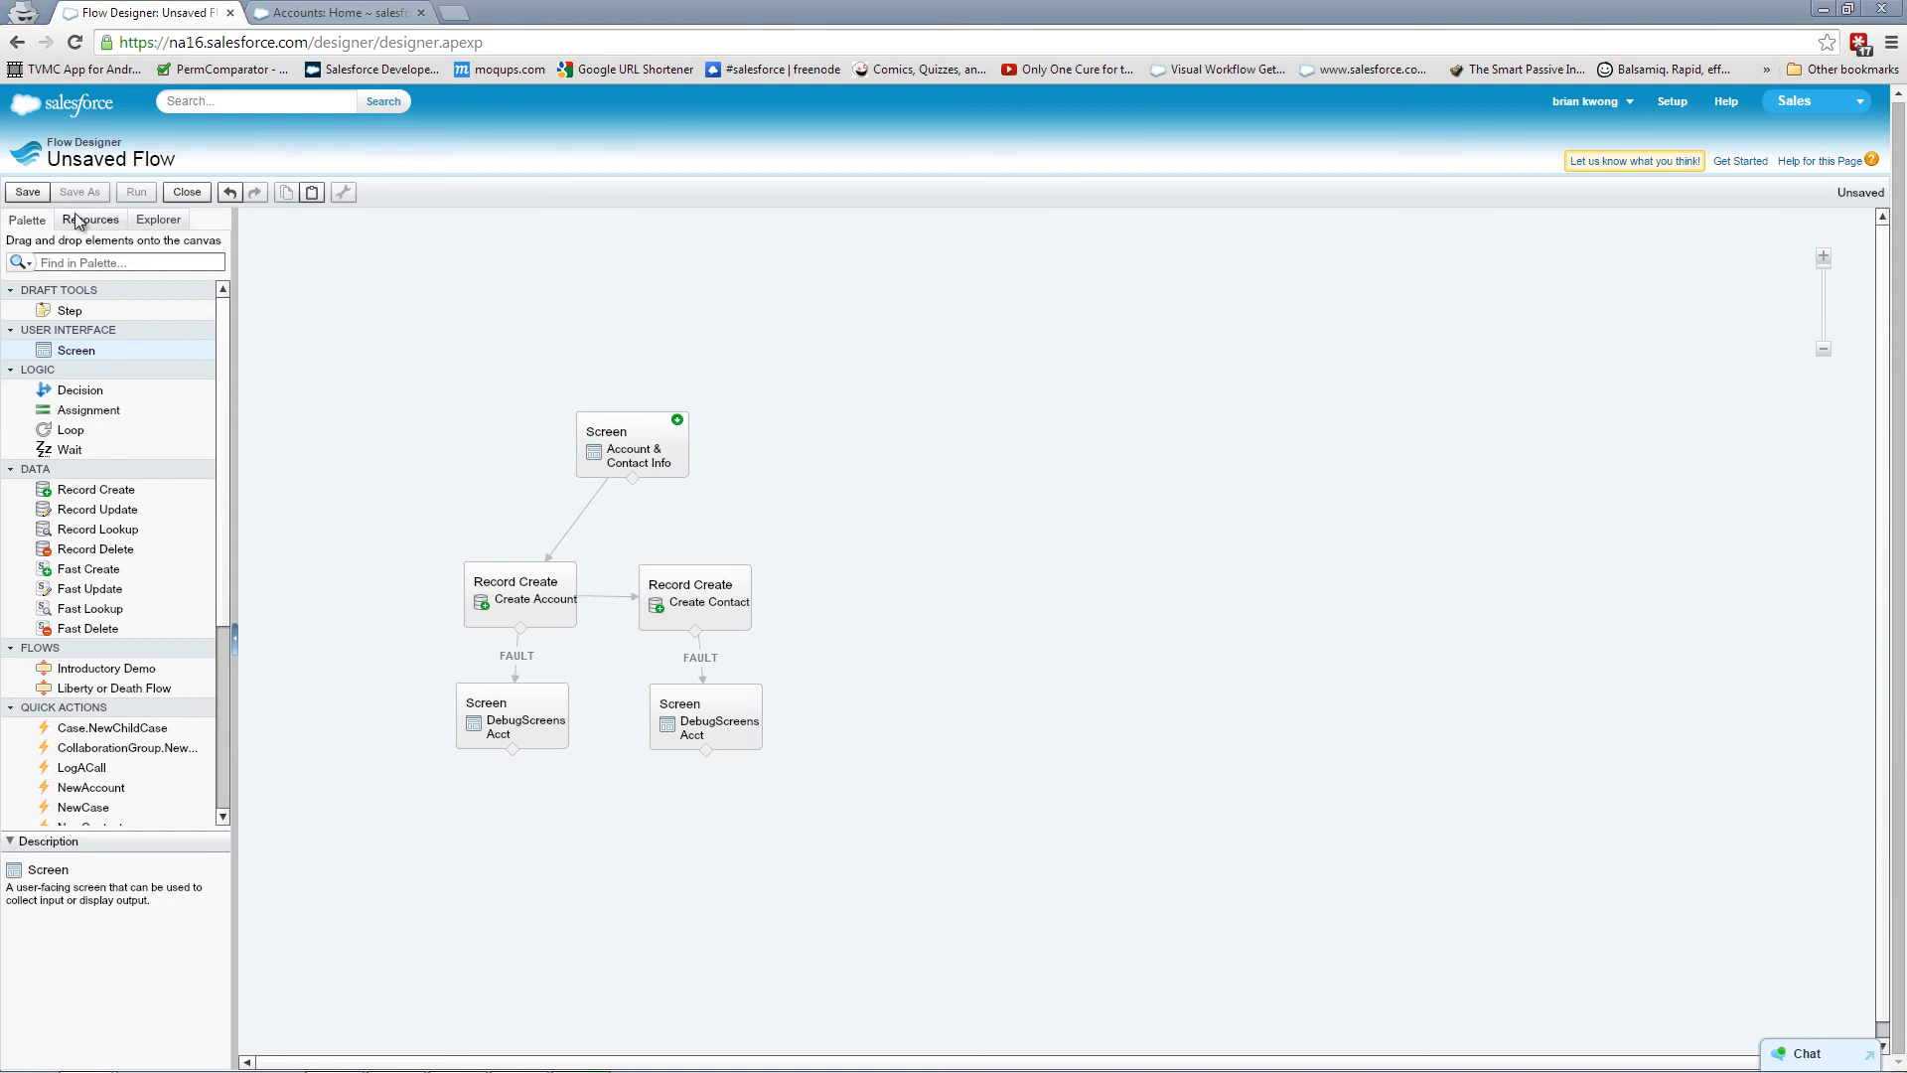
Save the flow as 'Account And contact Create' with description 'For wizard apprentice'.
click(26, 193)
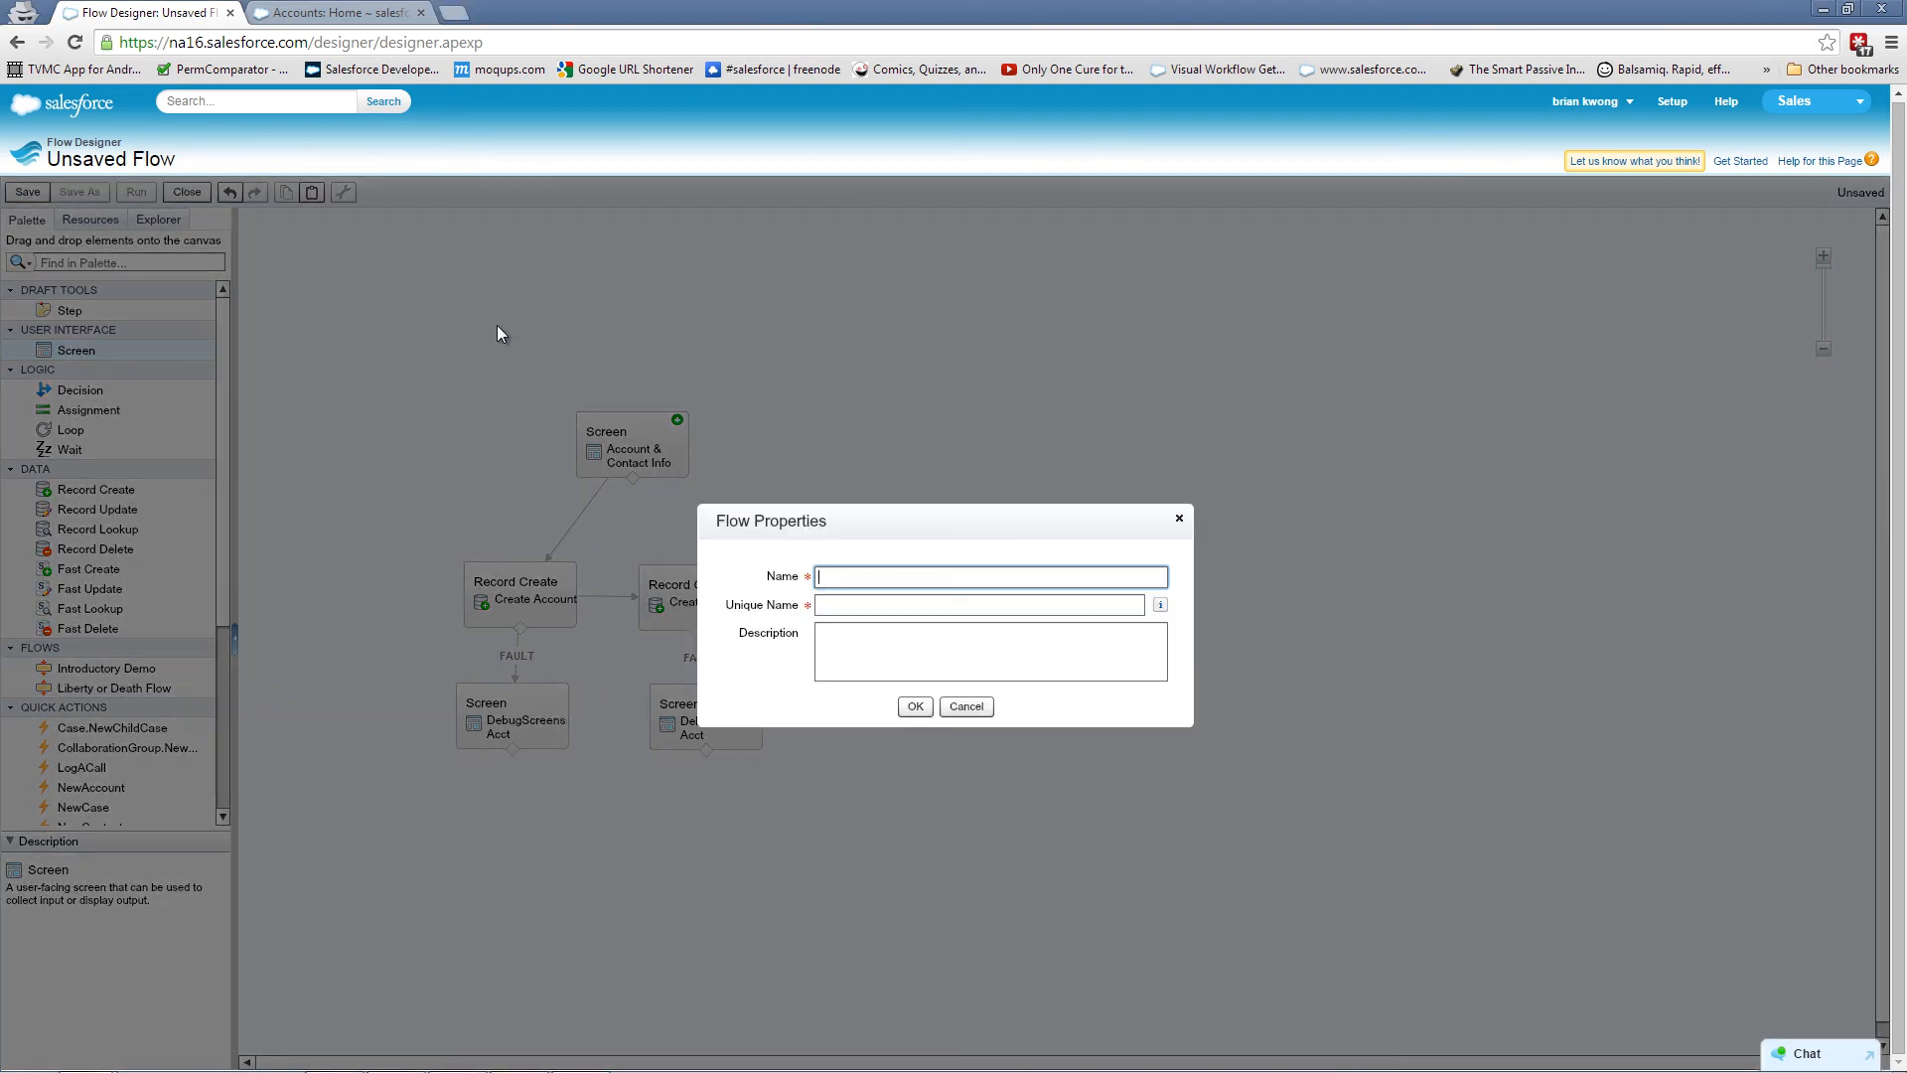
text(Account And contactC)
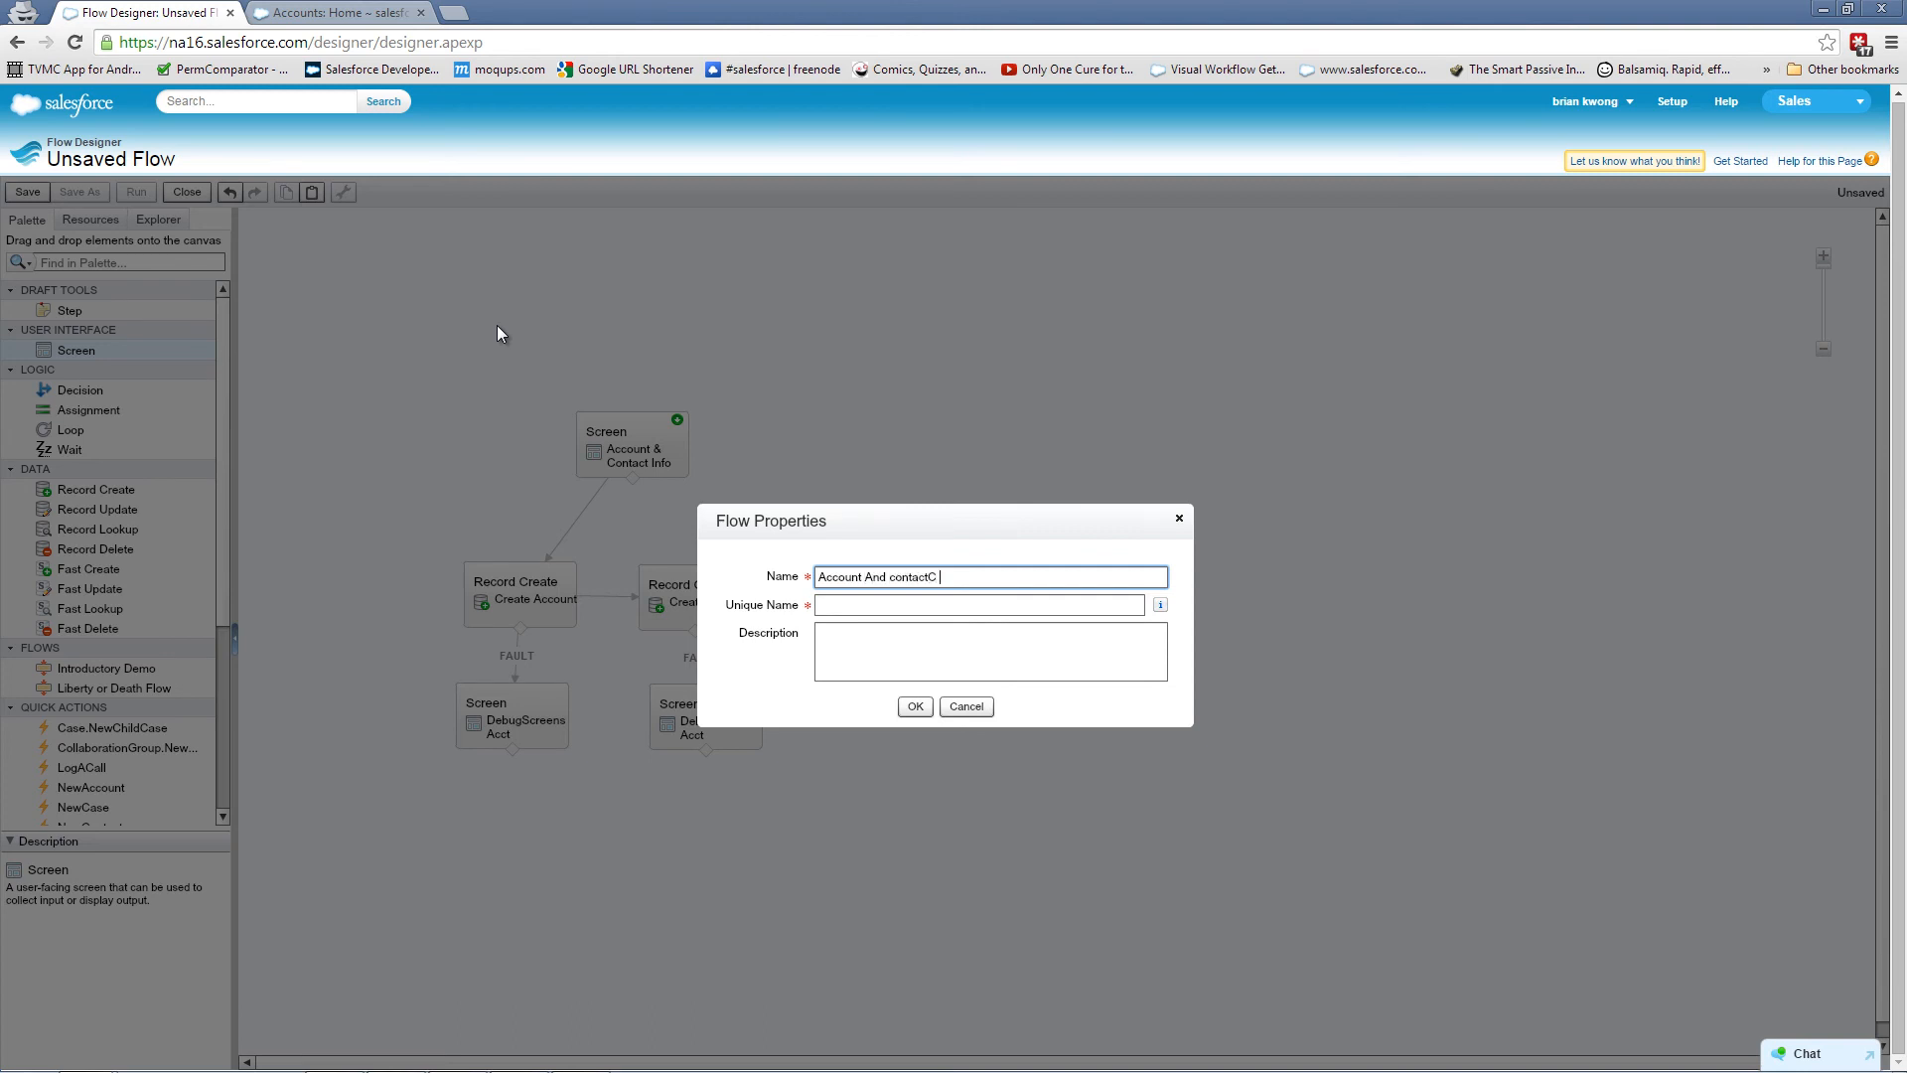
text(For)
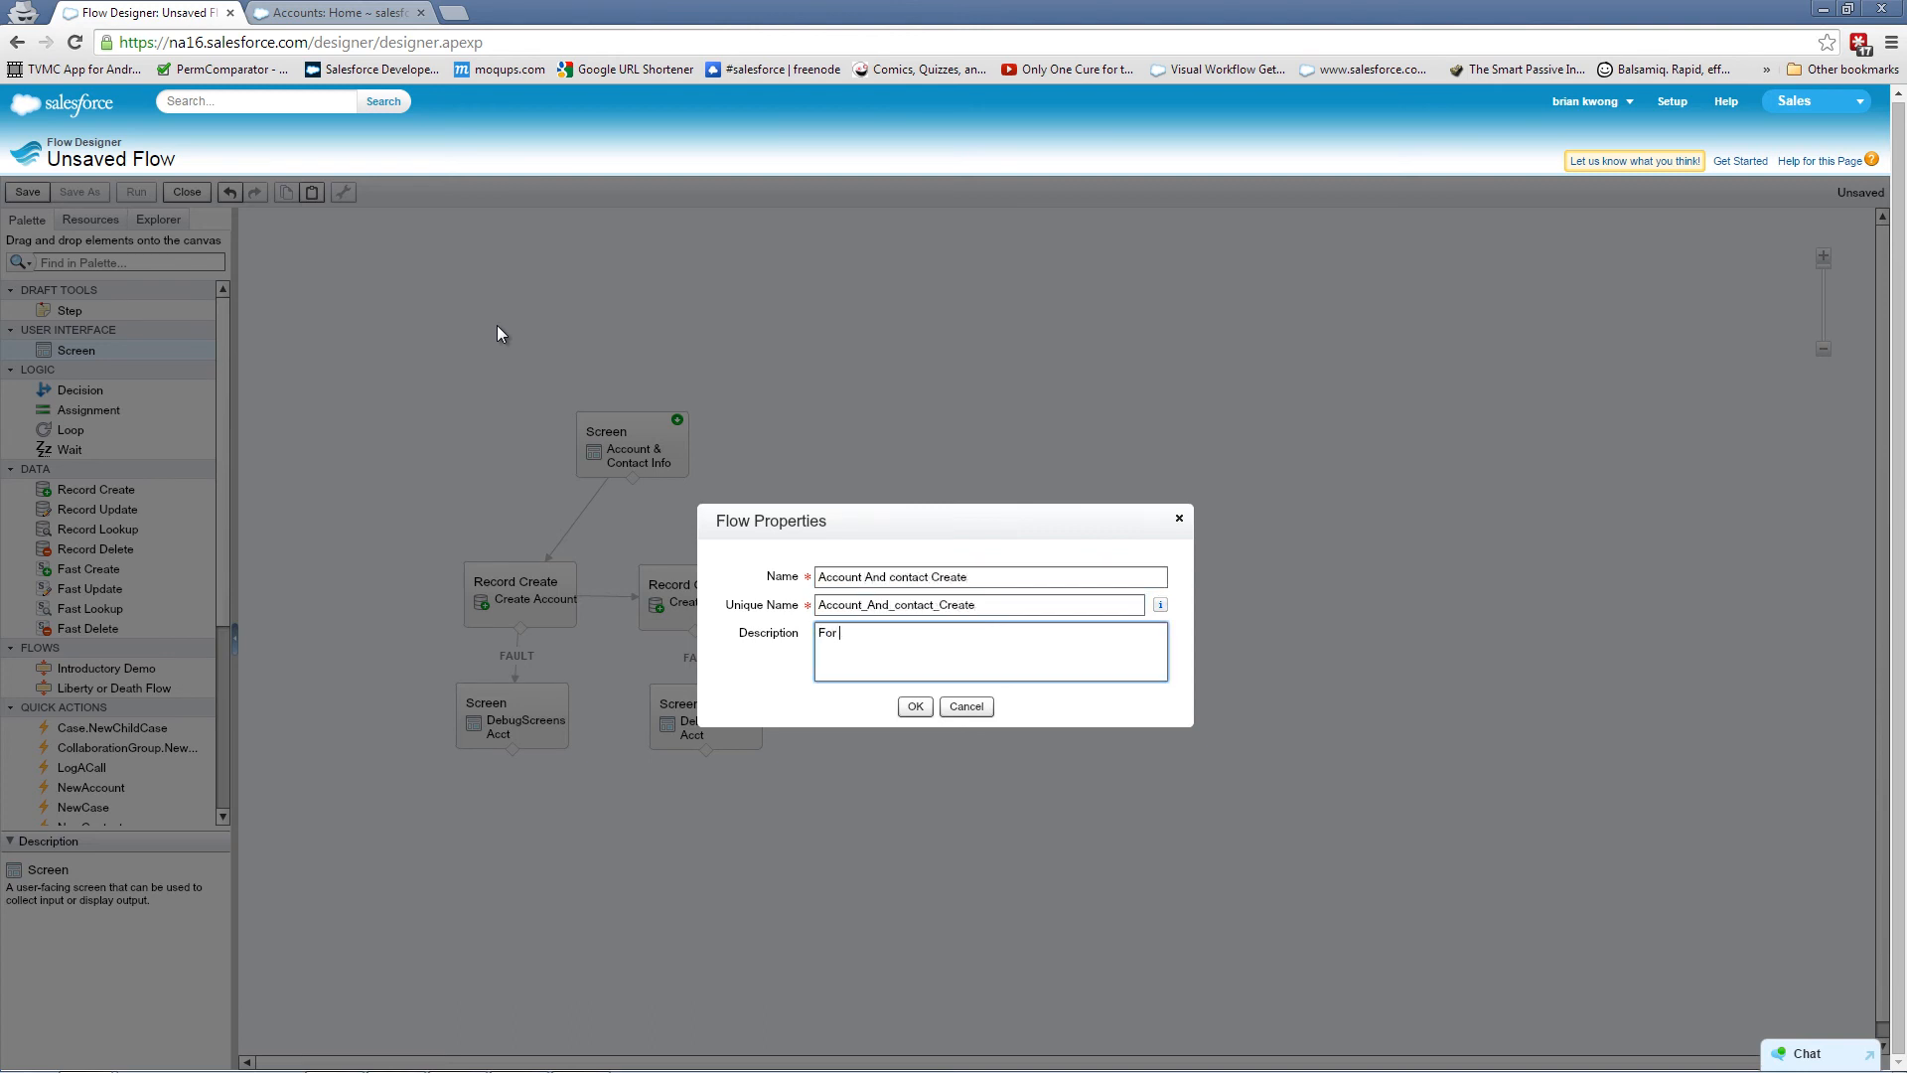
text(wizard apprentice)
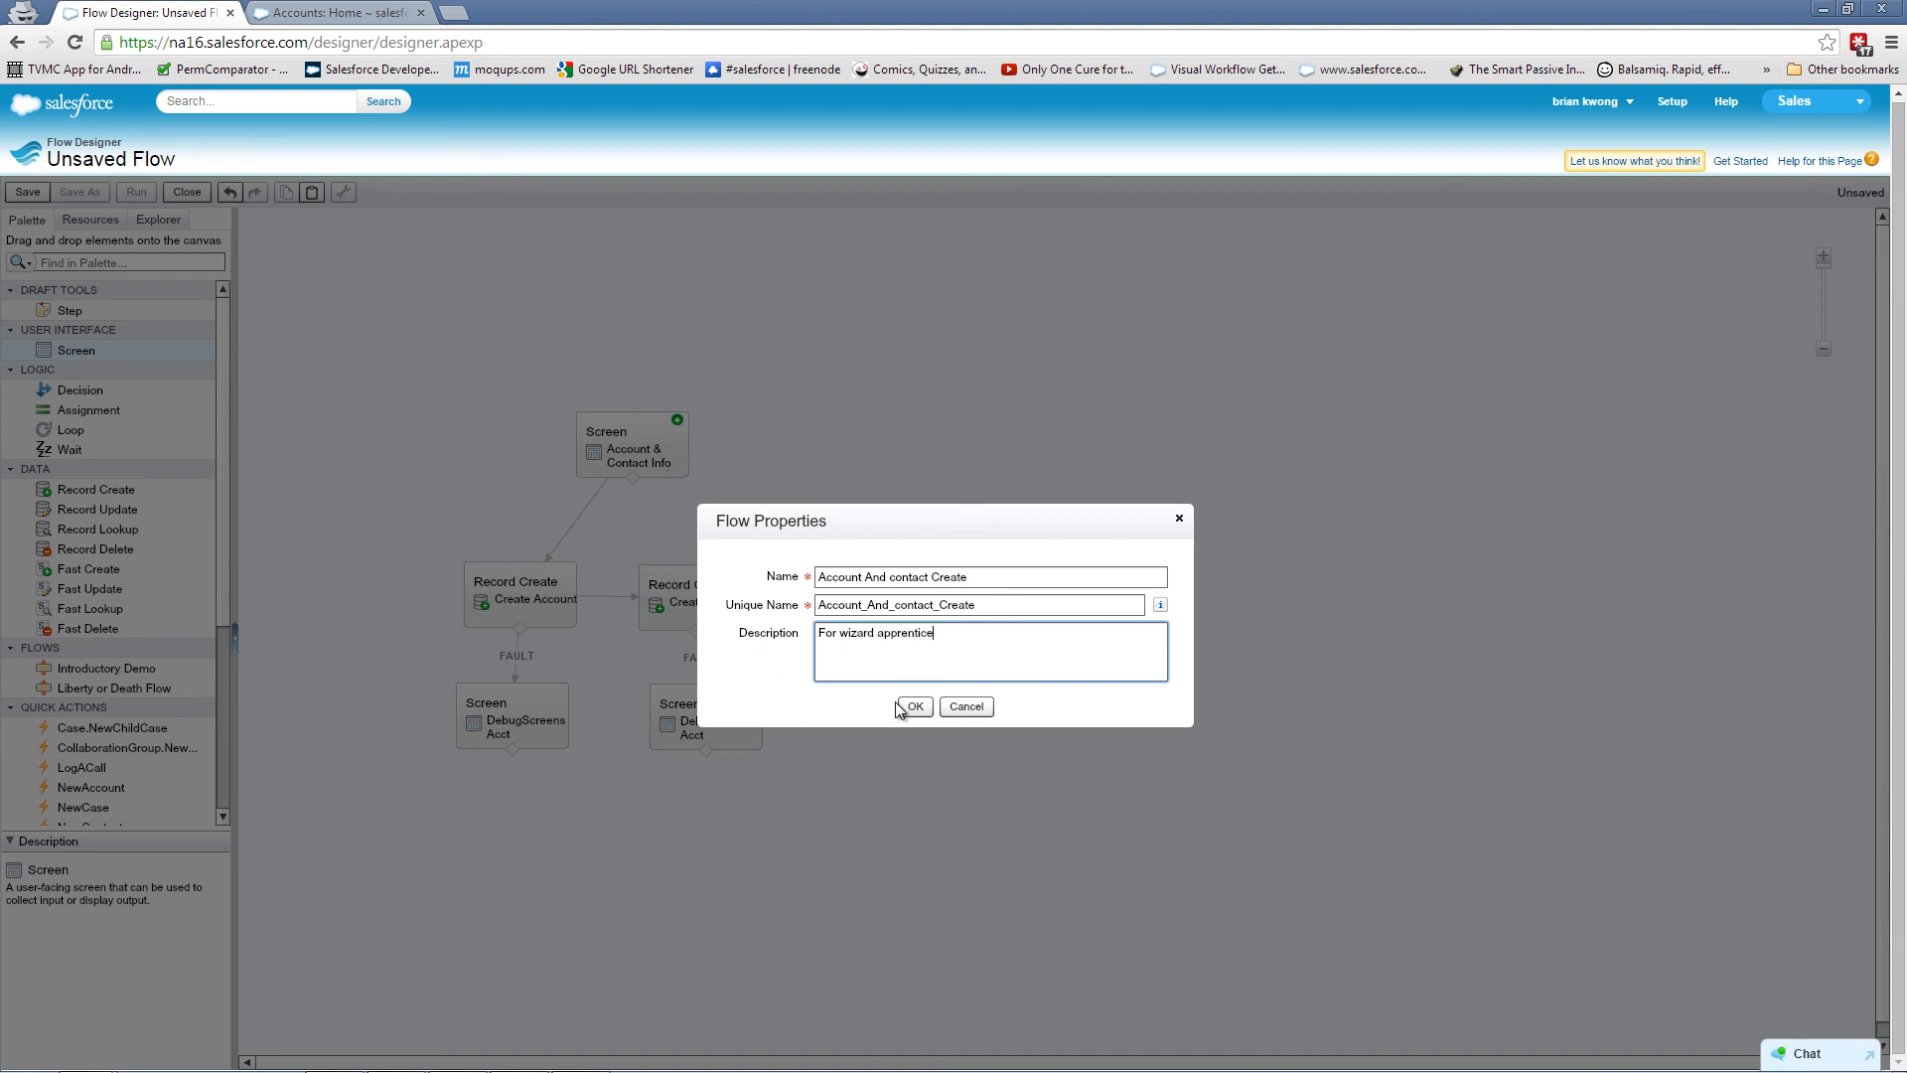
click(912, 707)
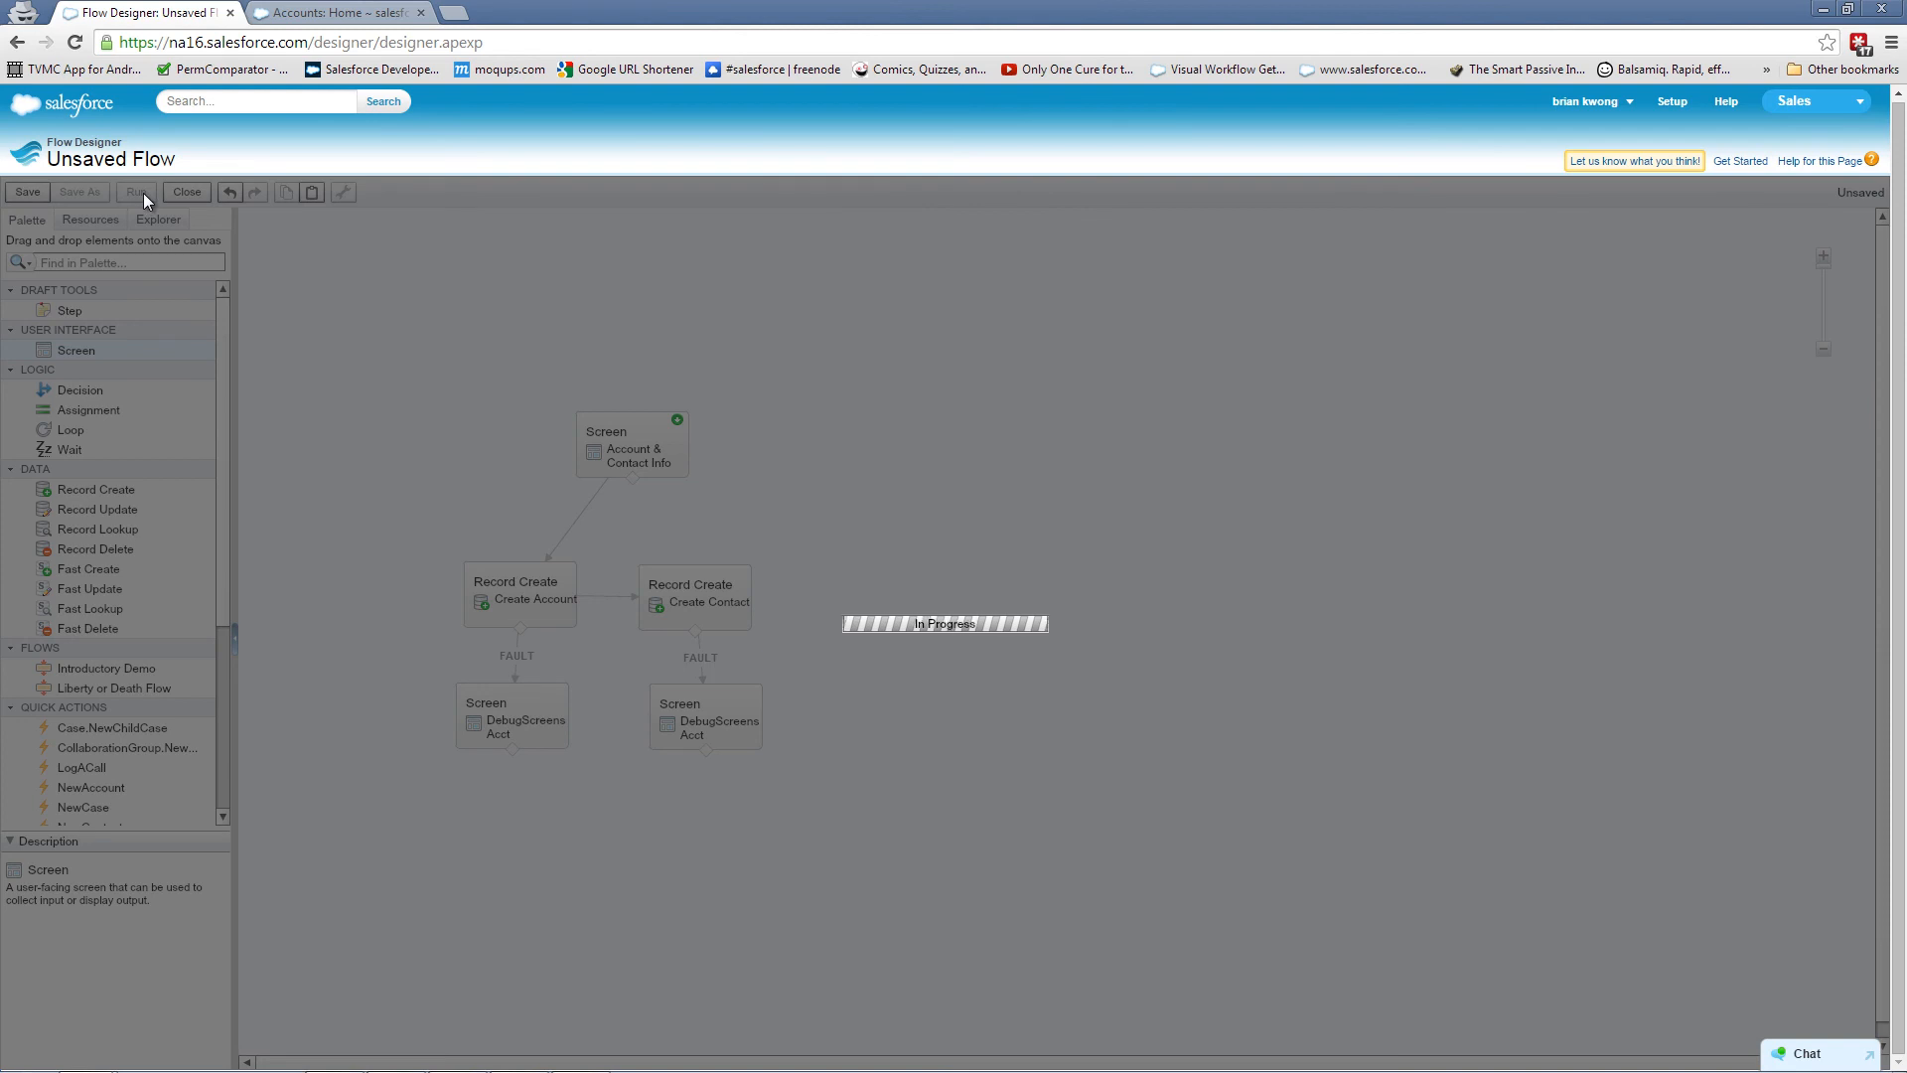
click(138, 193)
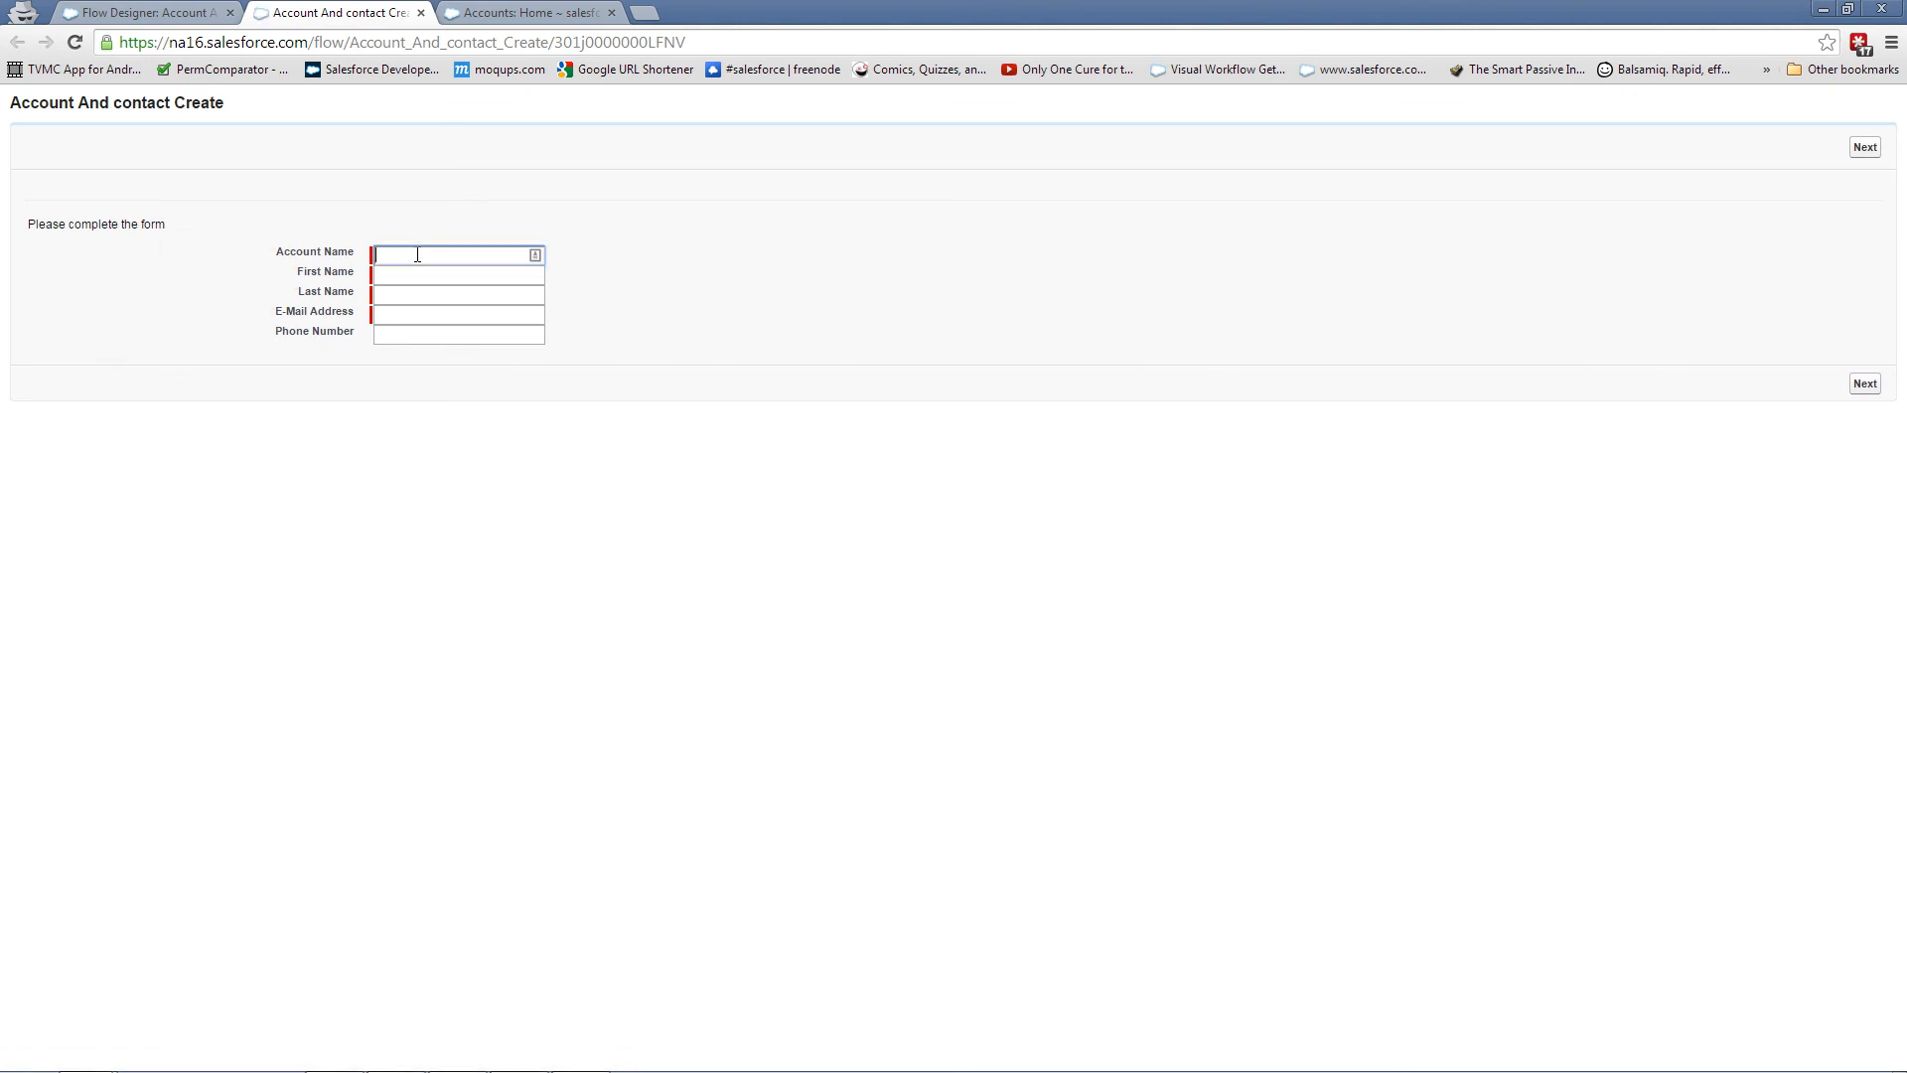
text(TheWiza)
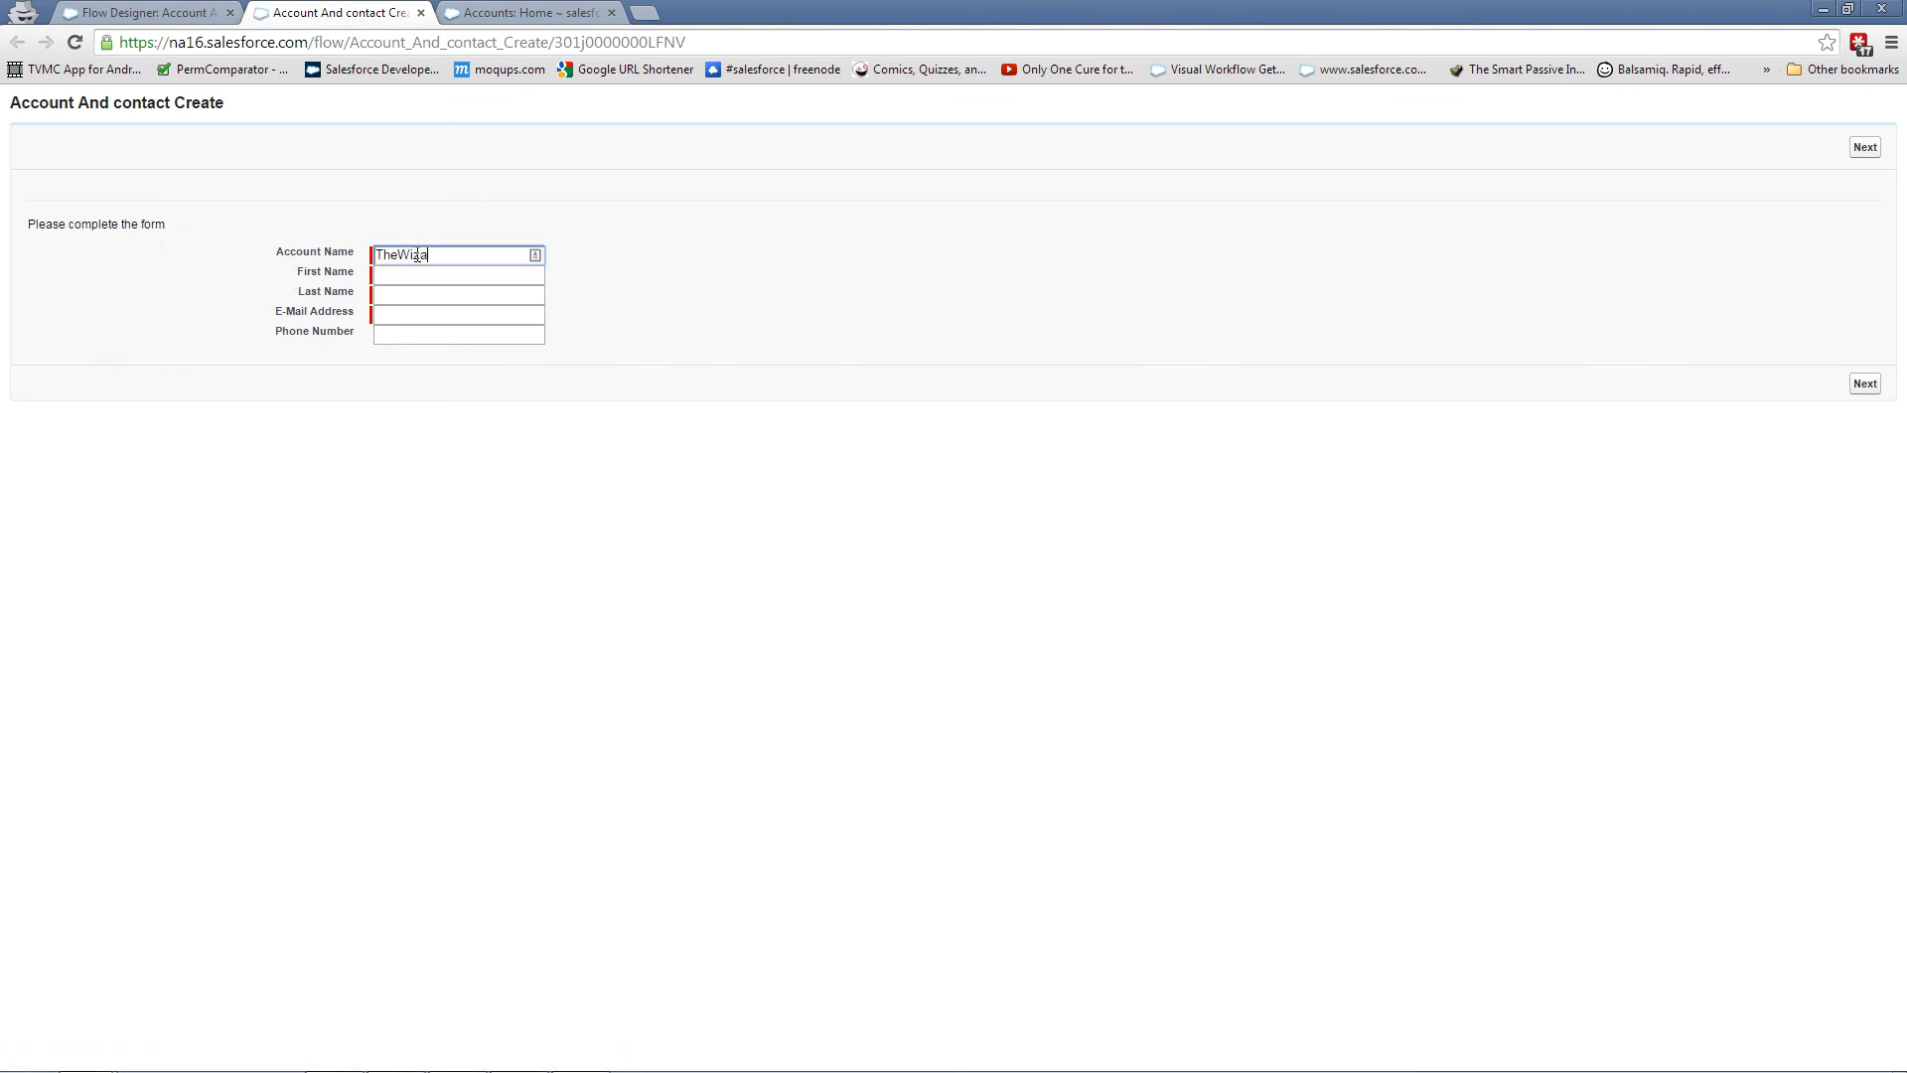
text(Brian)
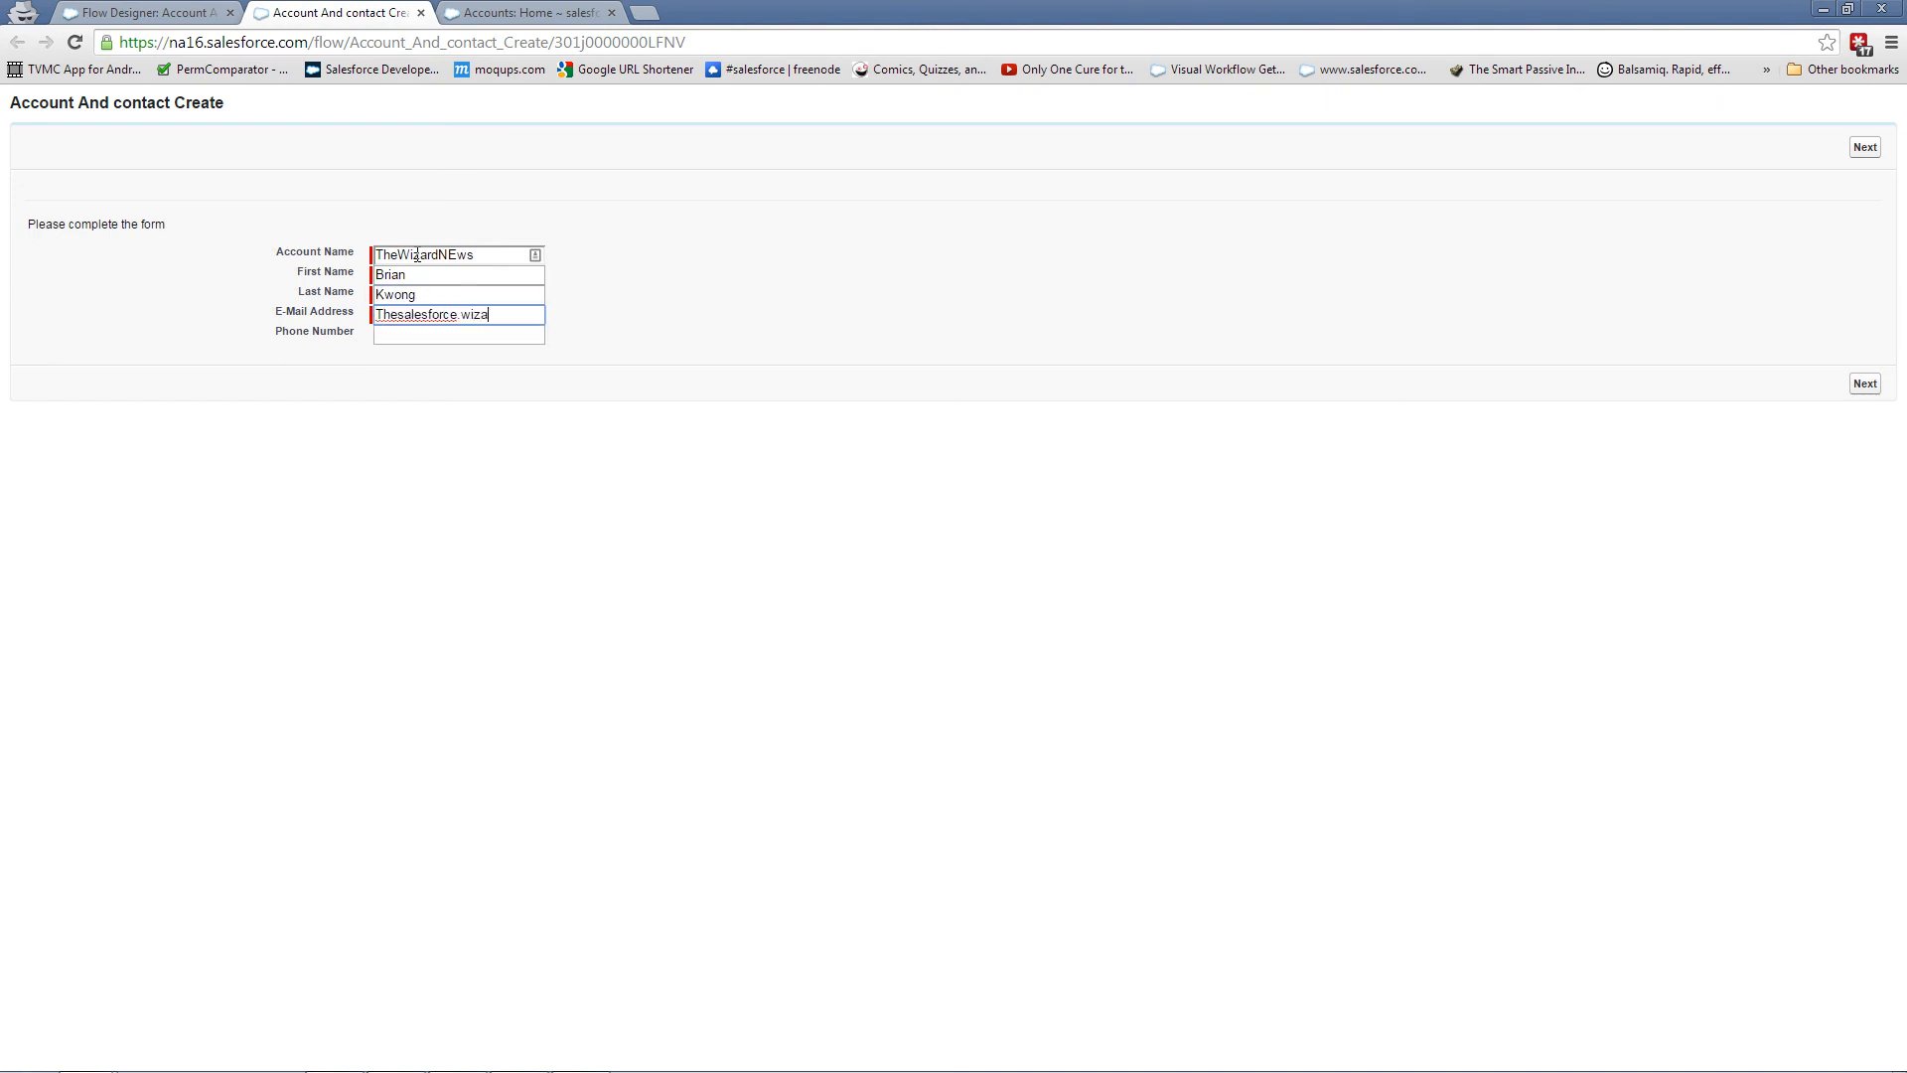
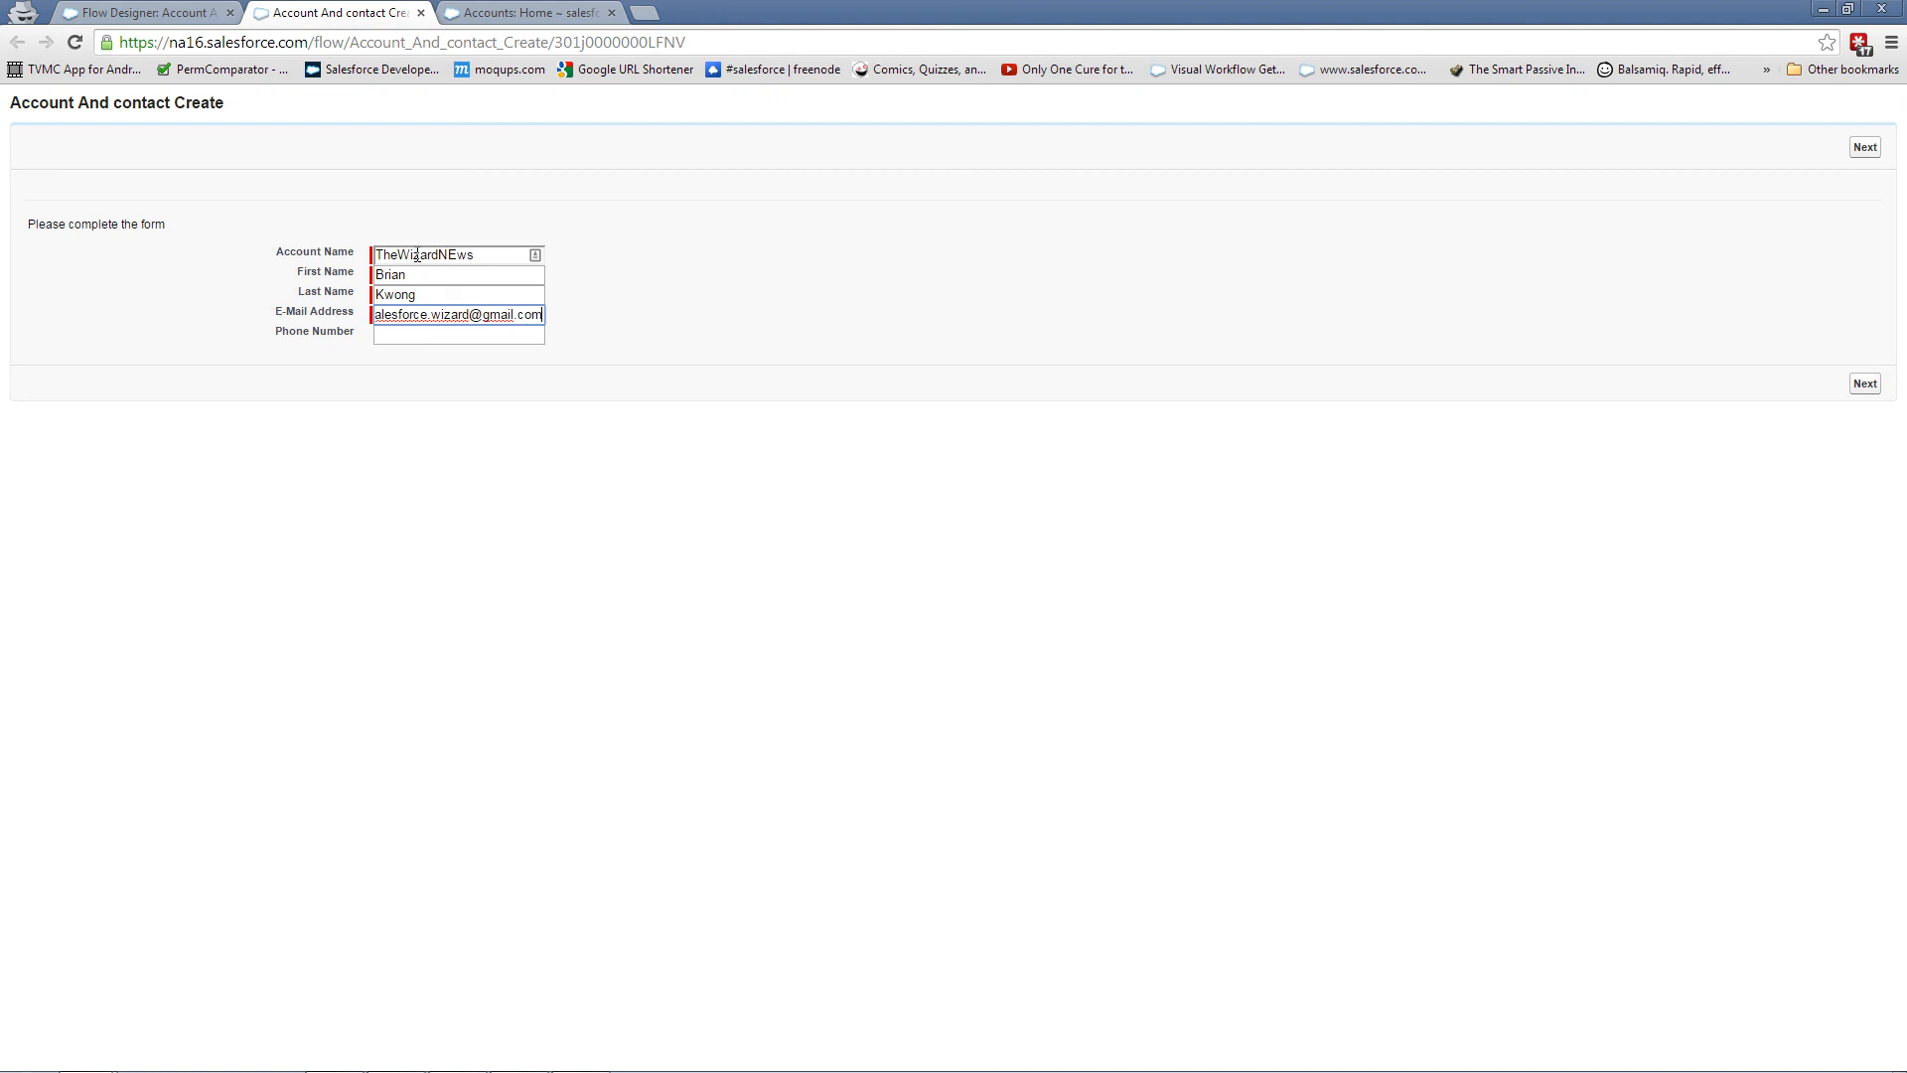
mouse_move(1627, 443)
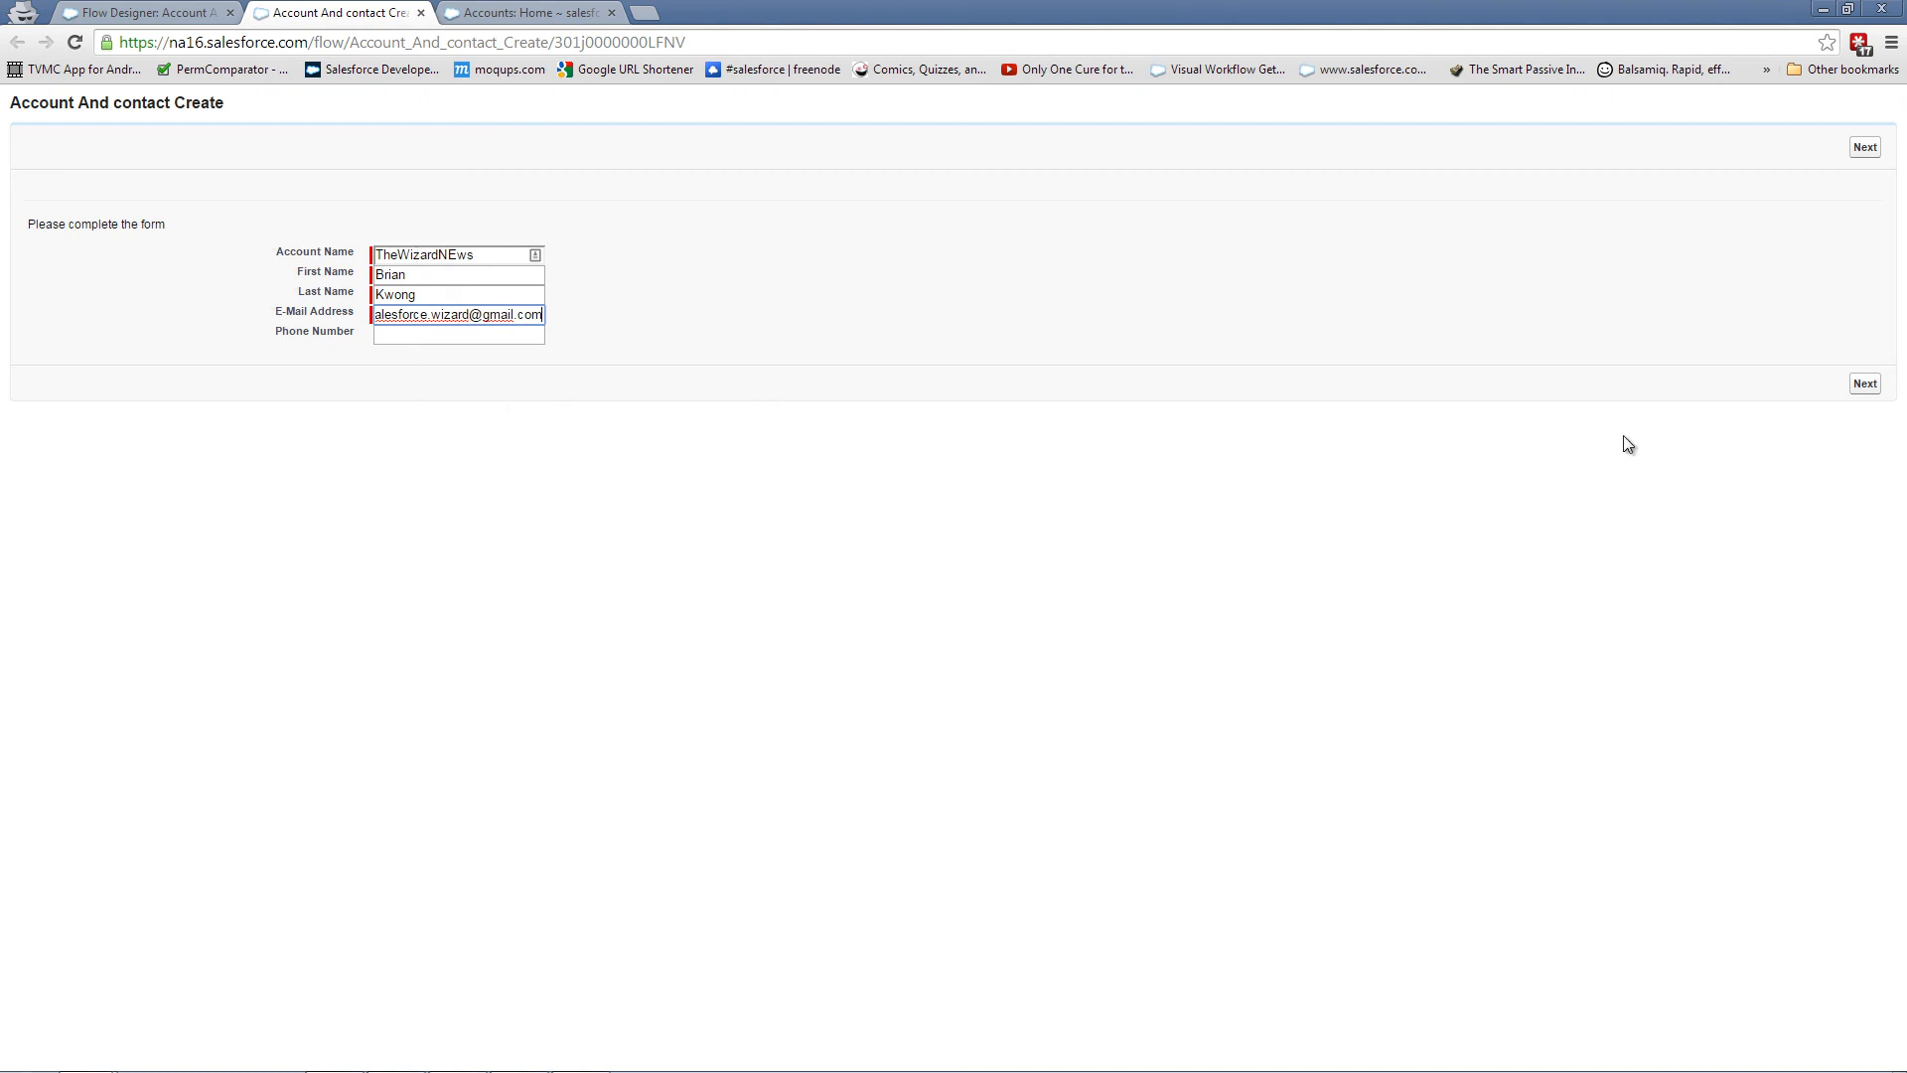
click(1864, 145)
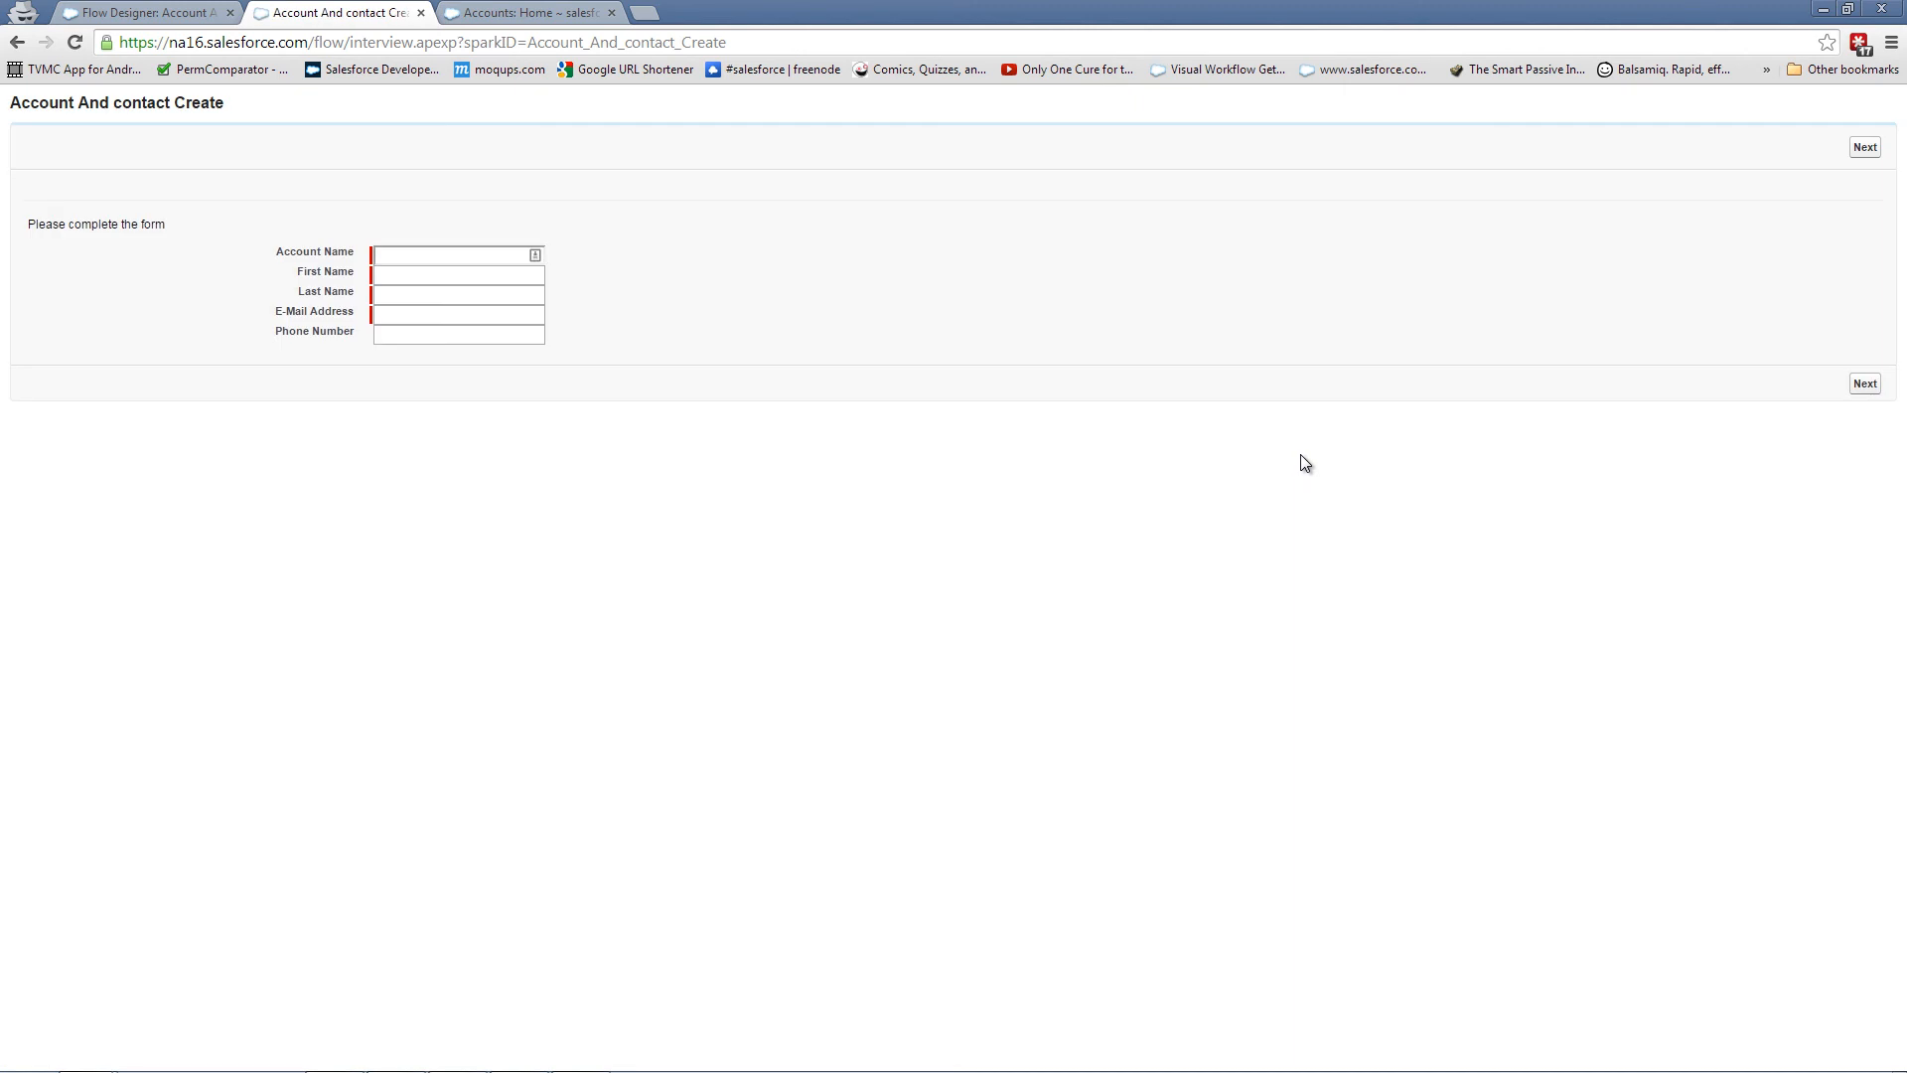
mouse_move(1353, 449)
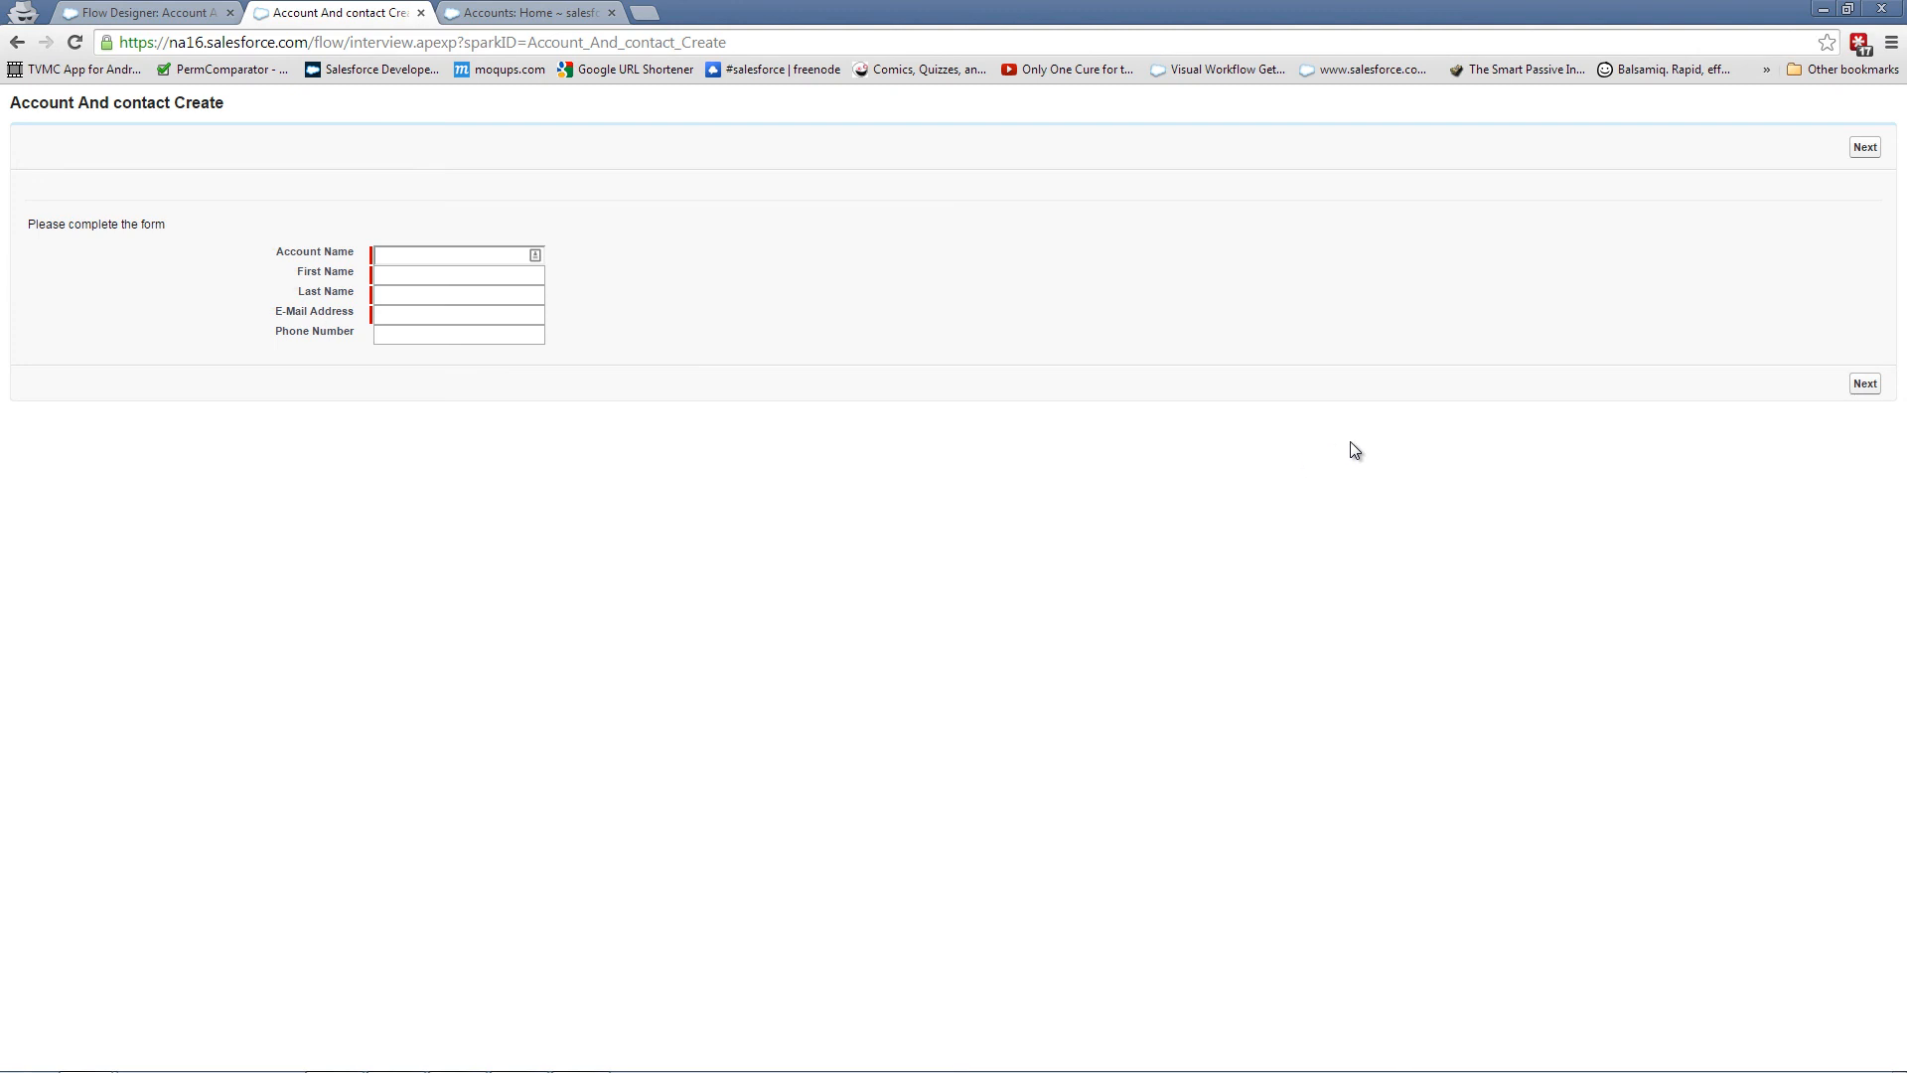
click(529, 12)
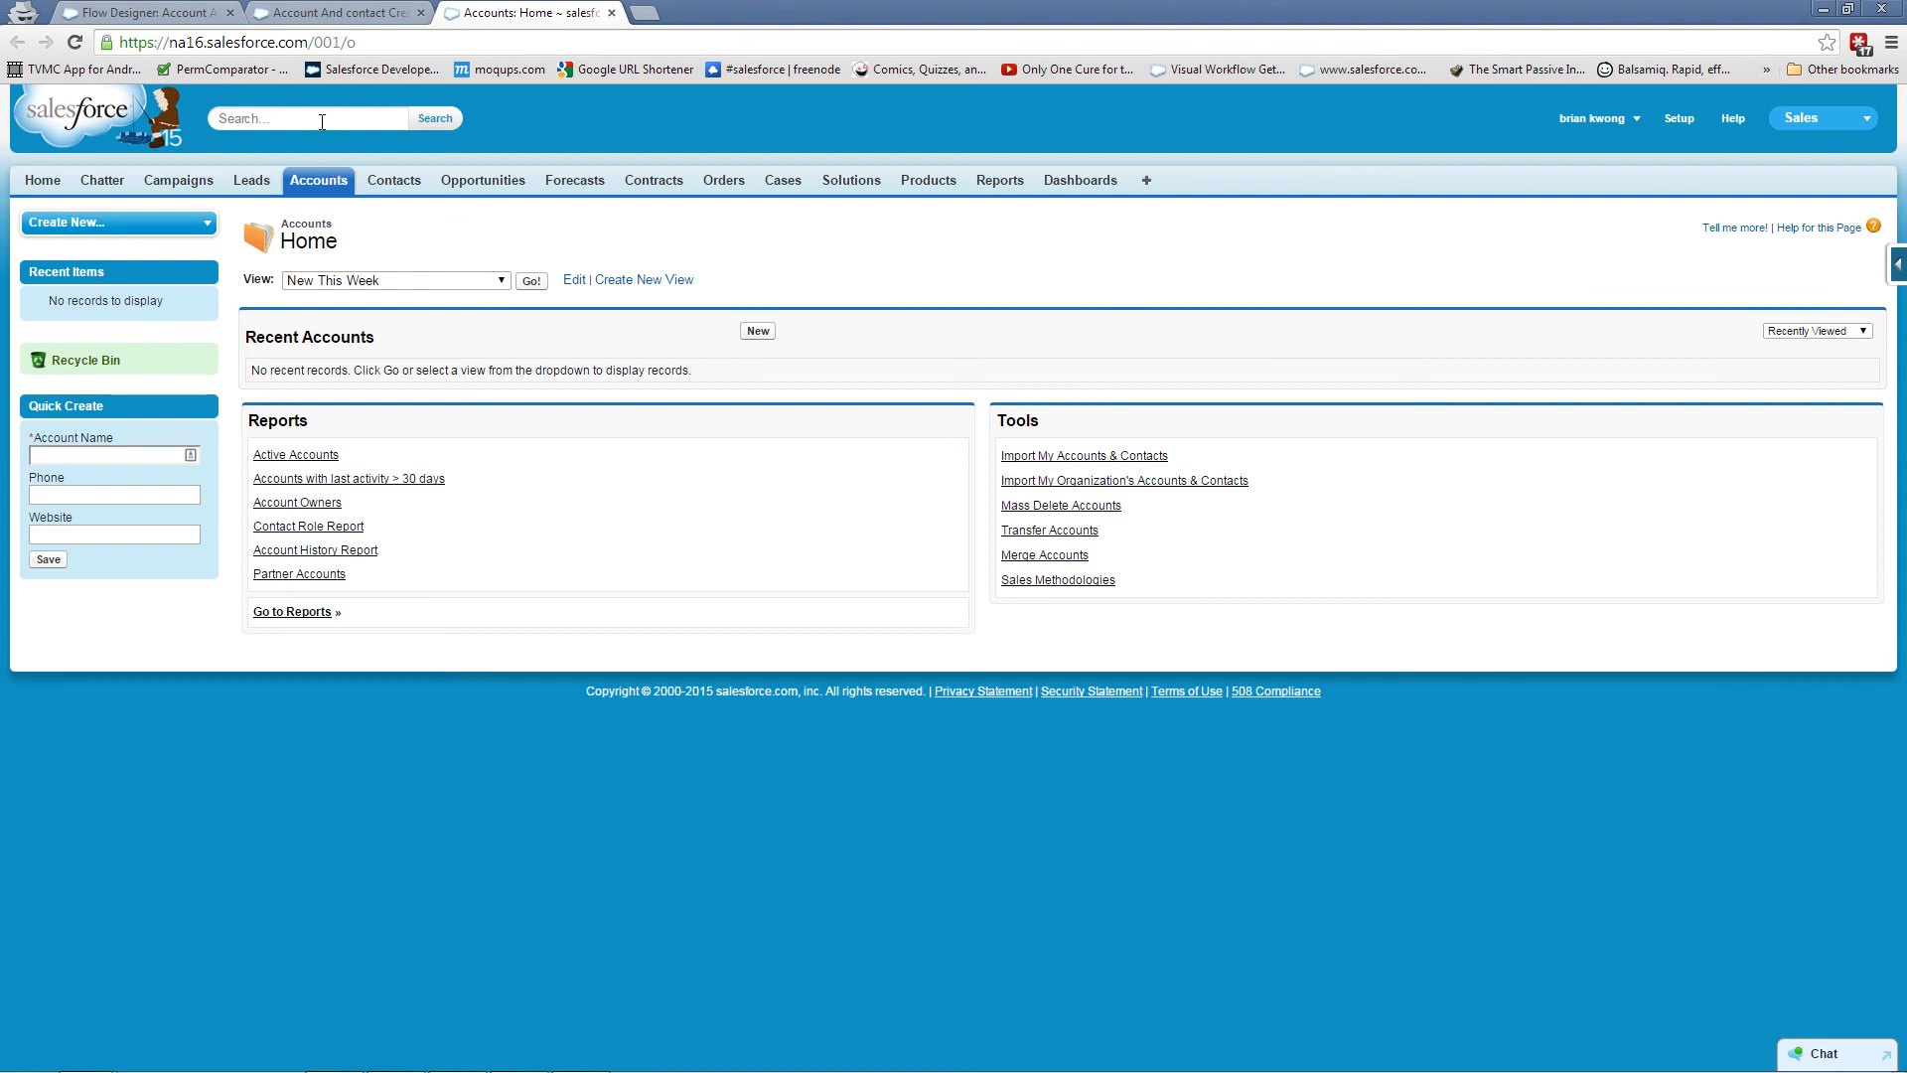
Search for 'thew' and open the TheWizardNEws account record.
click(304, 117)
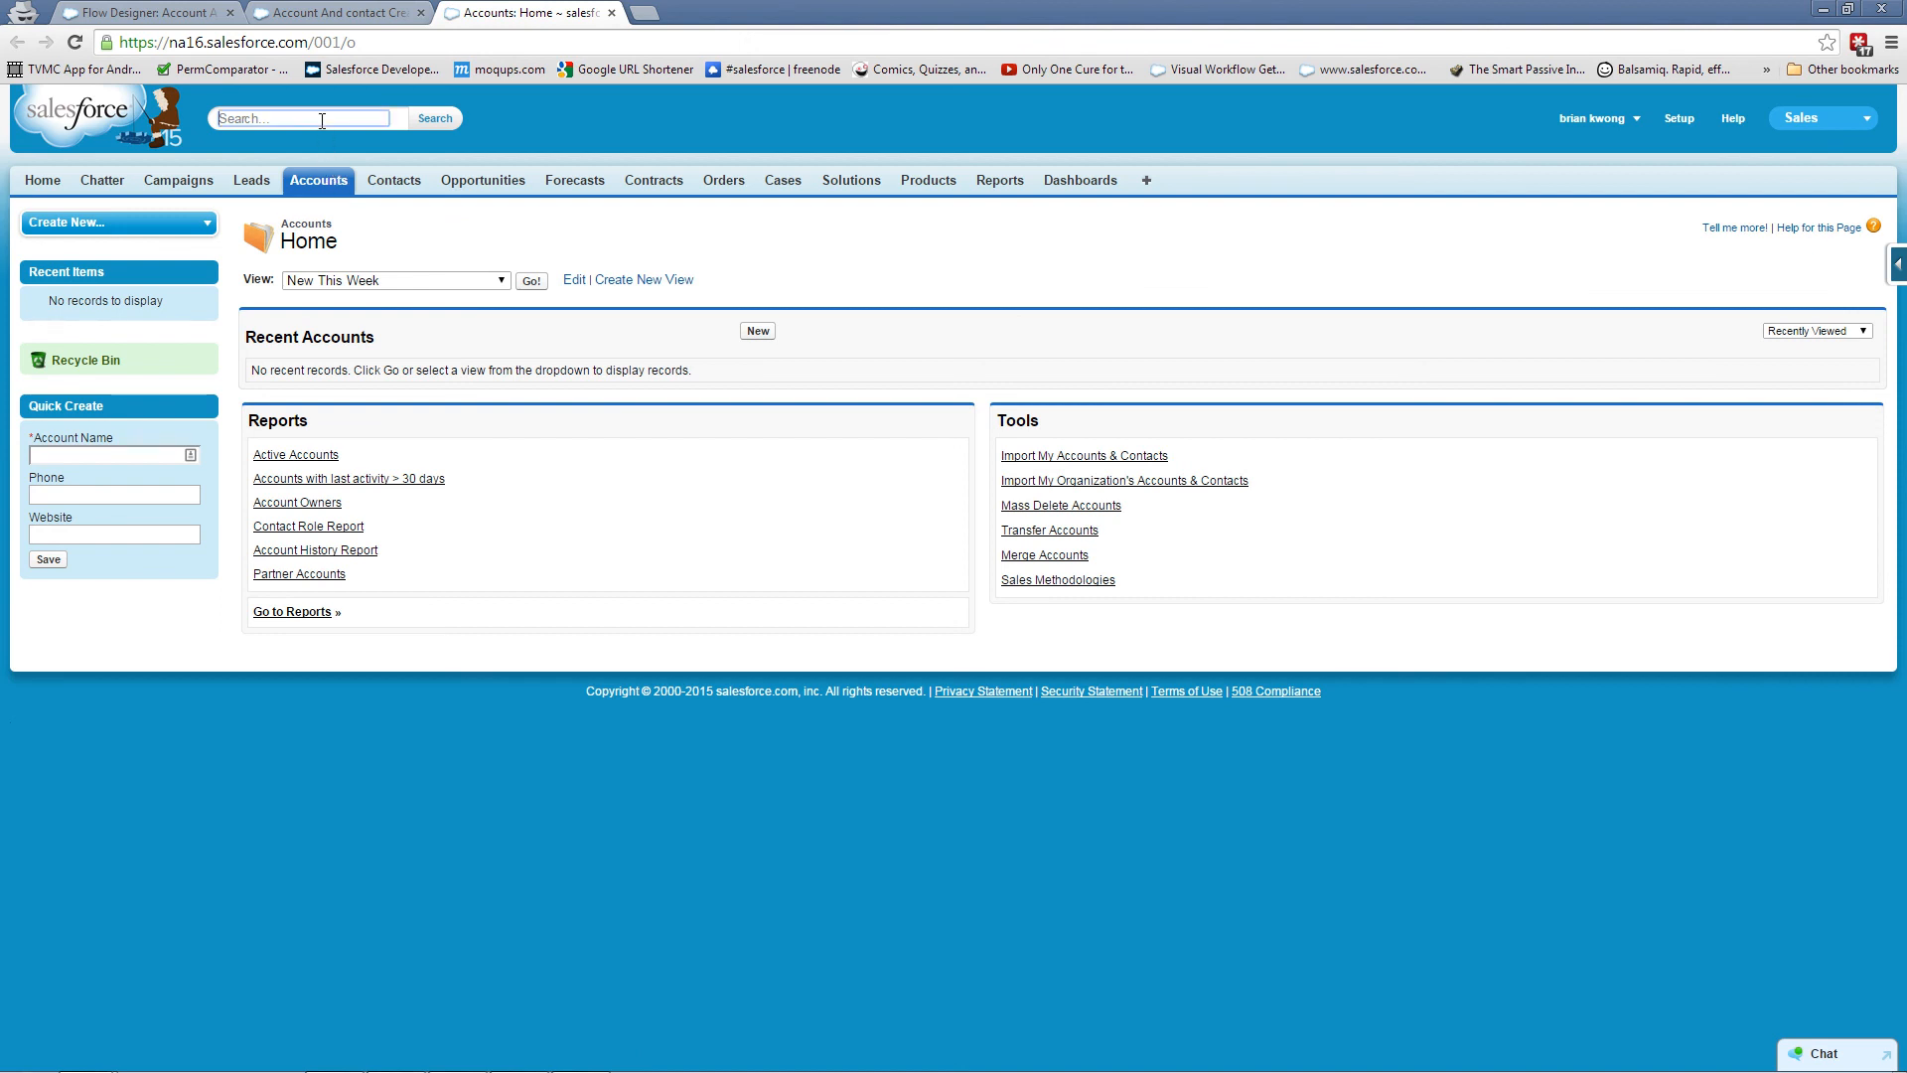
text(thew)
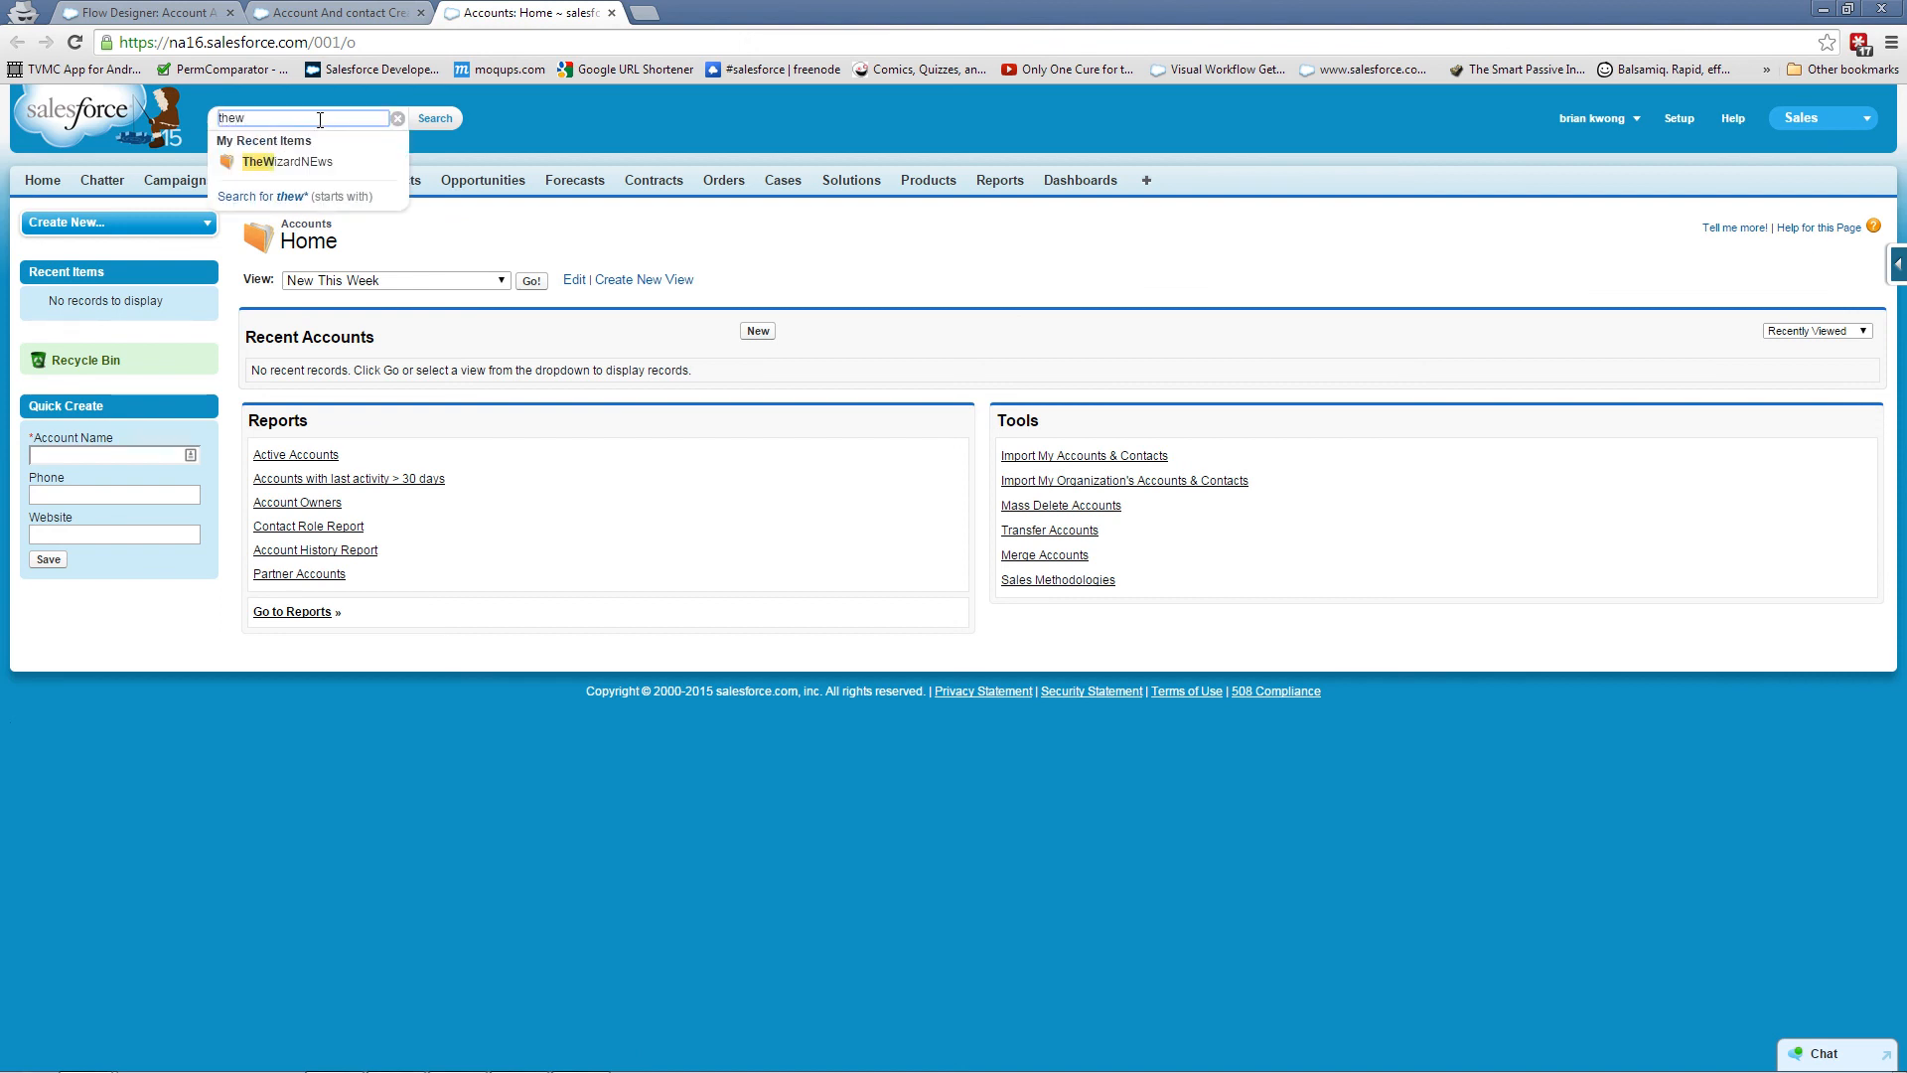
click(289, 161)
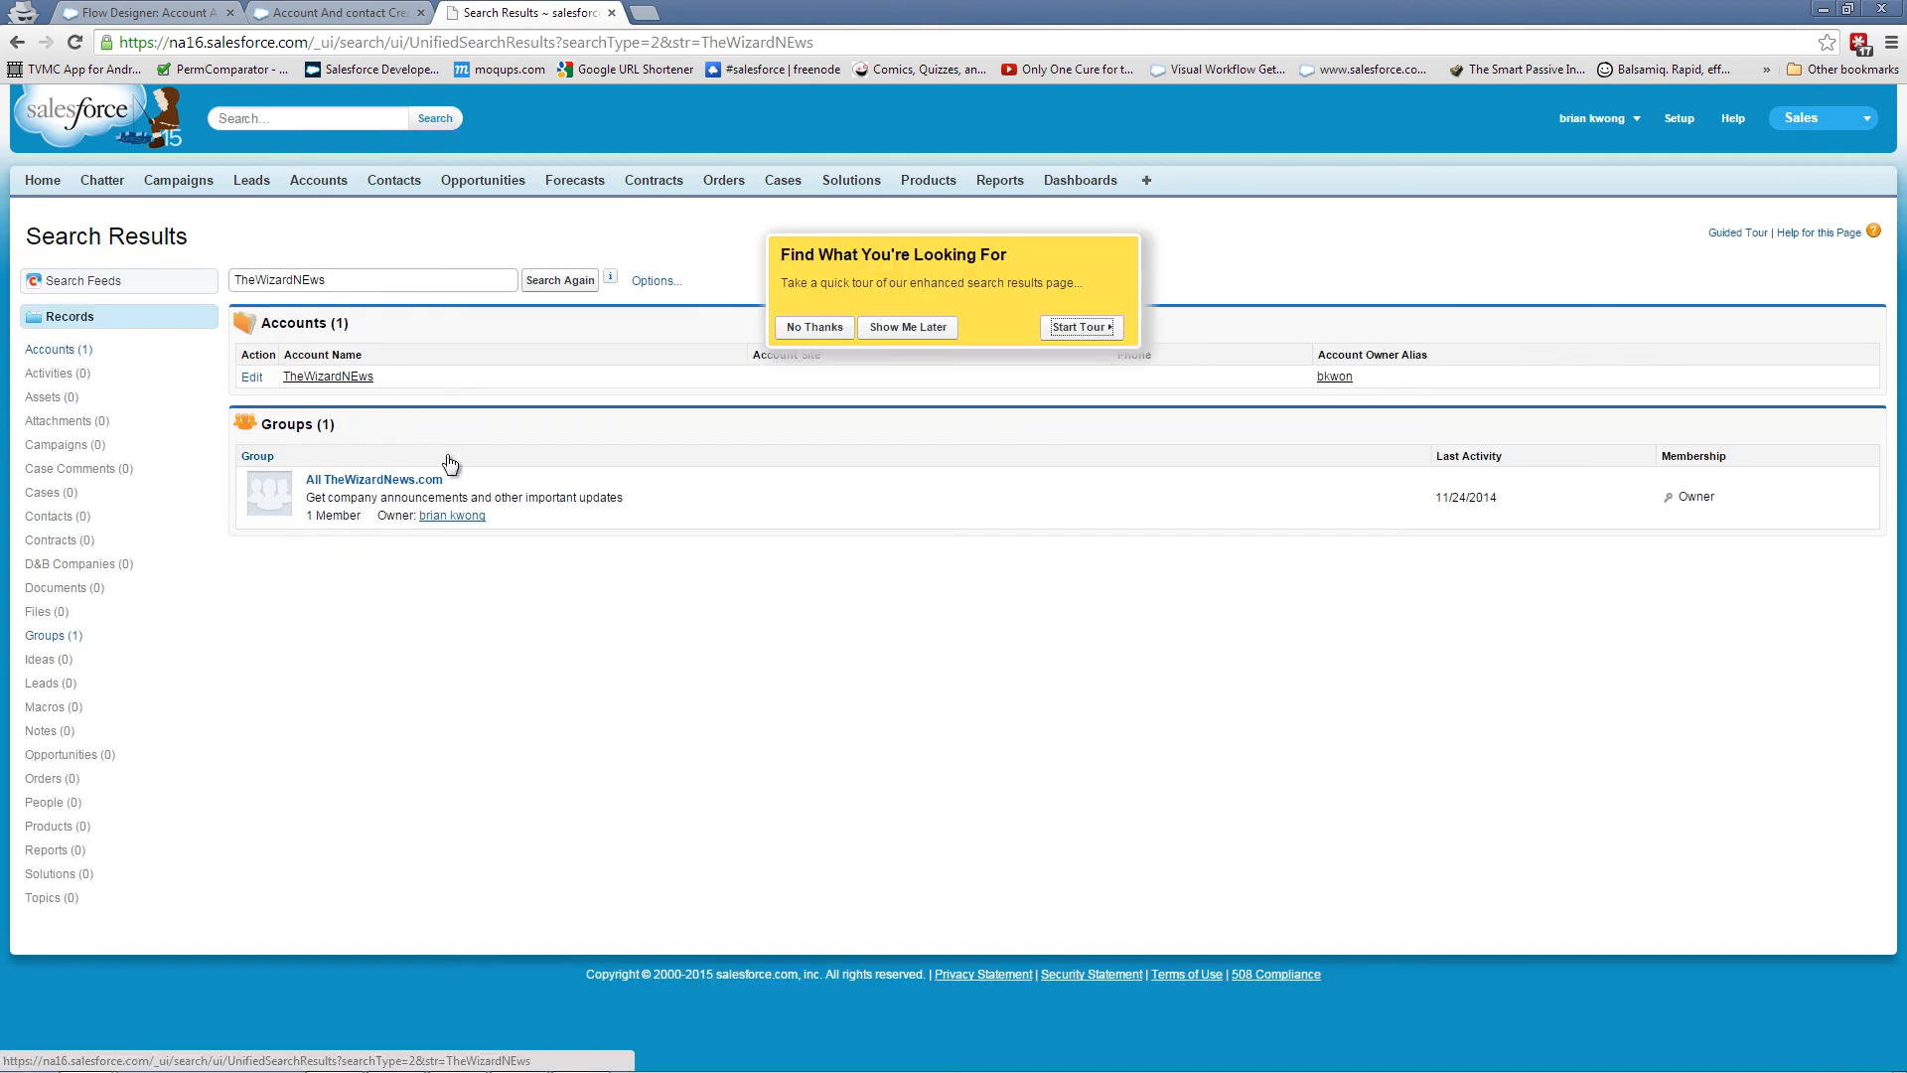
click(327, 375)
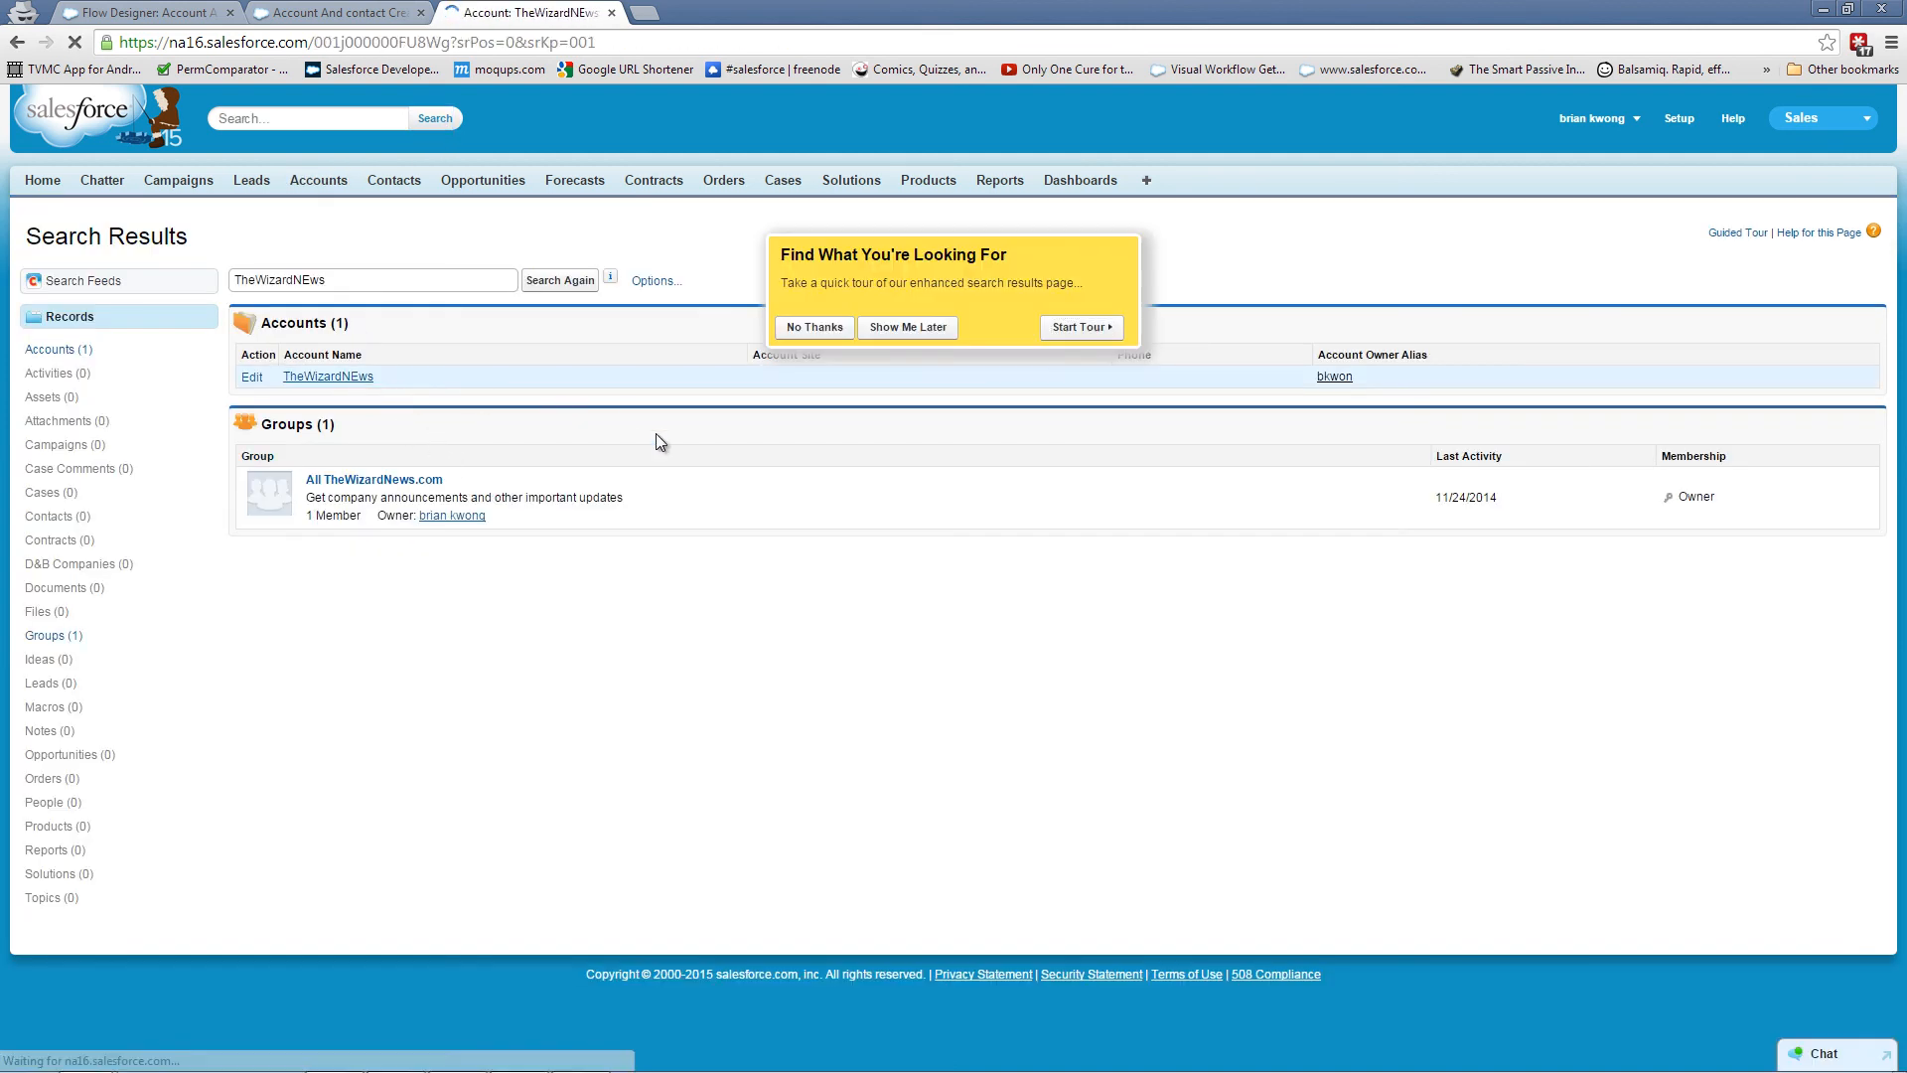
click(328, 376)
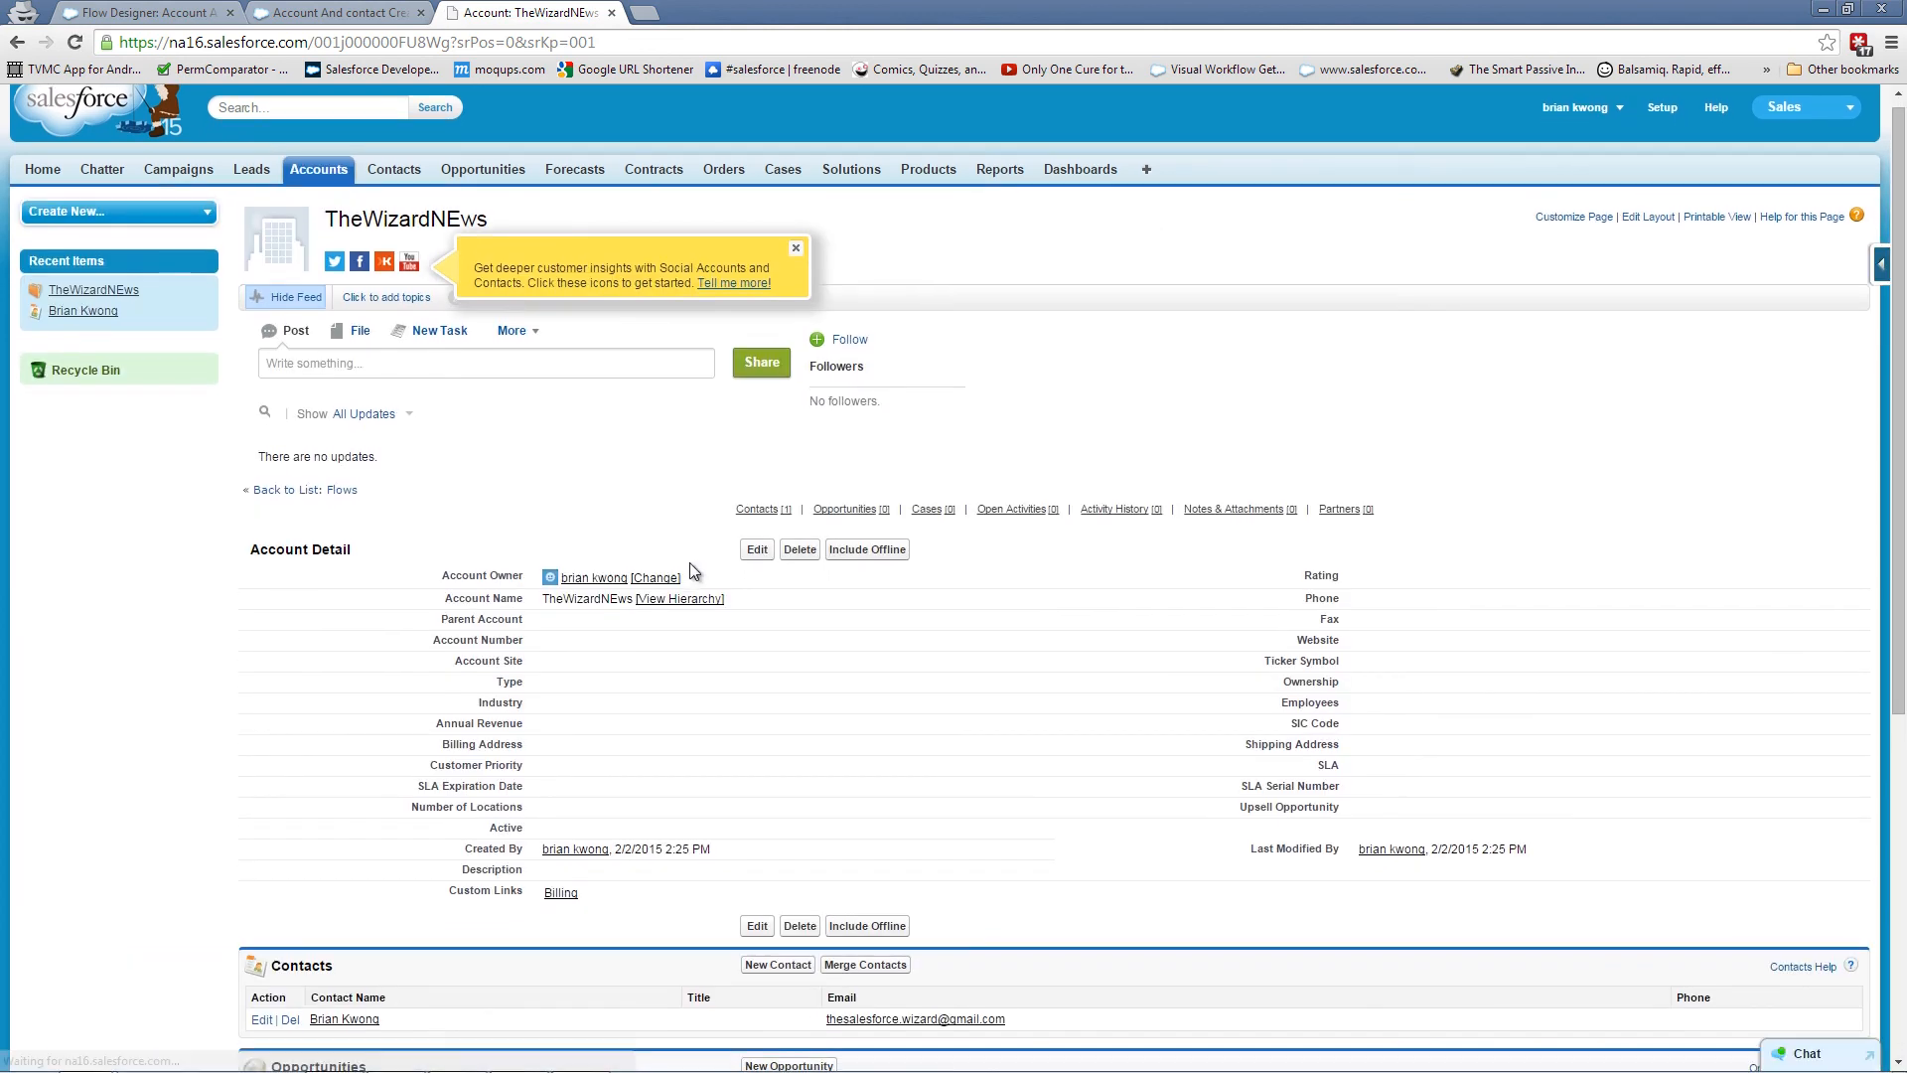
Check the Contacts related list shows Brian Kwong, then return to the Flow Designer.
scroll(down, 3)
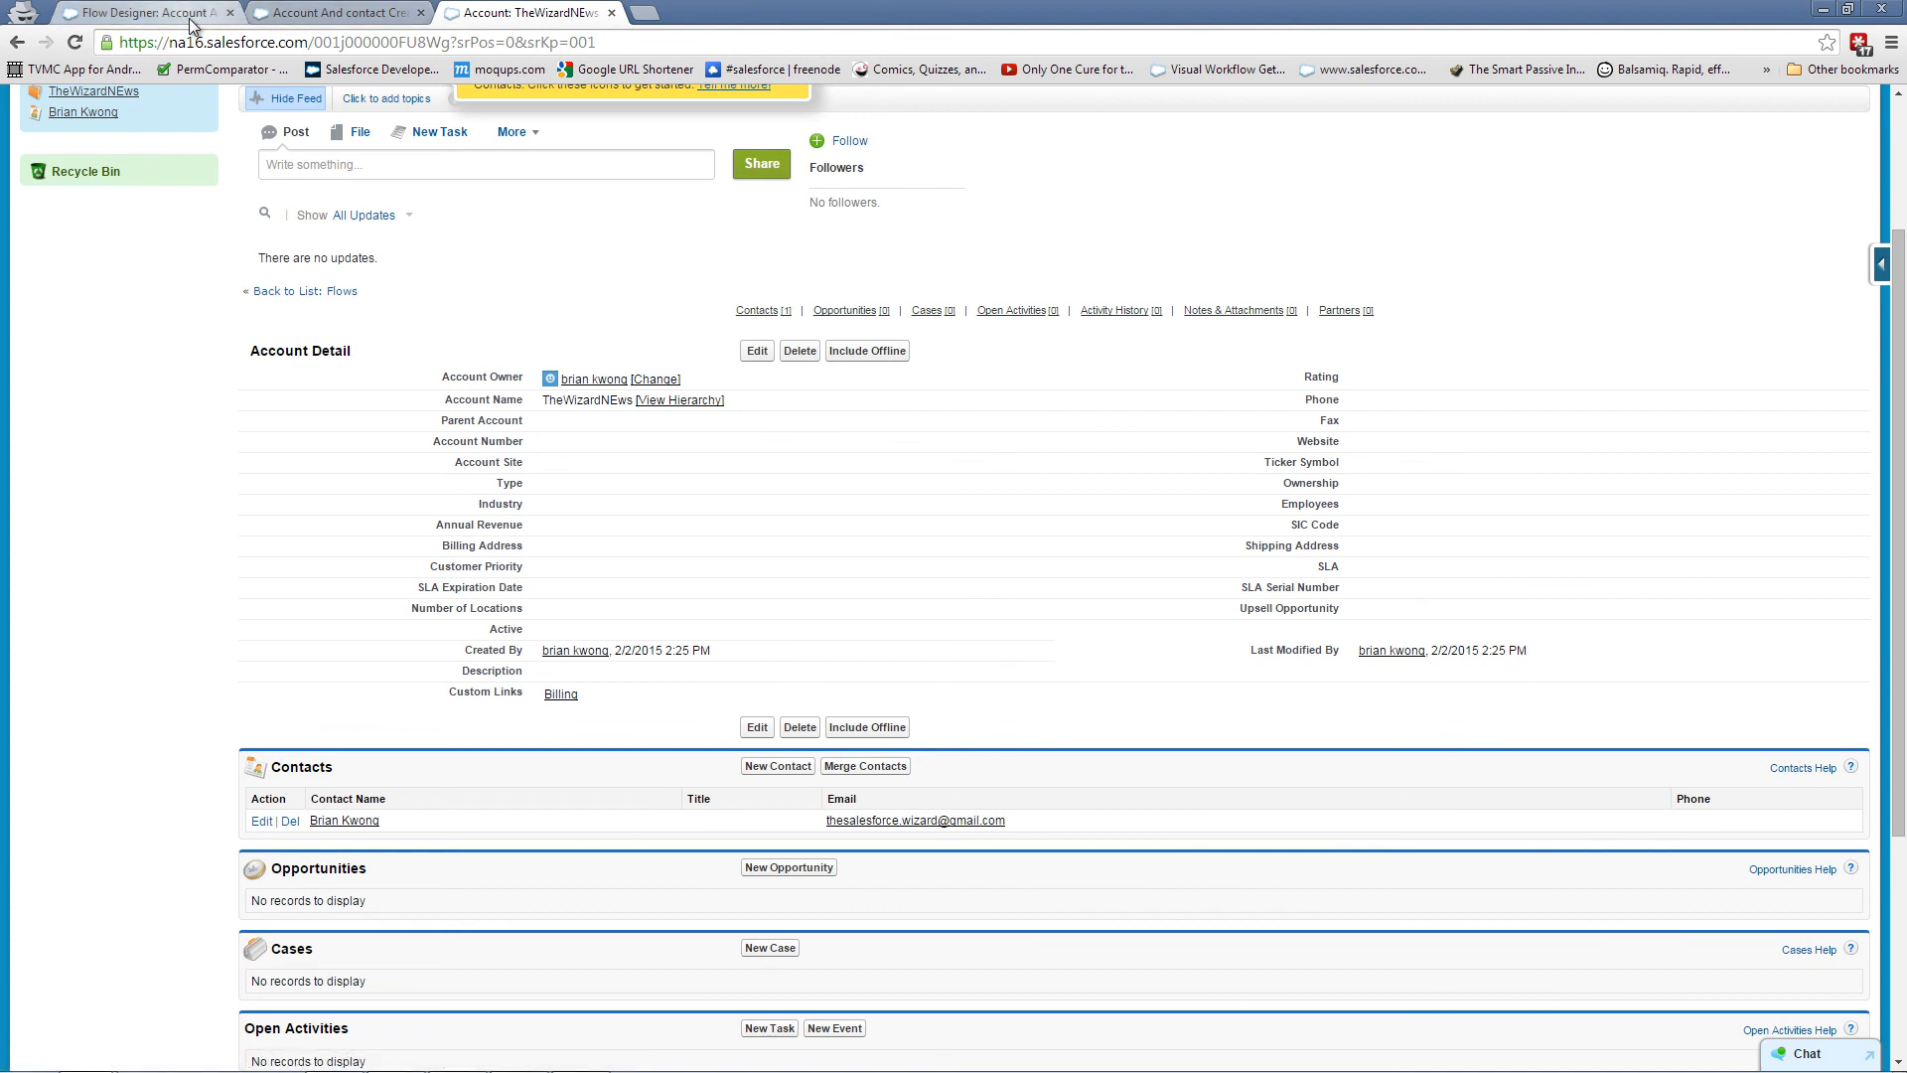
click(140, 12)
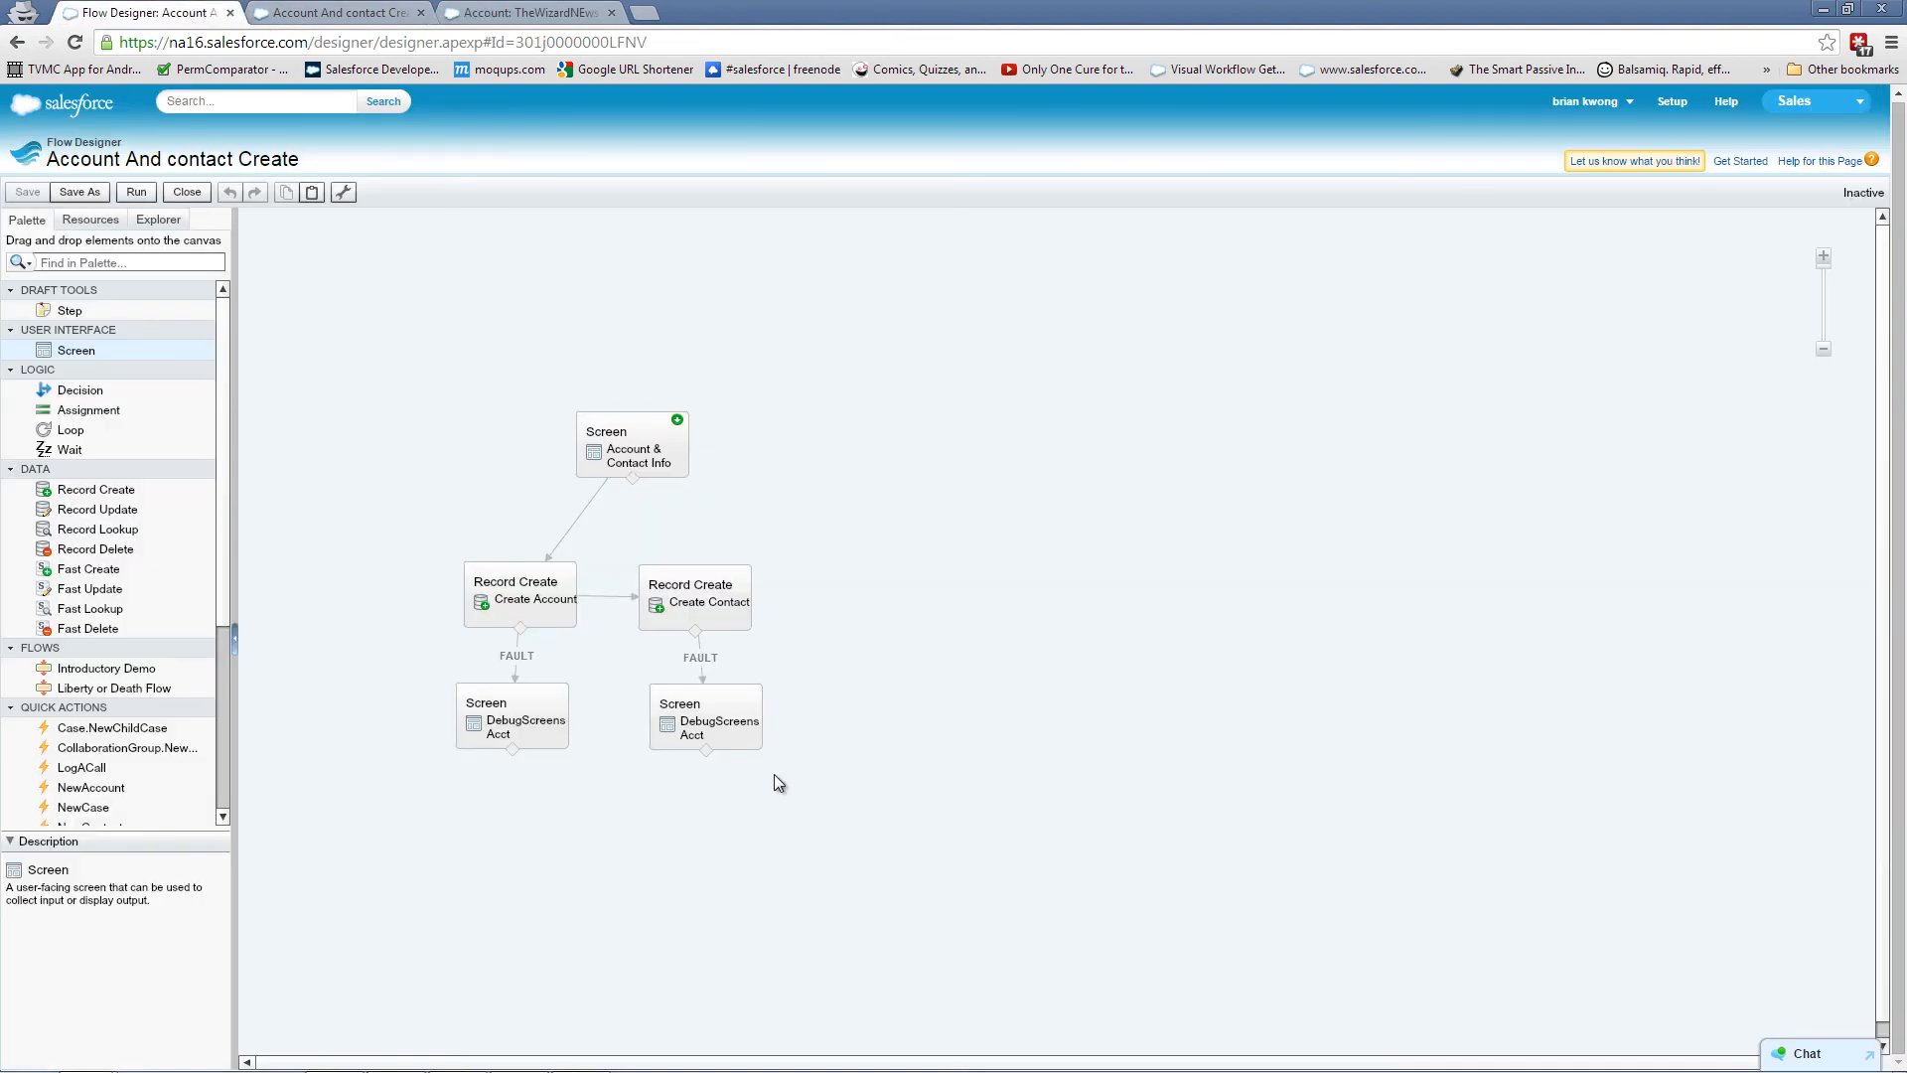